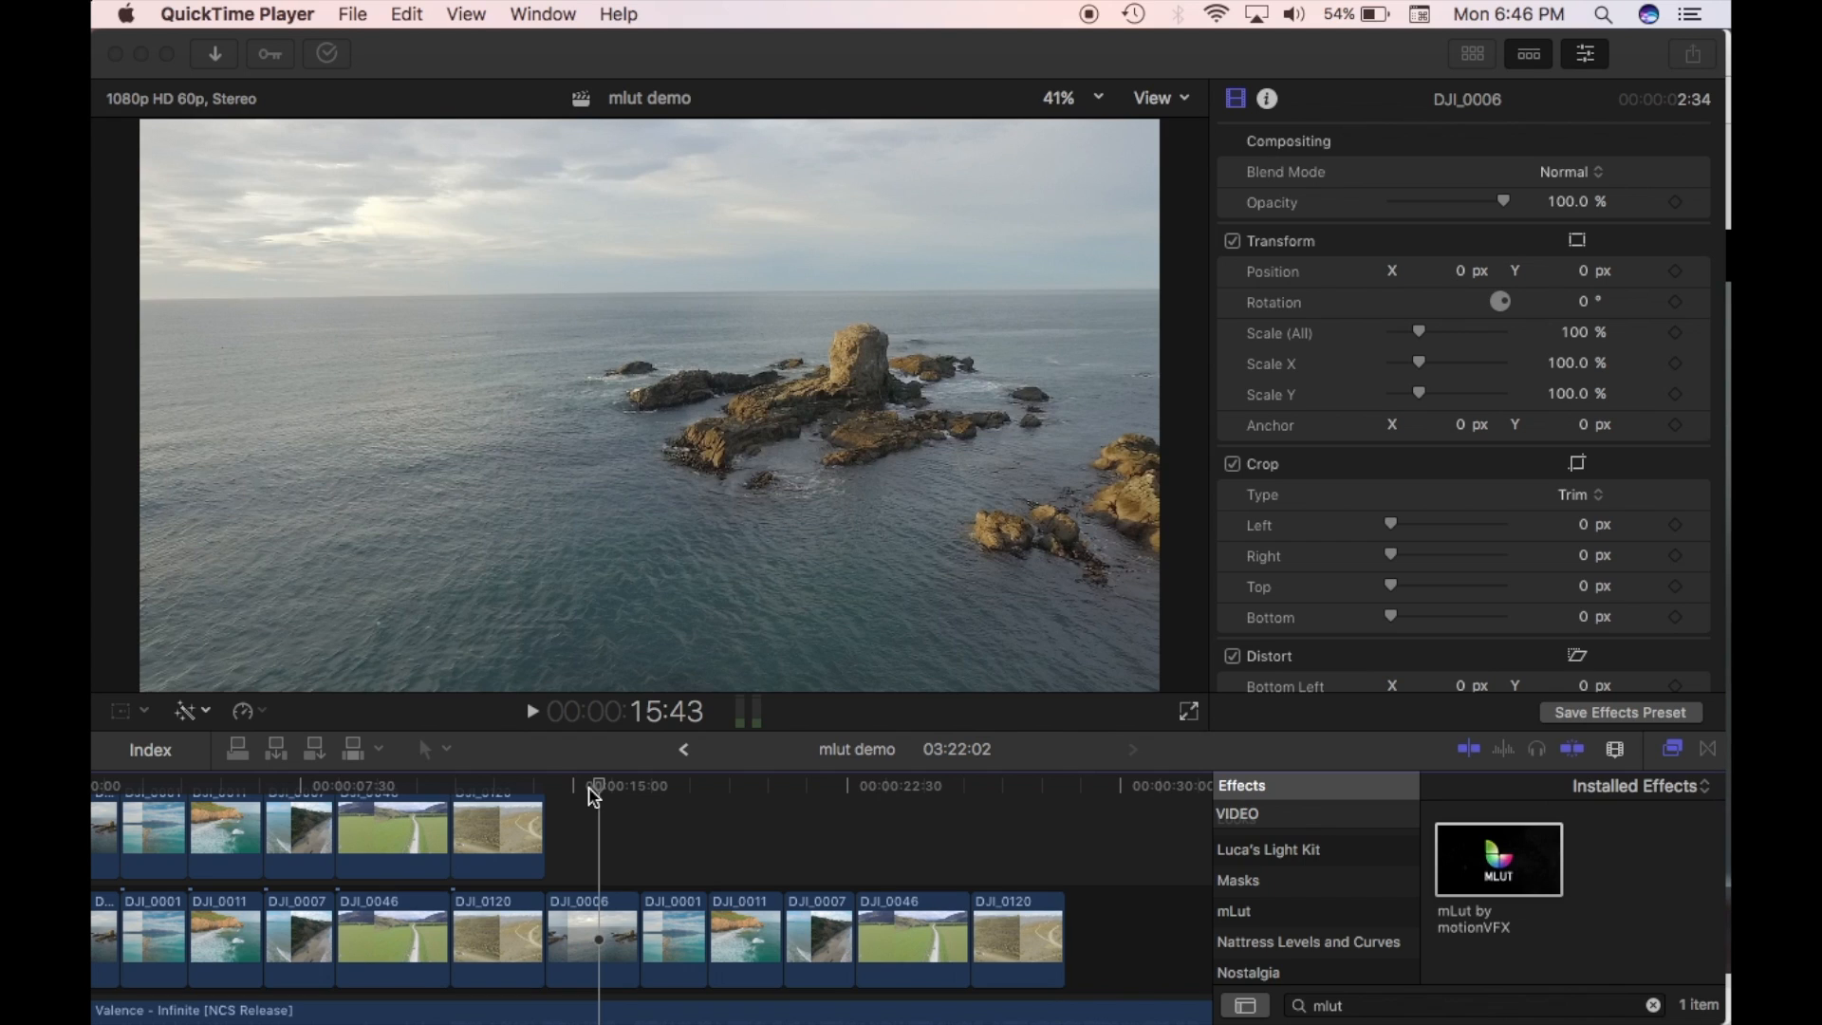
pyautogui.moveTo(570, 799)
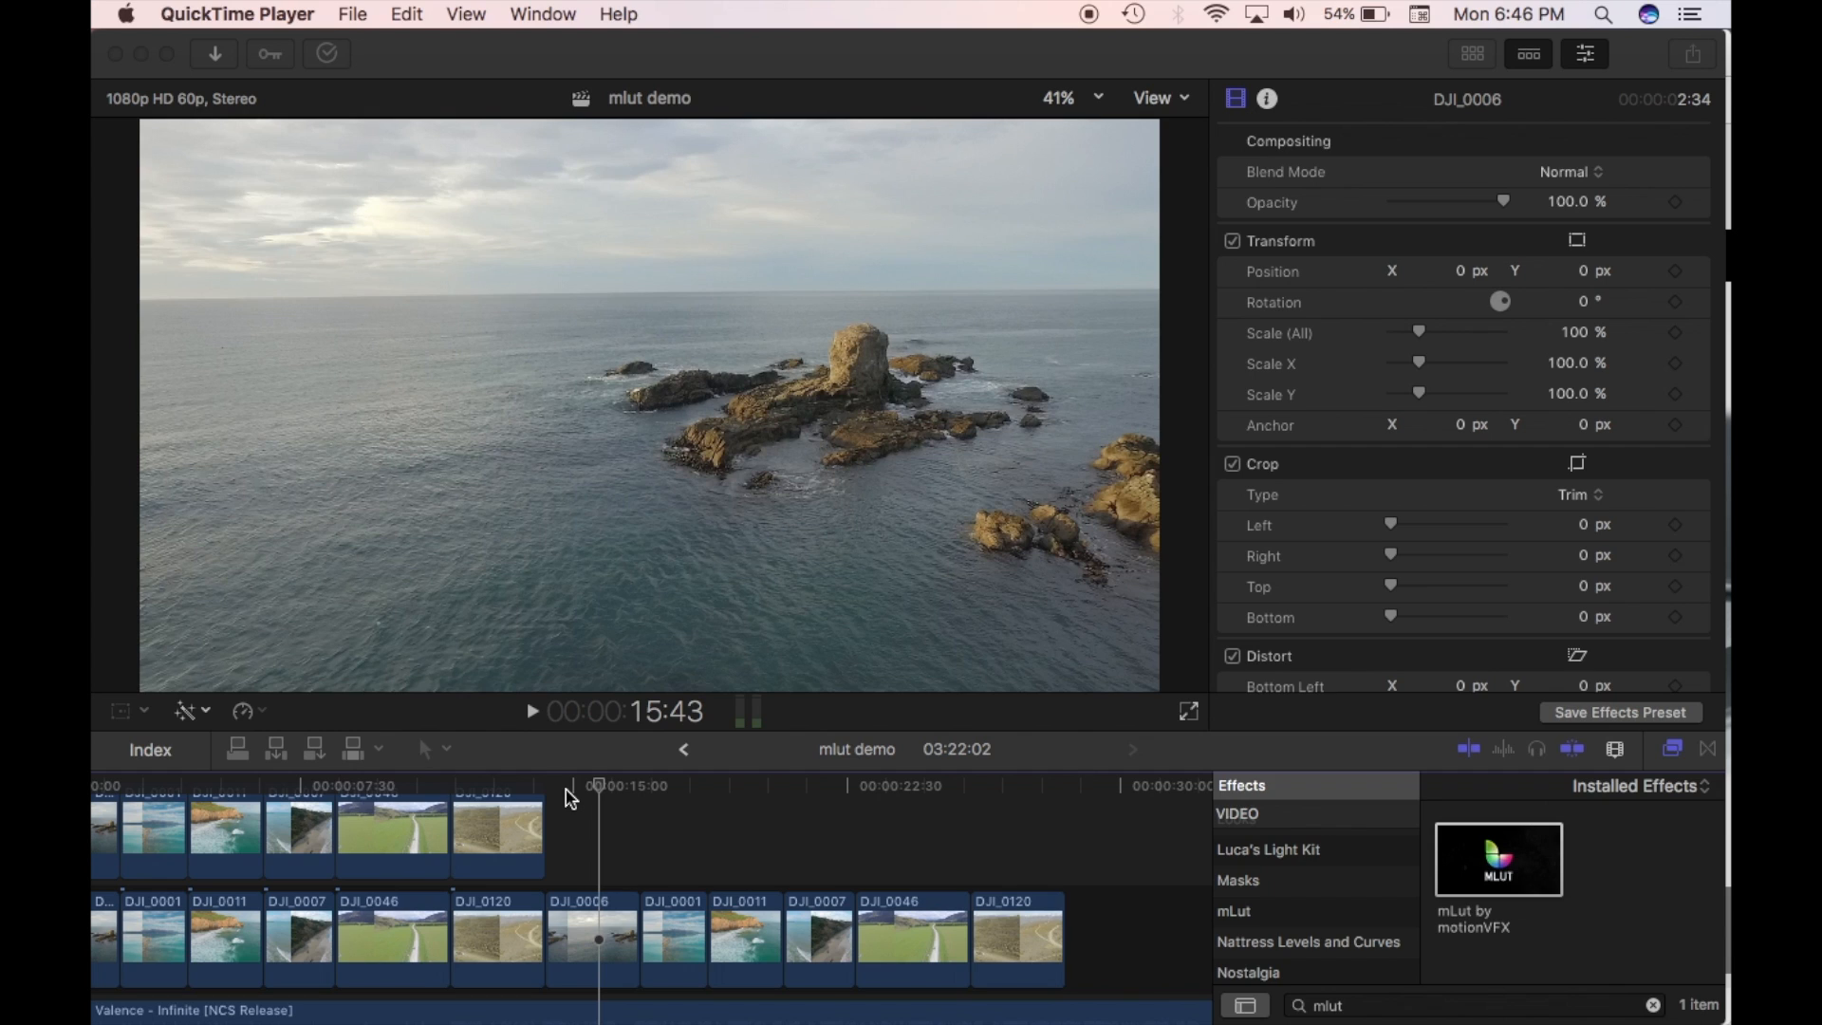
pyautogui.moveTo(584, 822)
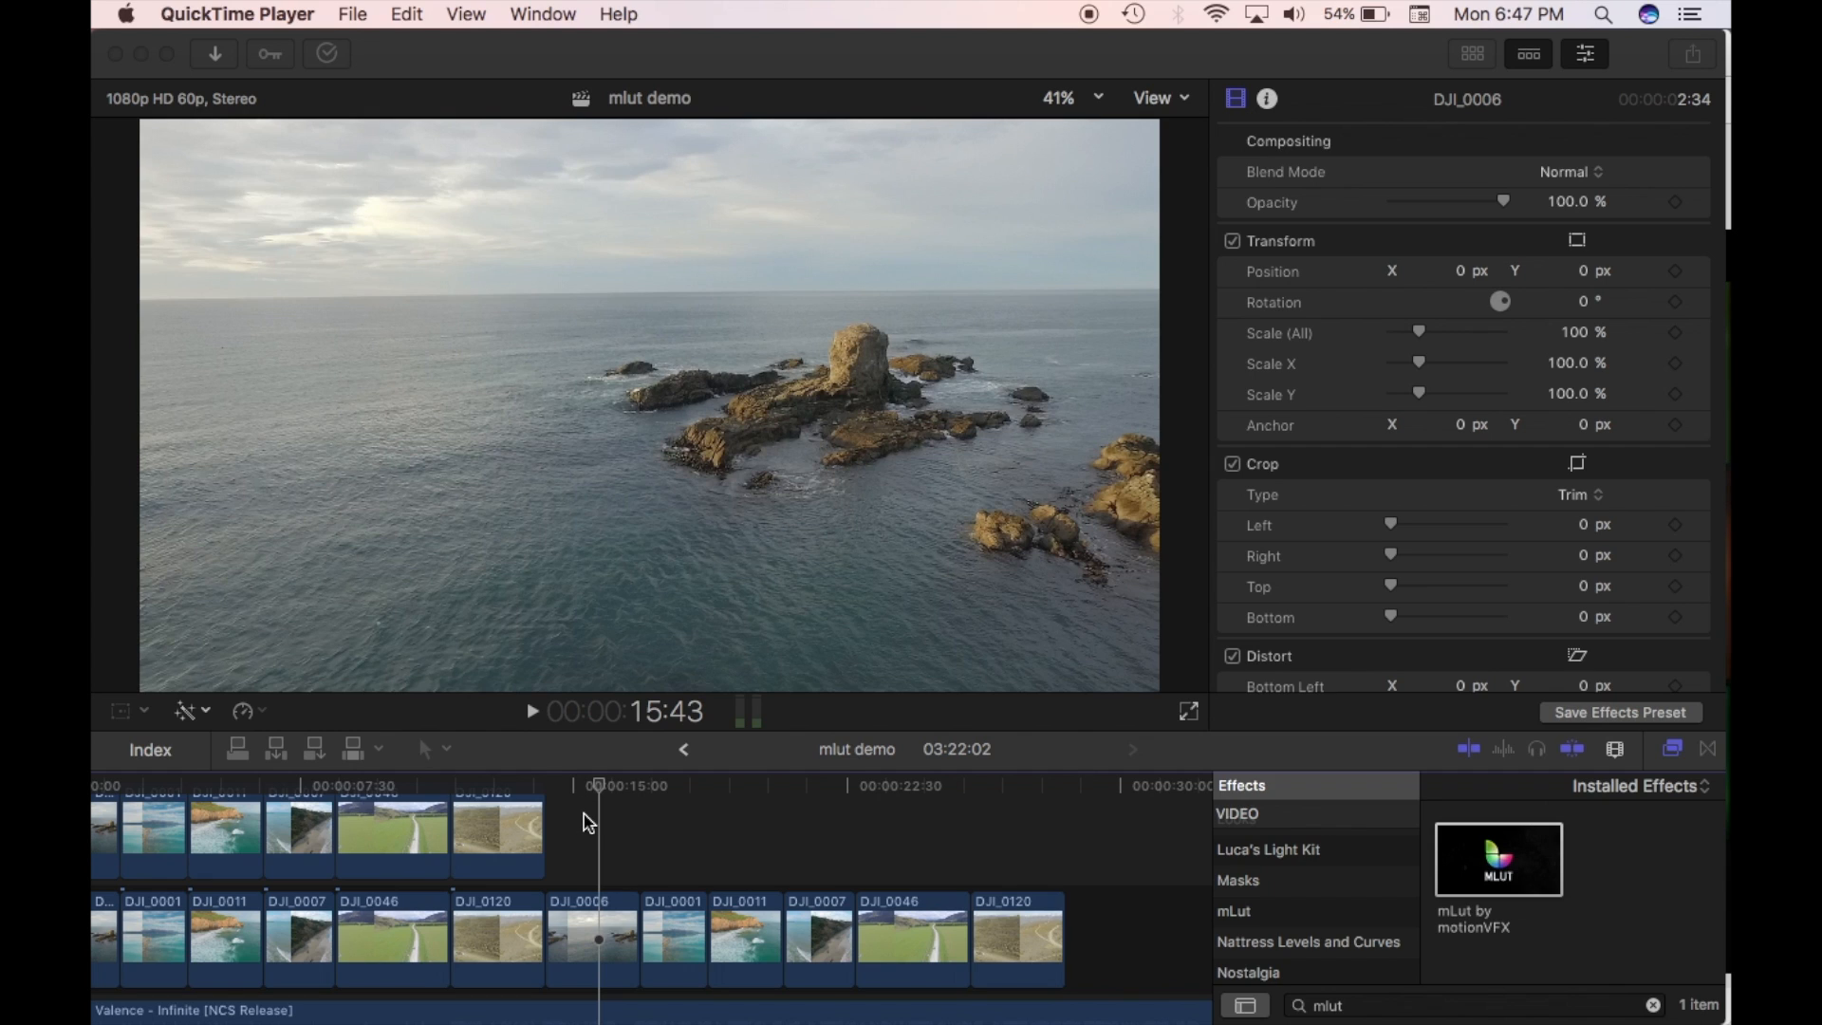
pyautogui.moveTo(118, 333)
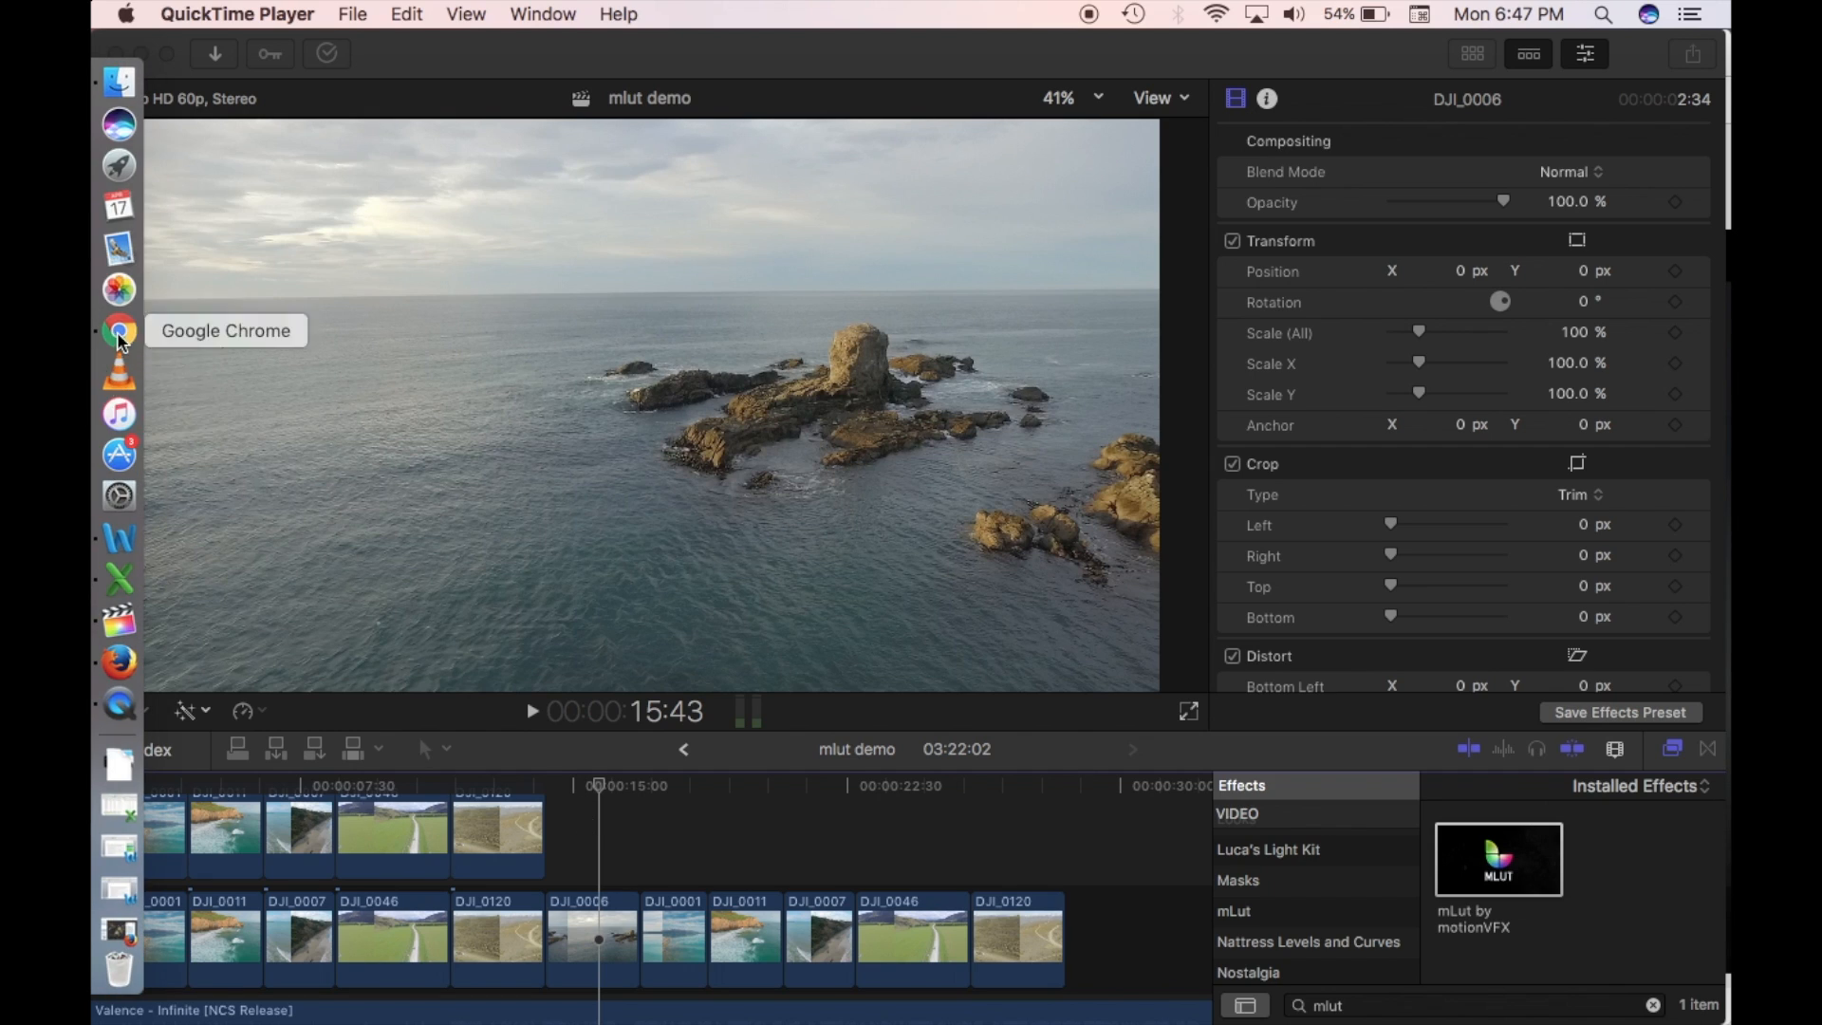
# Step: In Chrome, open motionVFX's mLUT Plugin page from the mProducts > Free category
pyautogui.click(119, 333)
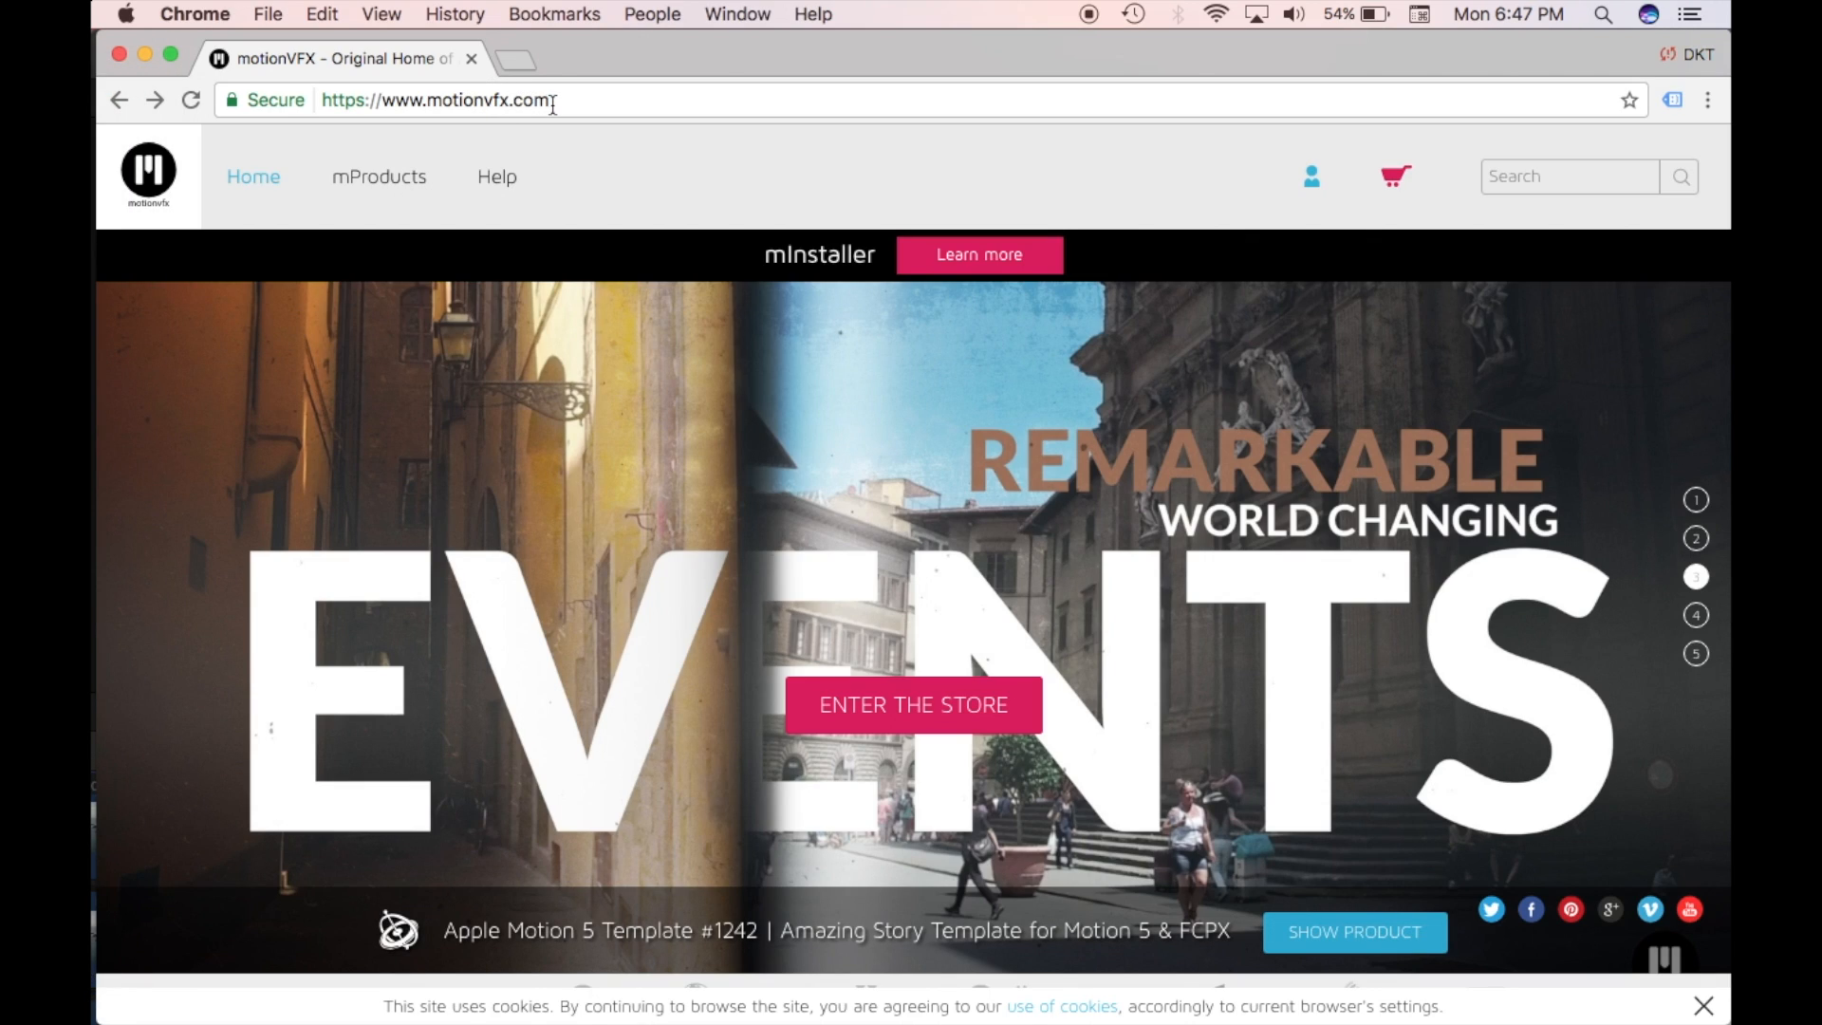
pyautogui.moveTo(394, 202)
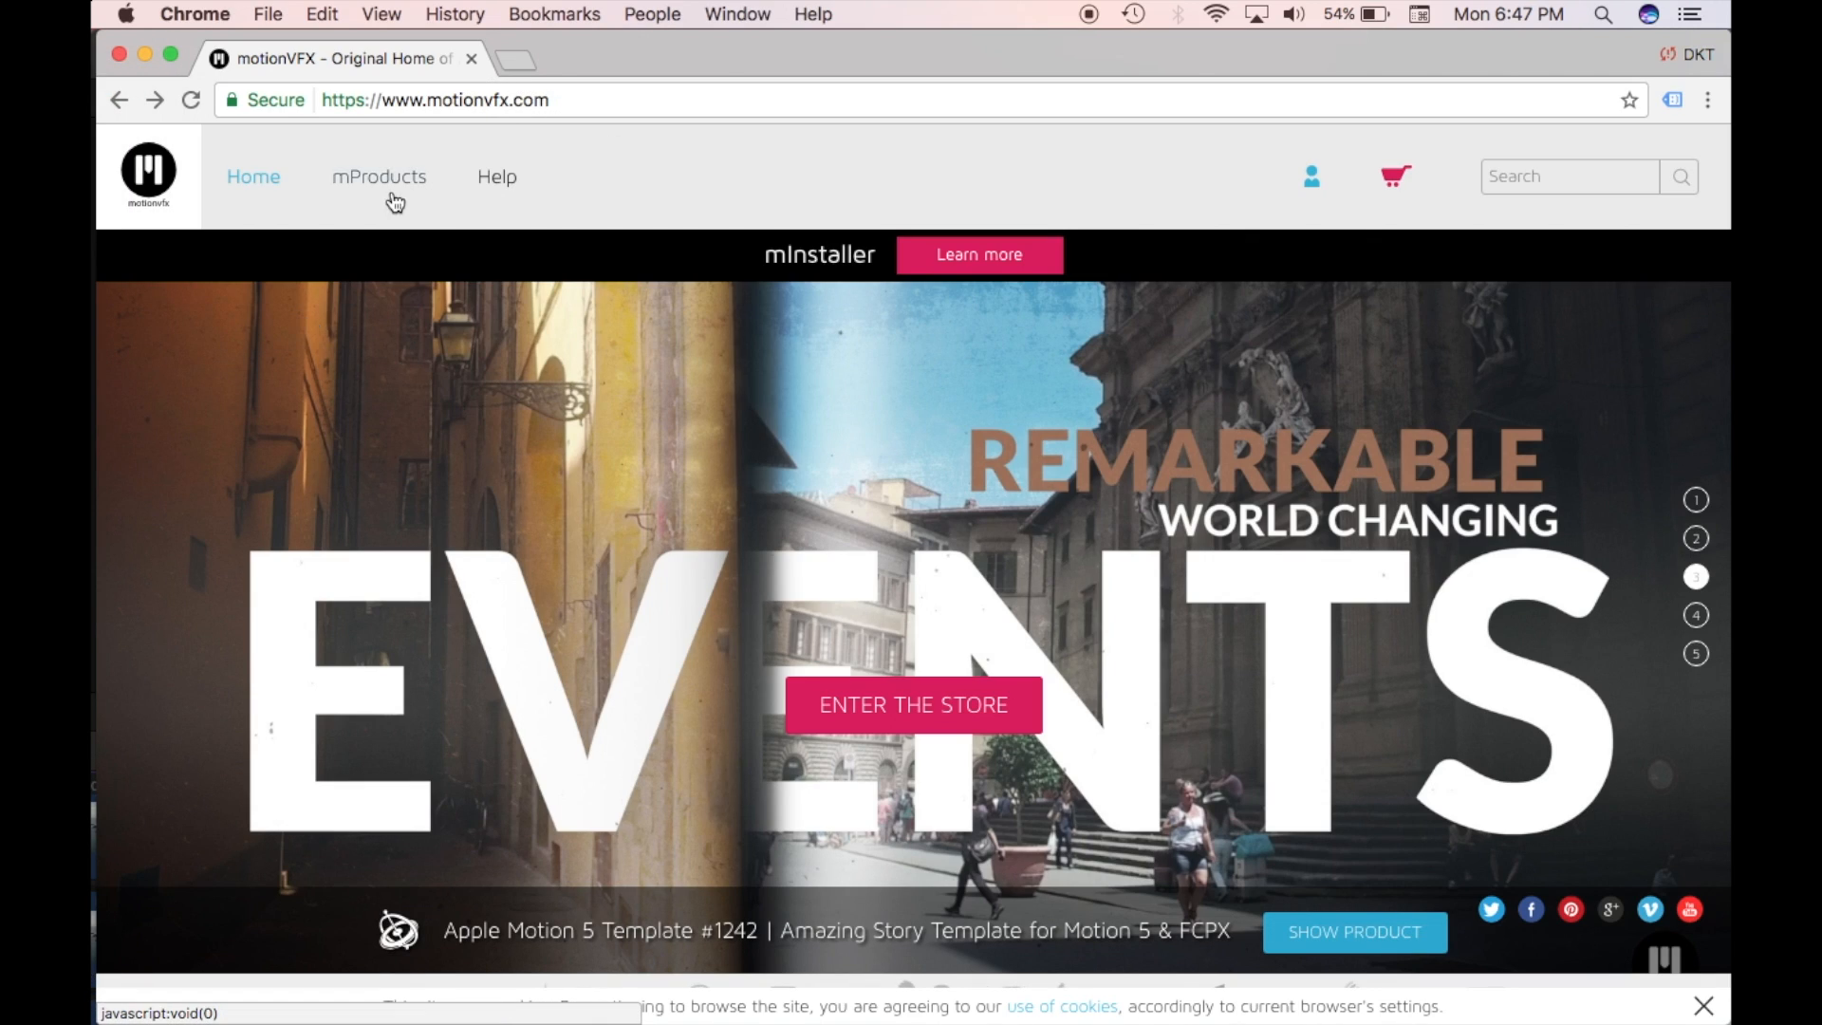
pyautogui.click(379, 176)
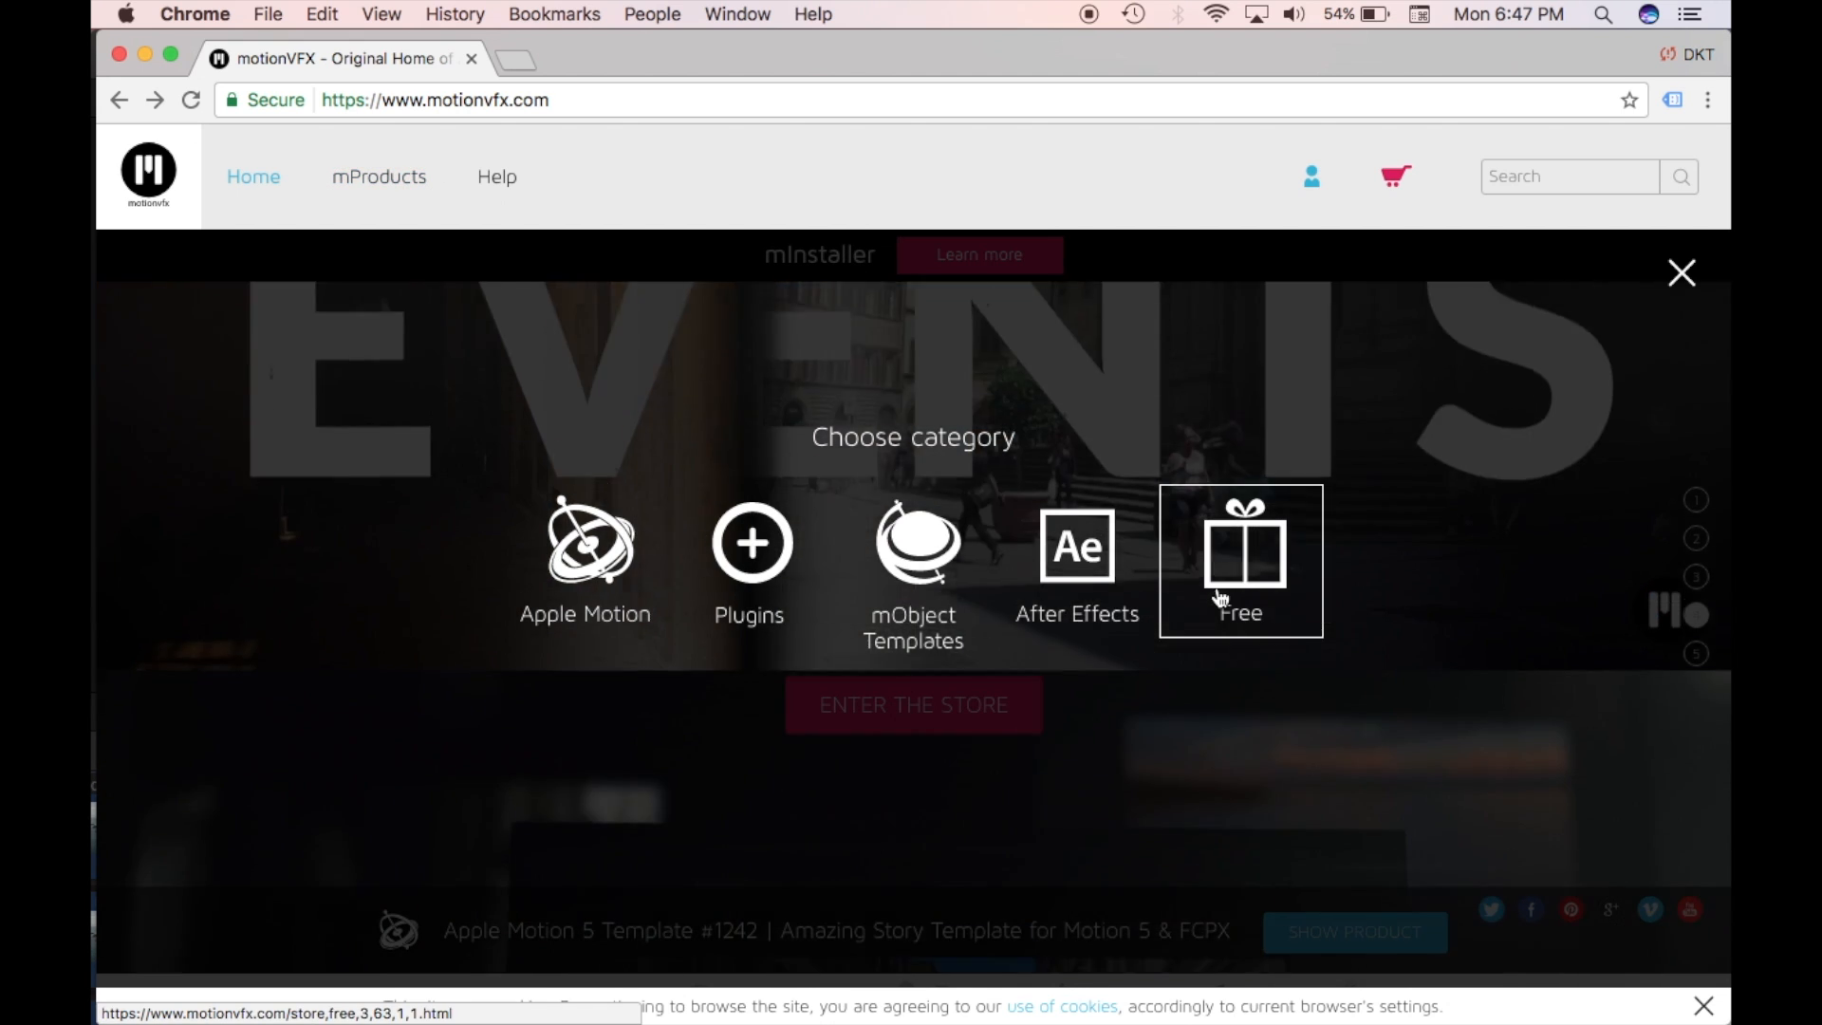
pyautogui.click(1240, 560)
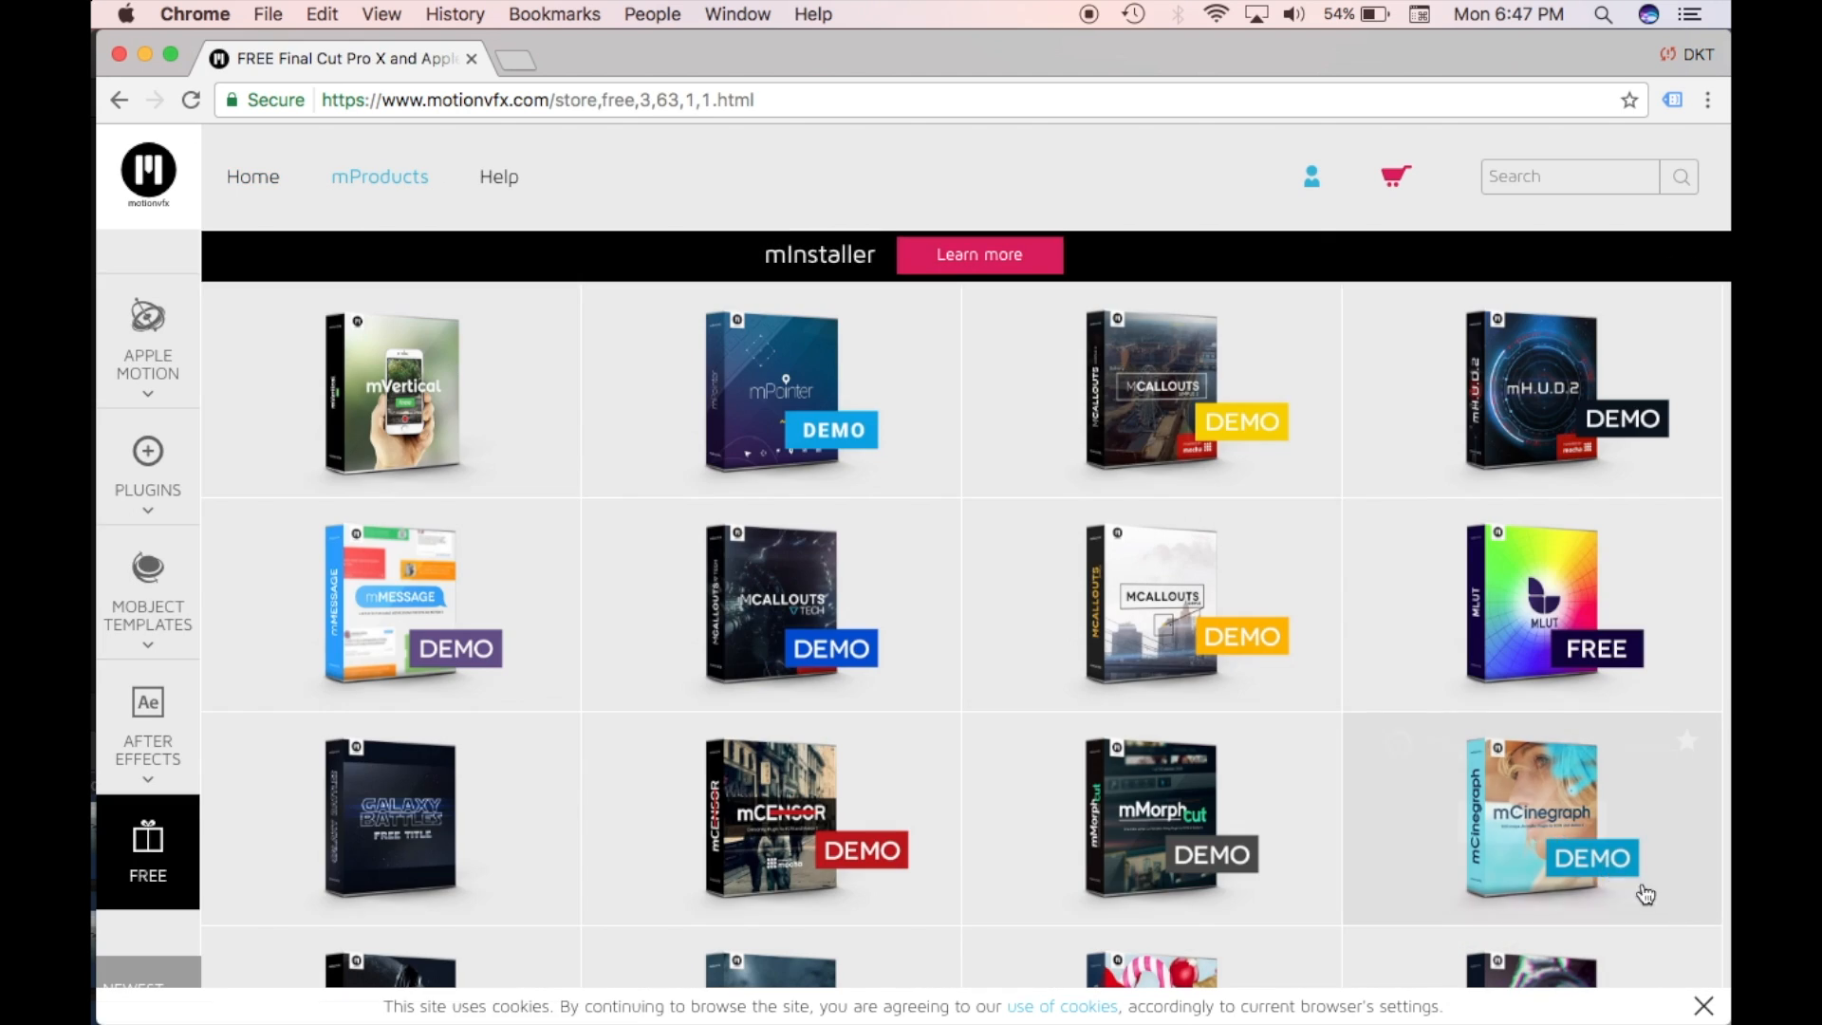
pyautogui.moveTo(1493, 651)
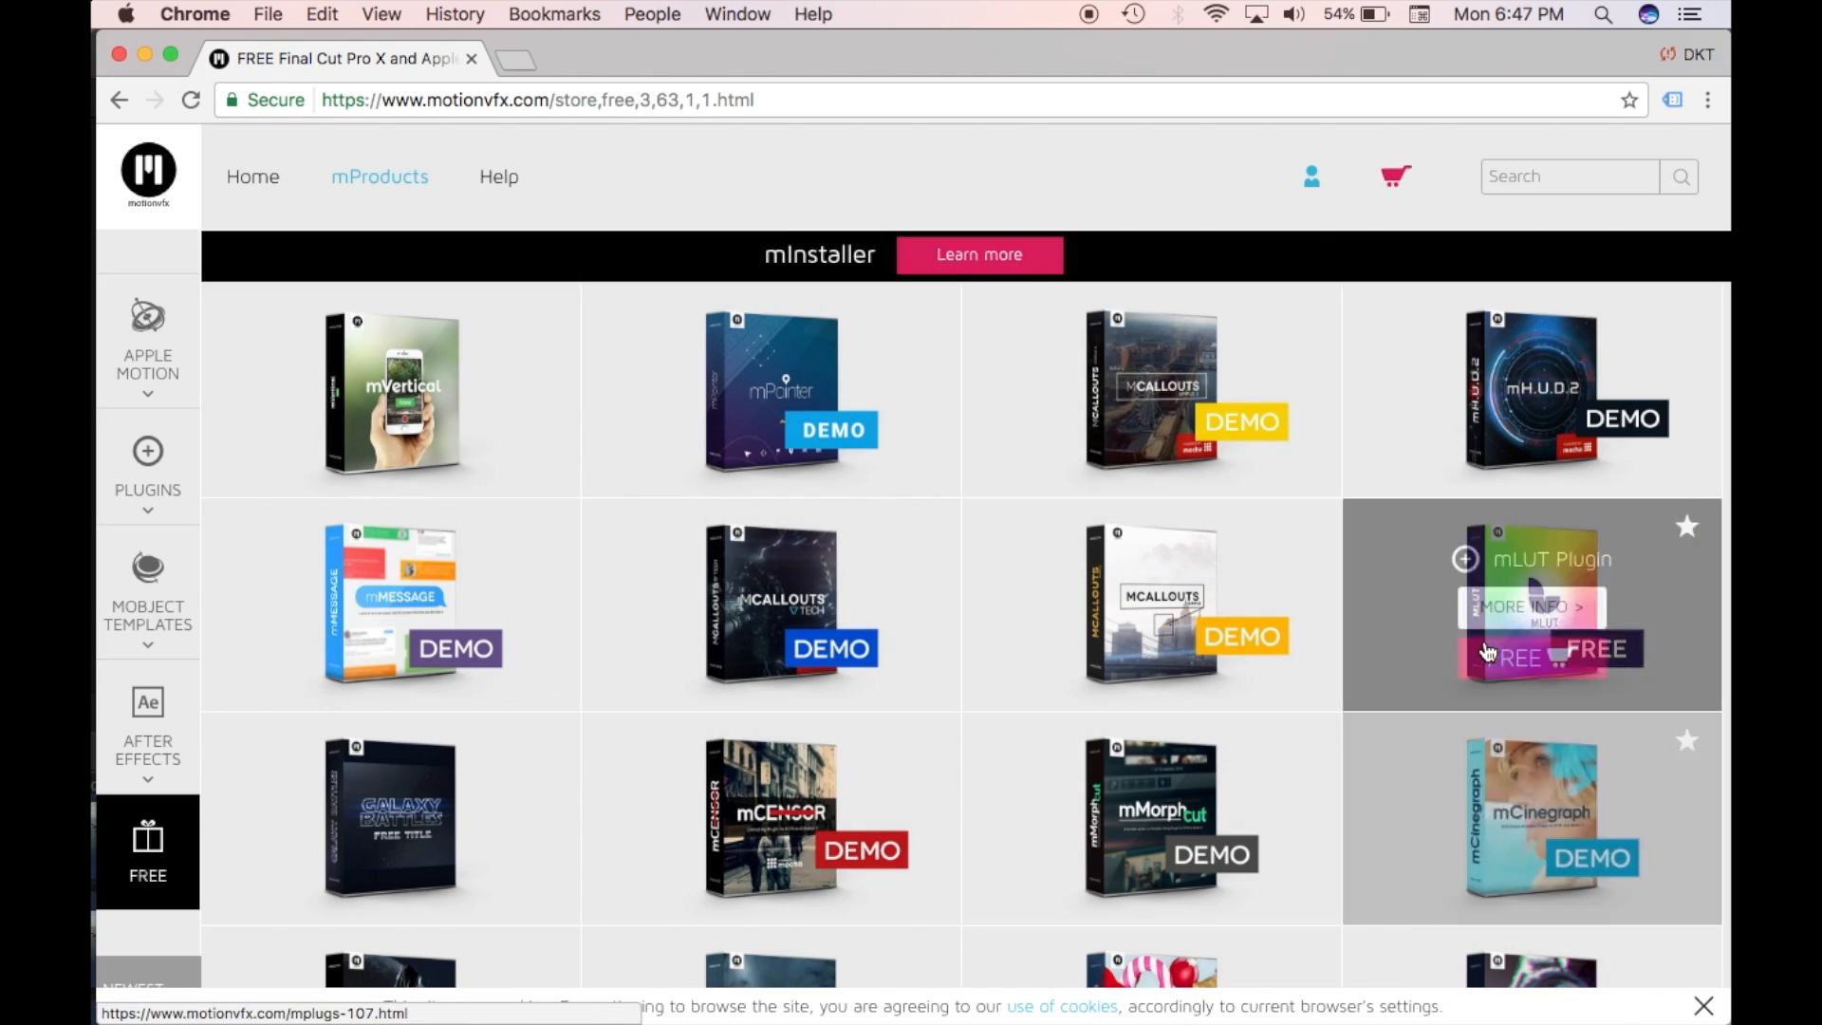
pyautogui.click(1530, 604)
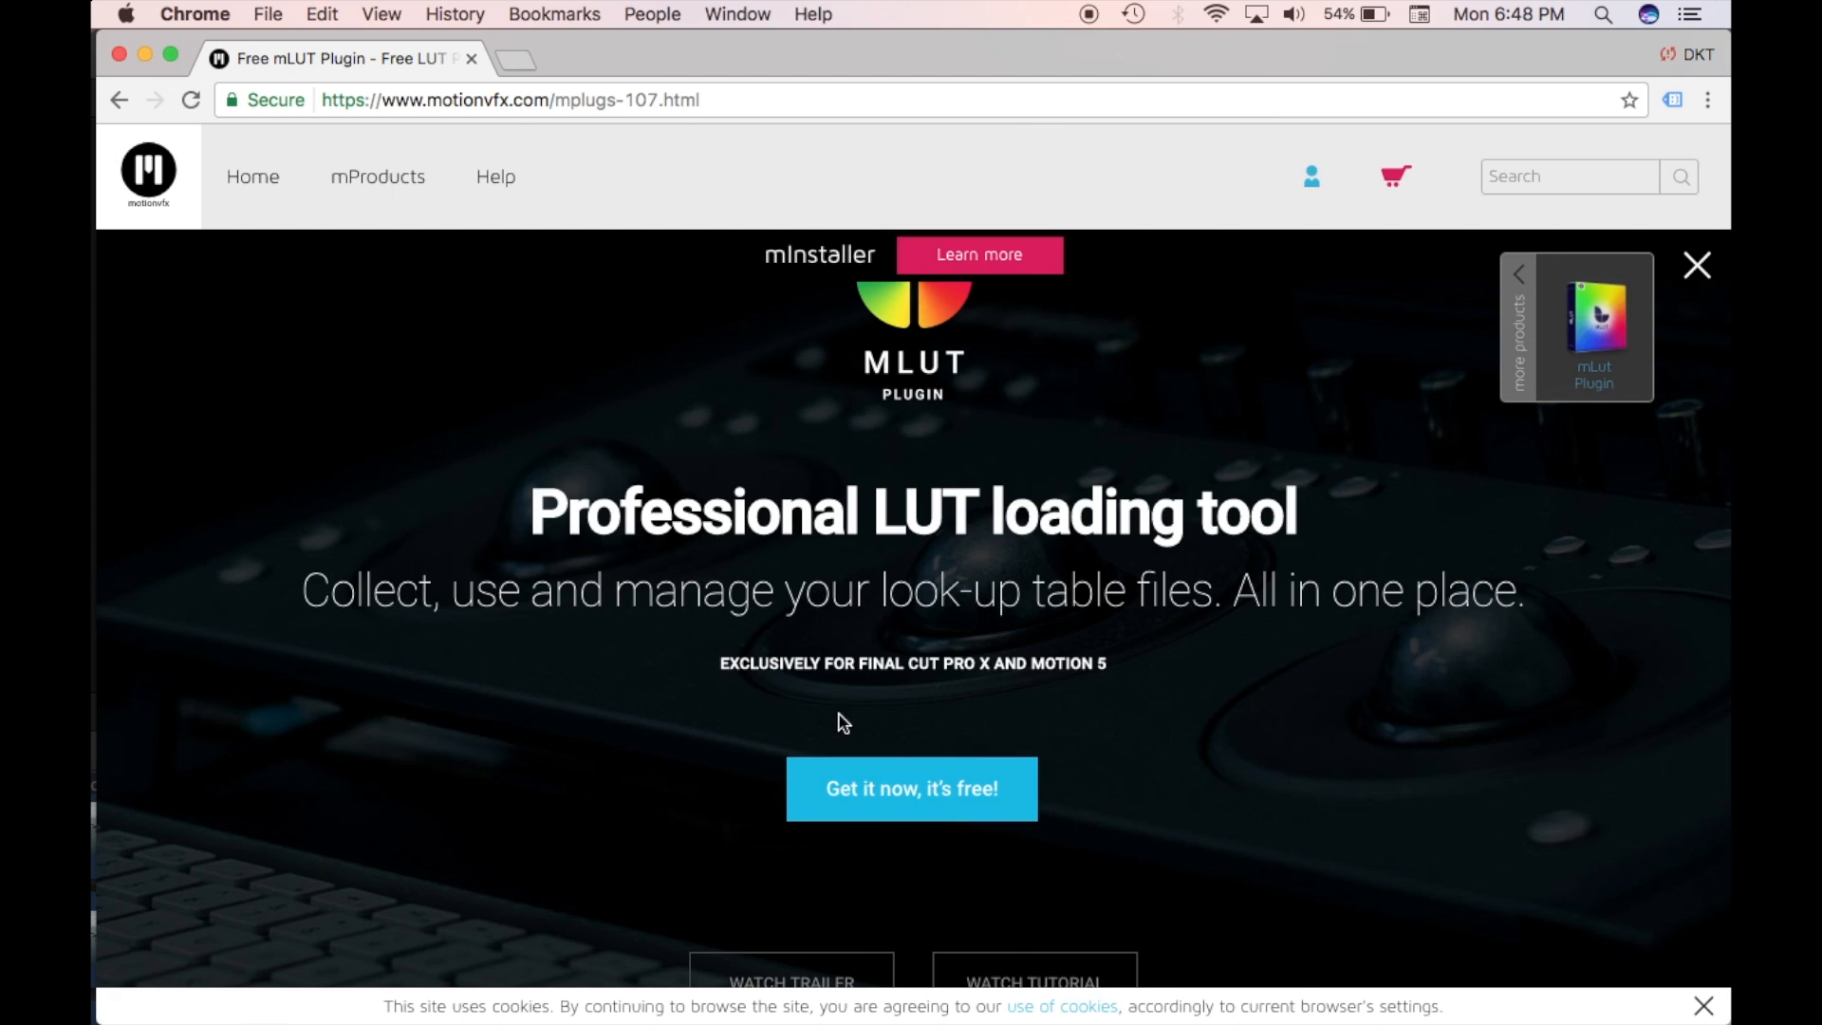
pyautogui.moveTo(117, 620)
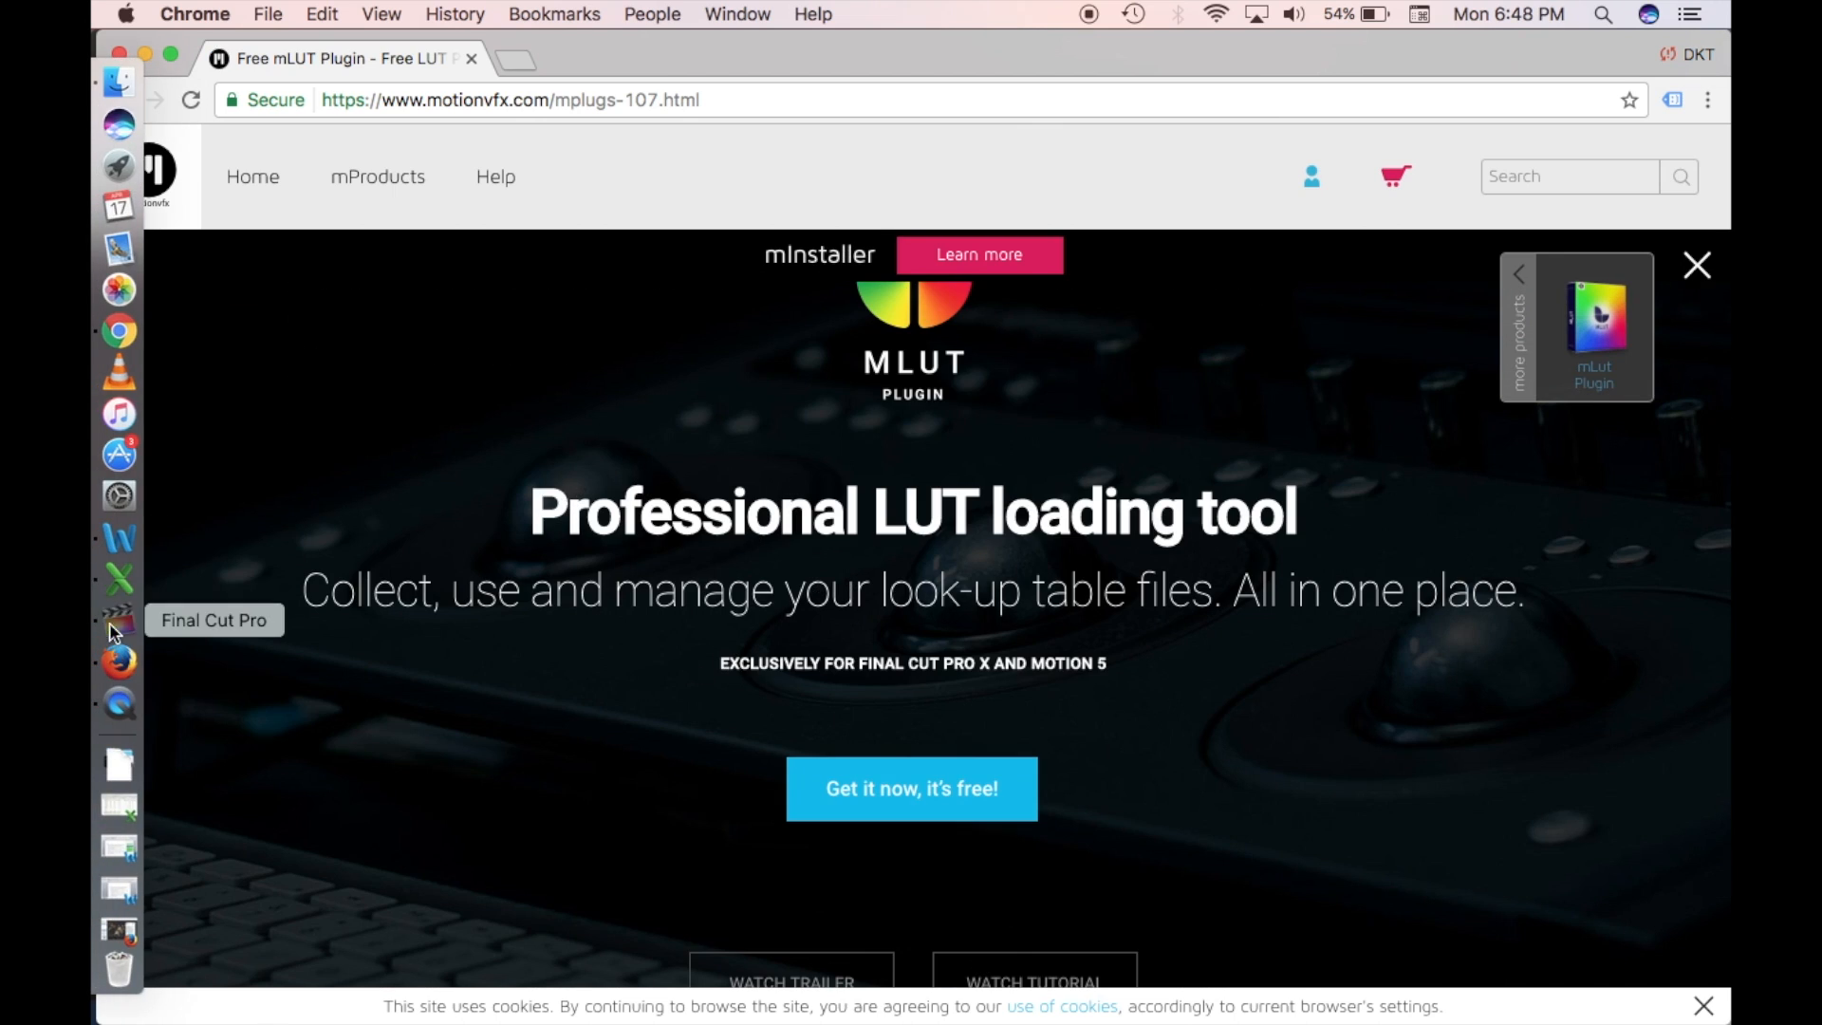
# Step: Drag the mLut by motionVFX effect from the Effects browser onto clip DJI_0006
pyautogui.click(118, 620)
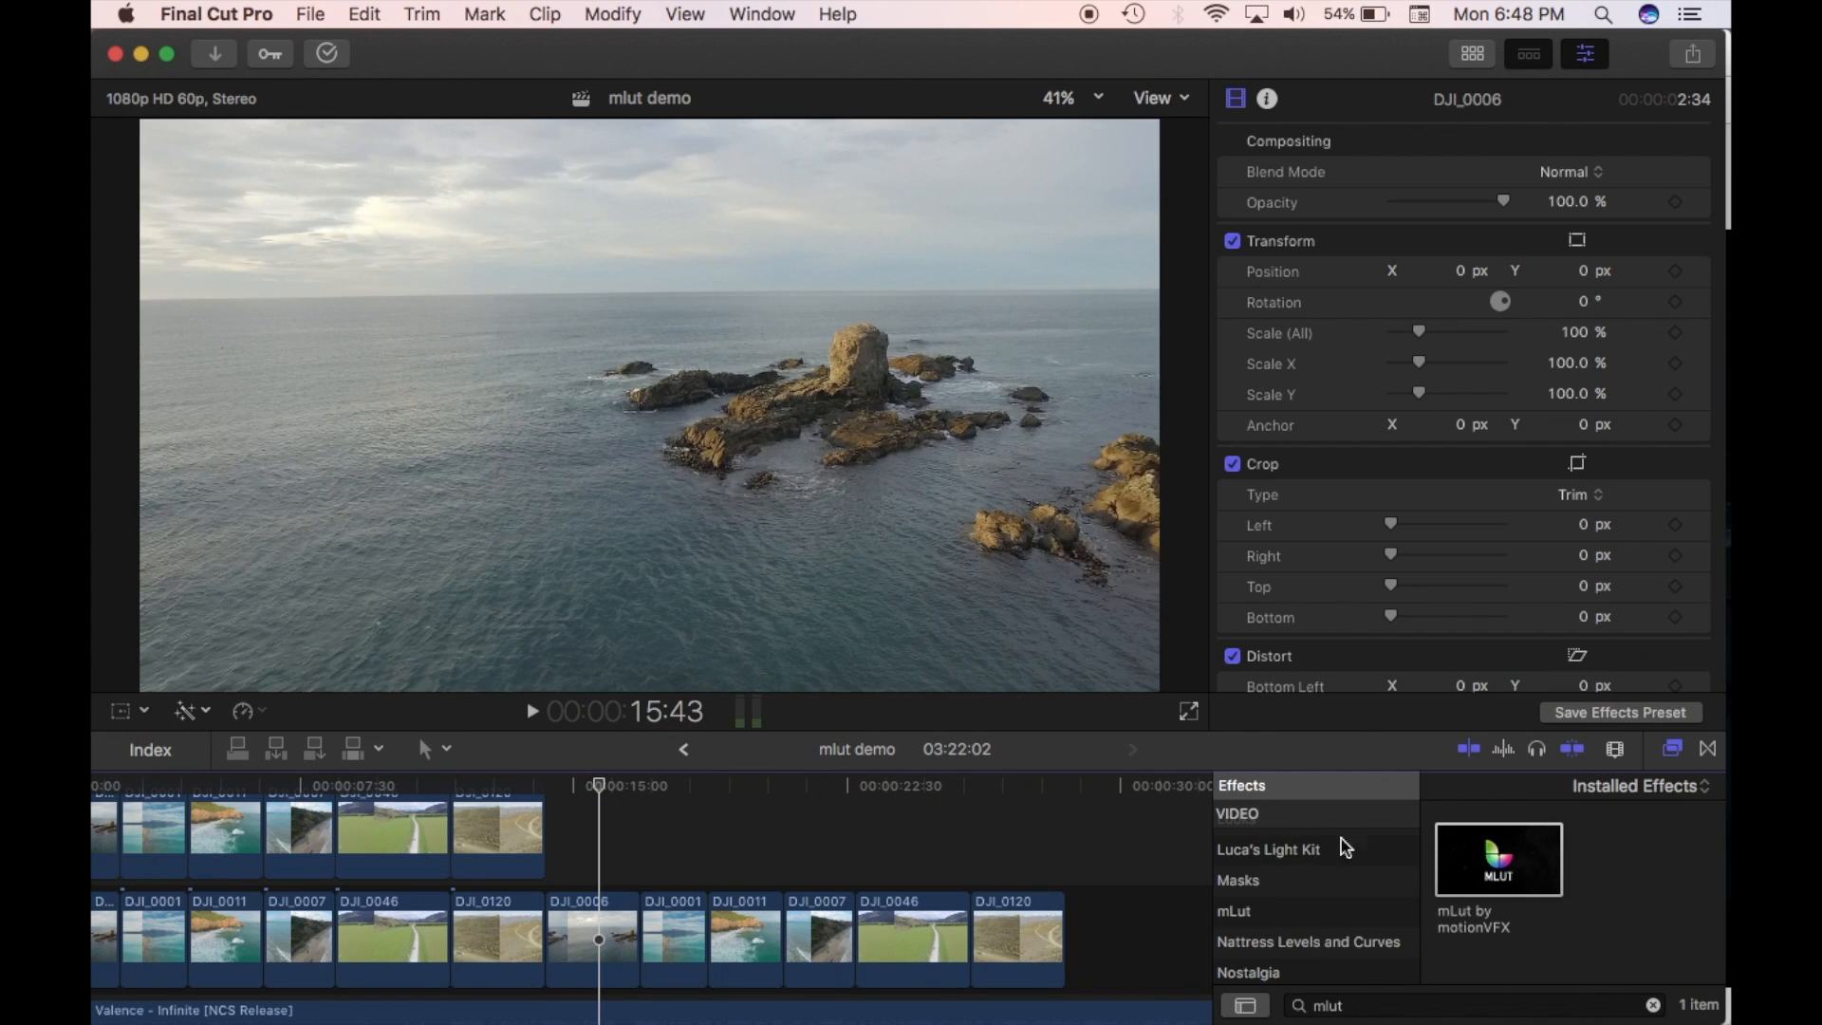
pyautogui.click(1267, 911)
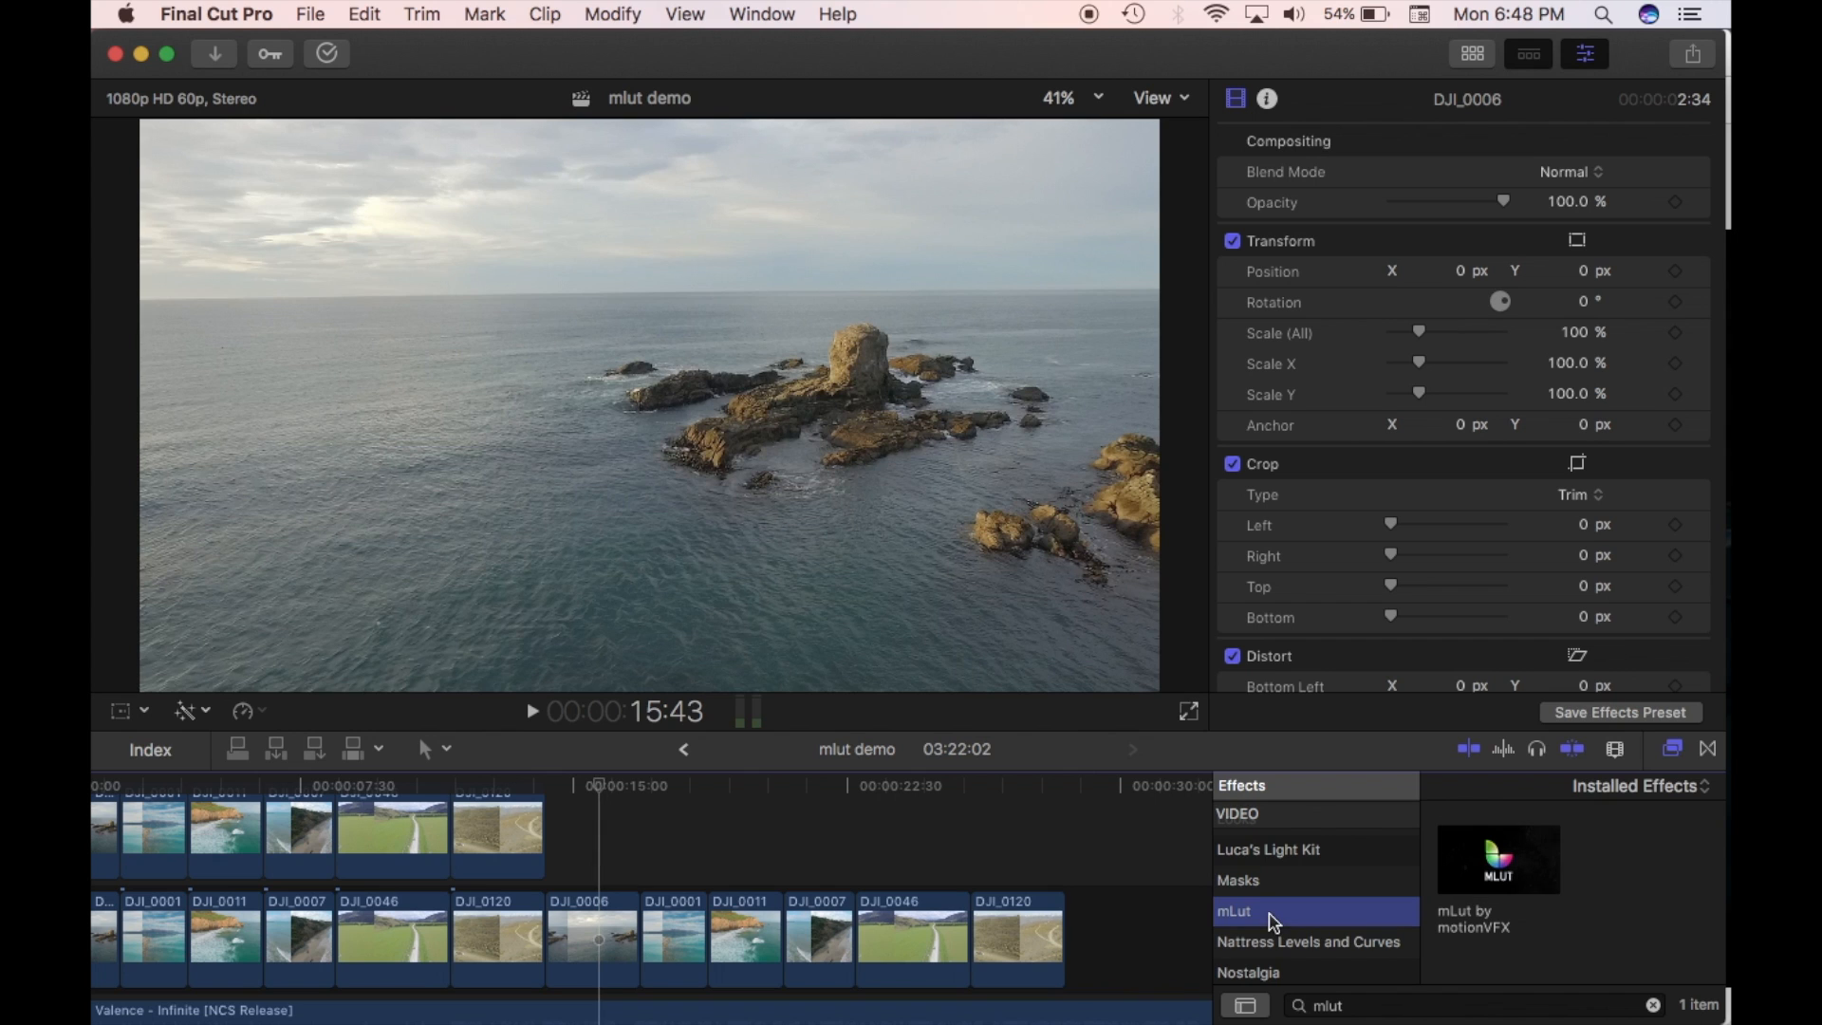
pyautogui.moveTo(1372, 860)
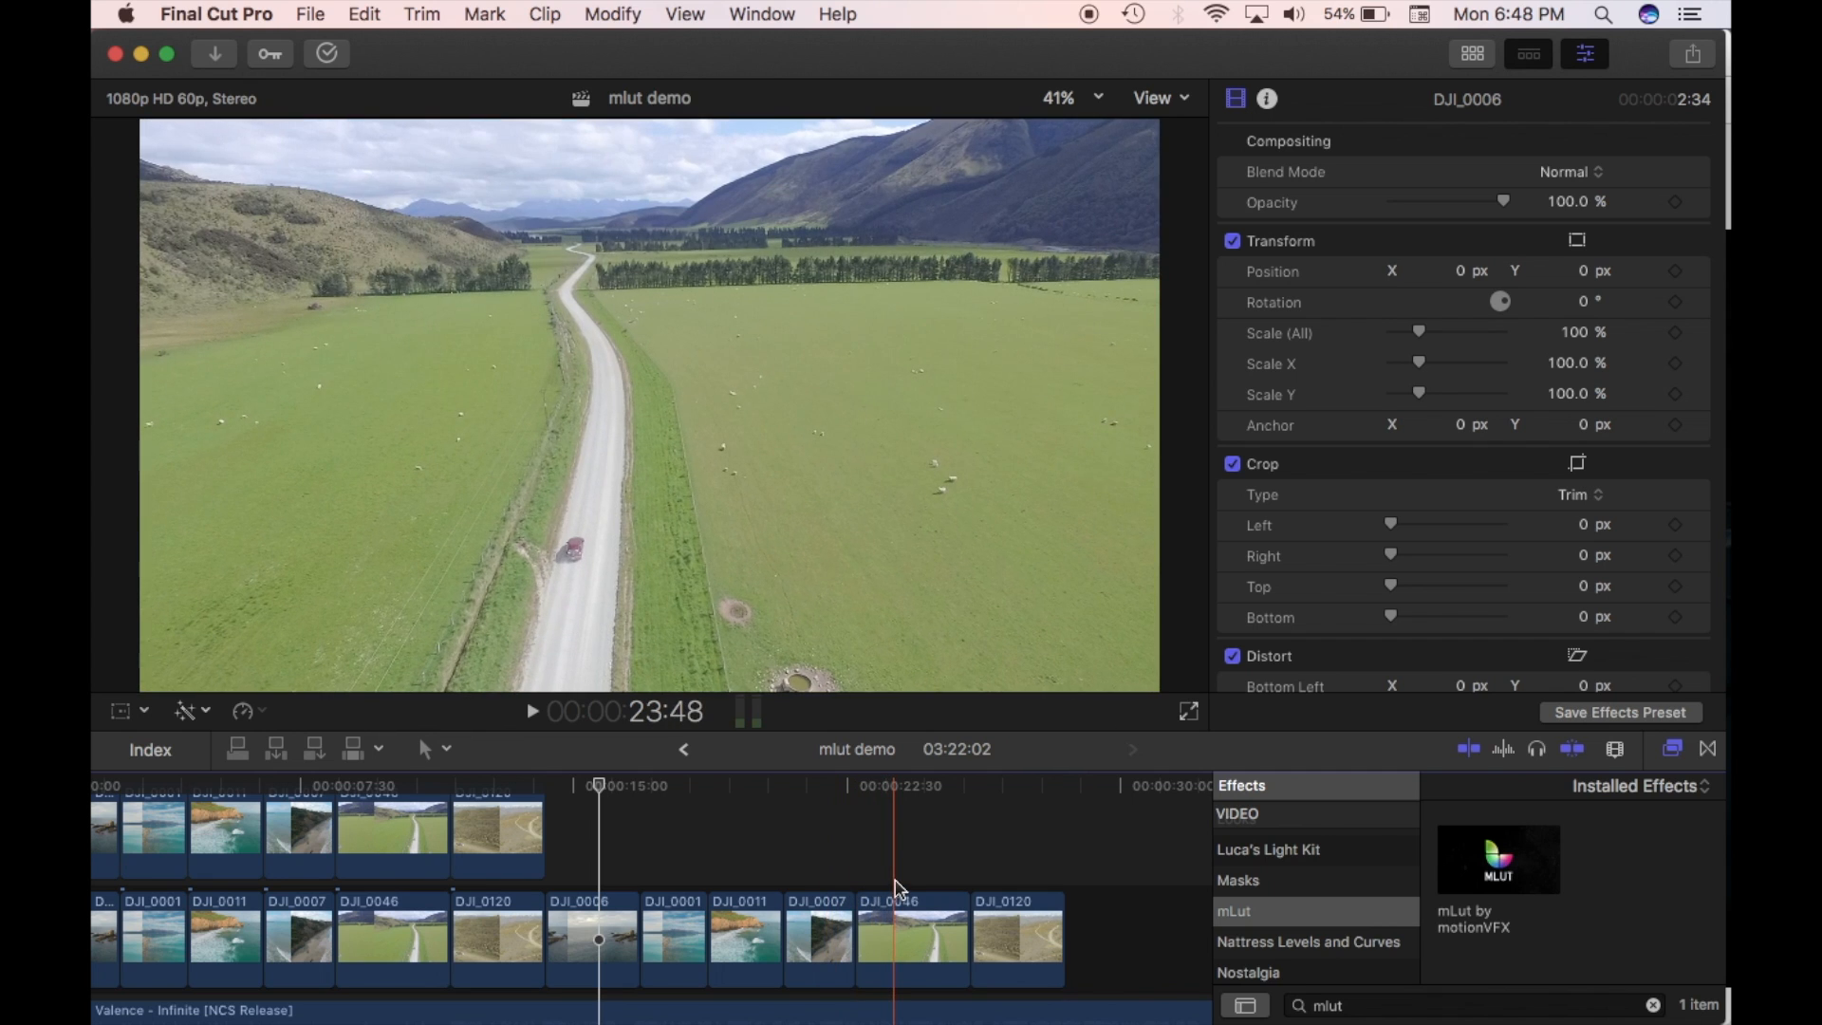
pyautogui.click(592, 937)
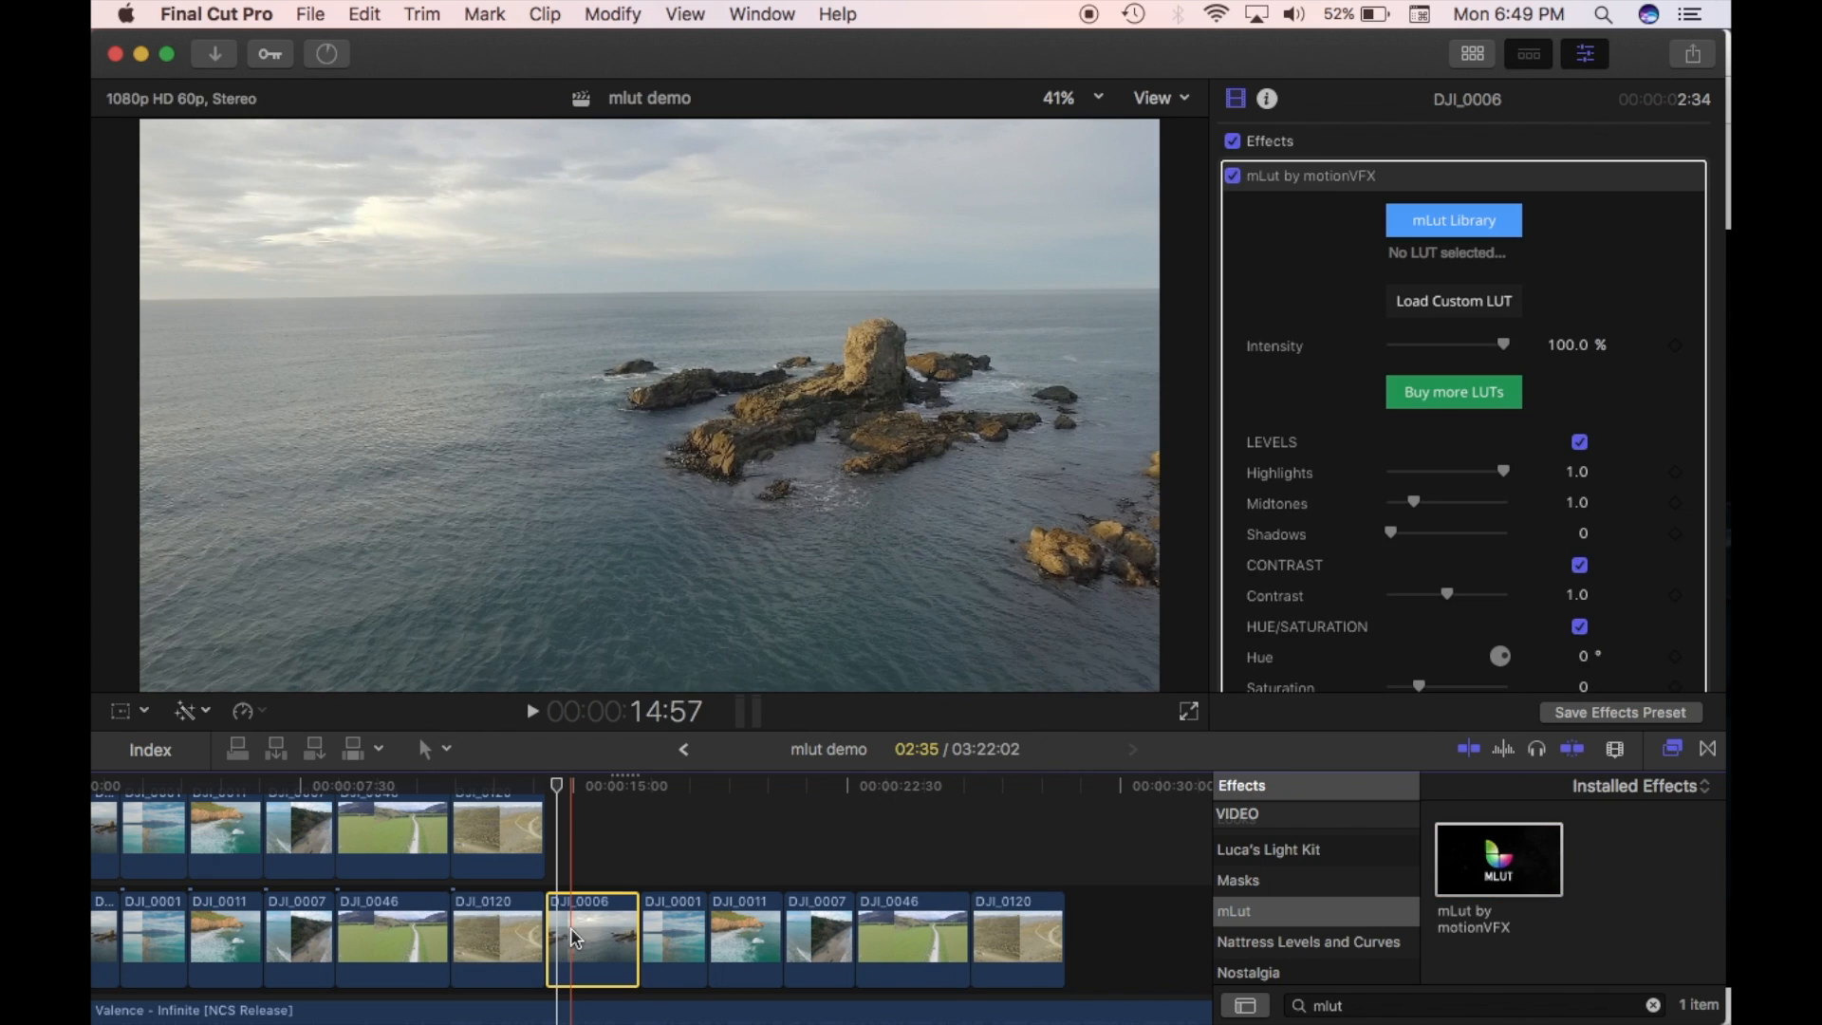
pyautogui.click(558, 938)
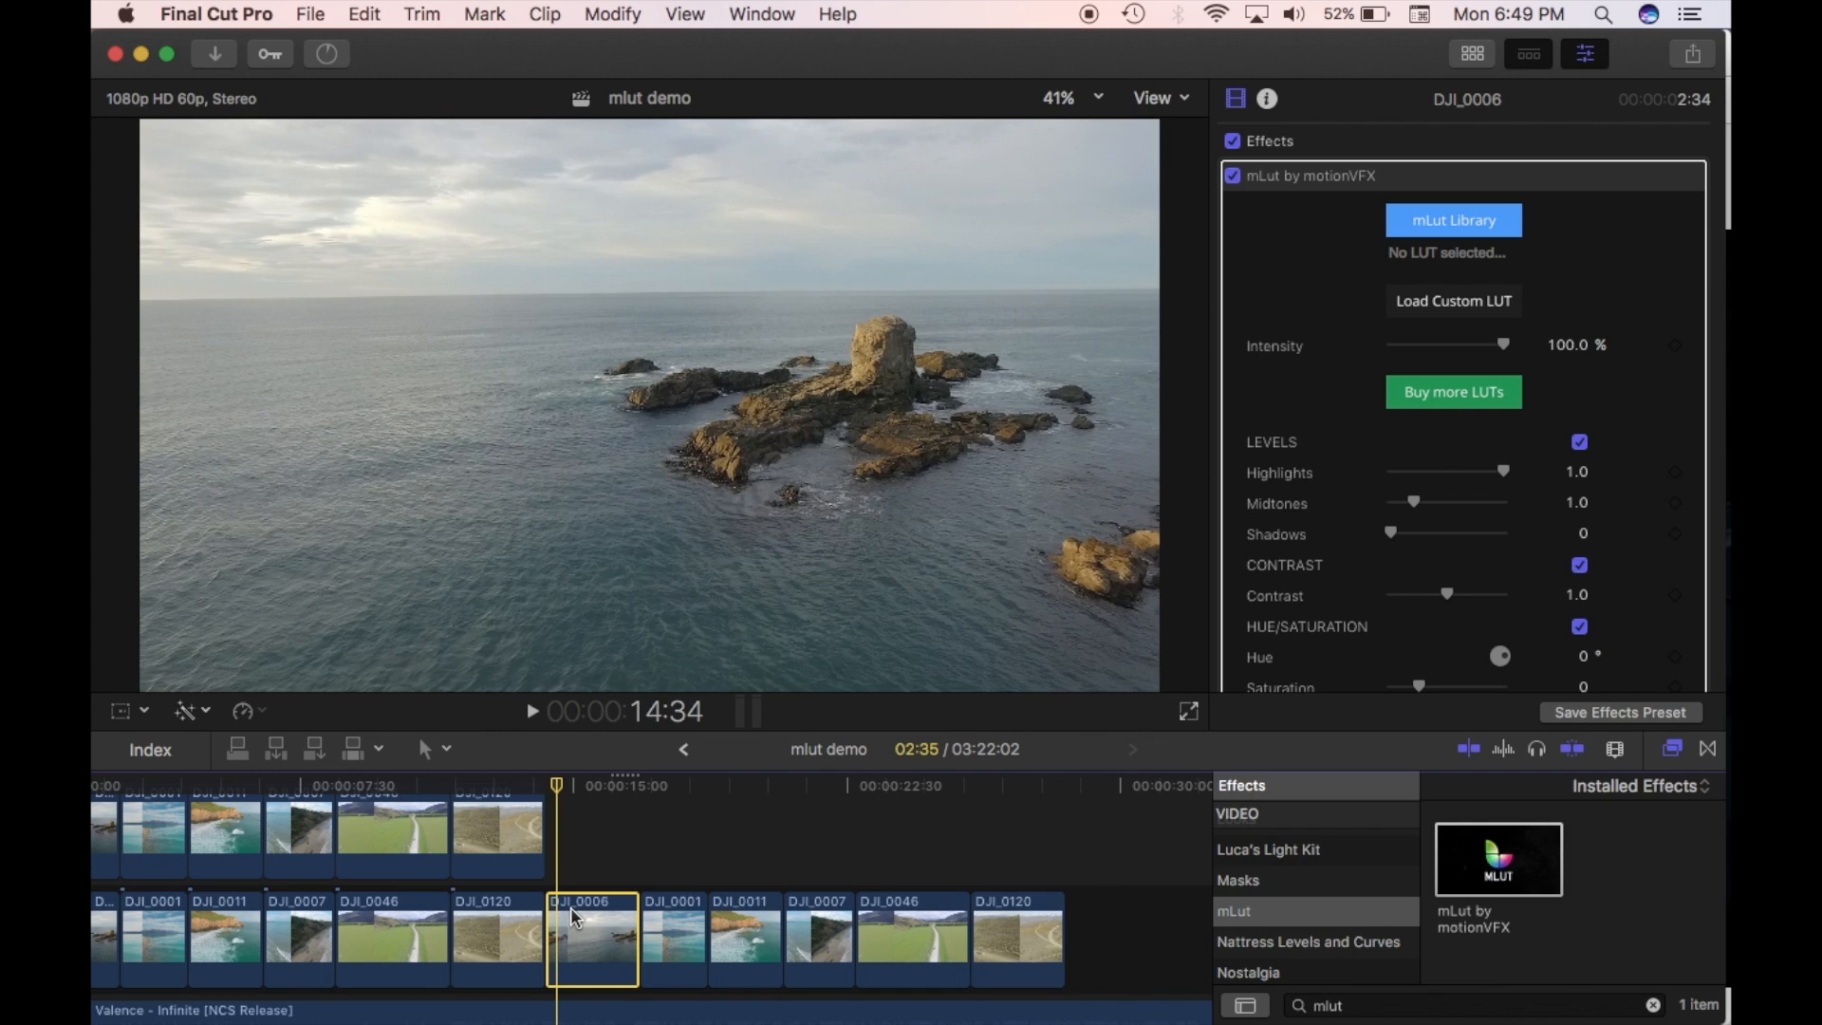
pyautogui.moveTo(775, 538)
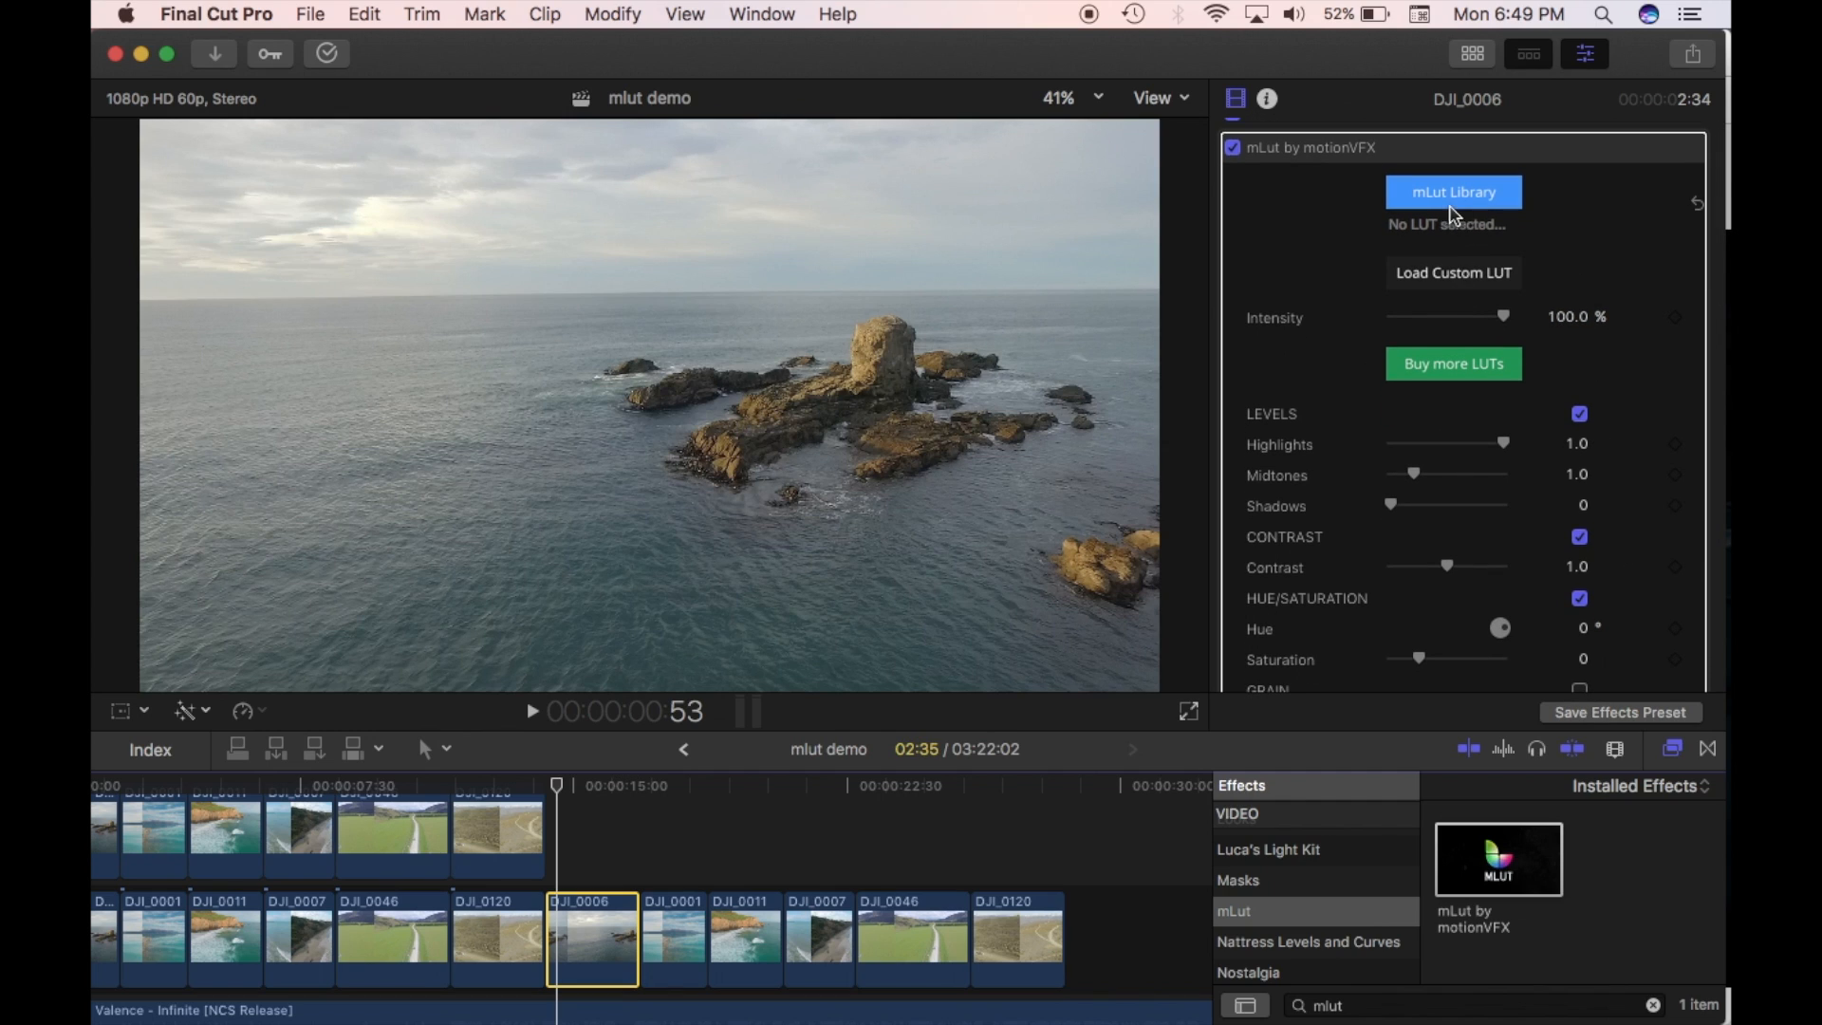
pyautogui.moveTo(1429, 237)
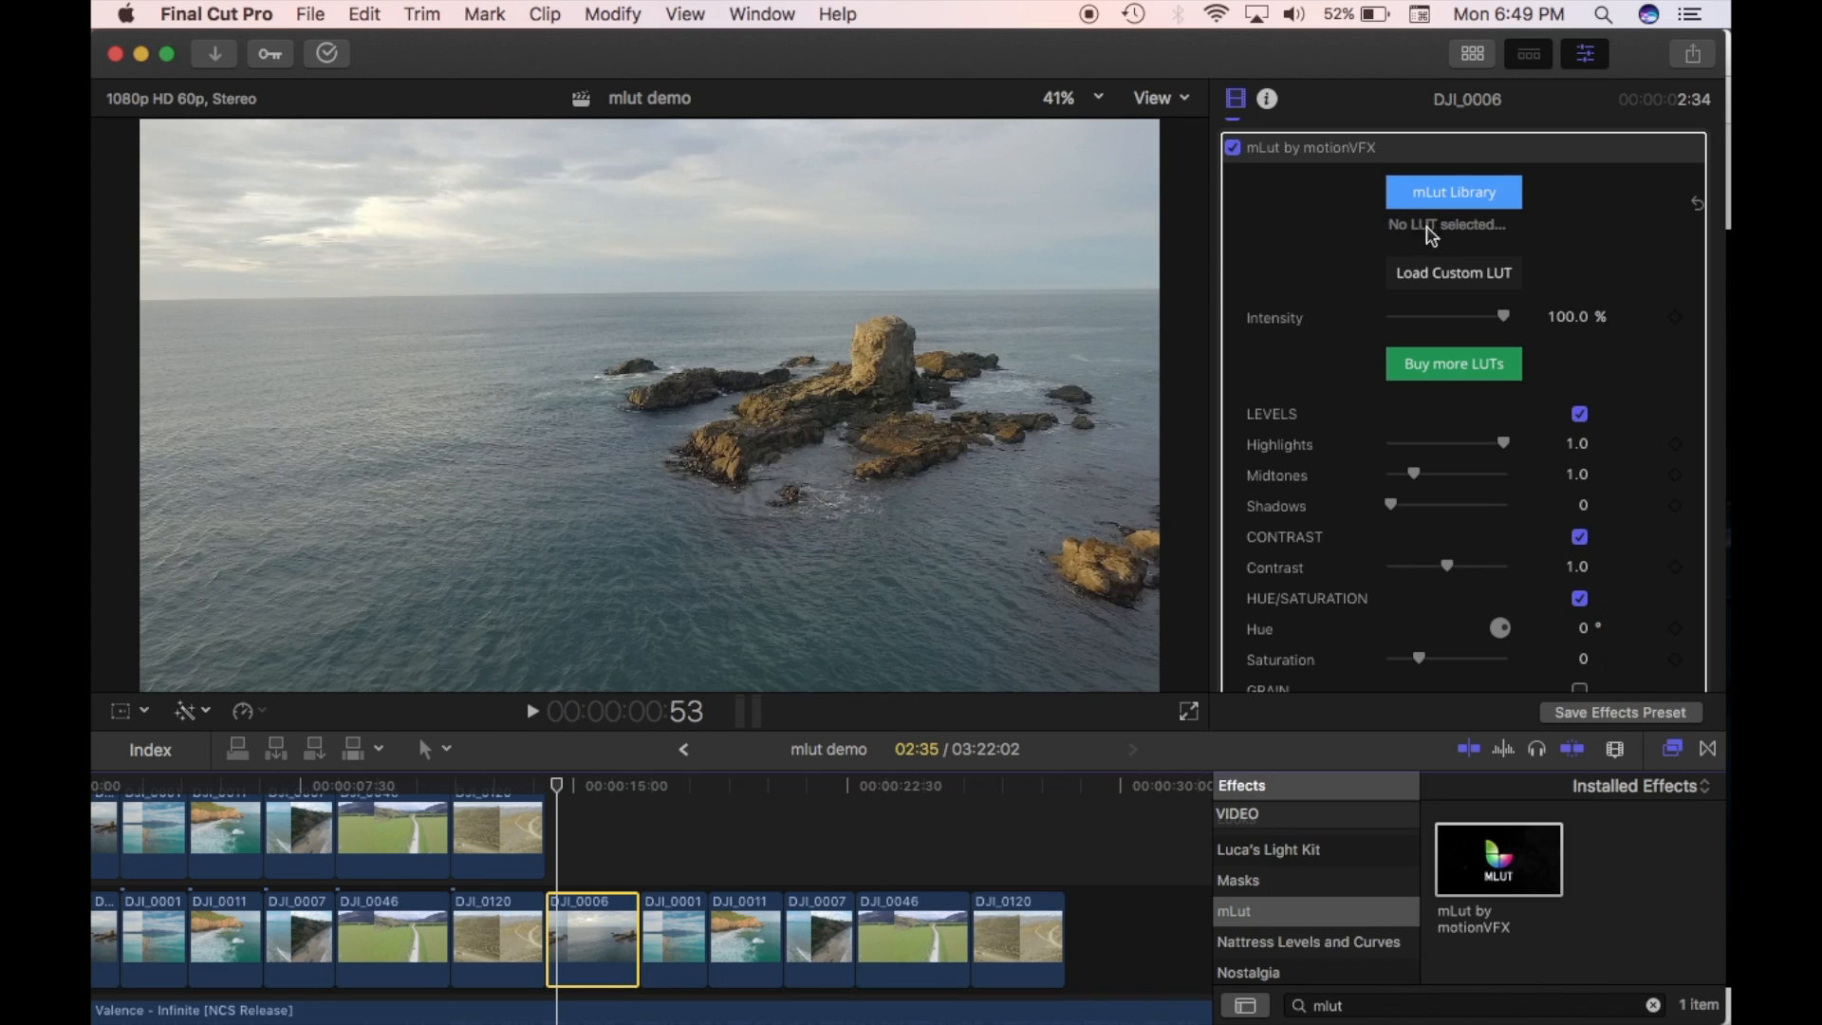
pyautogui.moveTo(1489, 235)
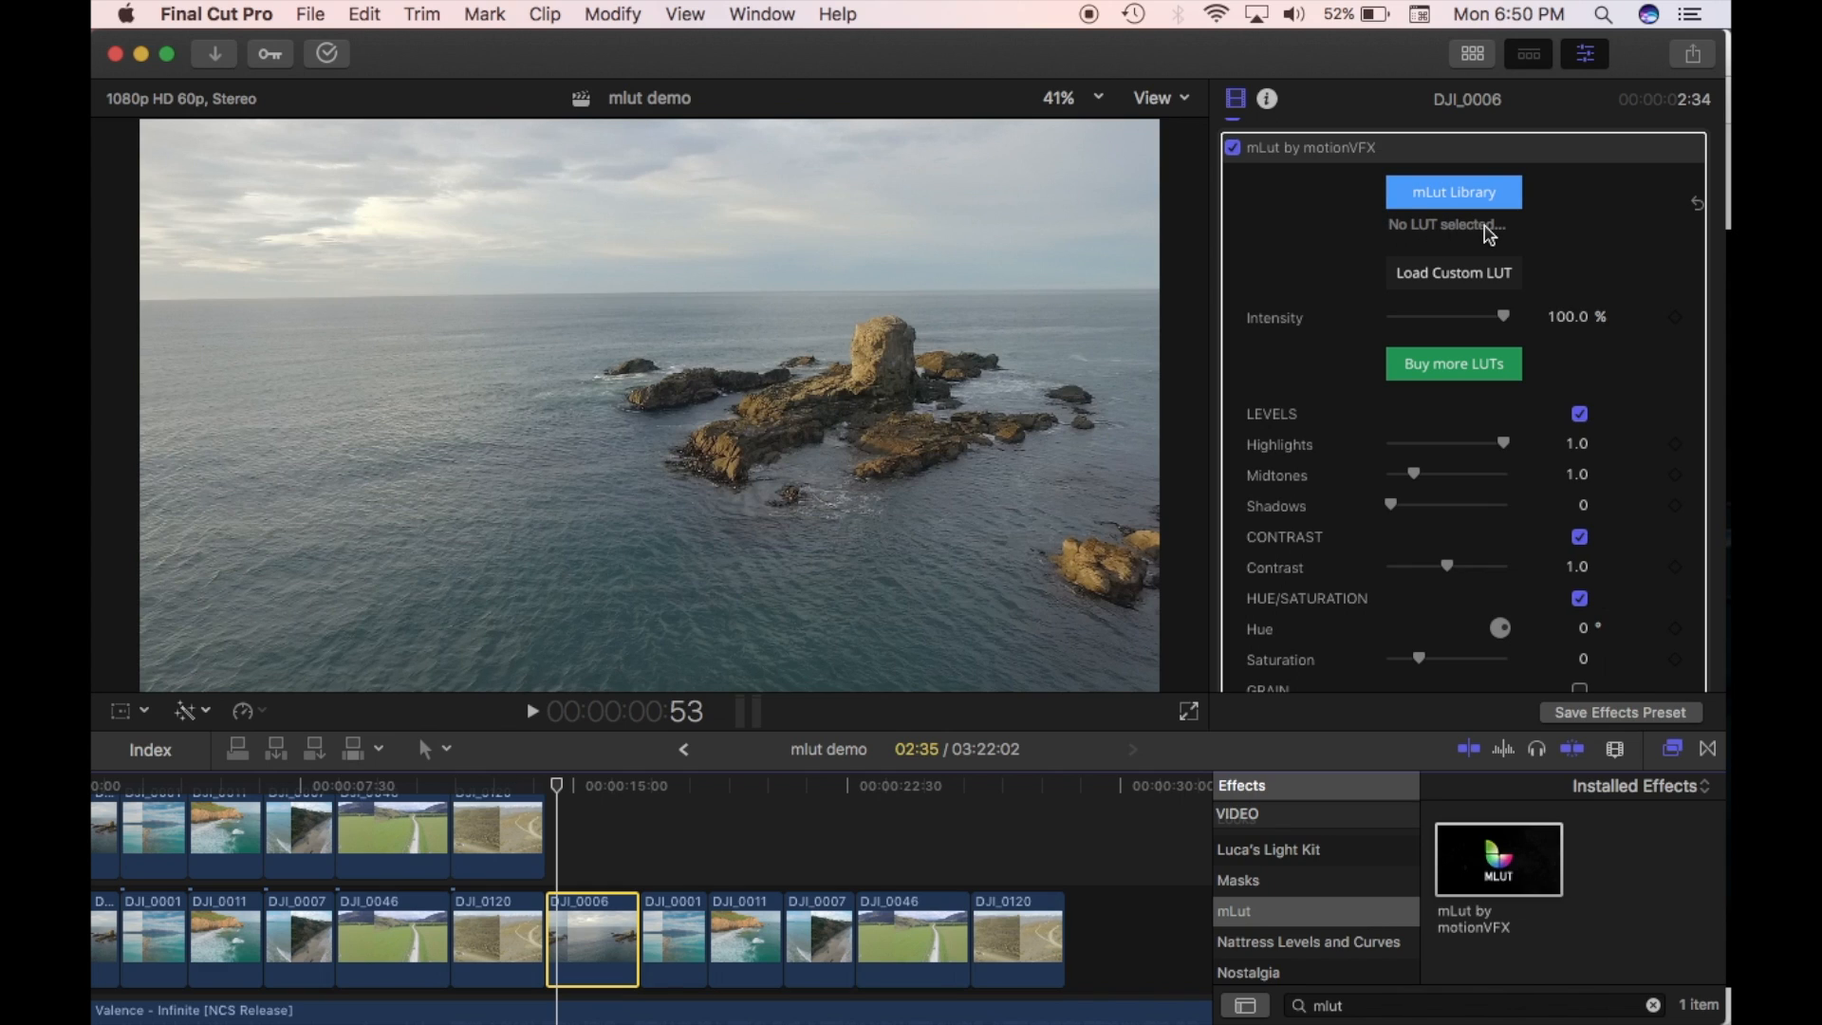
pyautogui.moveTo(1432, 283)
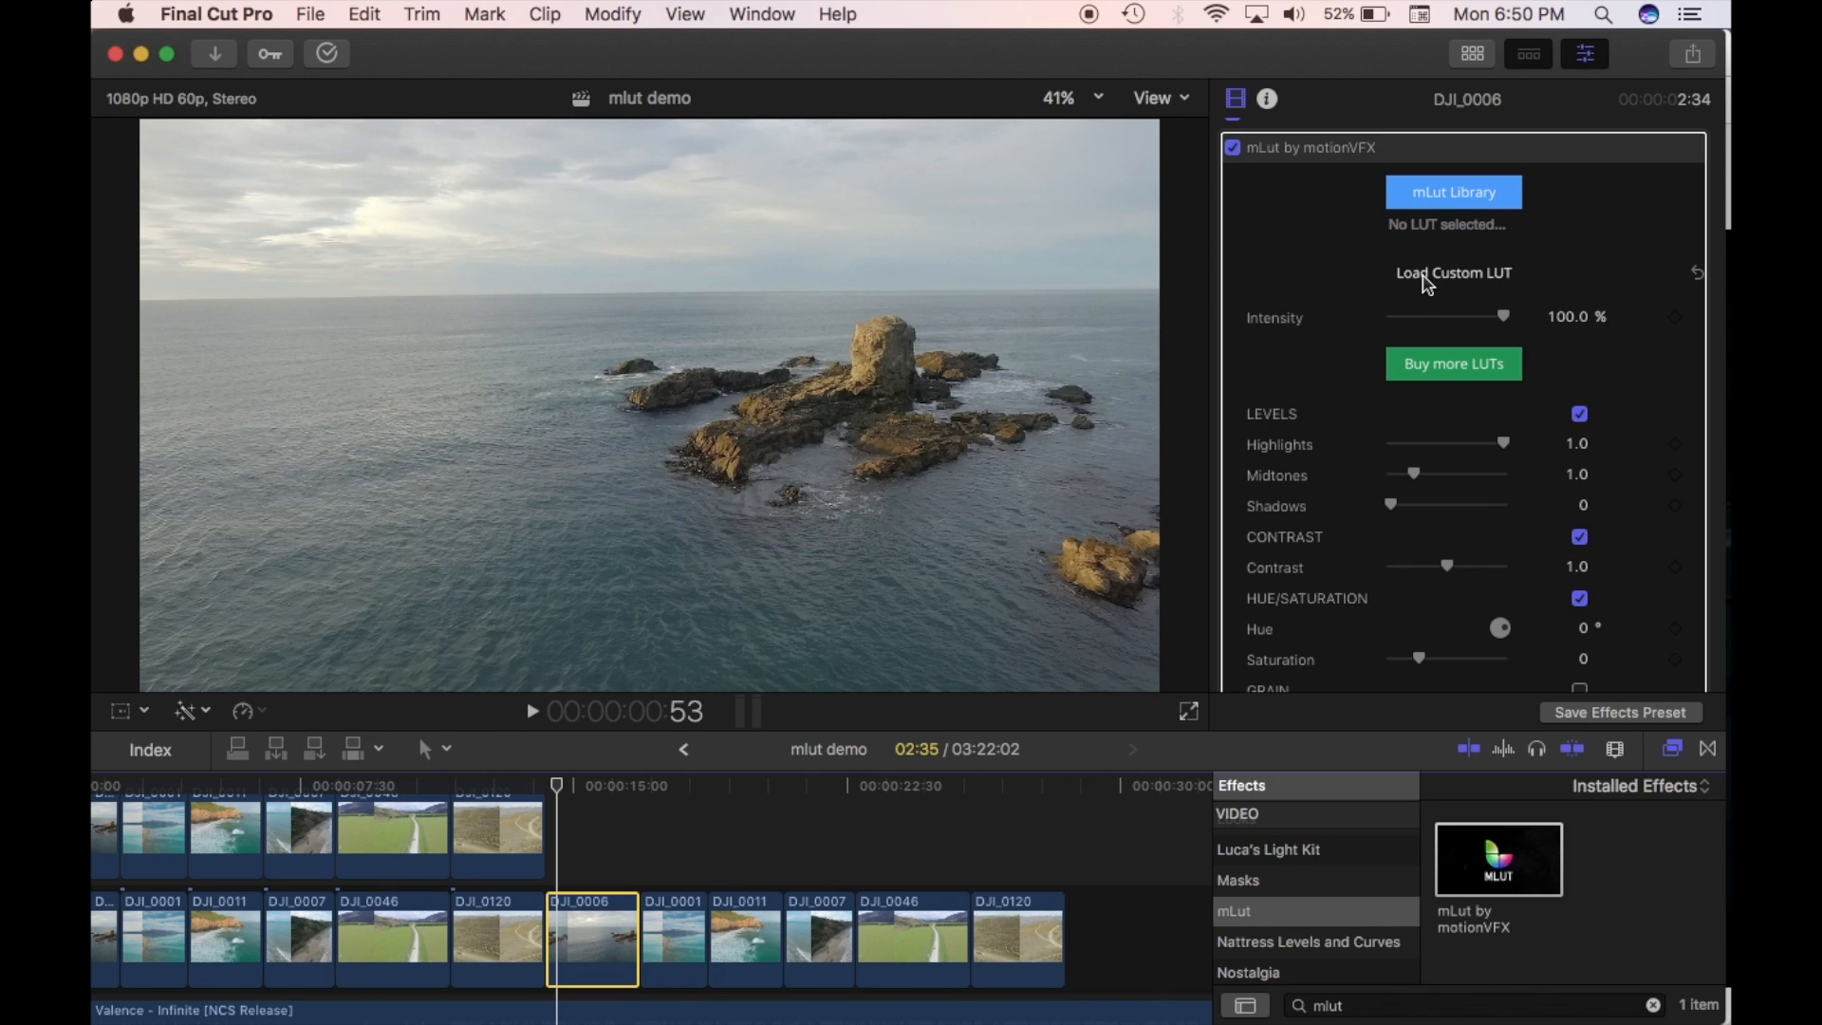
pyautogui.moveTo(1461, 279)
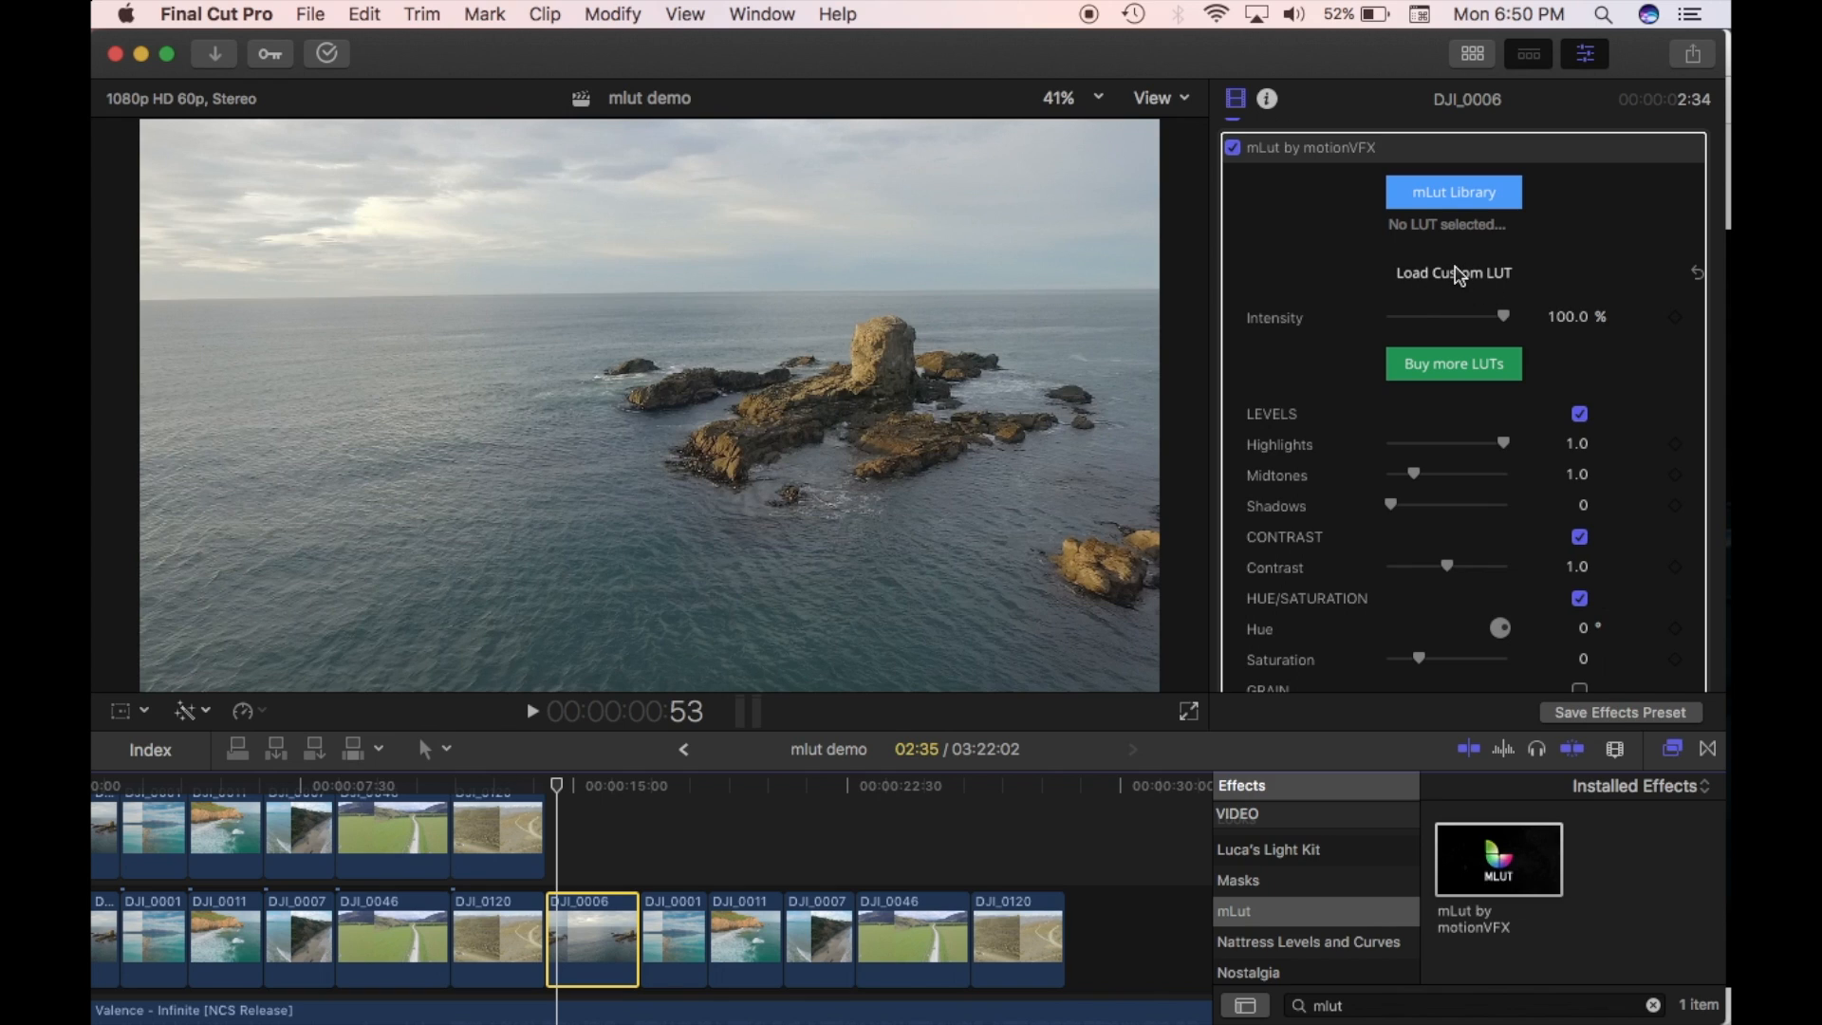
pyautogui.moveTo(1434, 279)
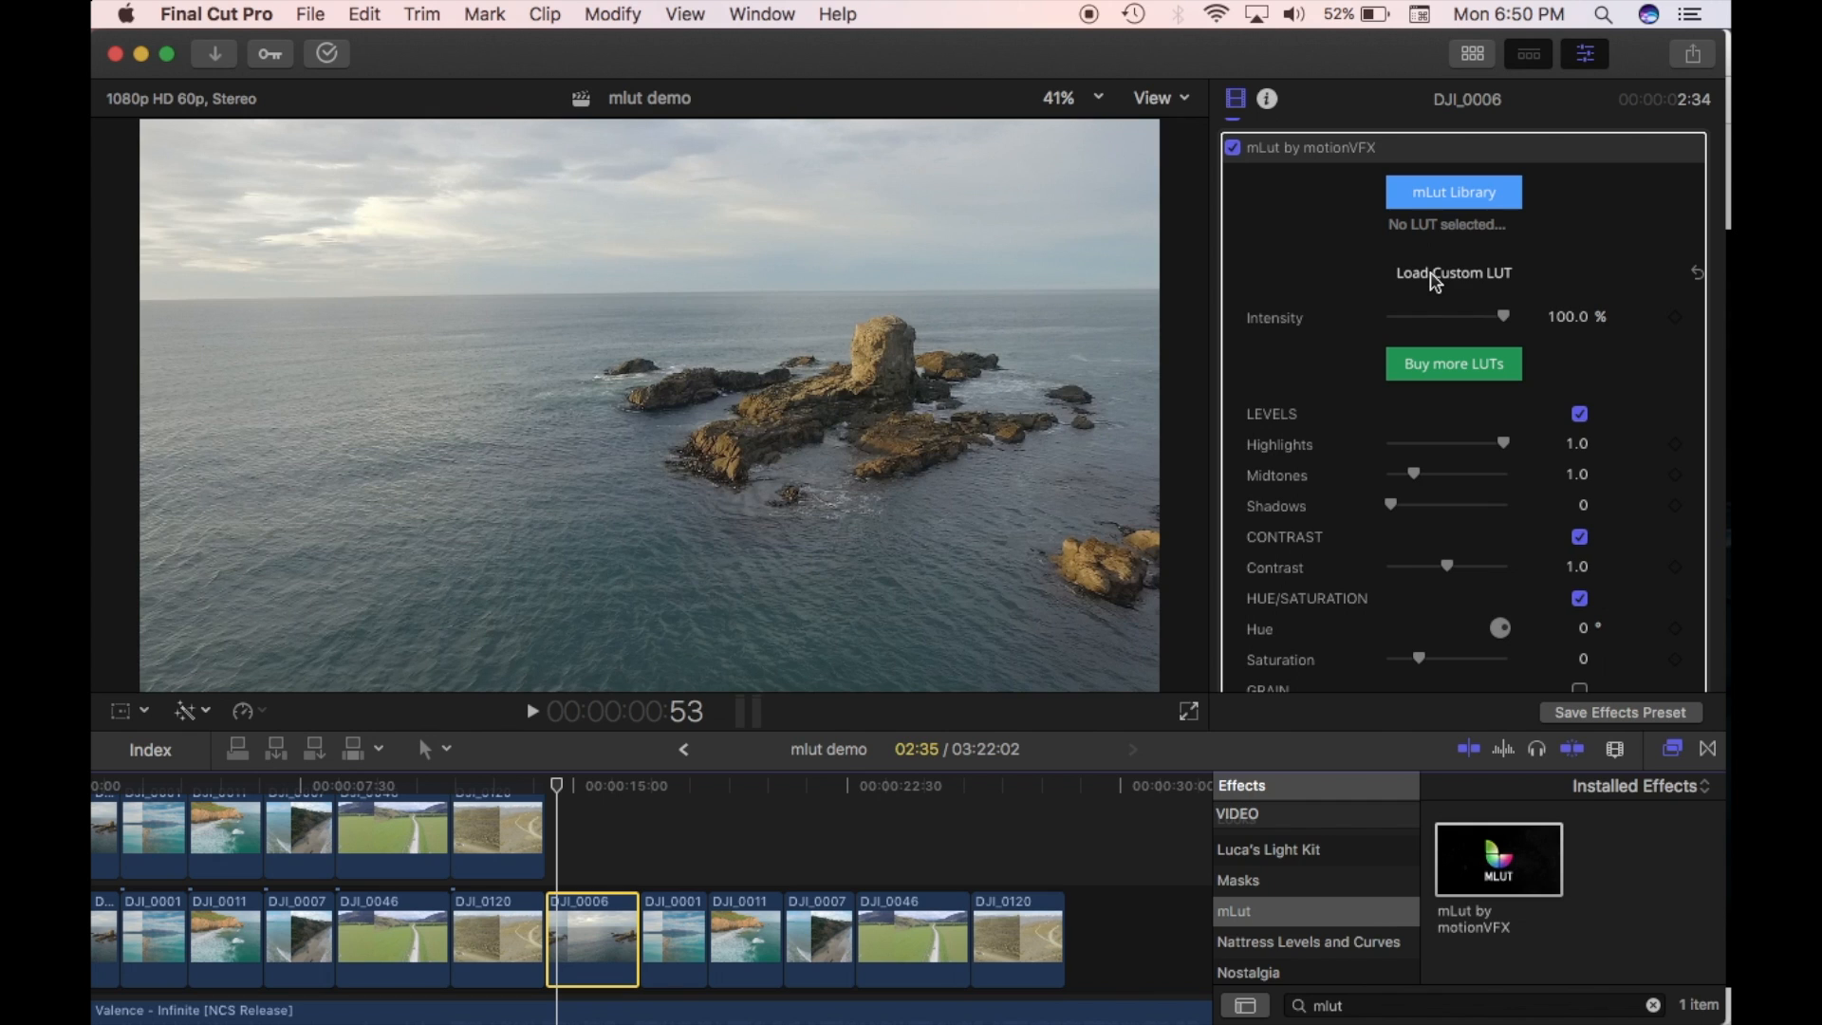
pyautogui.scroll(-3)
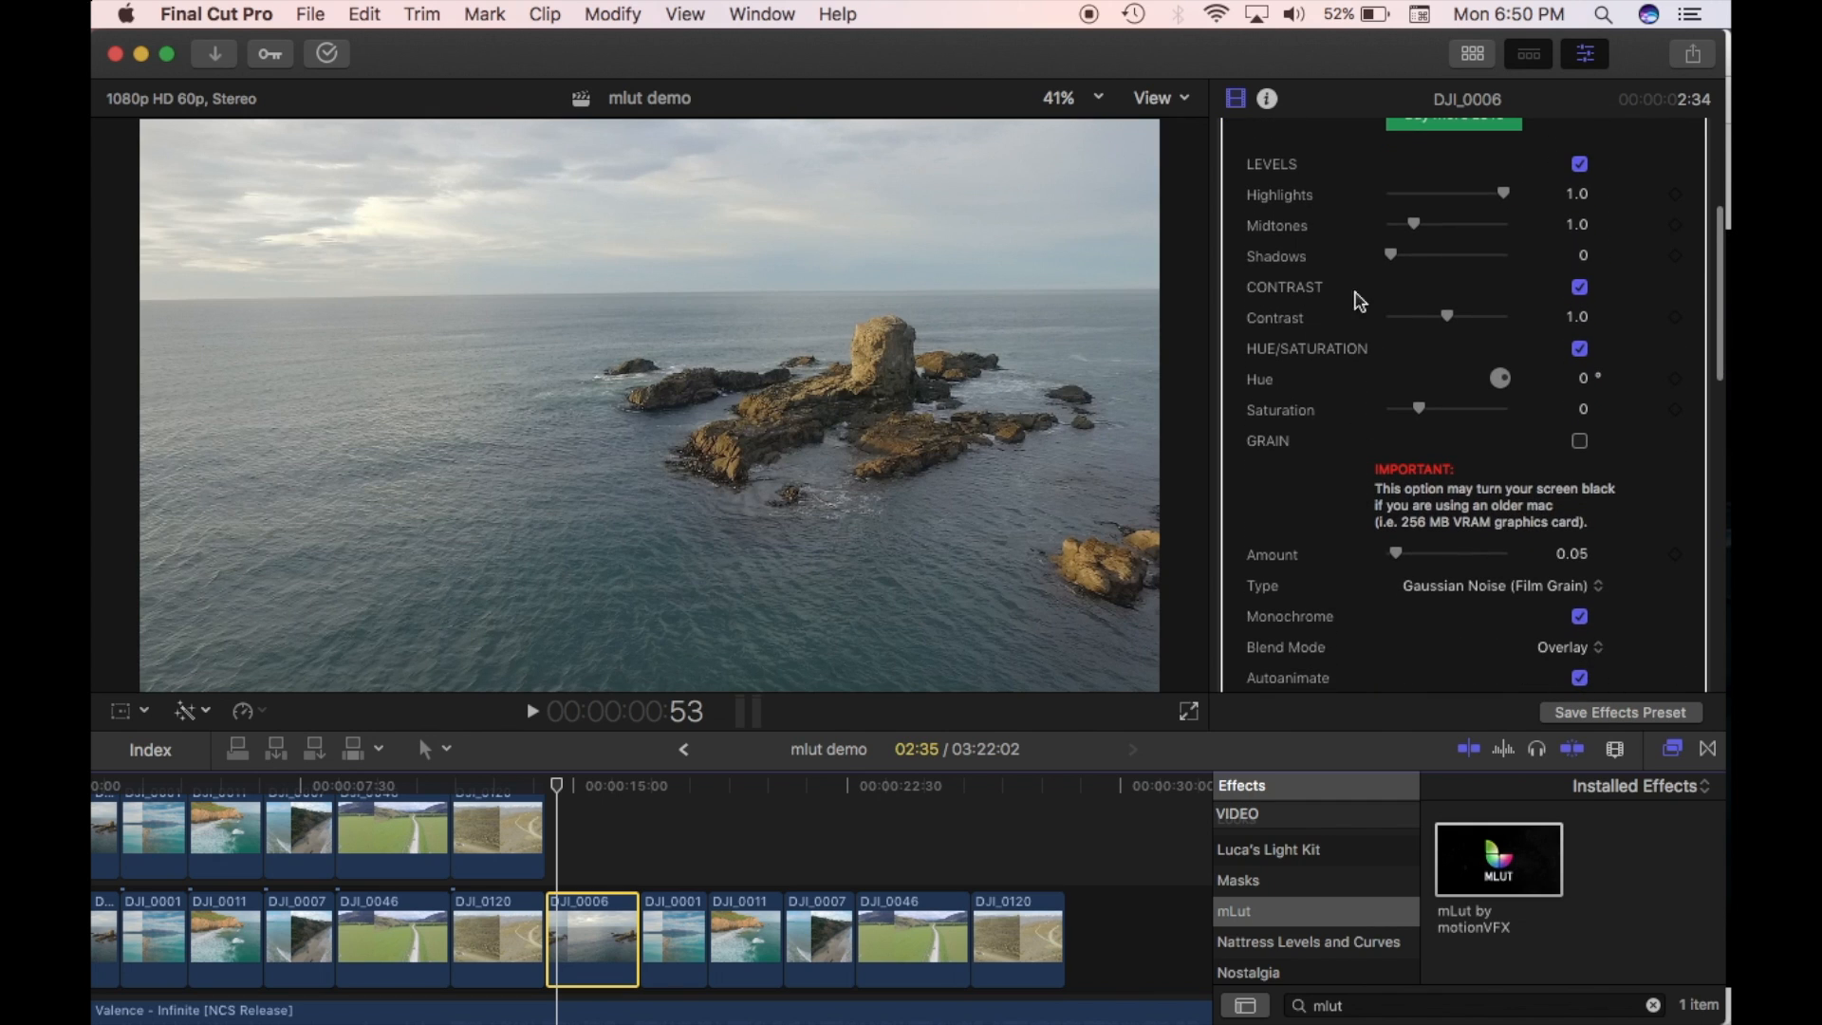
pyautogui.scroll(3)
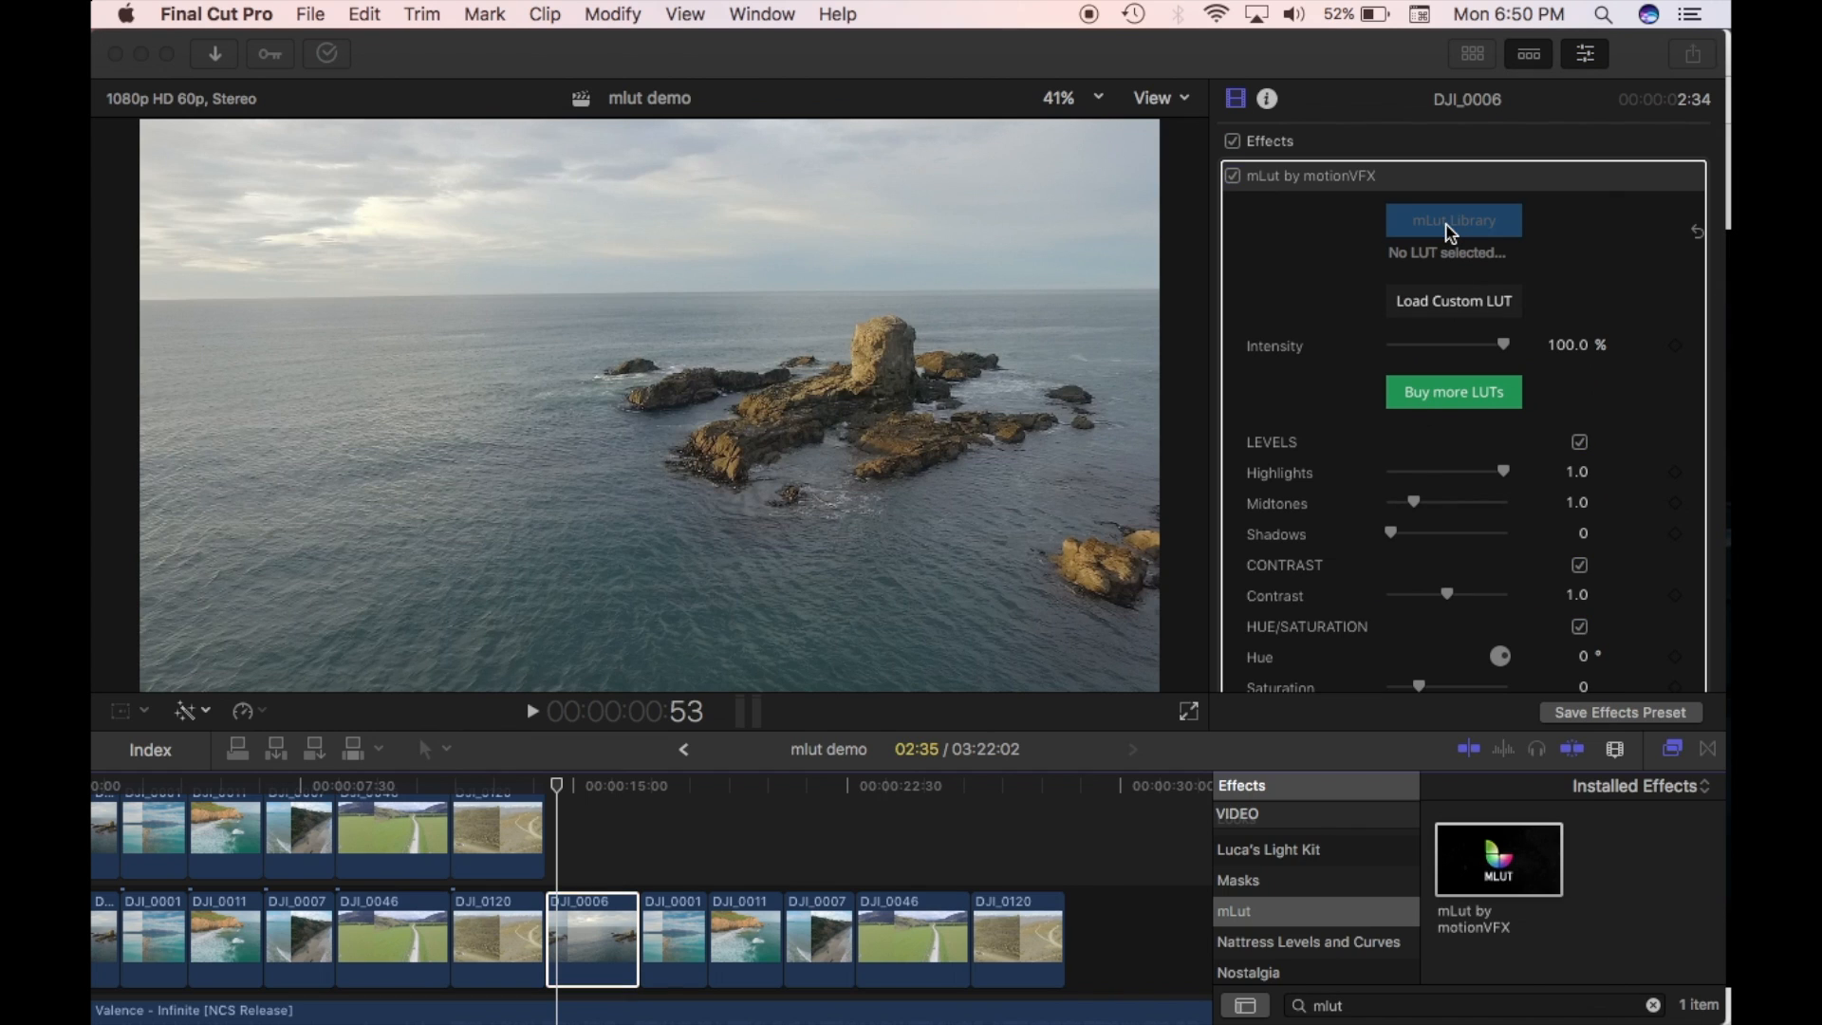
# Step: Open the mLut Library and preview Badlands, Cold War, Dramatic, Startling, then Badlands again
pyautogui.click(1451, 219)
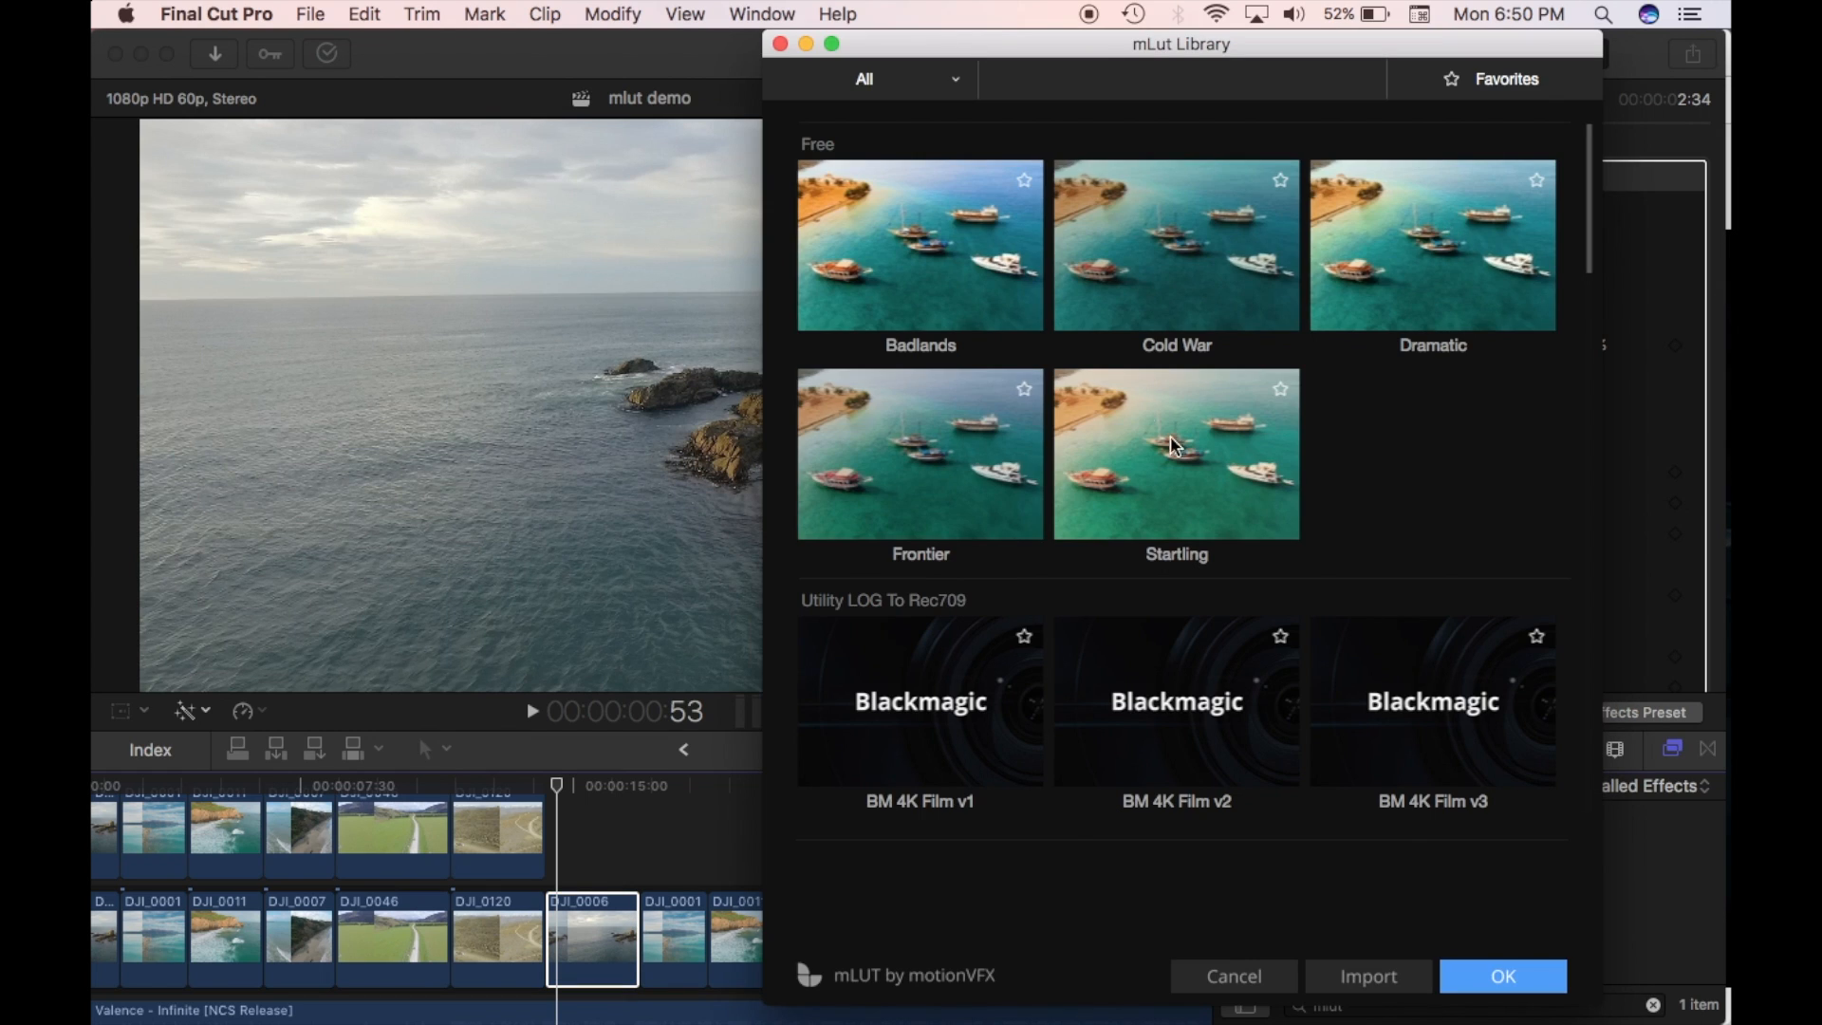
pyautogui.moveTo(1221, 315)
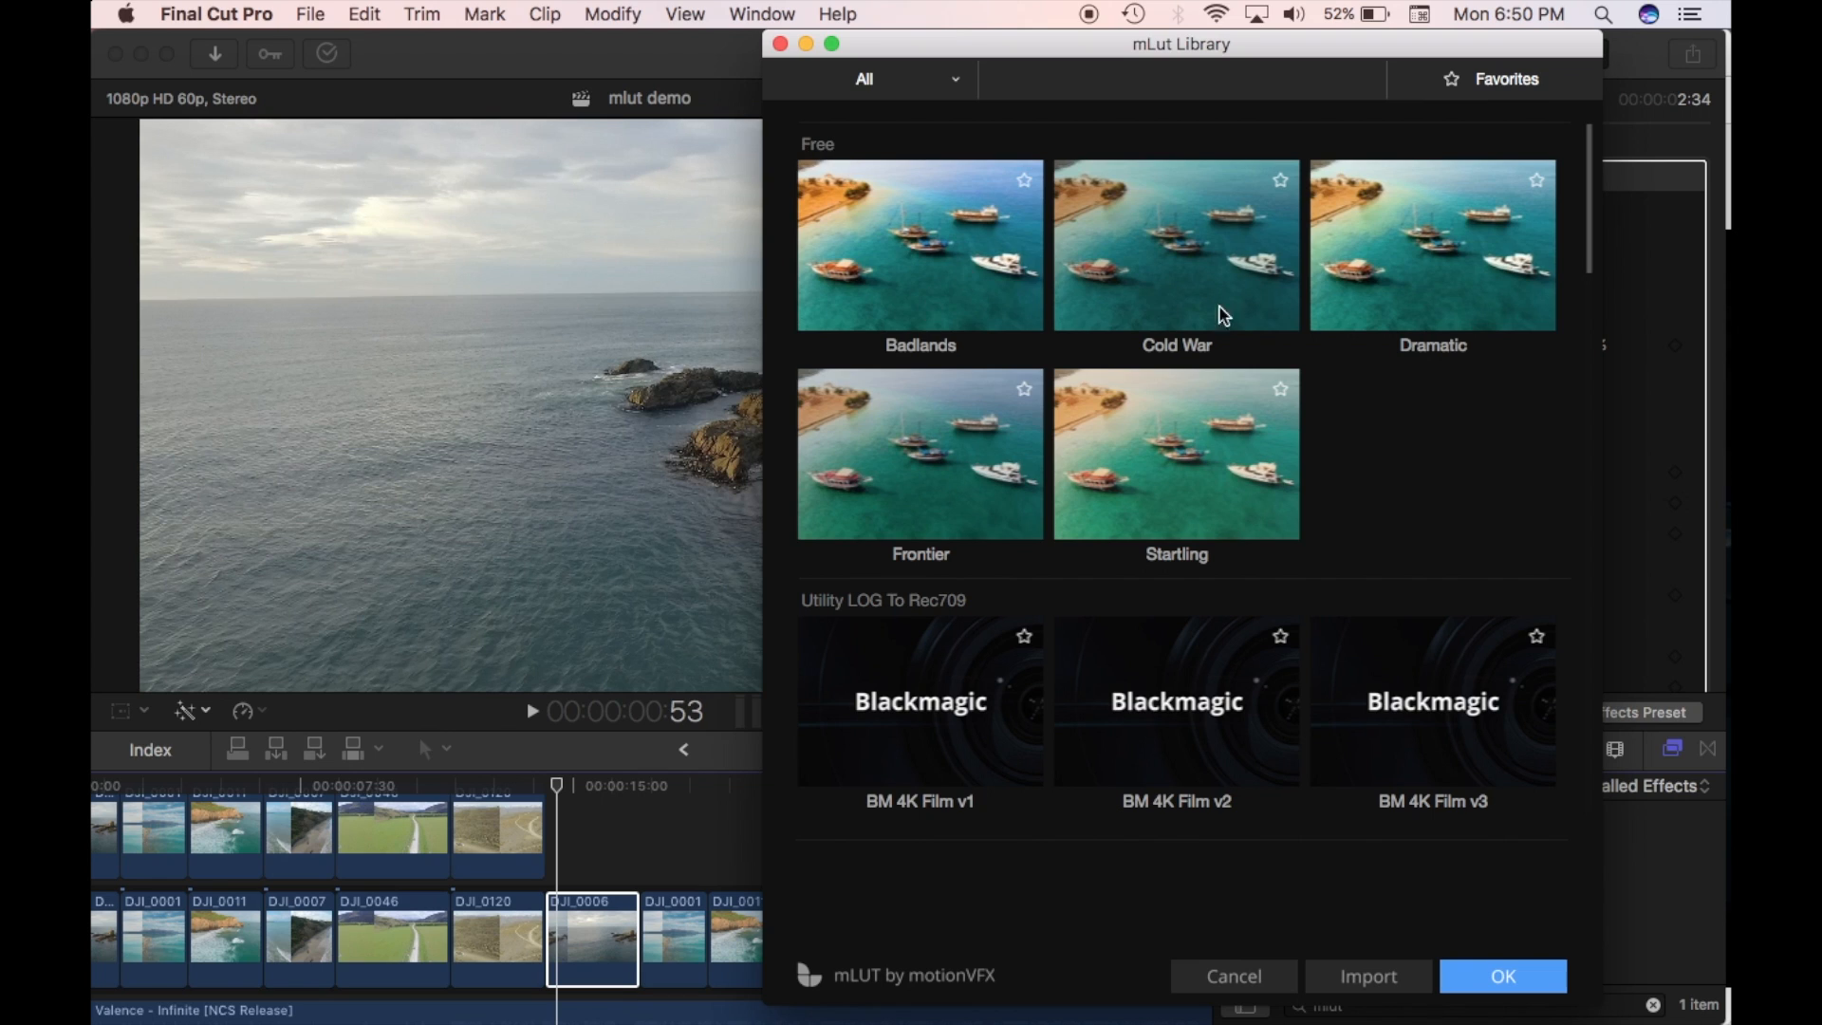
pyautogui.moveTo(952, 372)
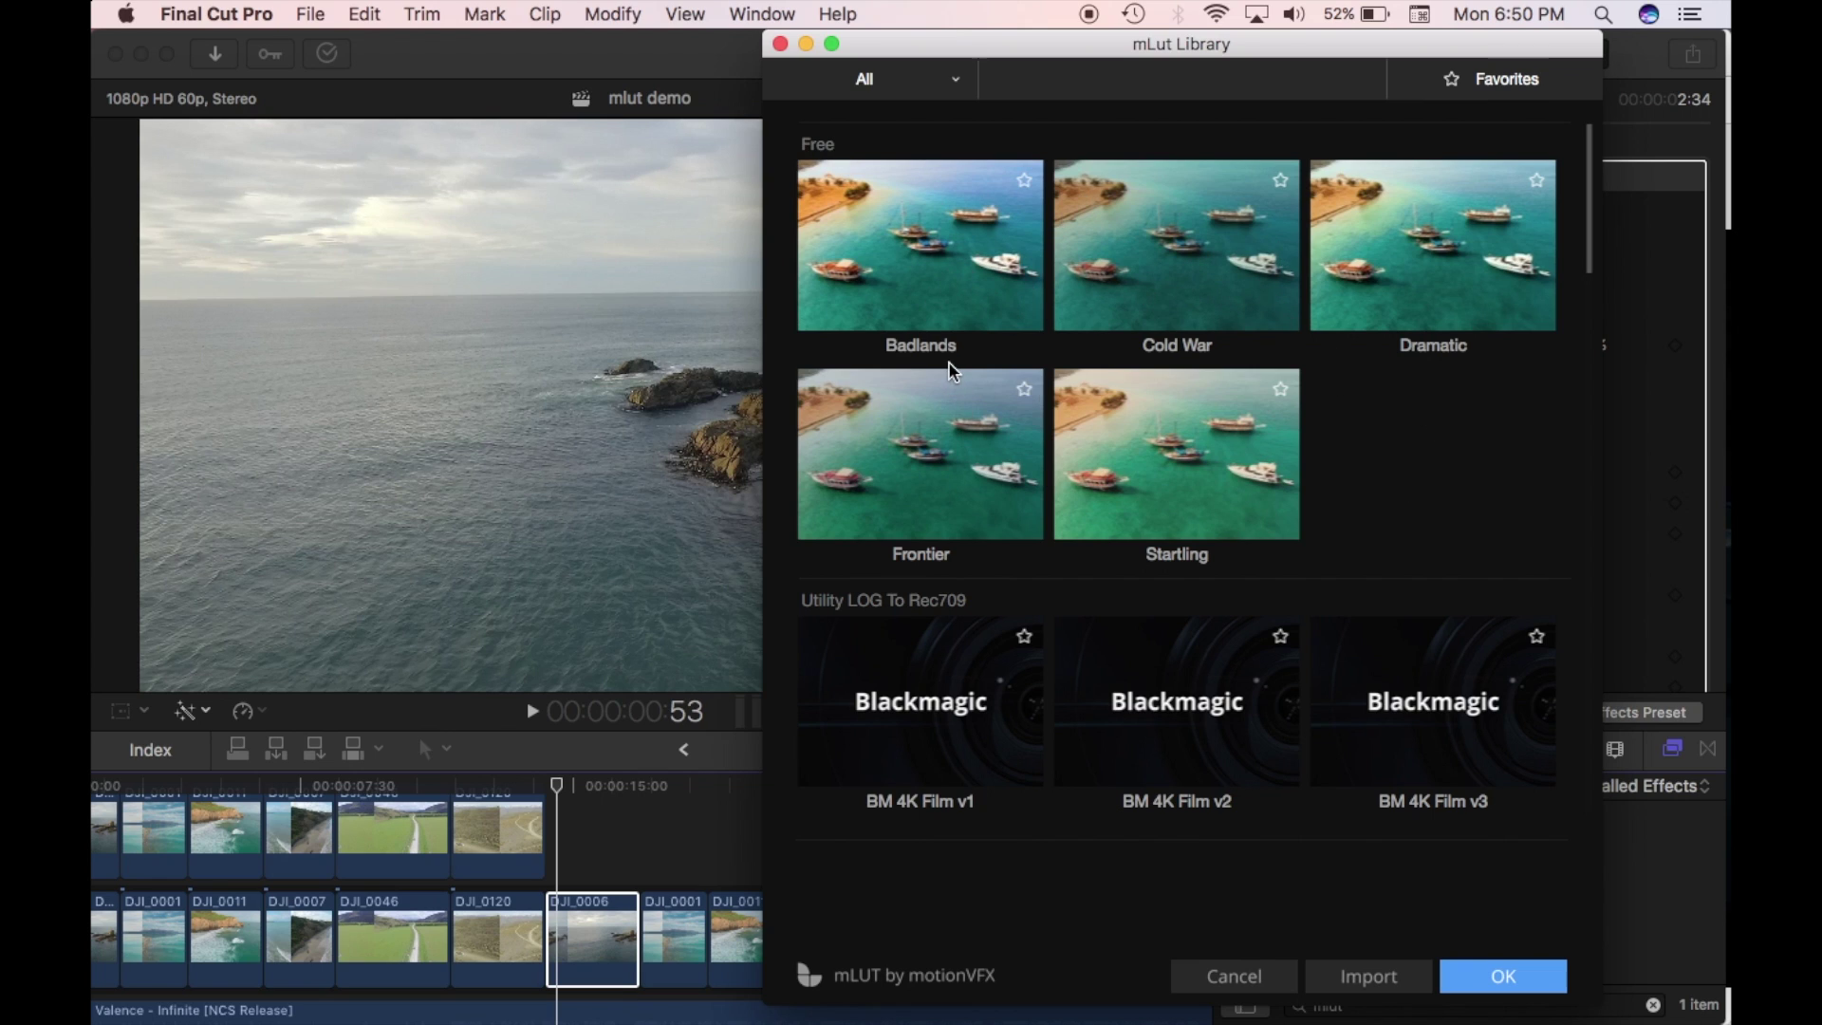
pyautogui.click(919, 244)
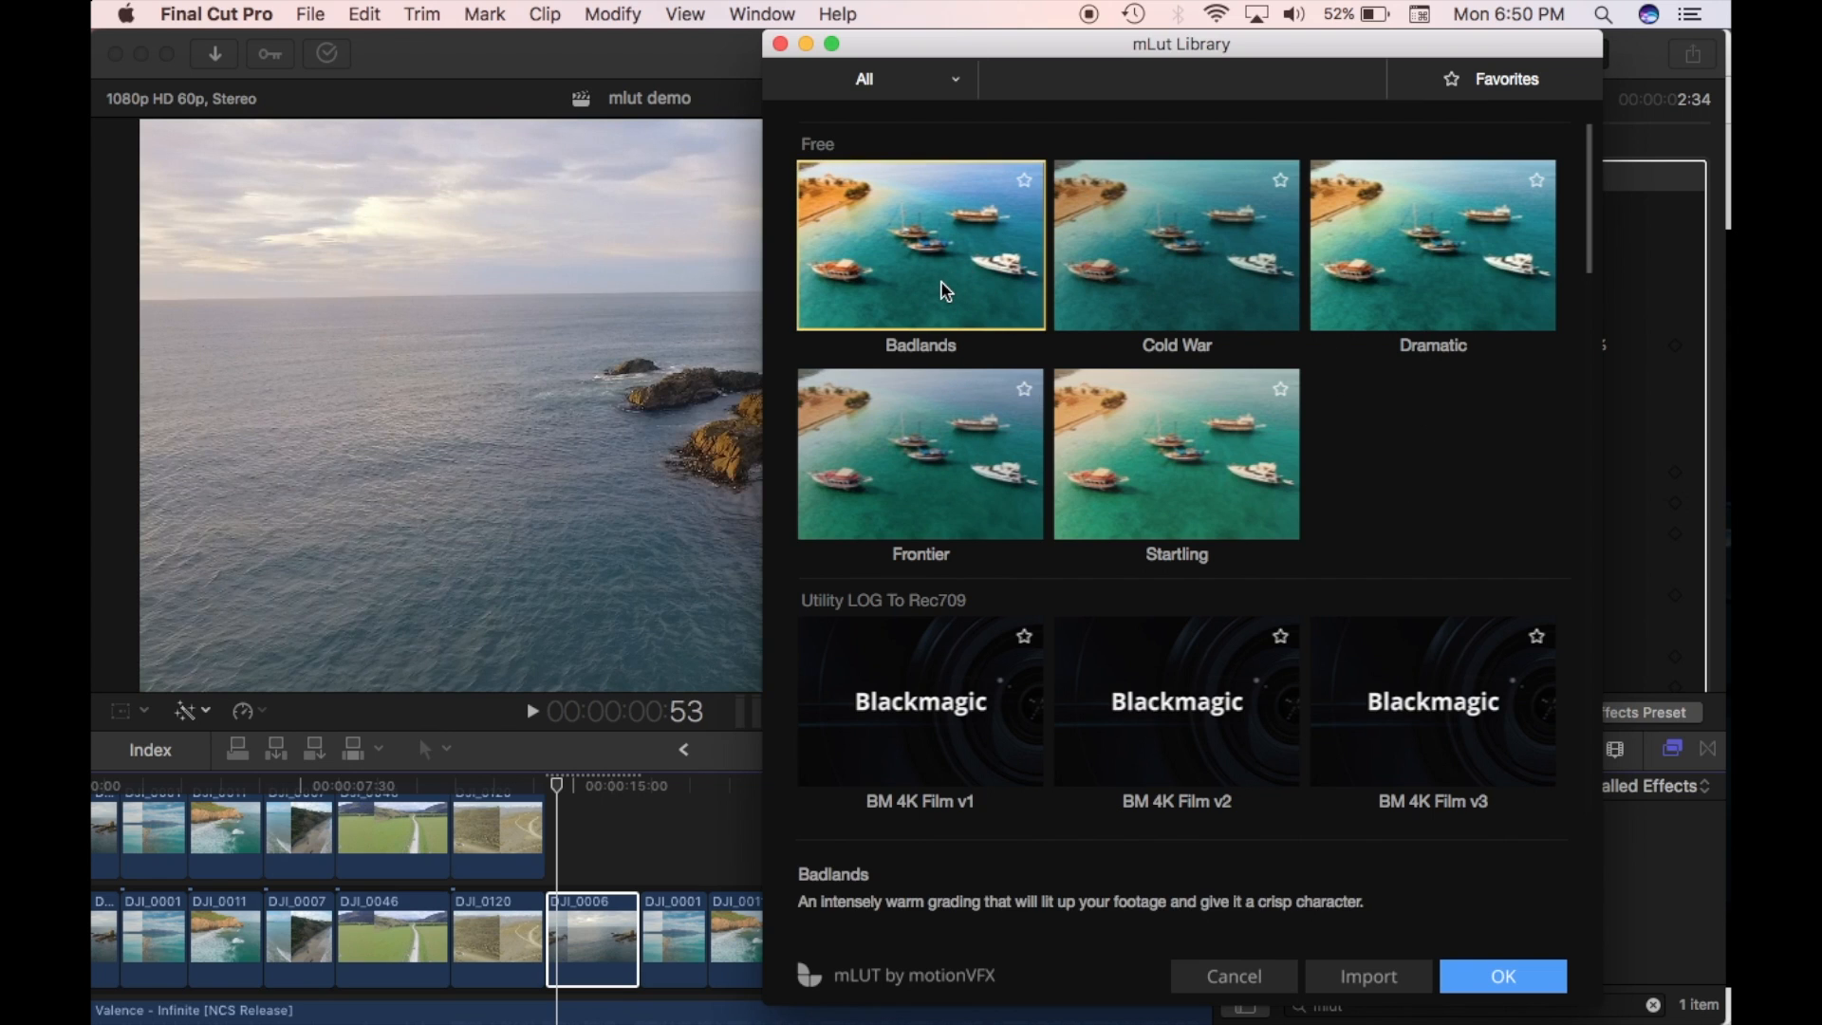
pyautogui.moveTo(561, 471)
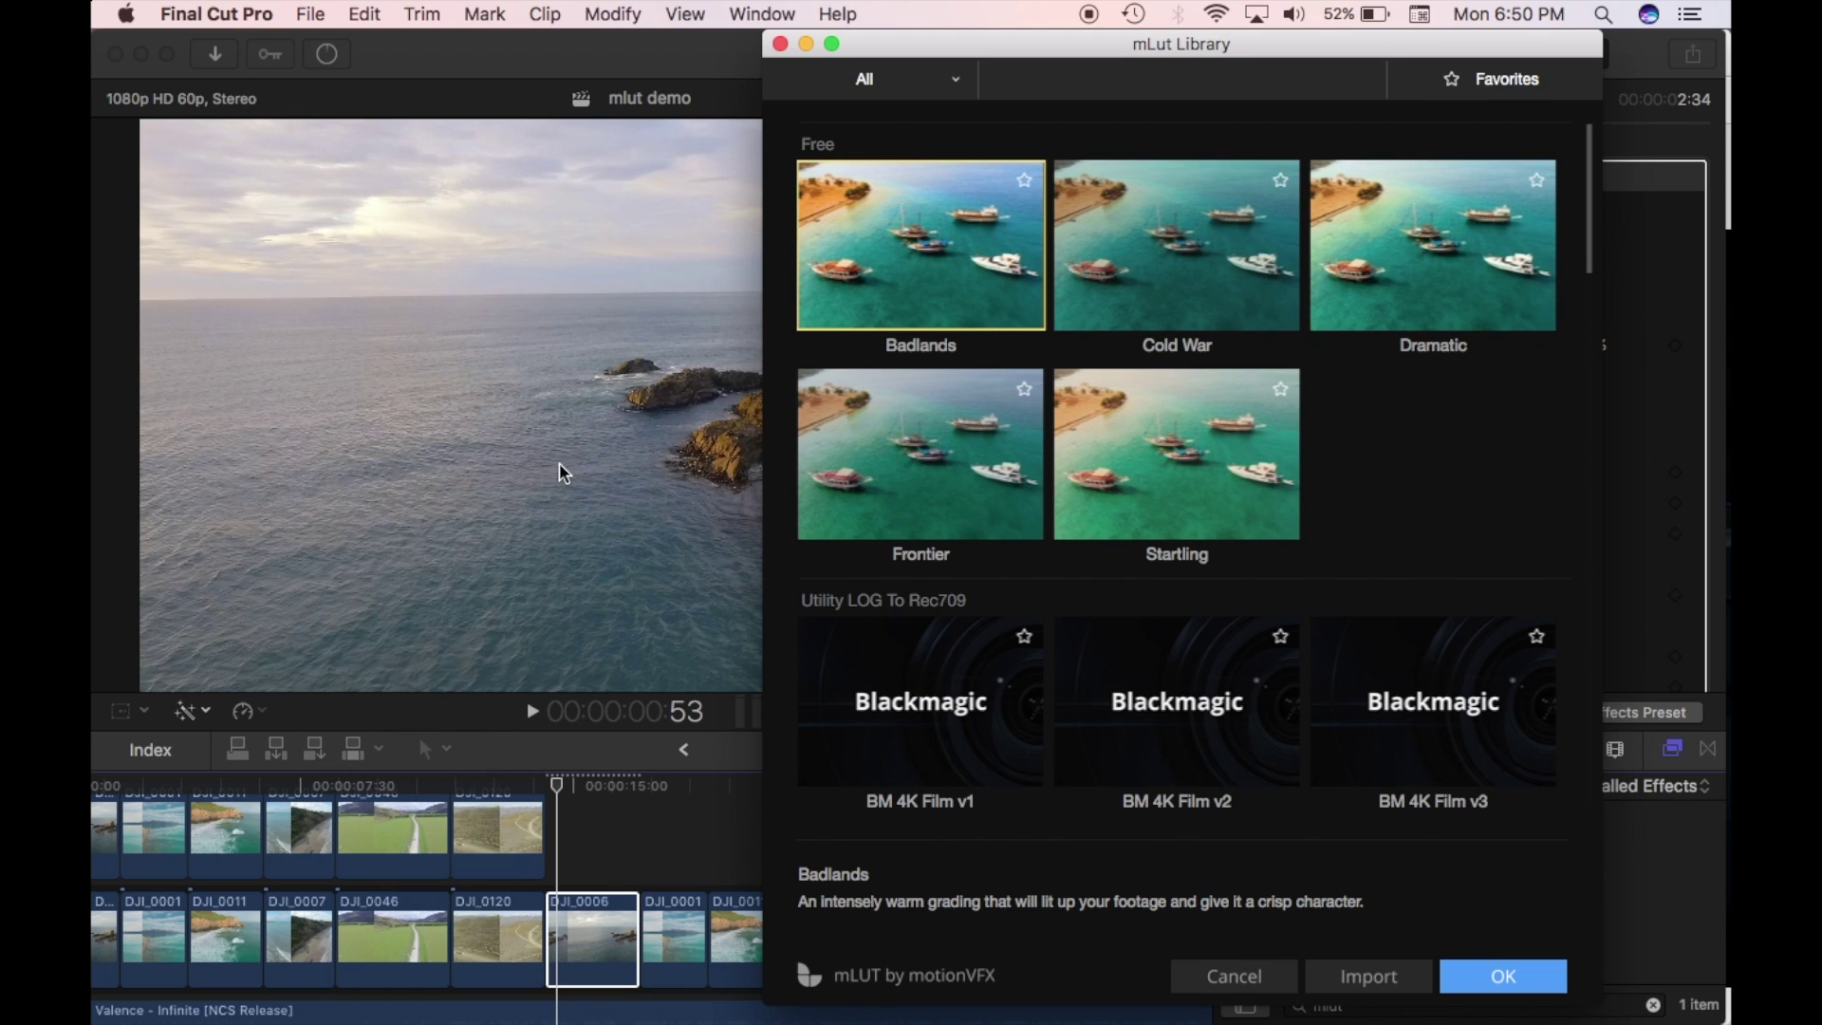
pyautogui.click(1174, 244)
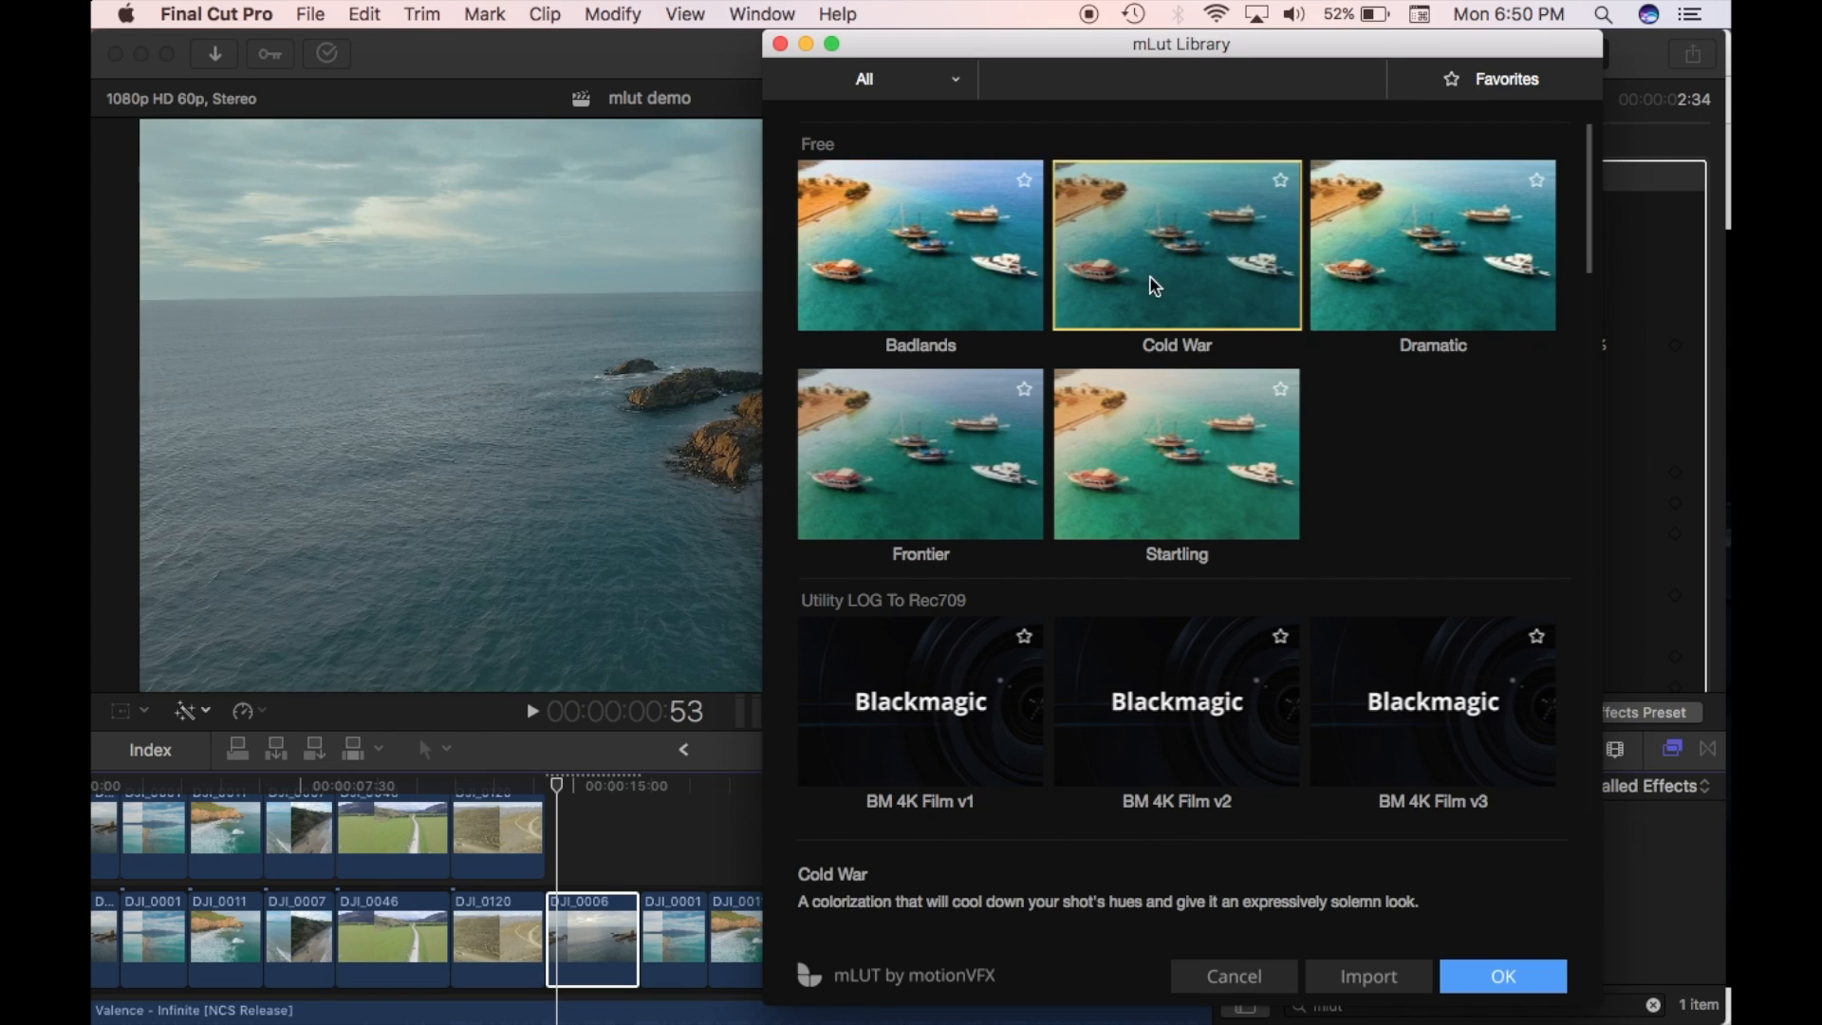
pyautogui.click(1432, 244)
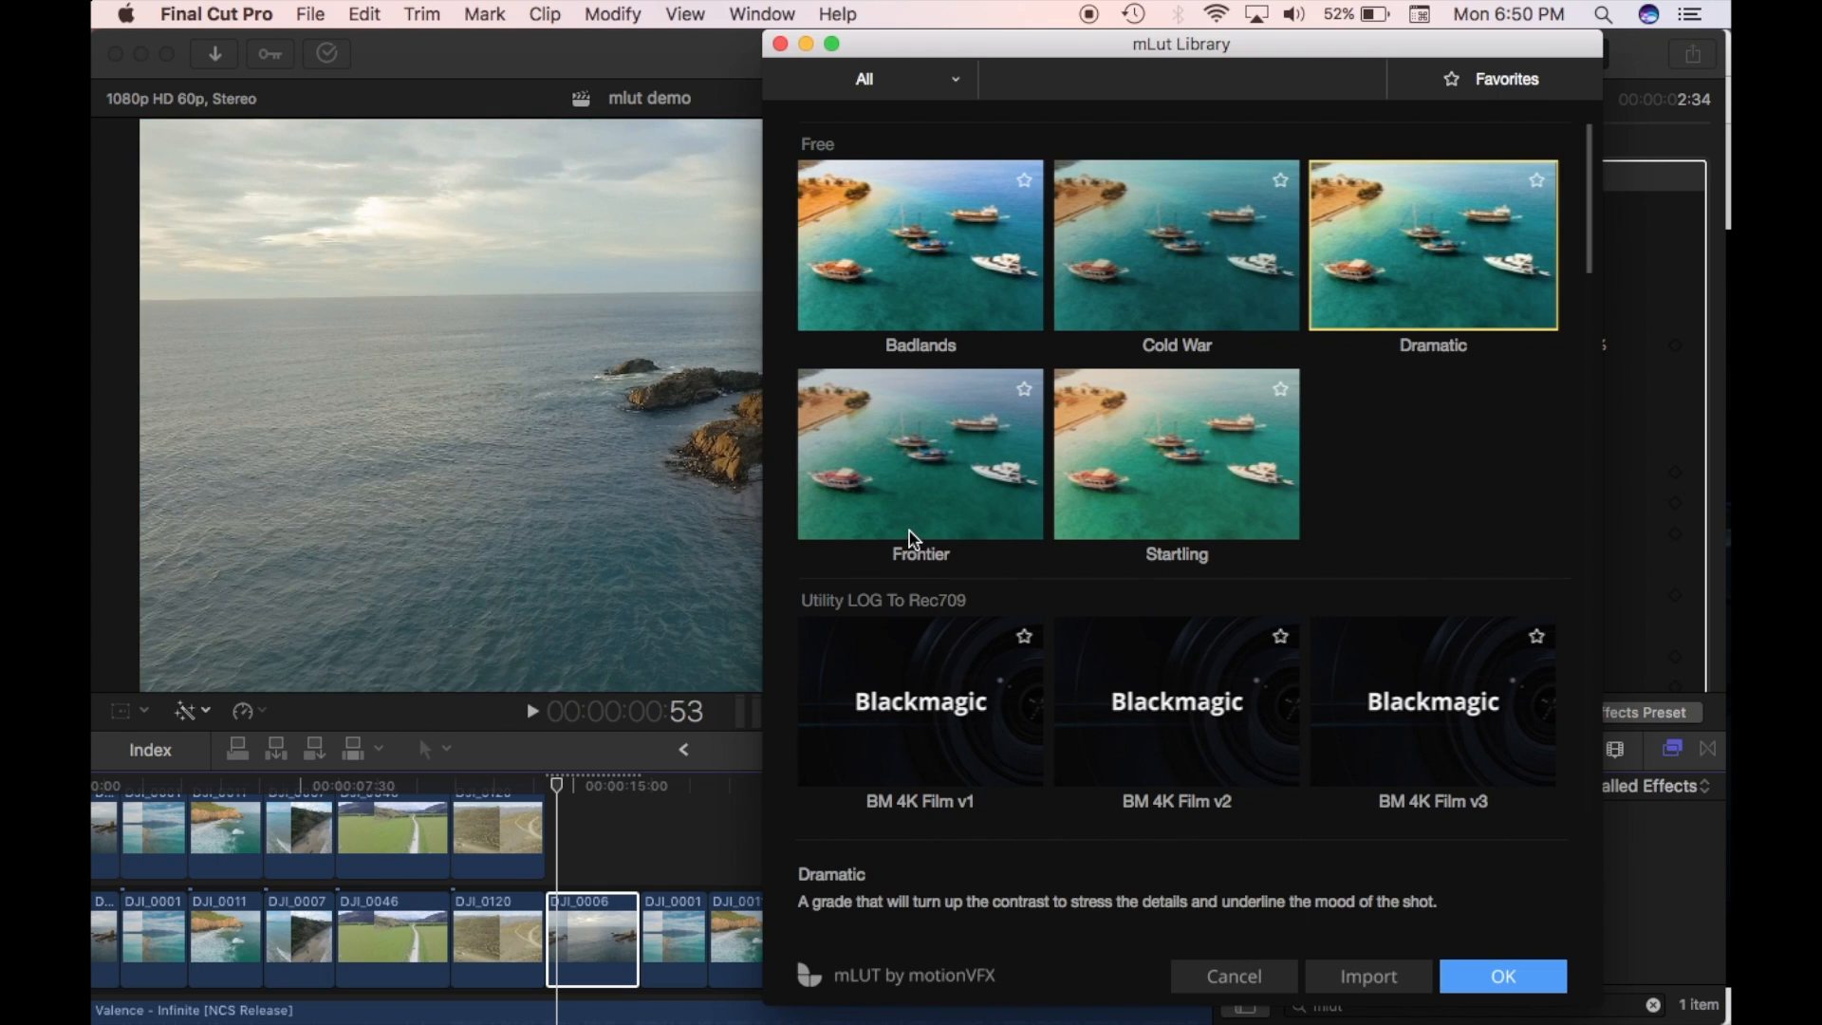
pyautogui.click(1175, 453)
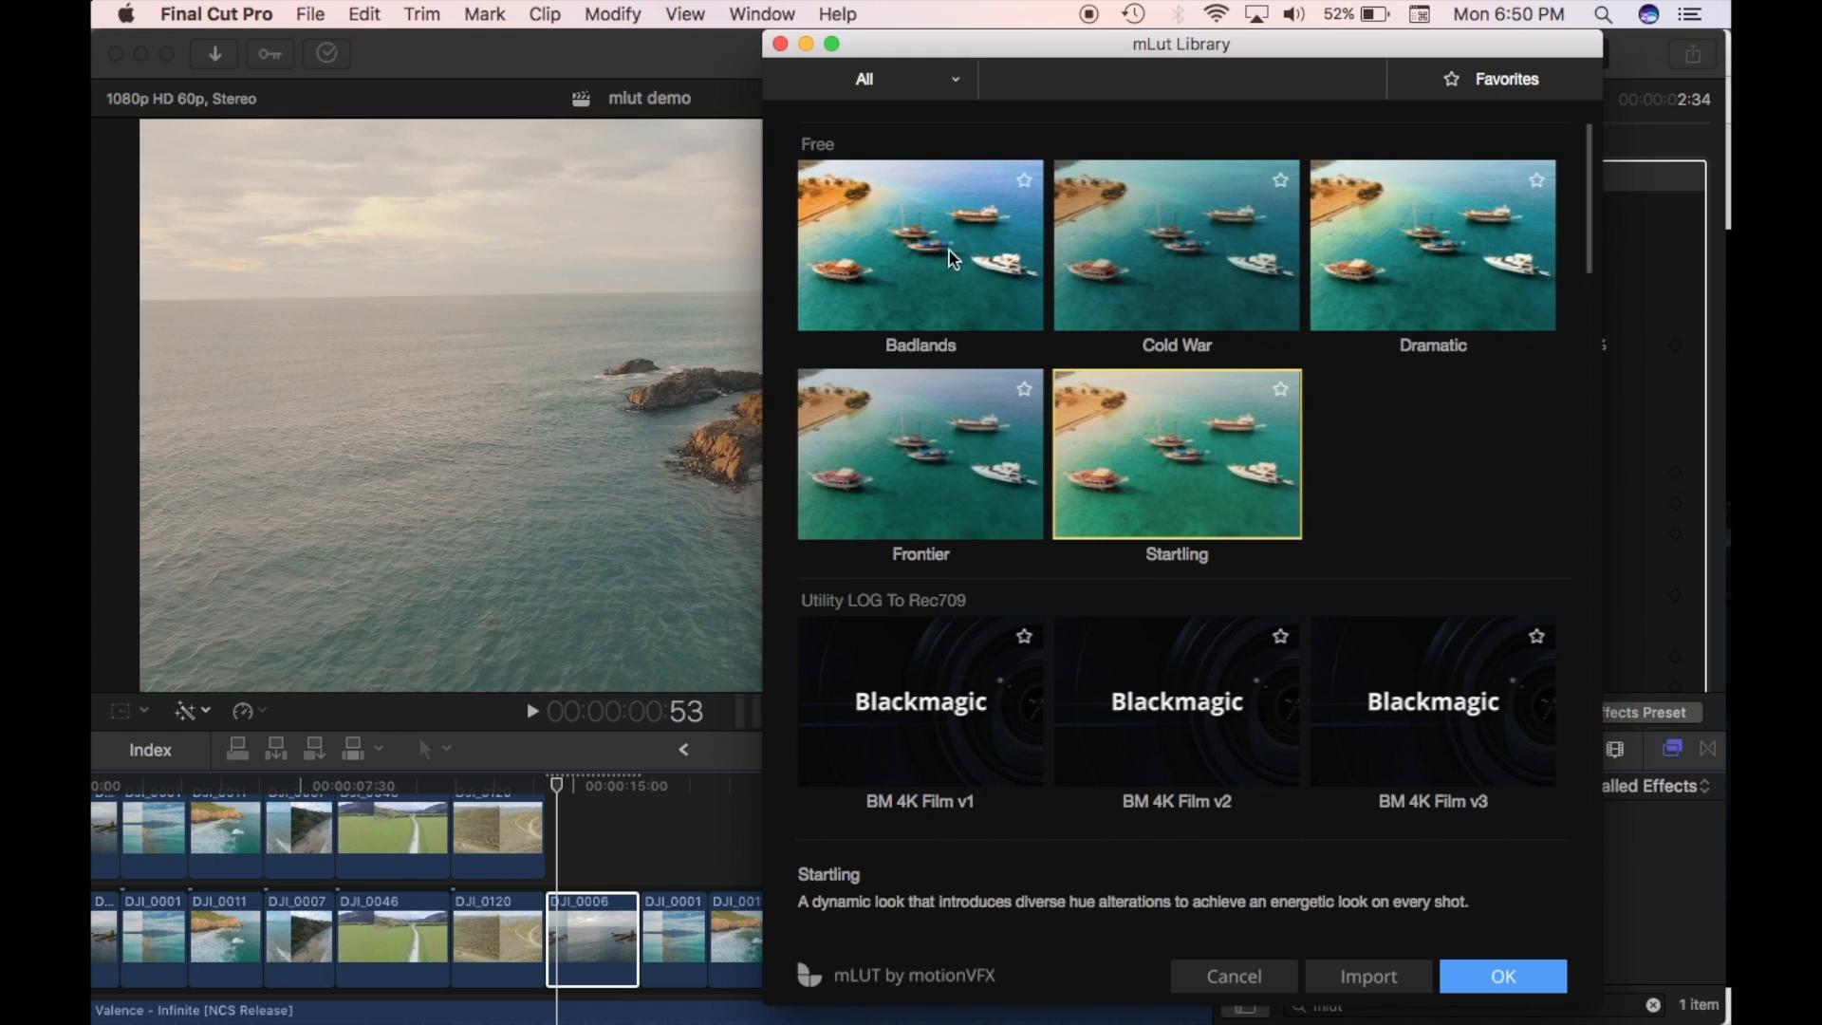
pyautogui.click(920, 244)
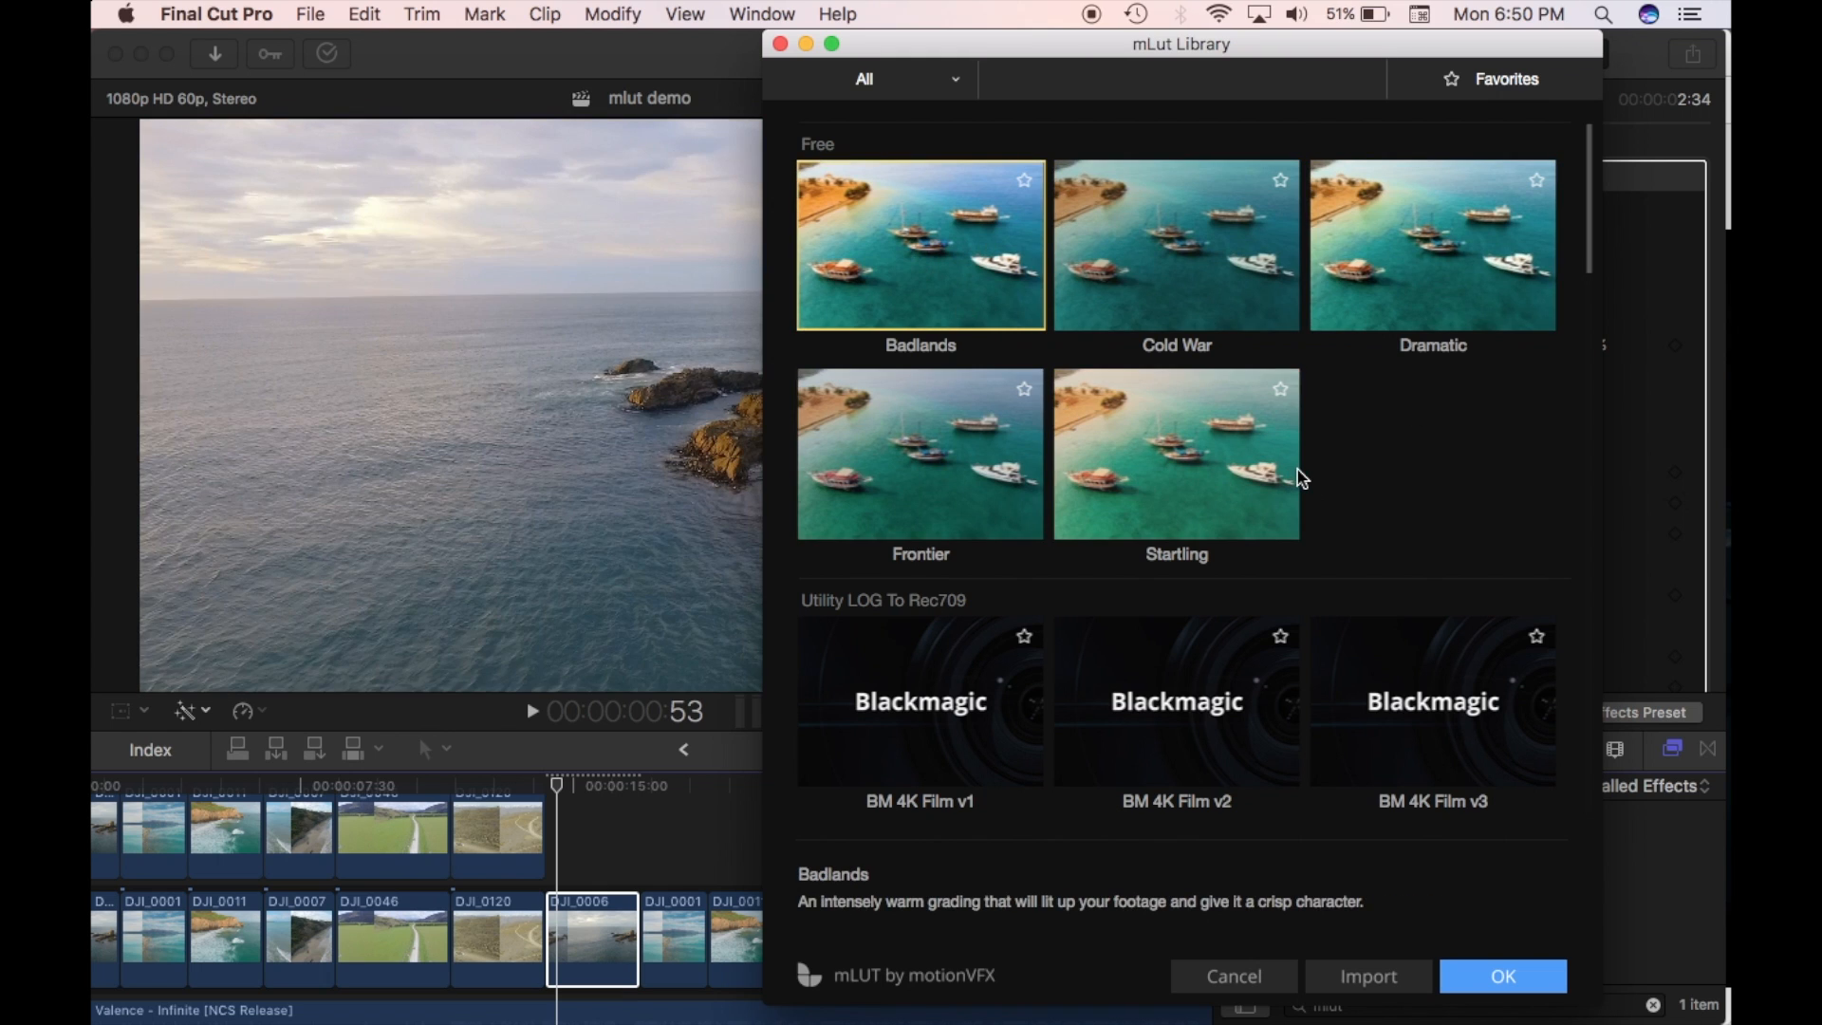
pyautogui.moveTo(1375, 671)
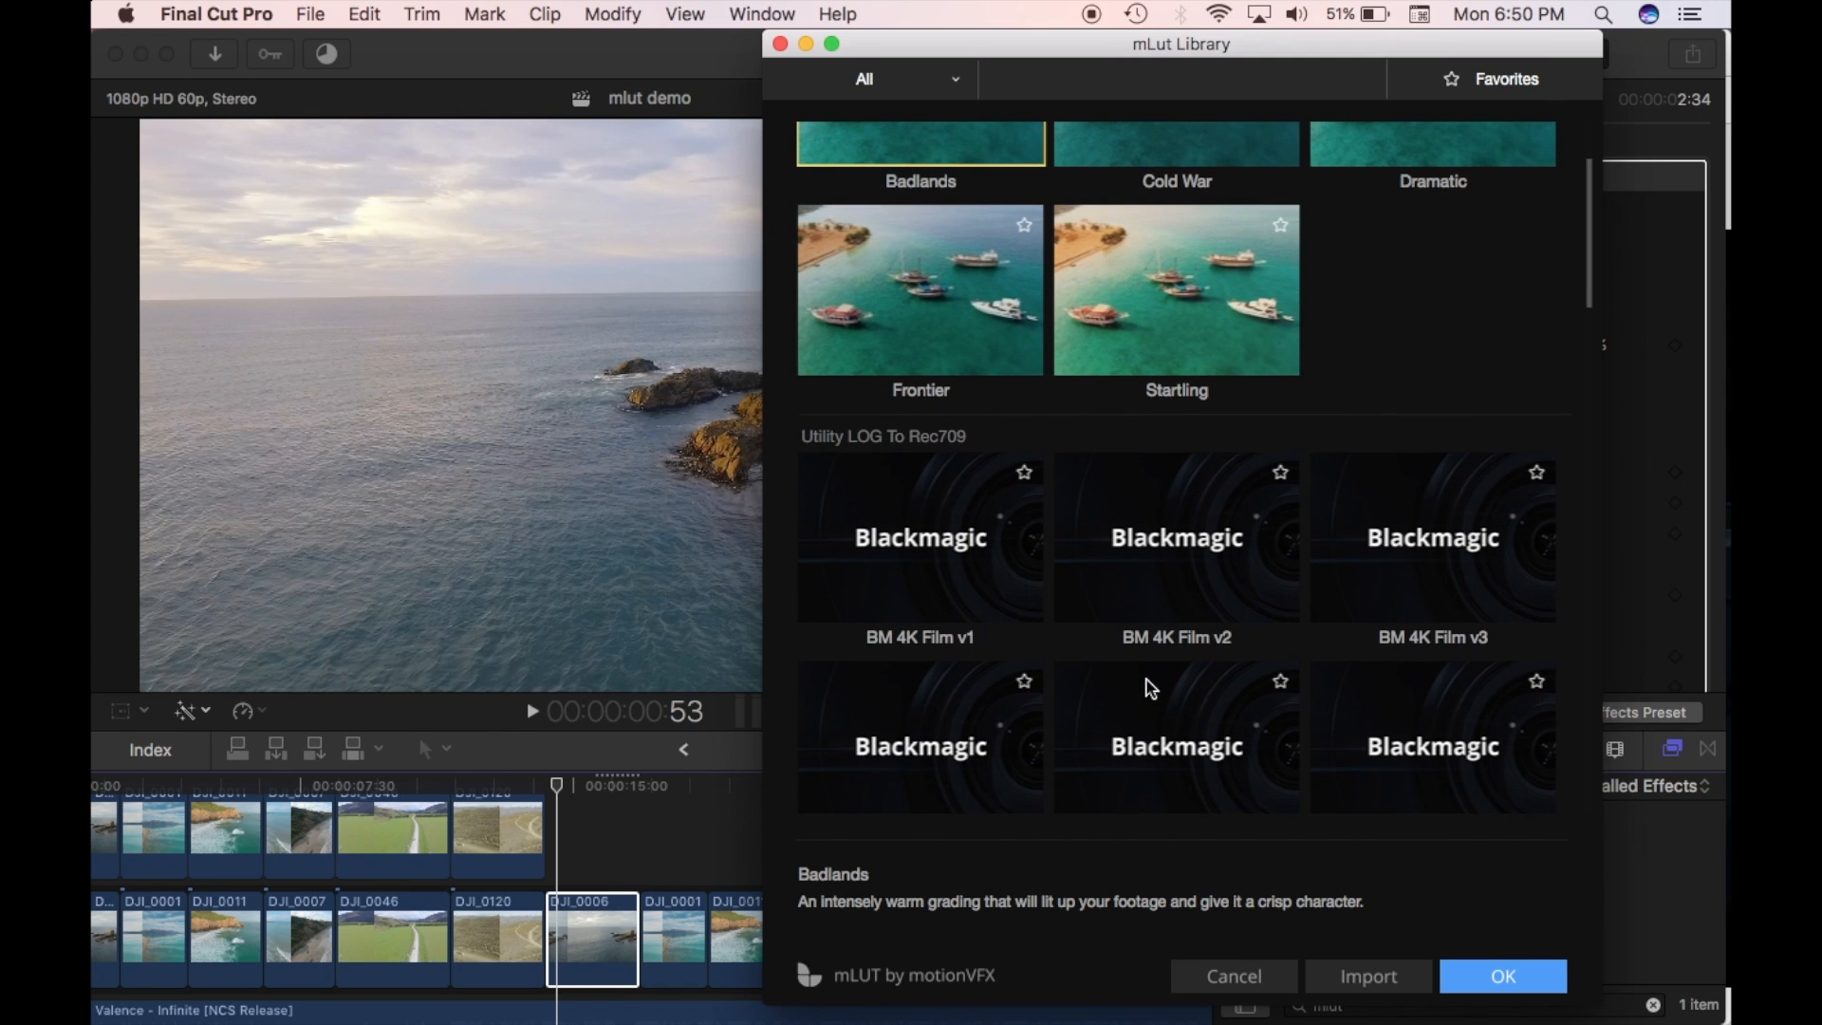
# Step: Preview the DJI Dlog v1, v2 and v3 Rec709 conversion LUTs on DJI_0006
pyautogui.scroll(-3)
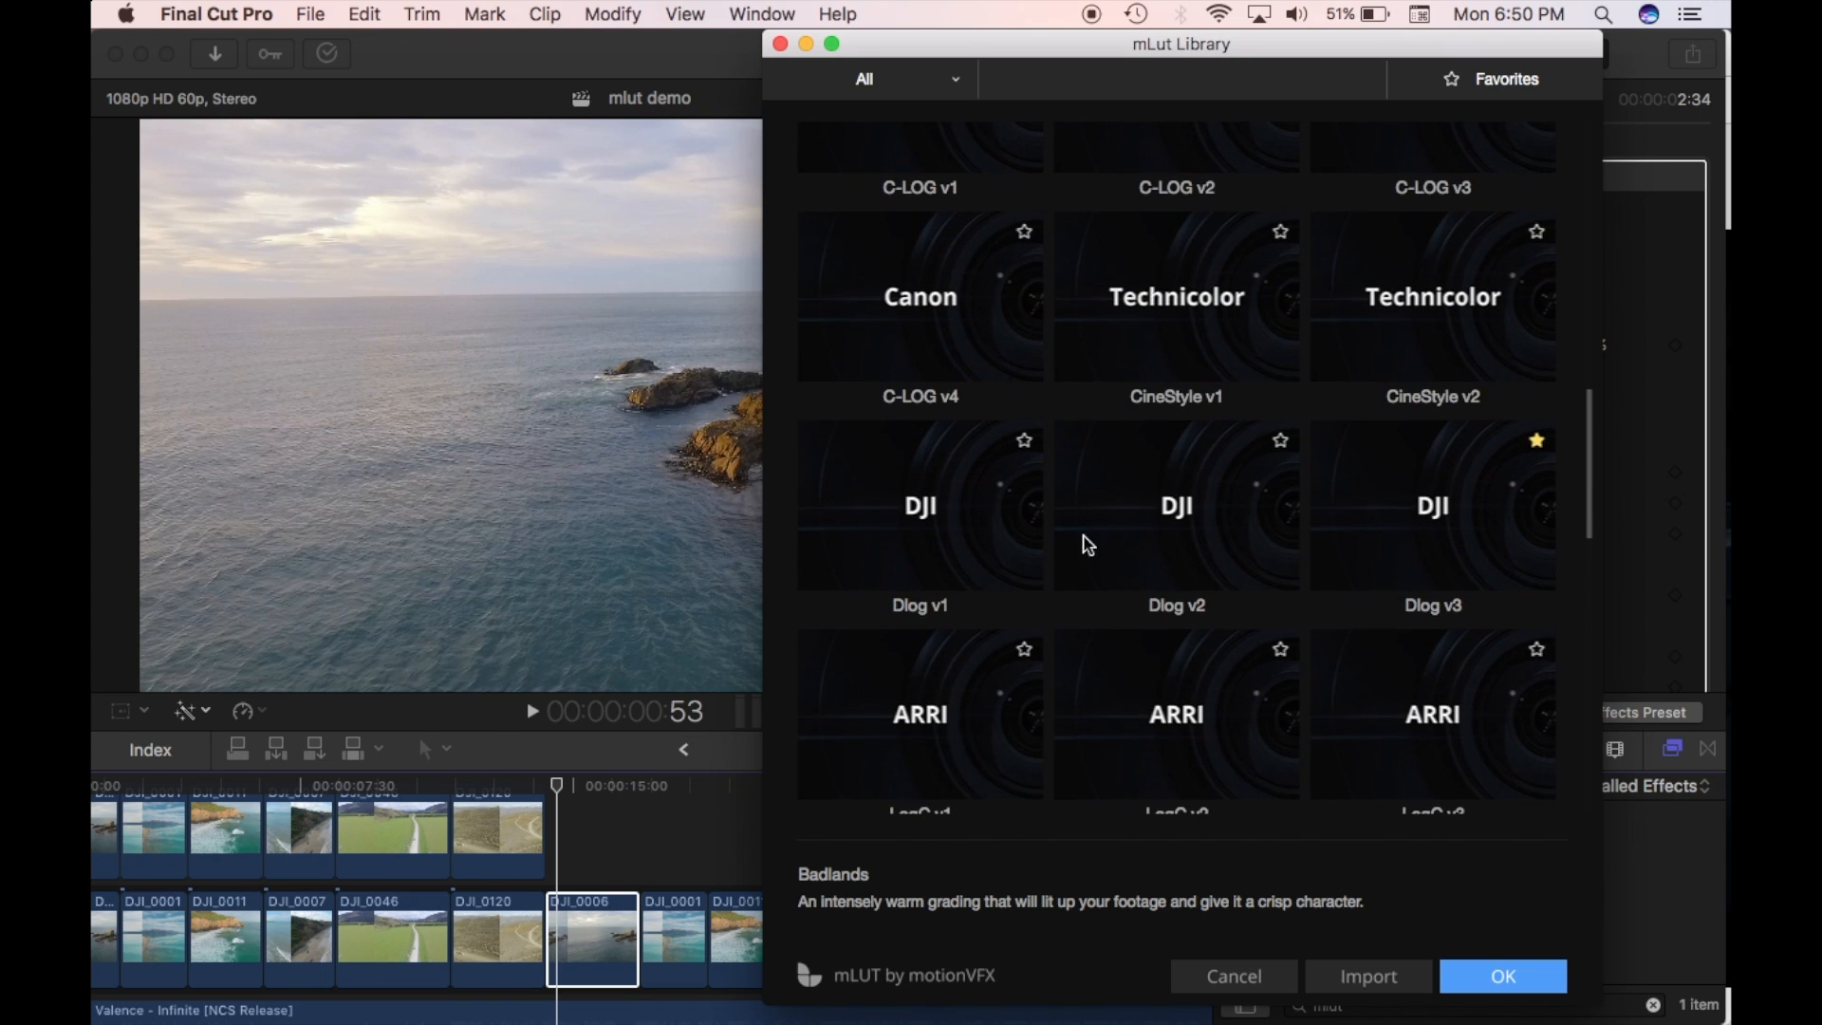
pyautogui.moveTo(918, 523)
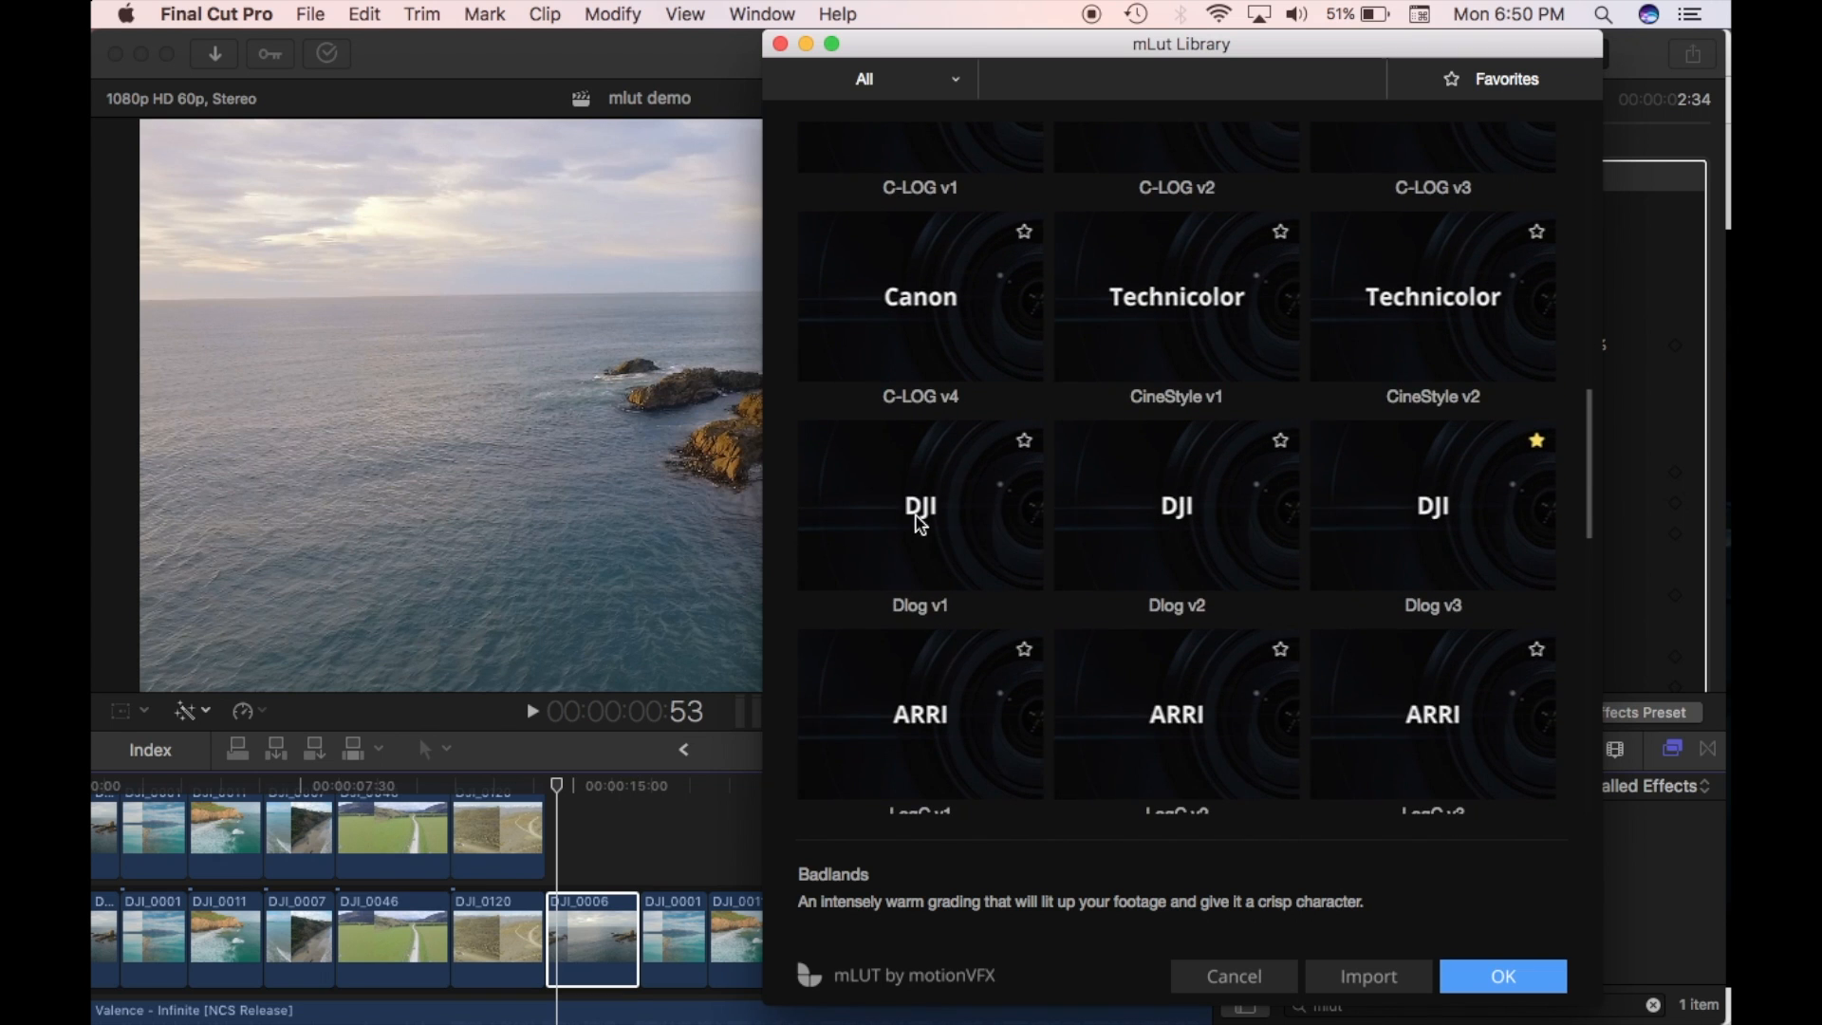
pyautogui.click(920, 505)
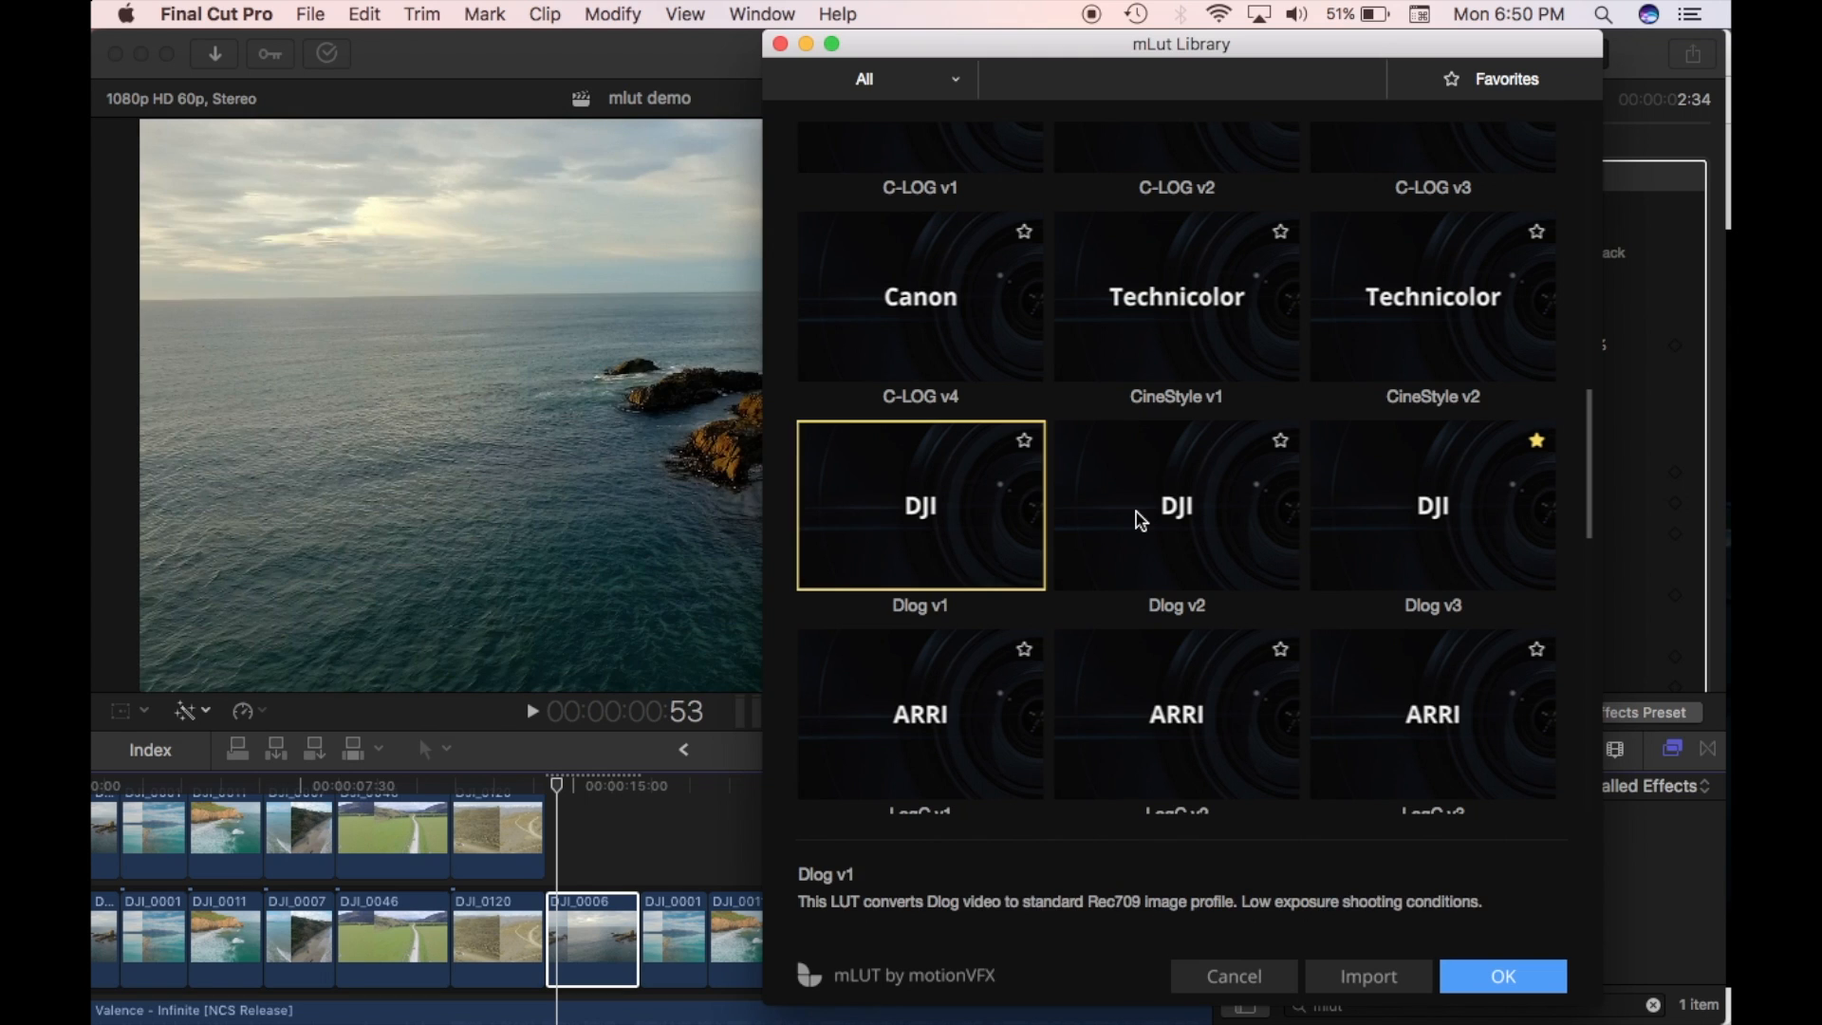
pyautogui.moveTo(947, 627)
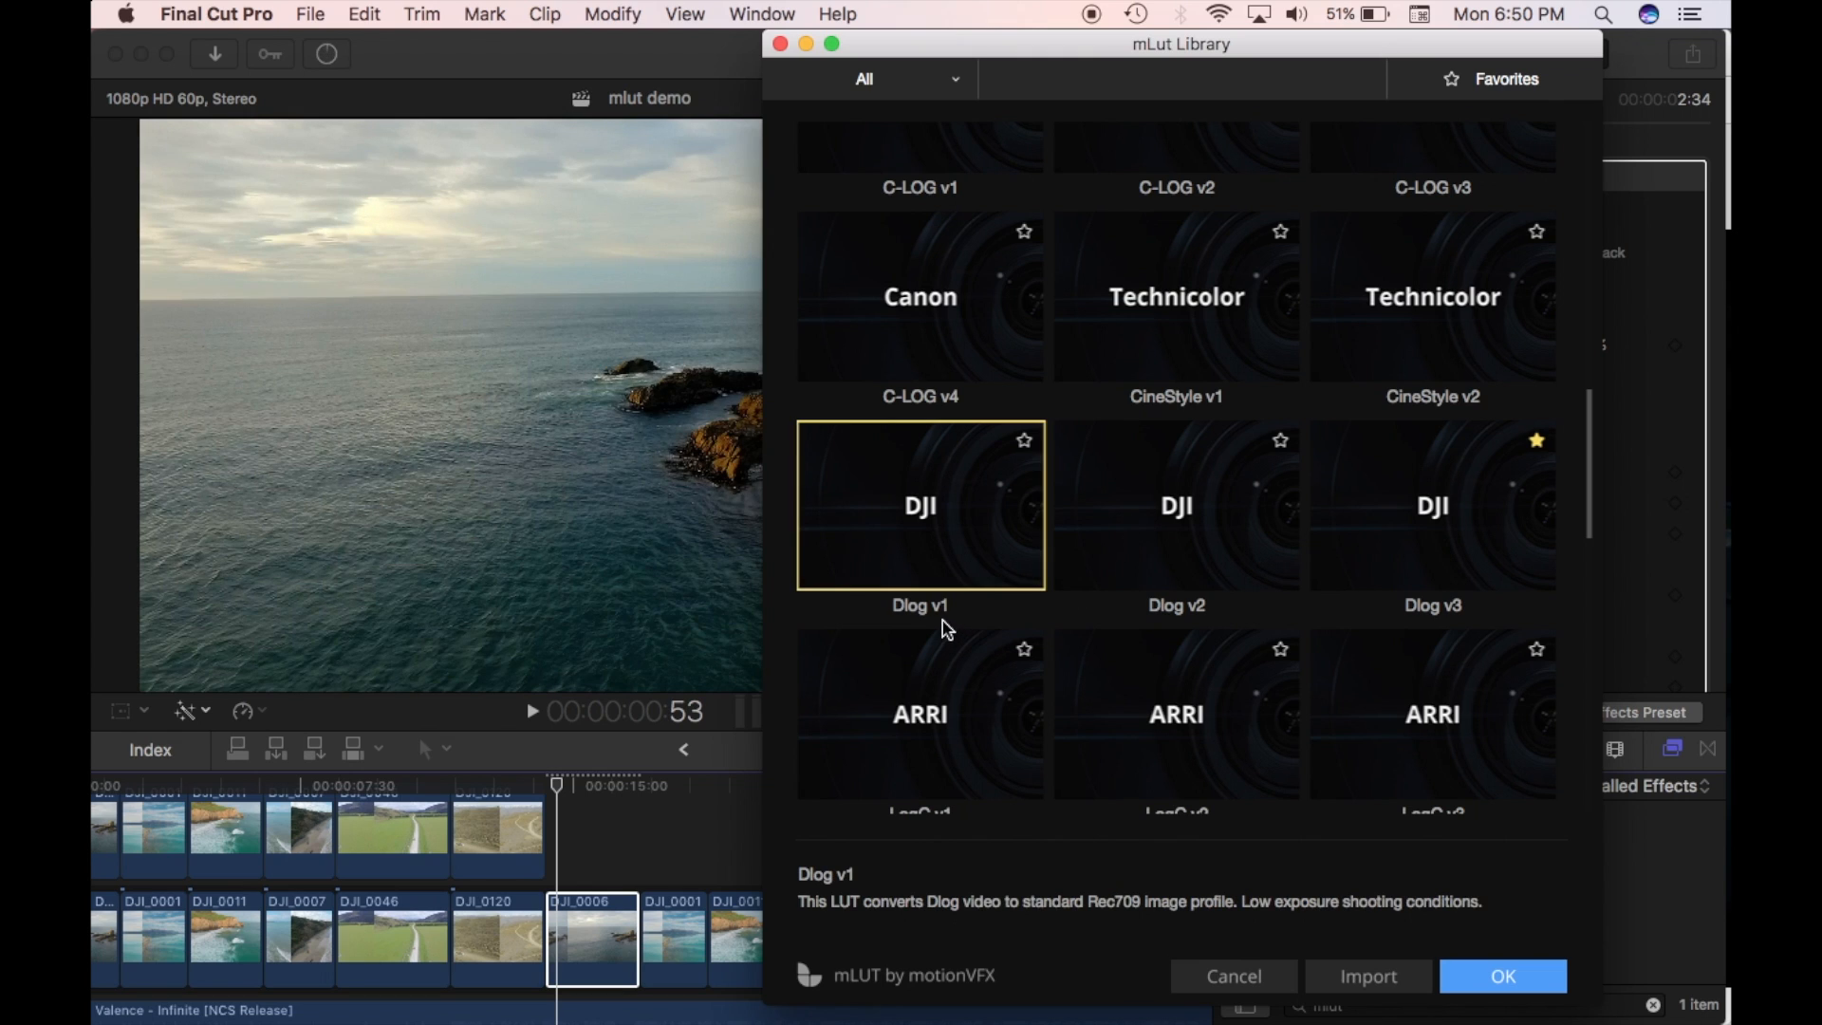
pyautogui.moveTo(1316, 940)
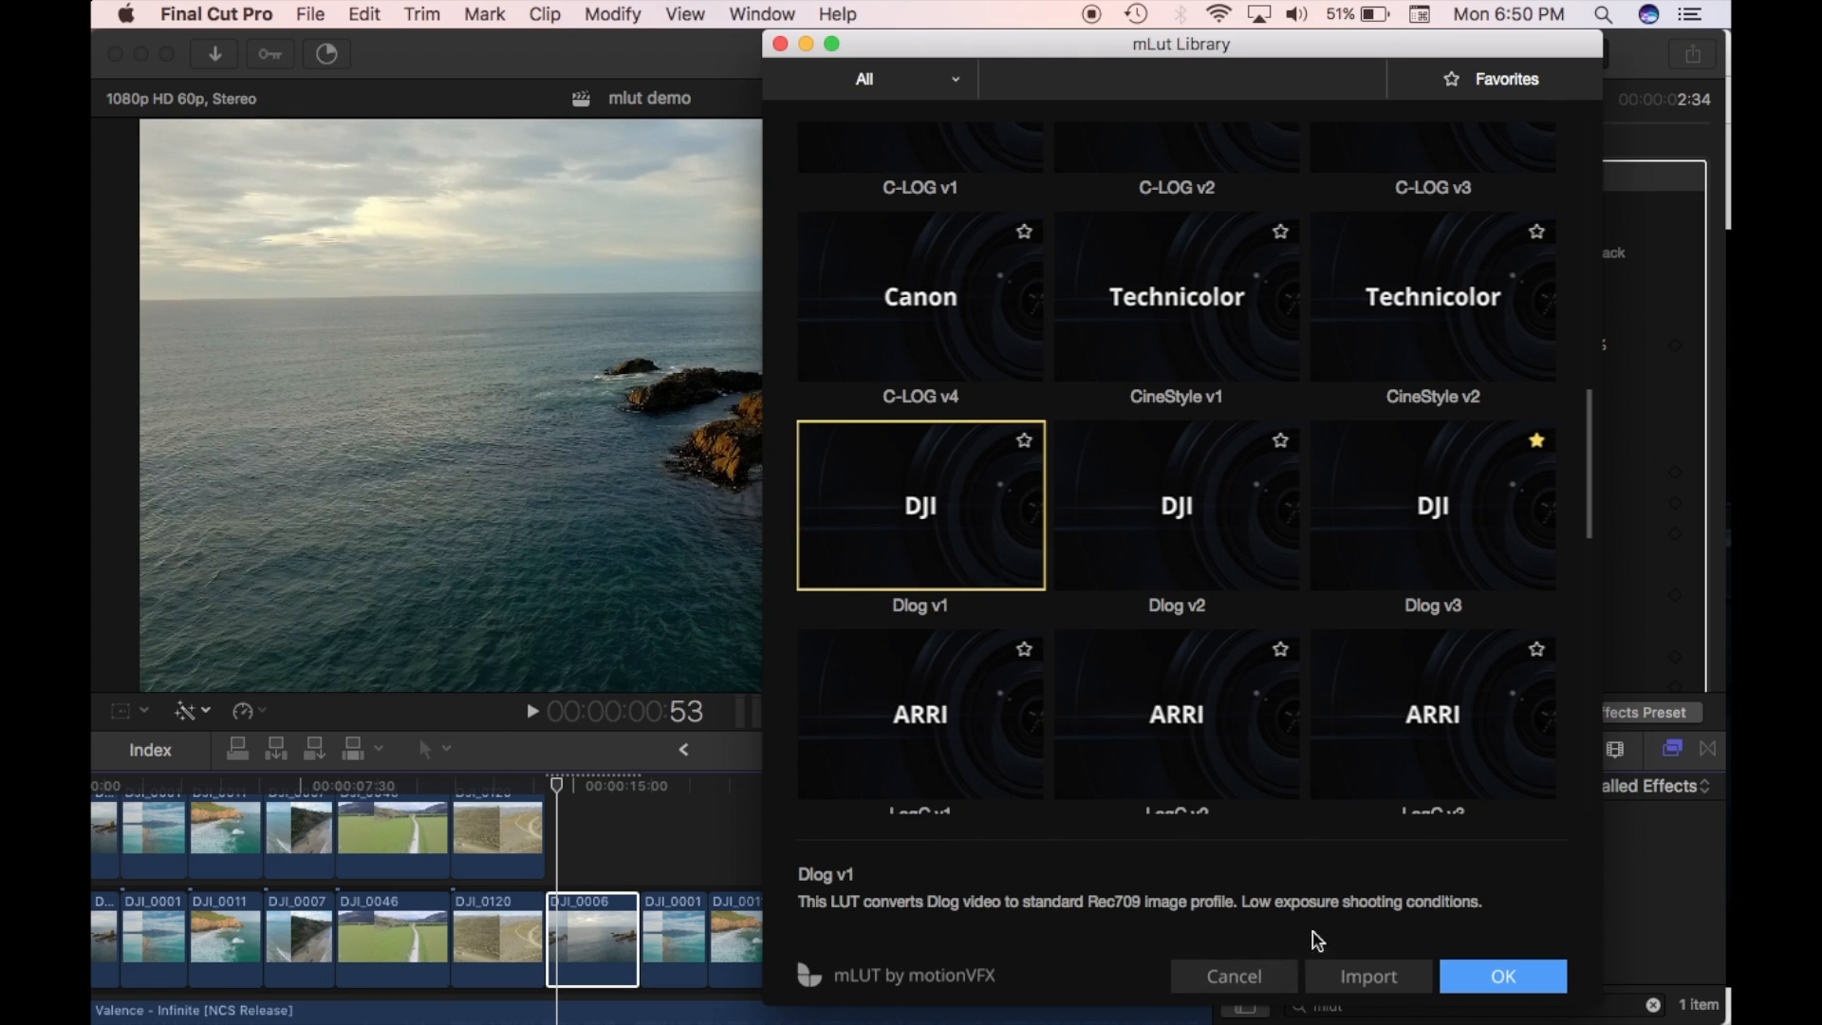
pyautogui.moveTo(1158, 530)
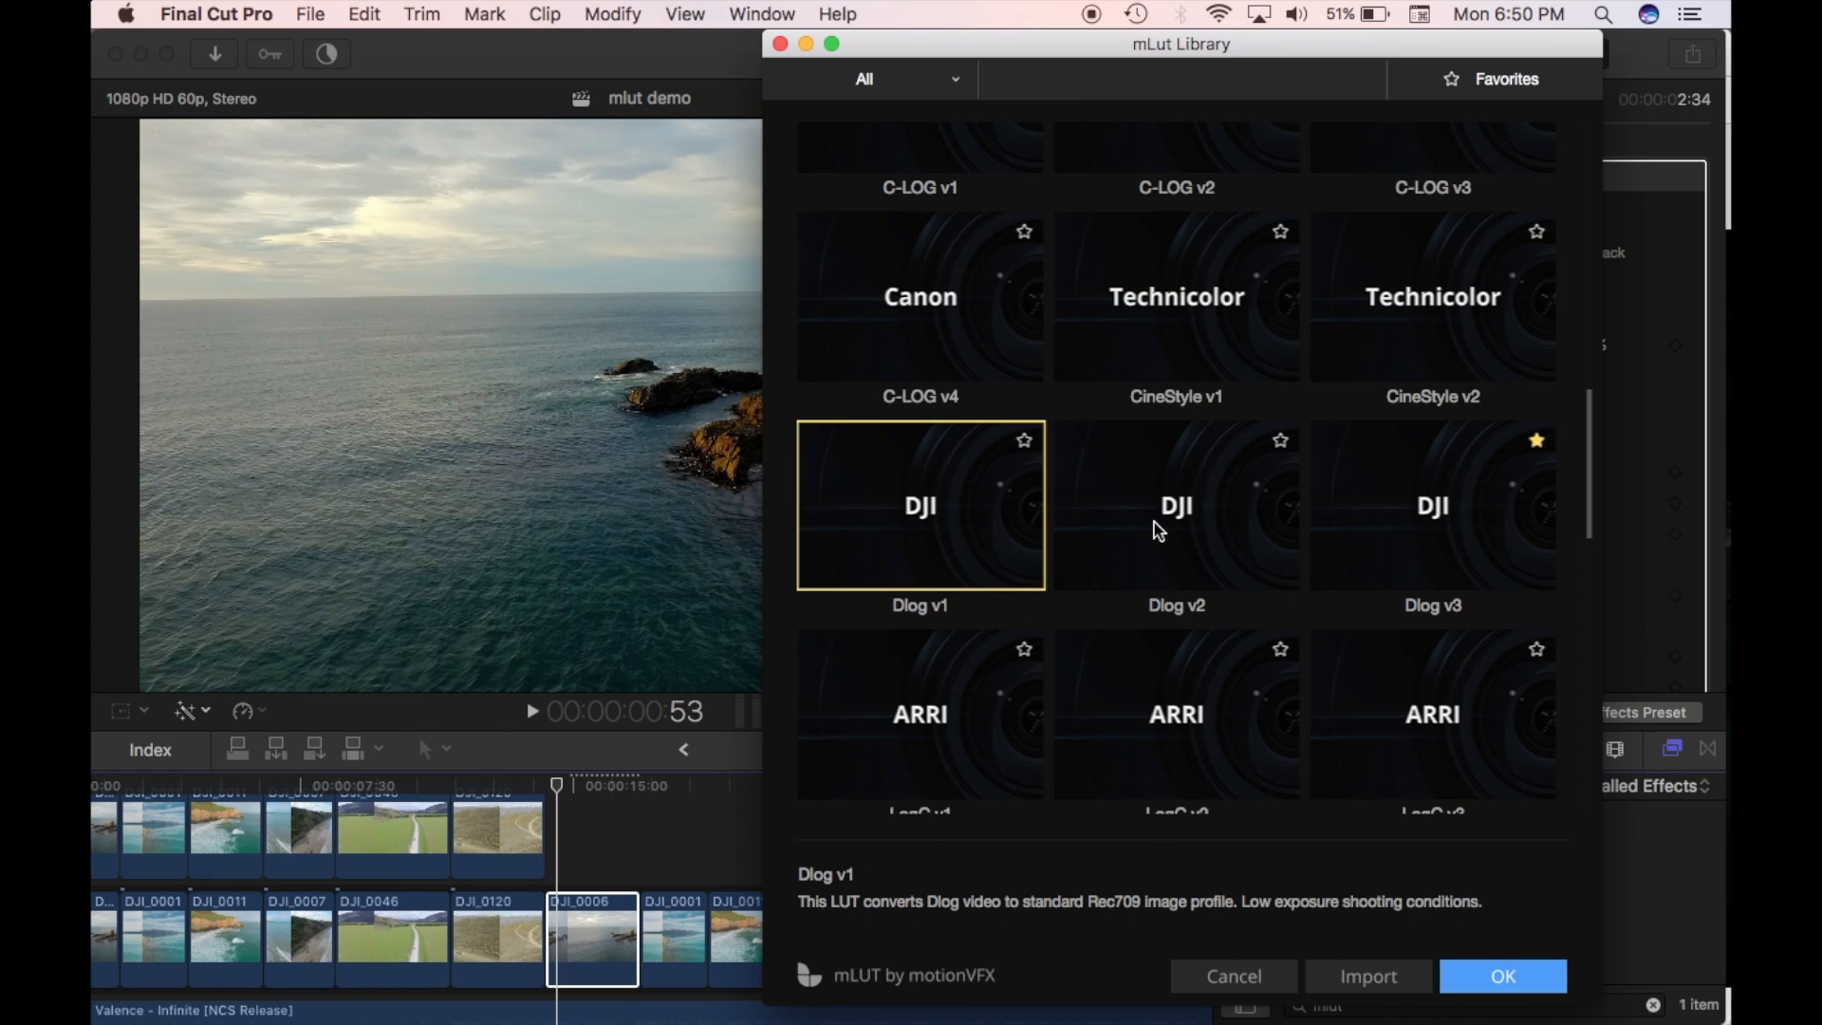
pyautogui.click(1175, 504)
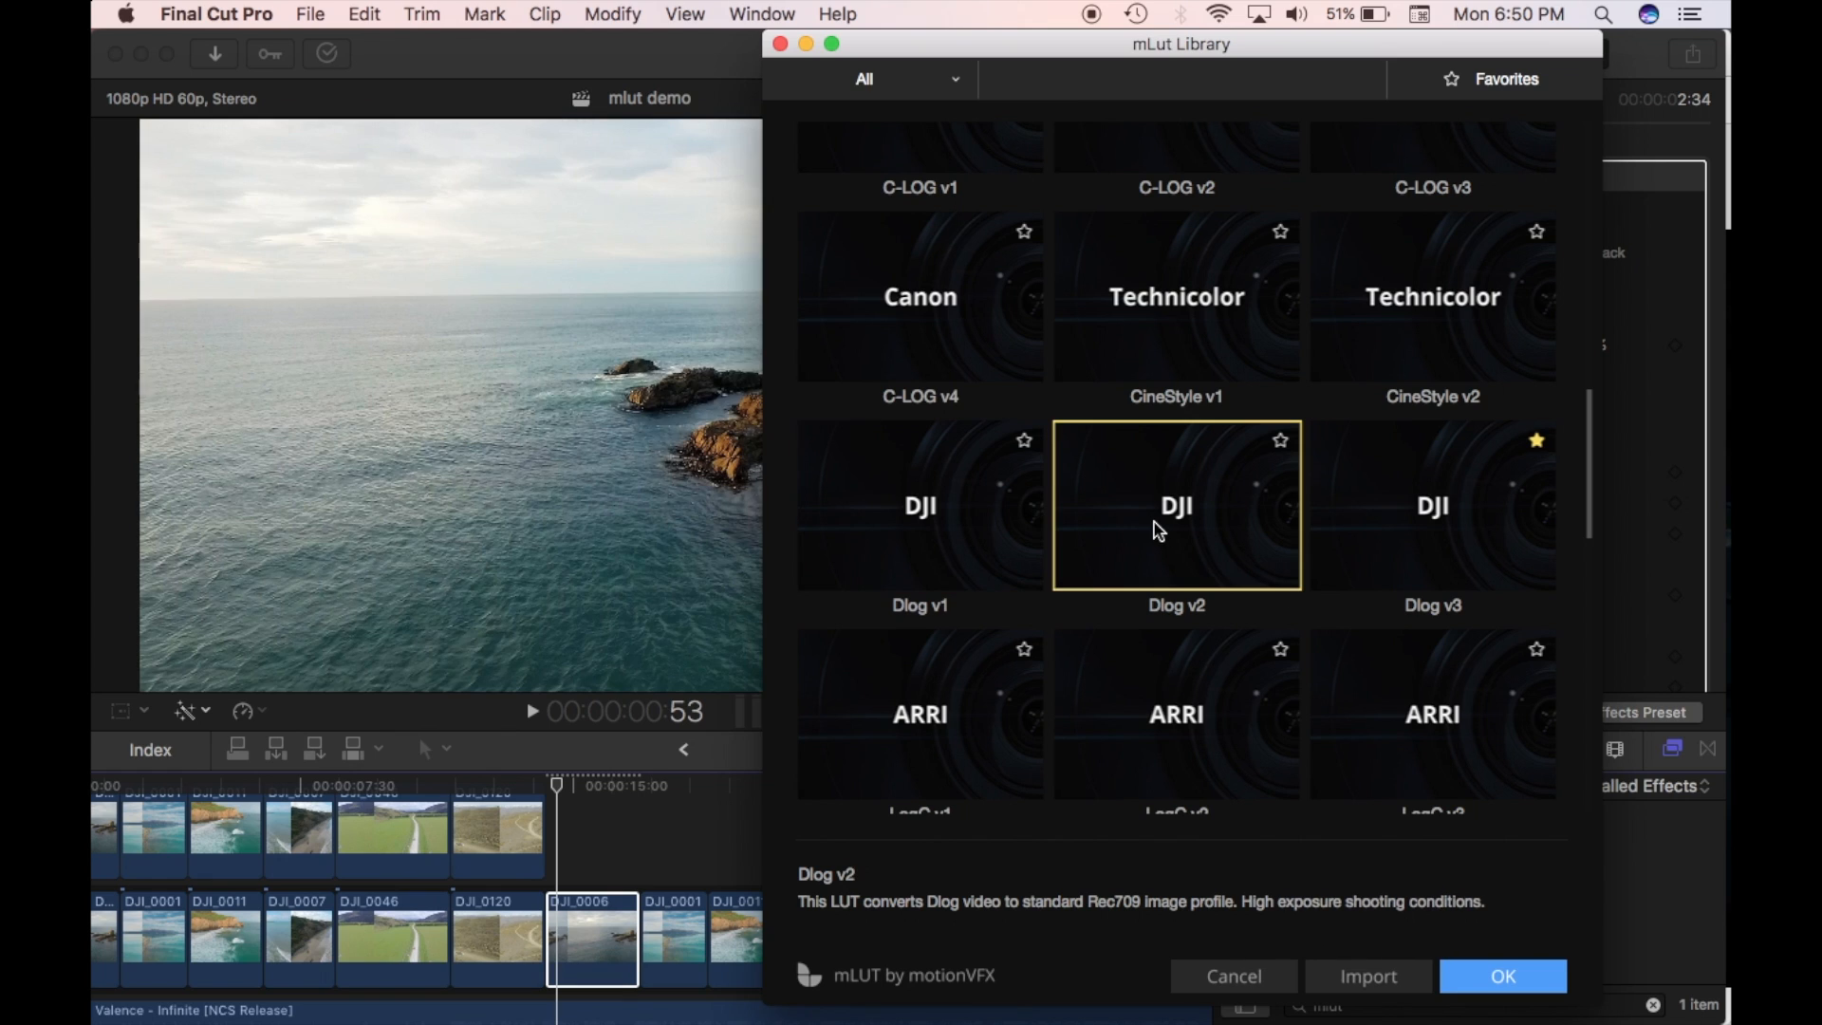
pyautogui.moveTo(1445, 916)
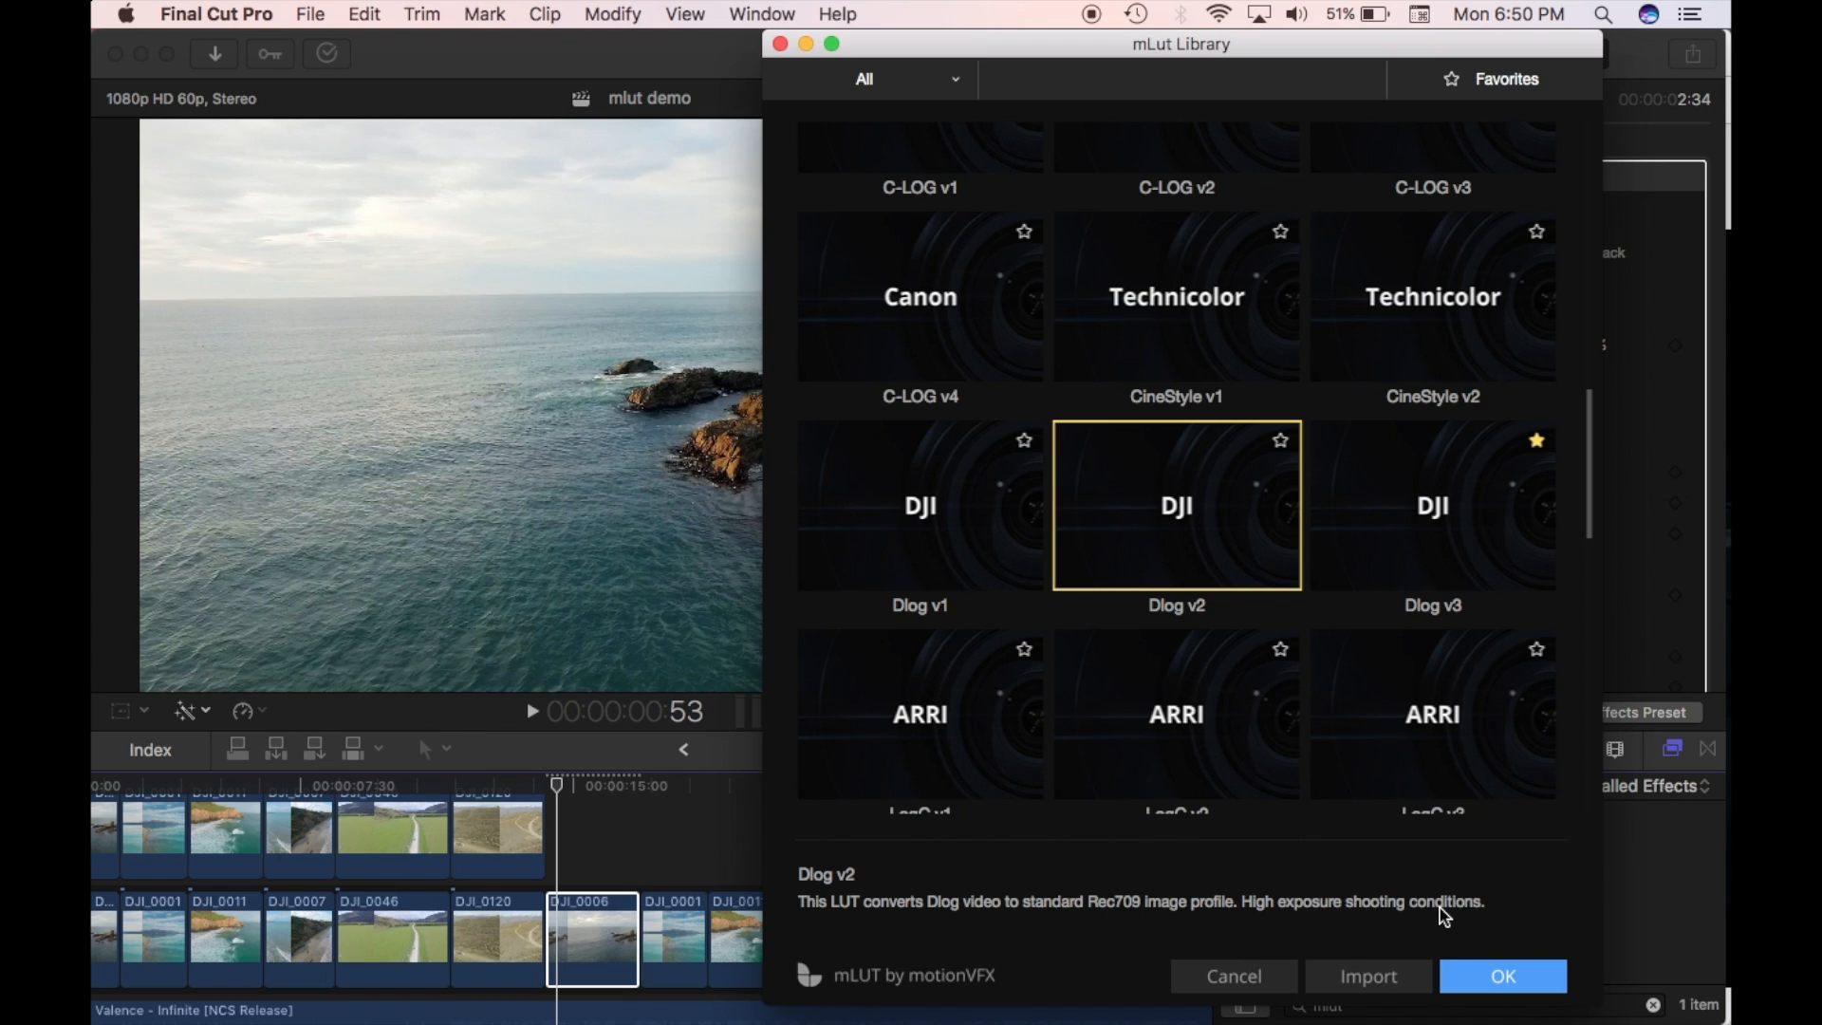
pyautogui.moveTo(1415, 538)
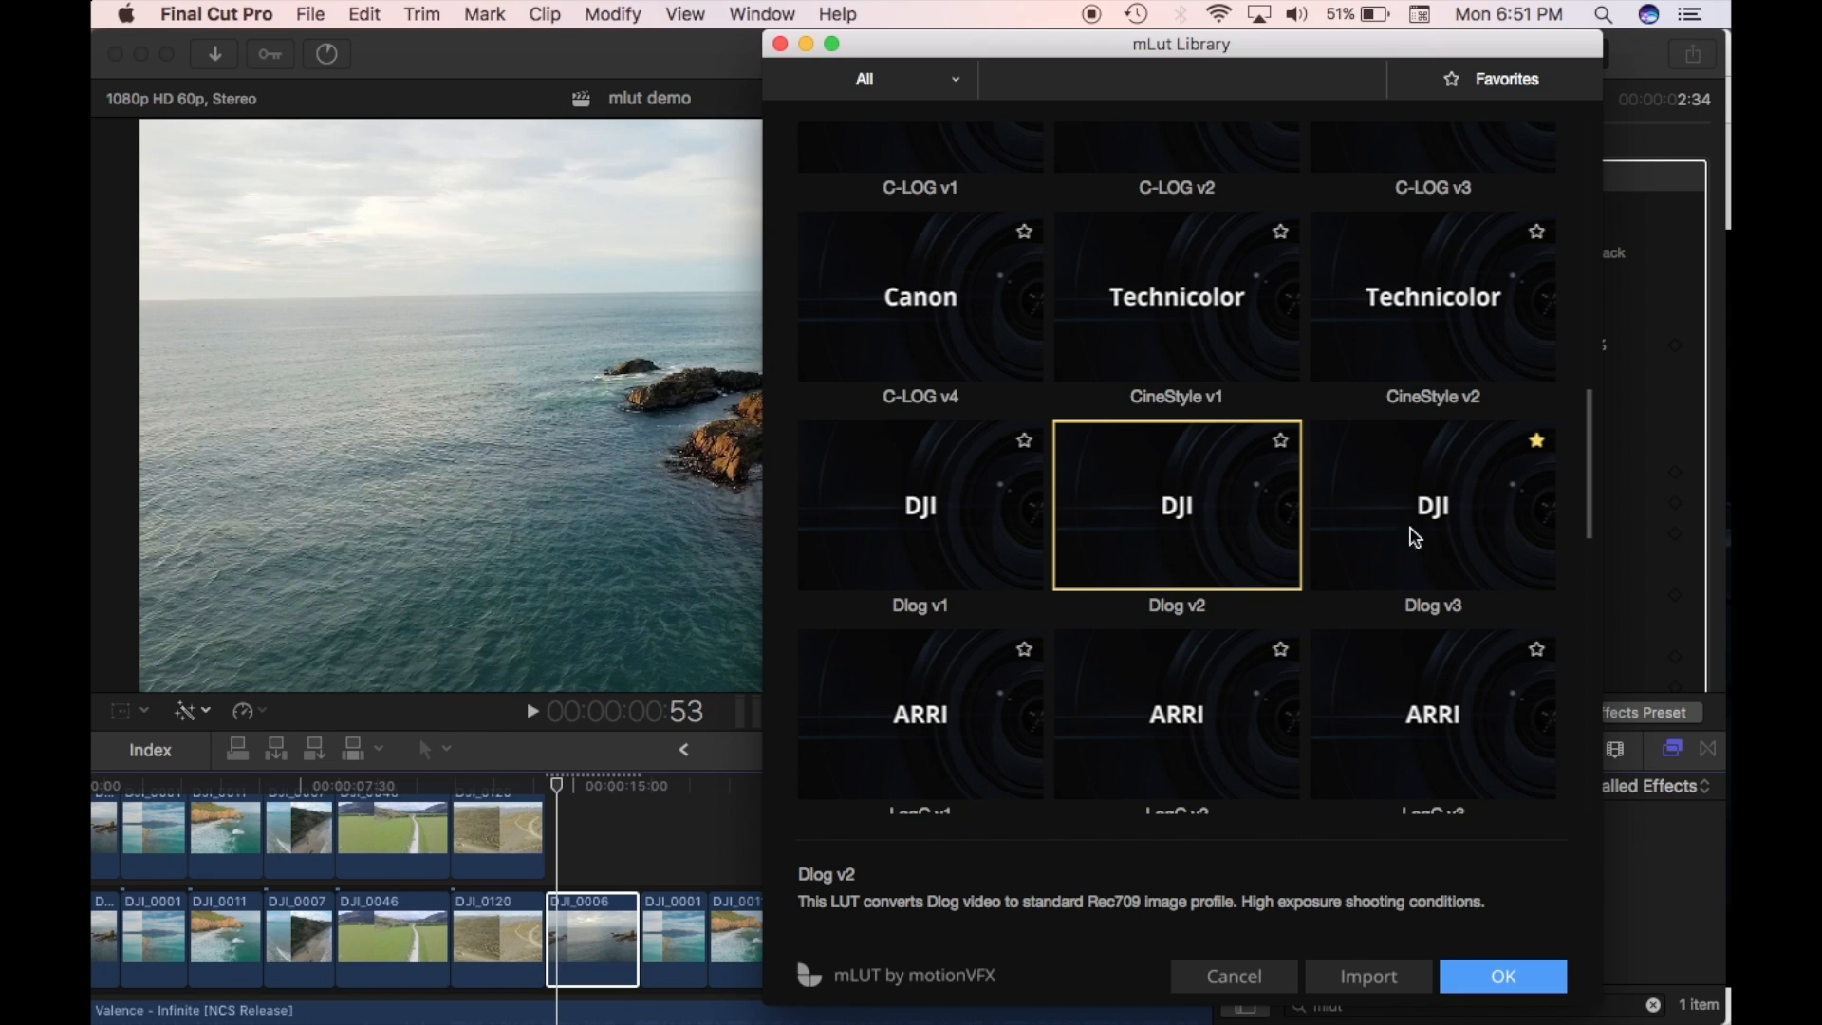
pyautogui.click(1432, 504)
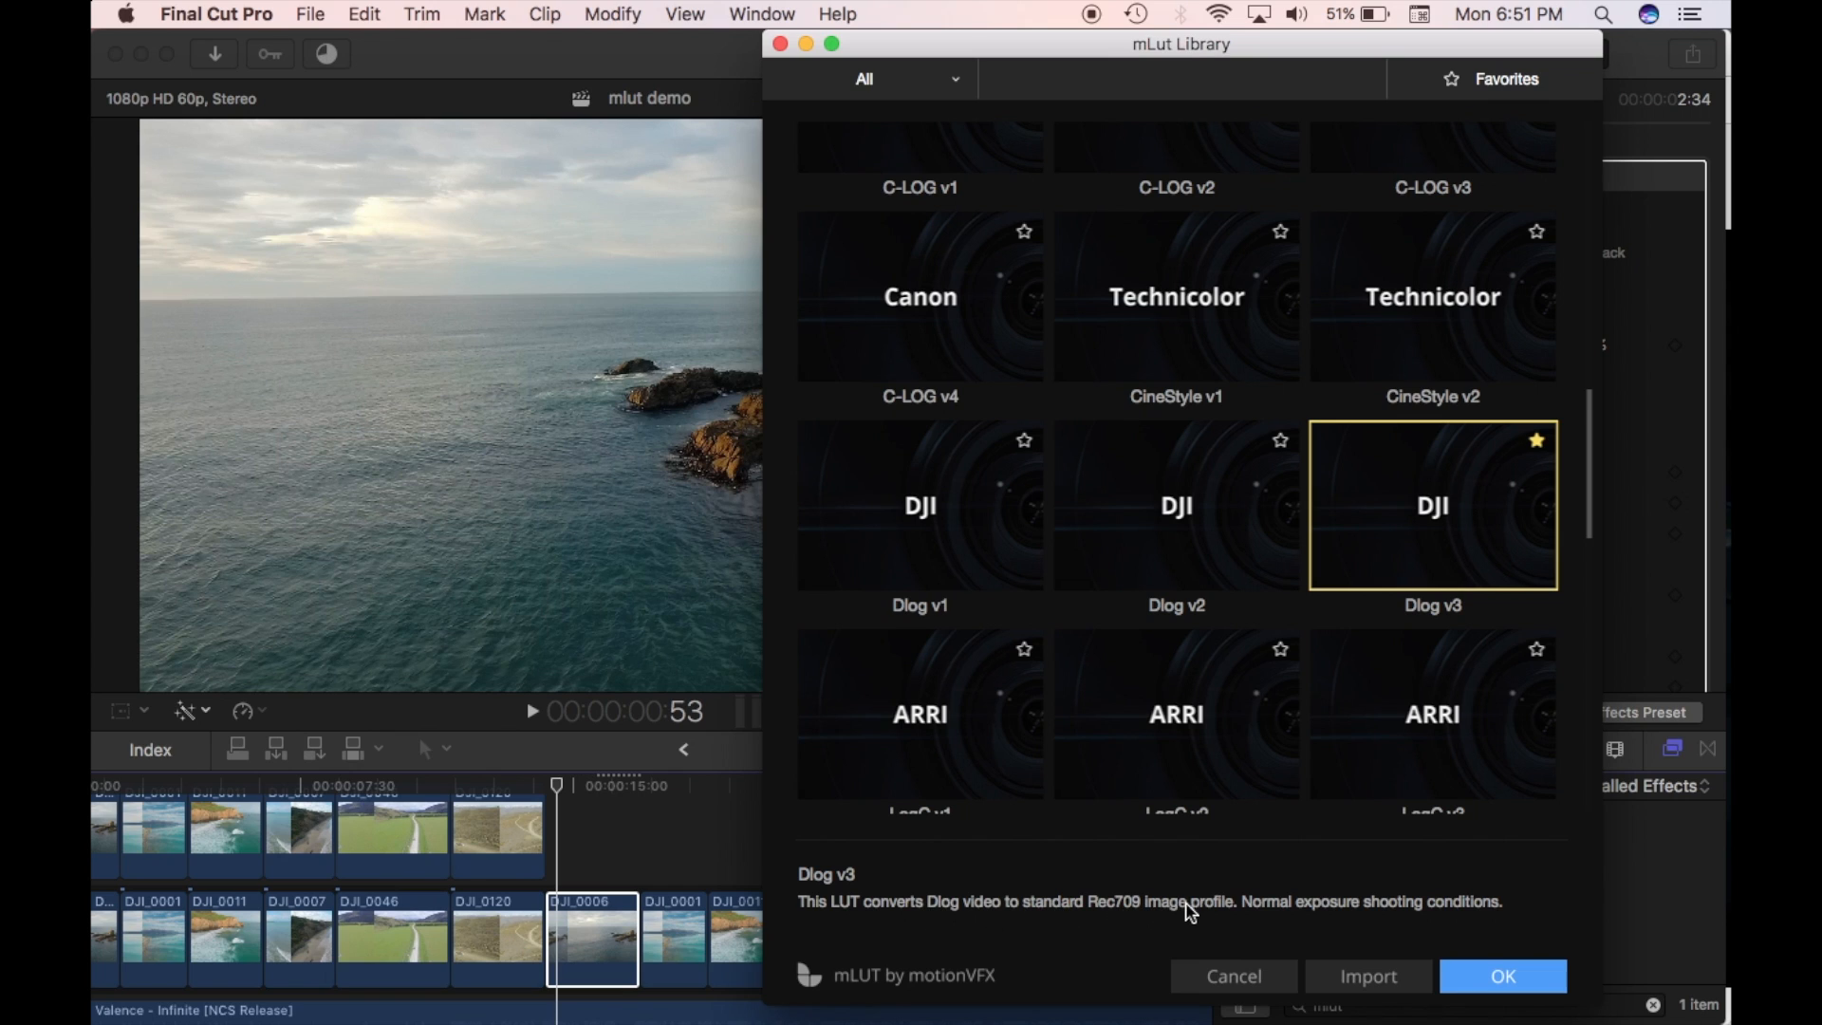
pyautogui.moveTo(1410, 920)
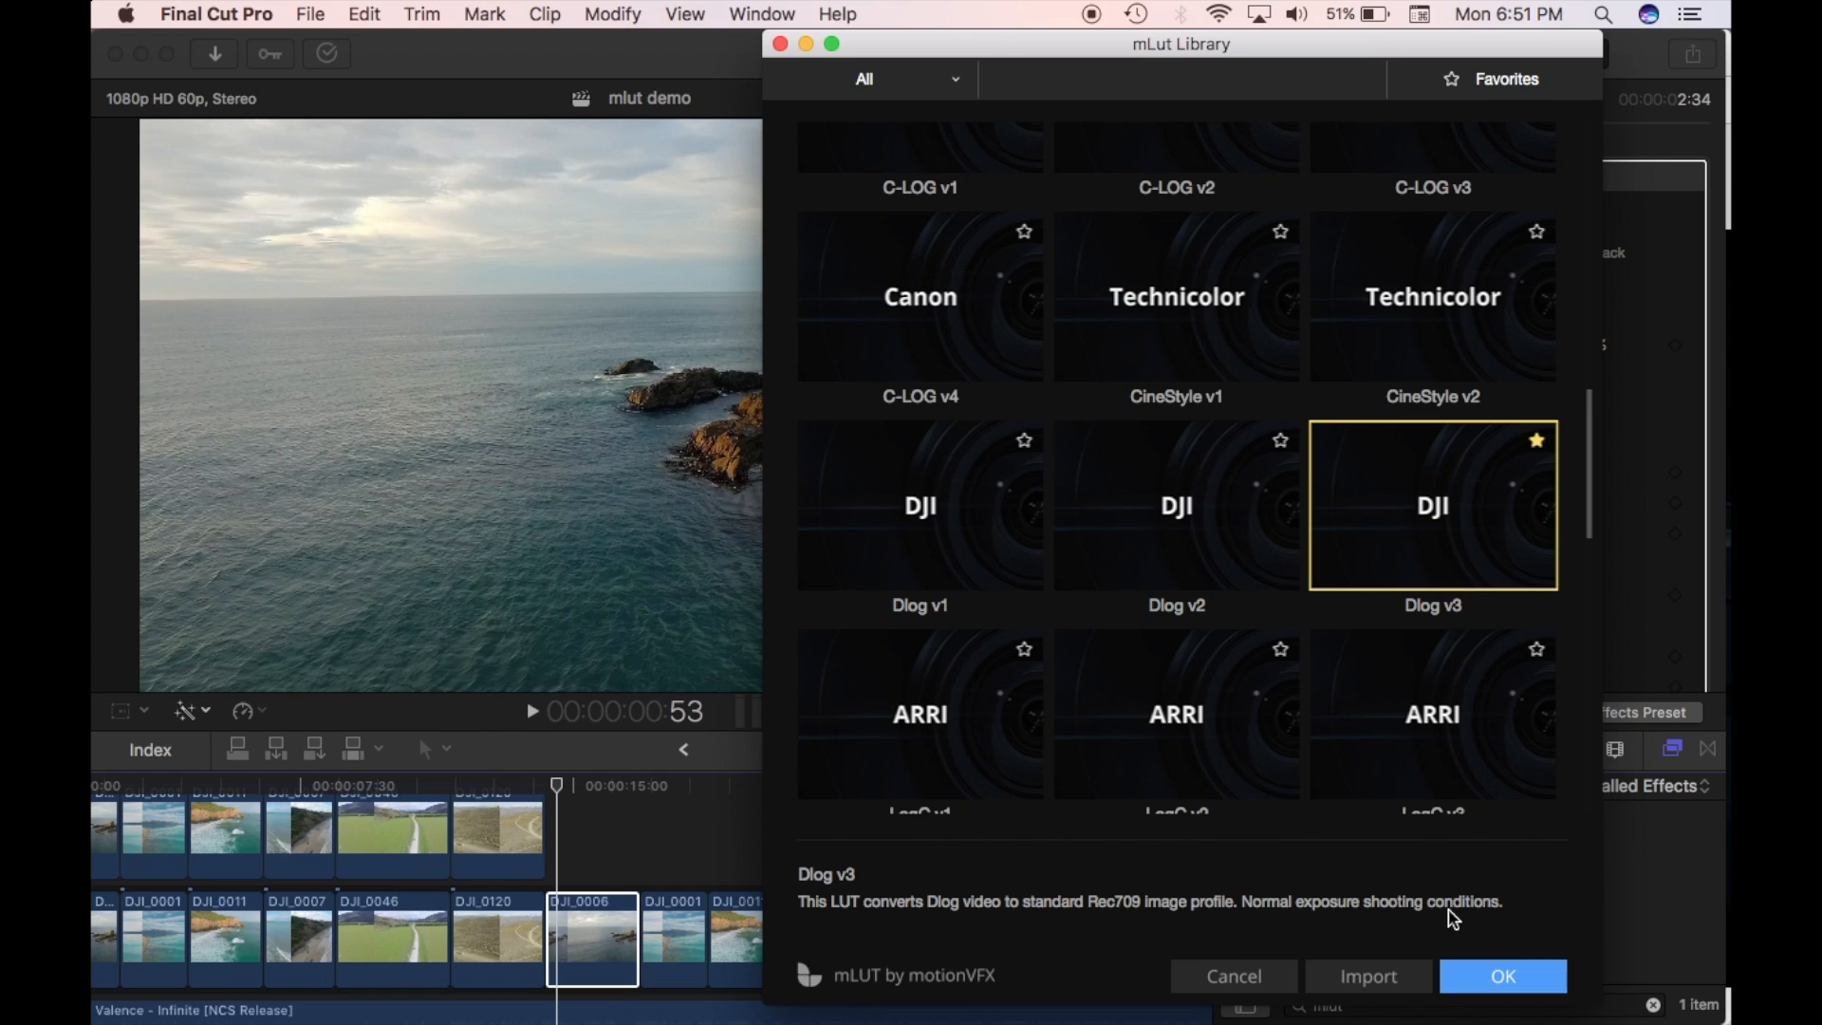
# Step: Favorite Dlog v3, select it from Favorites, and apply it with OK
pyautogui.click(1536, 440)
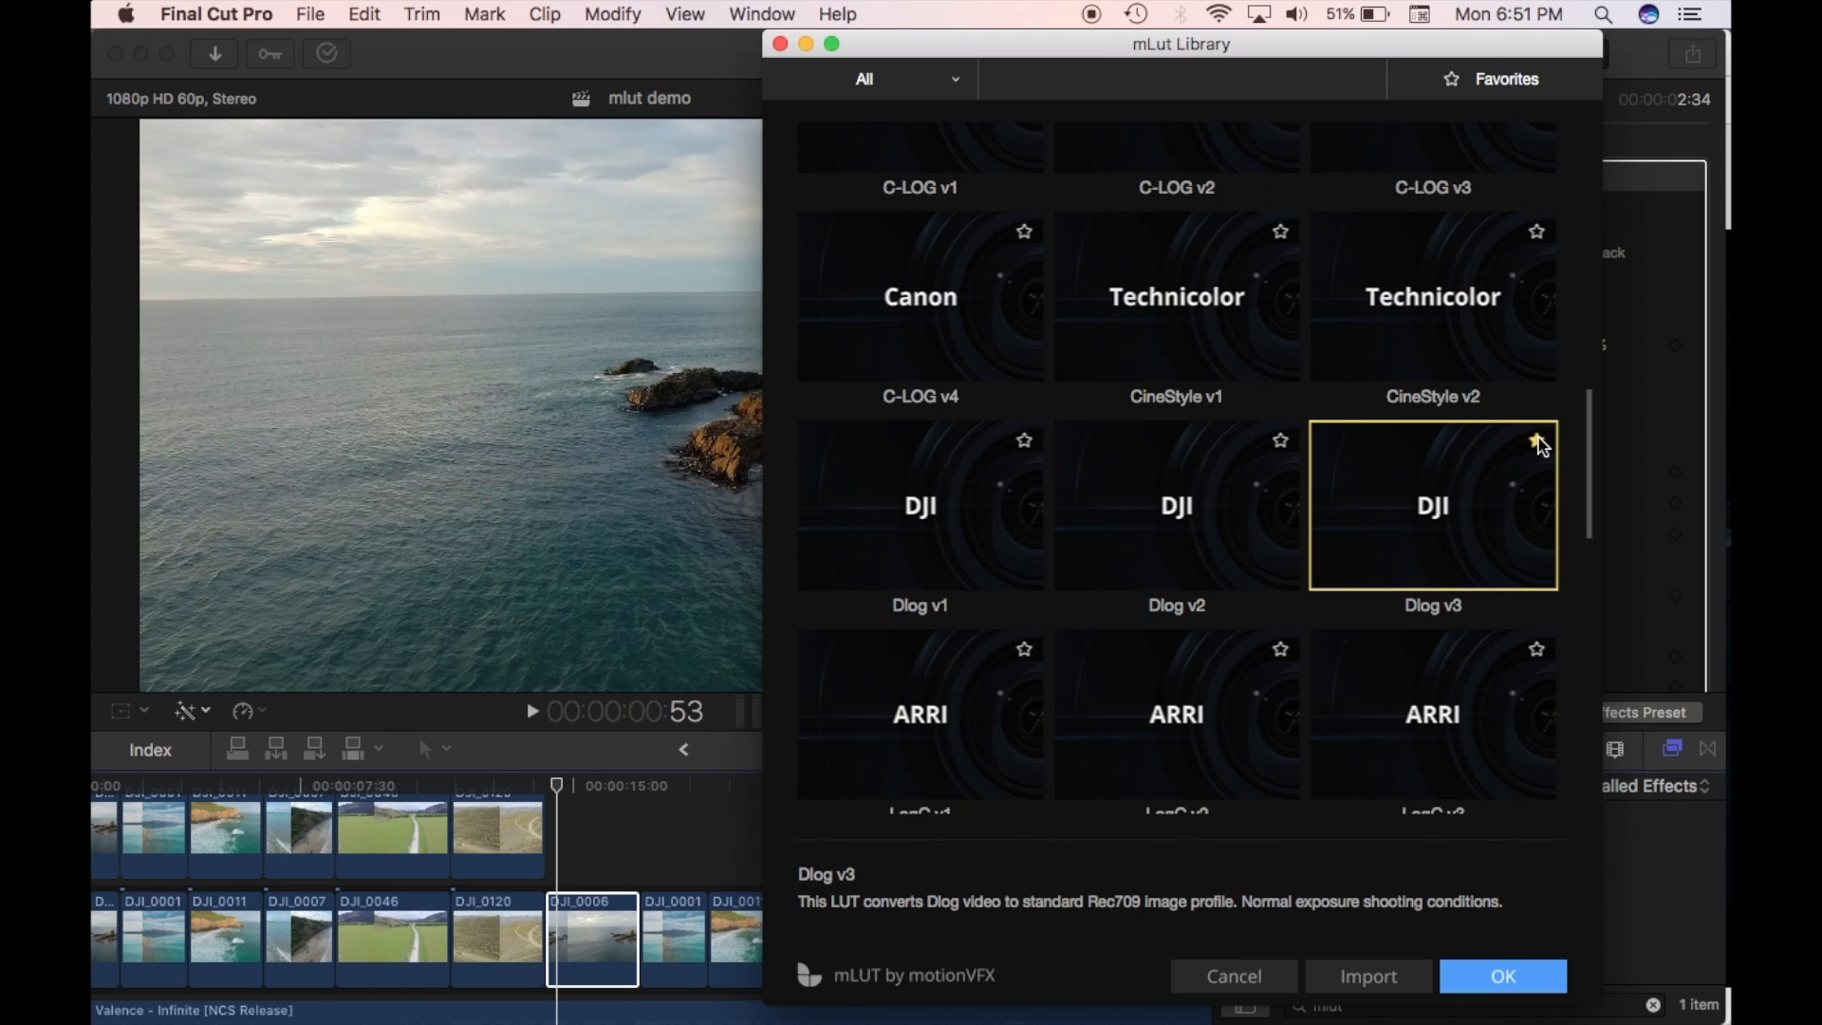
pyautogui.click(1537, 440)
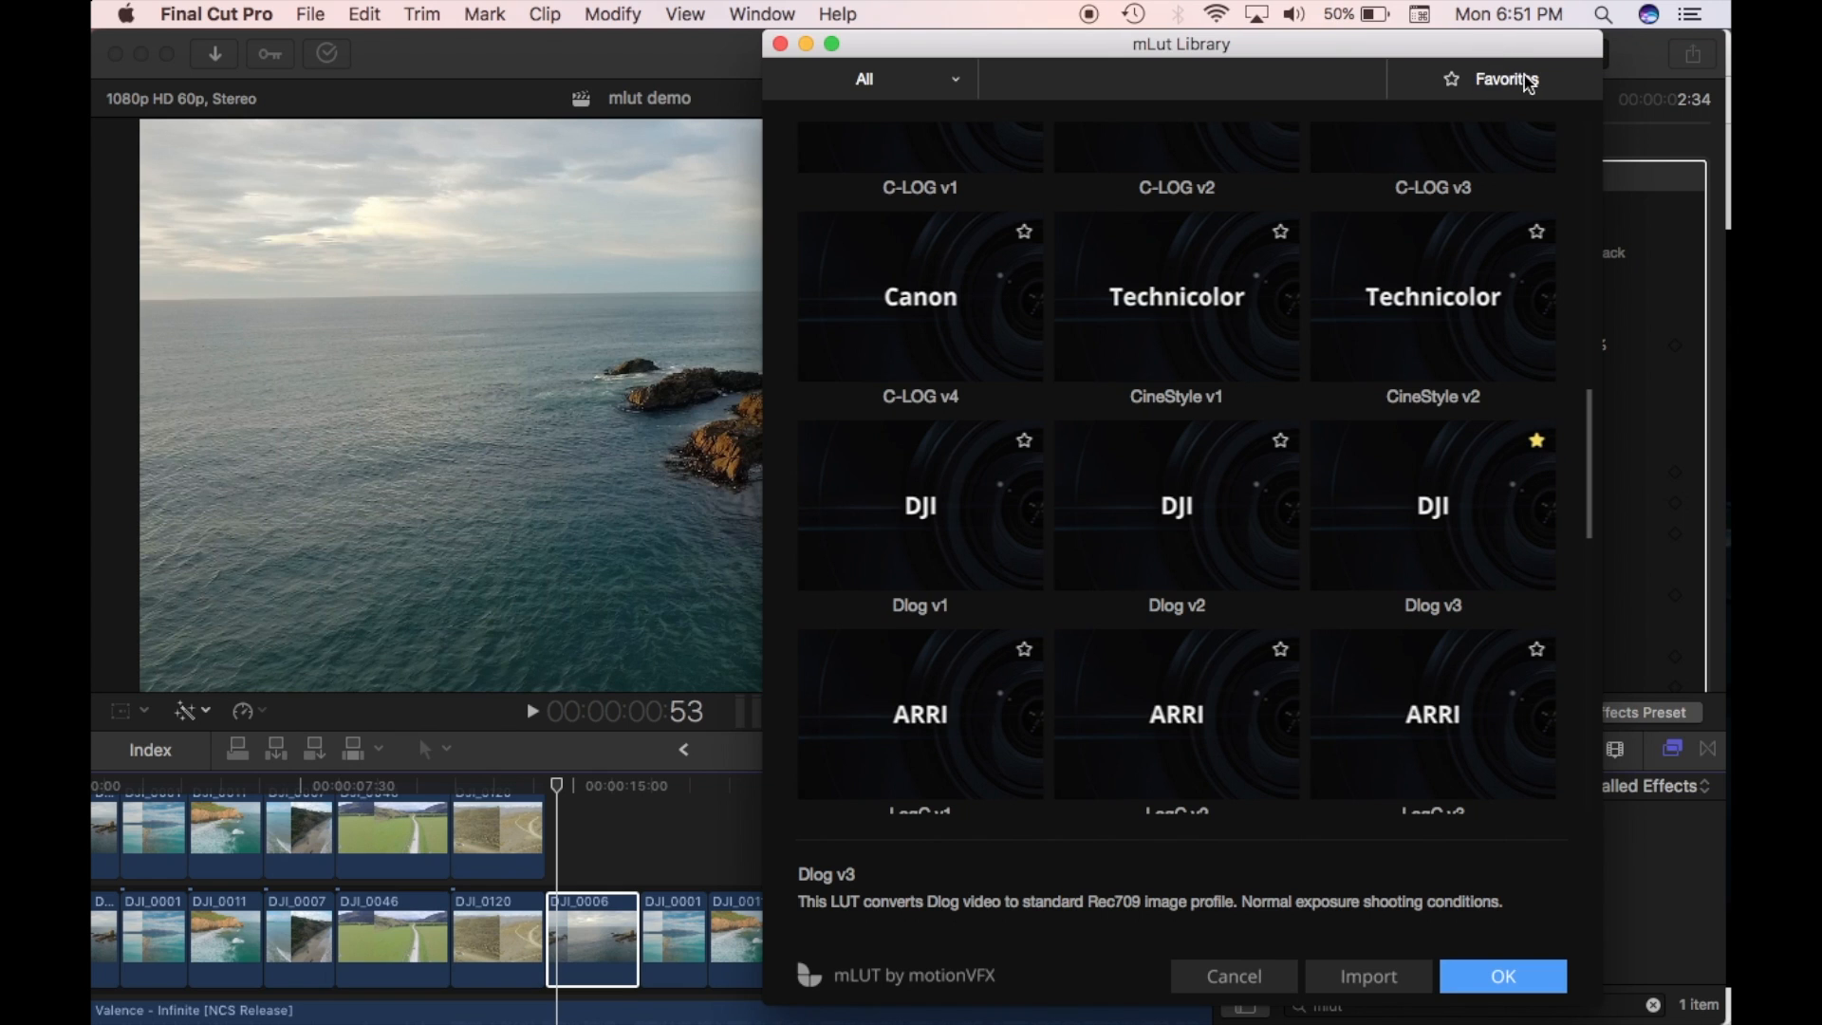
pyautogui.click(1505, 77)
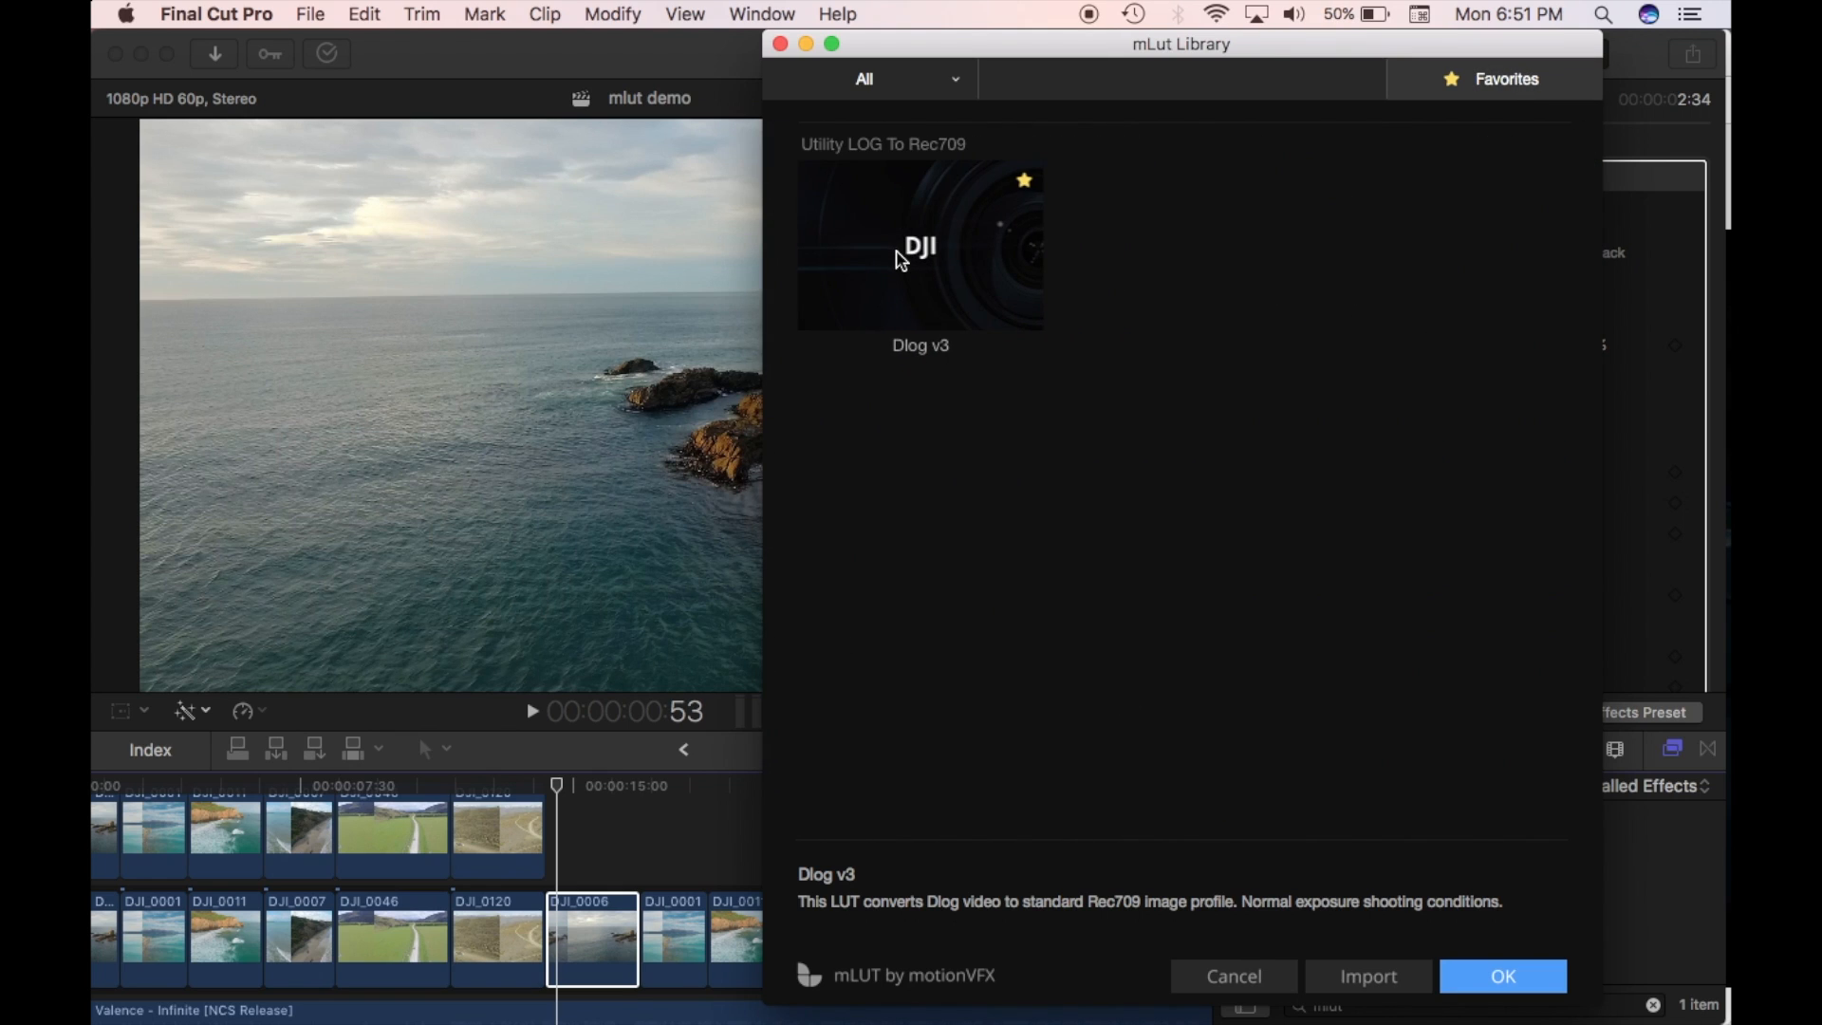
pyautogui.moveTo(912, 258)
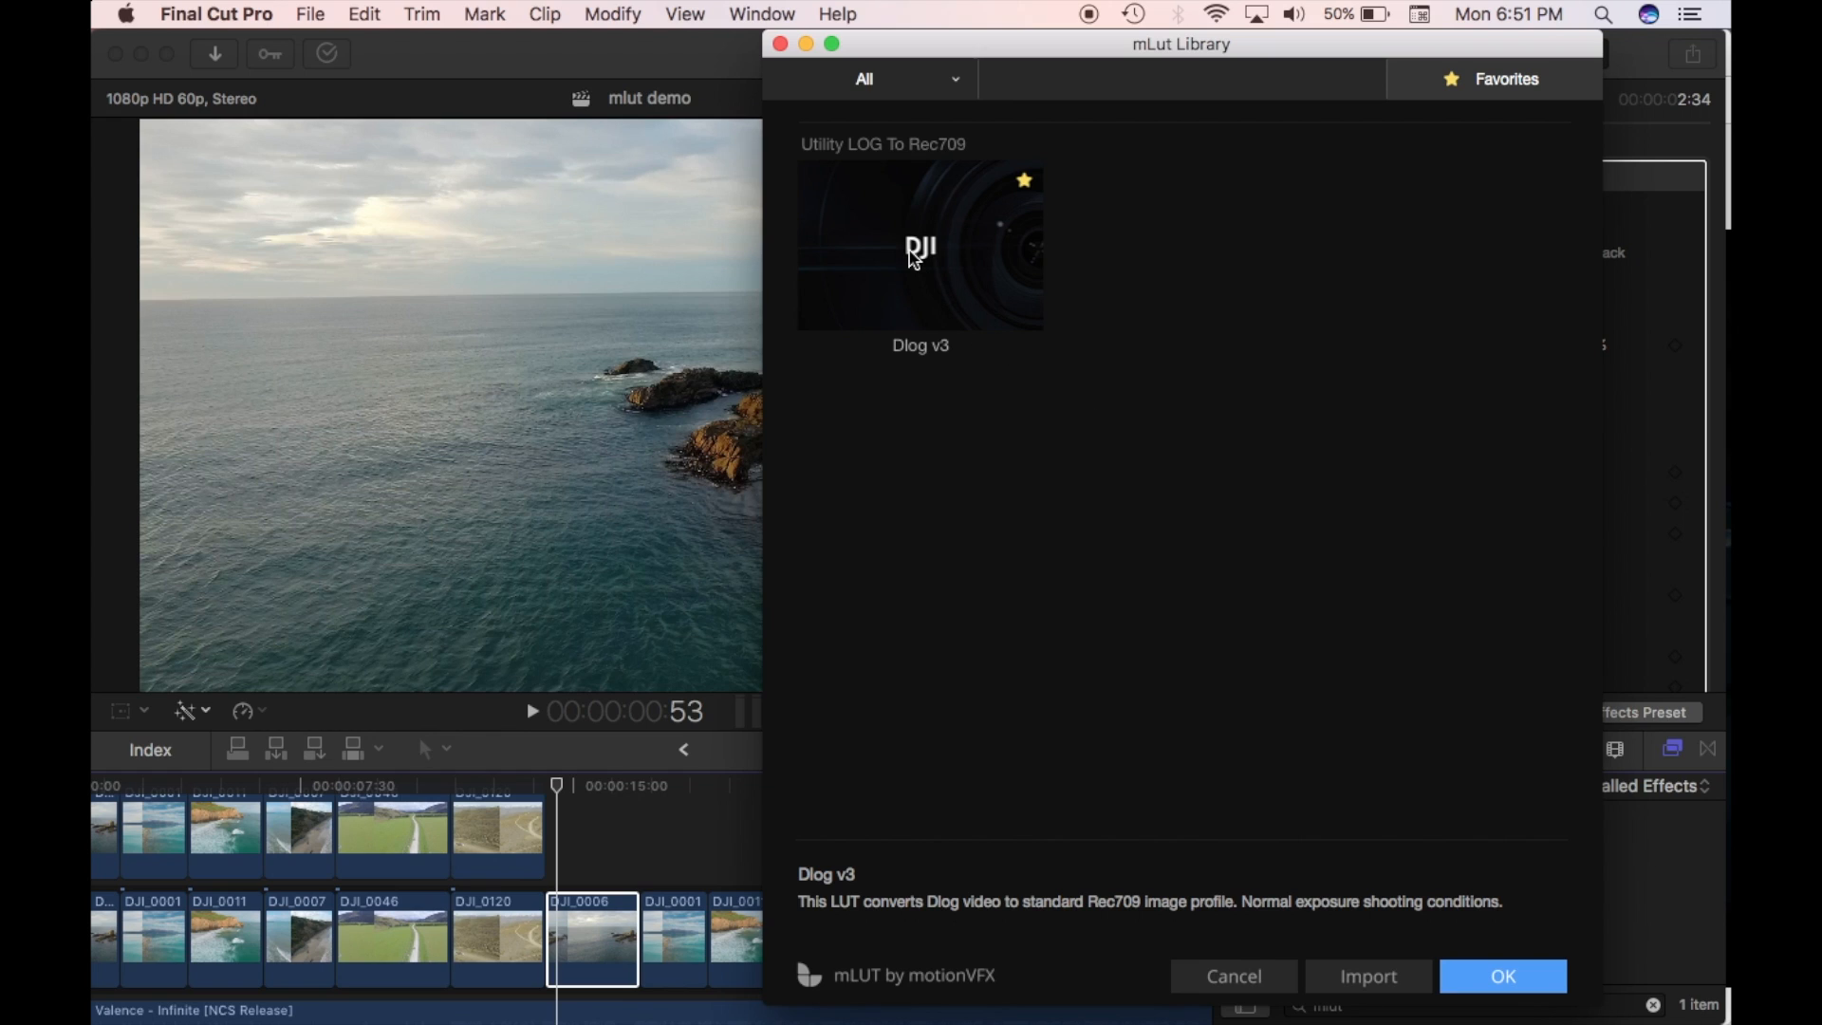
pyautogui.click(919, 244)
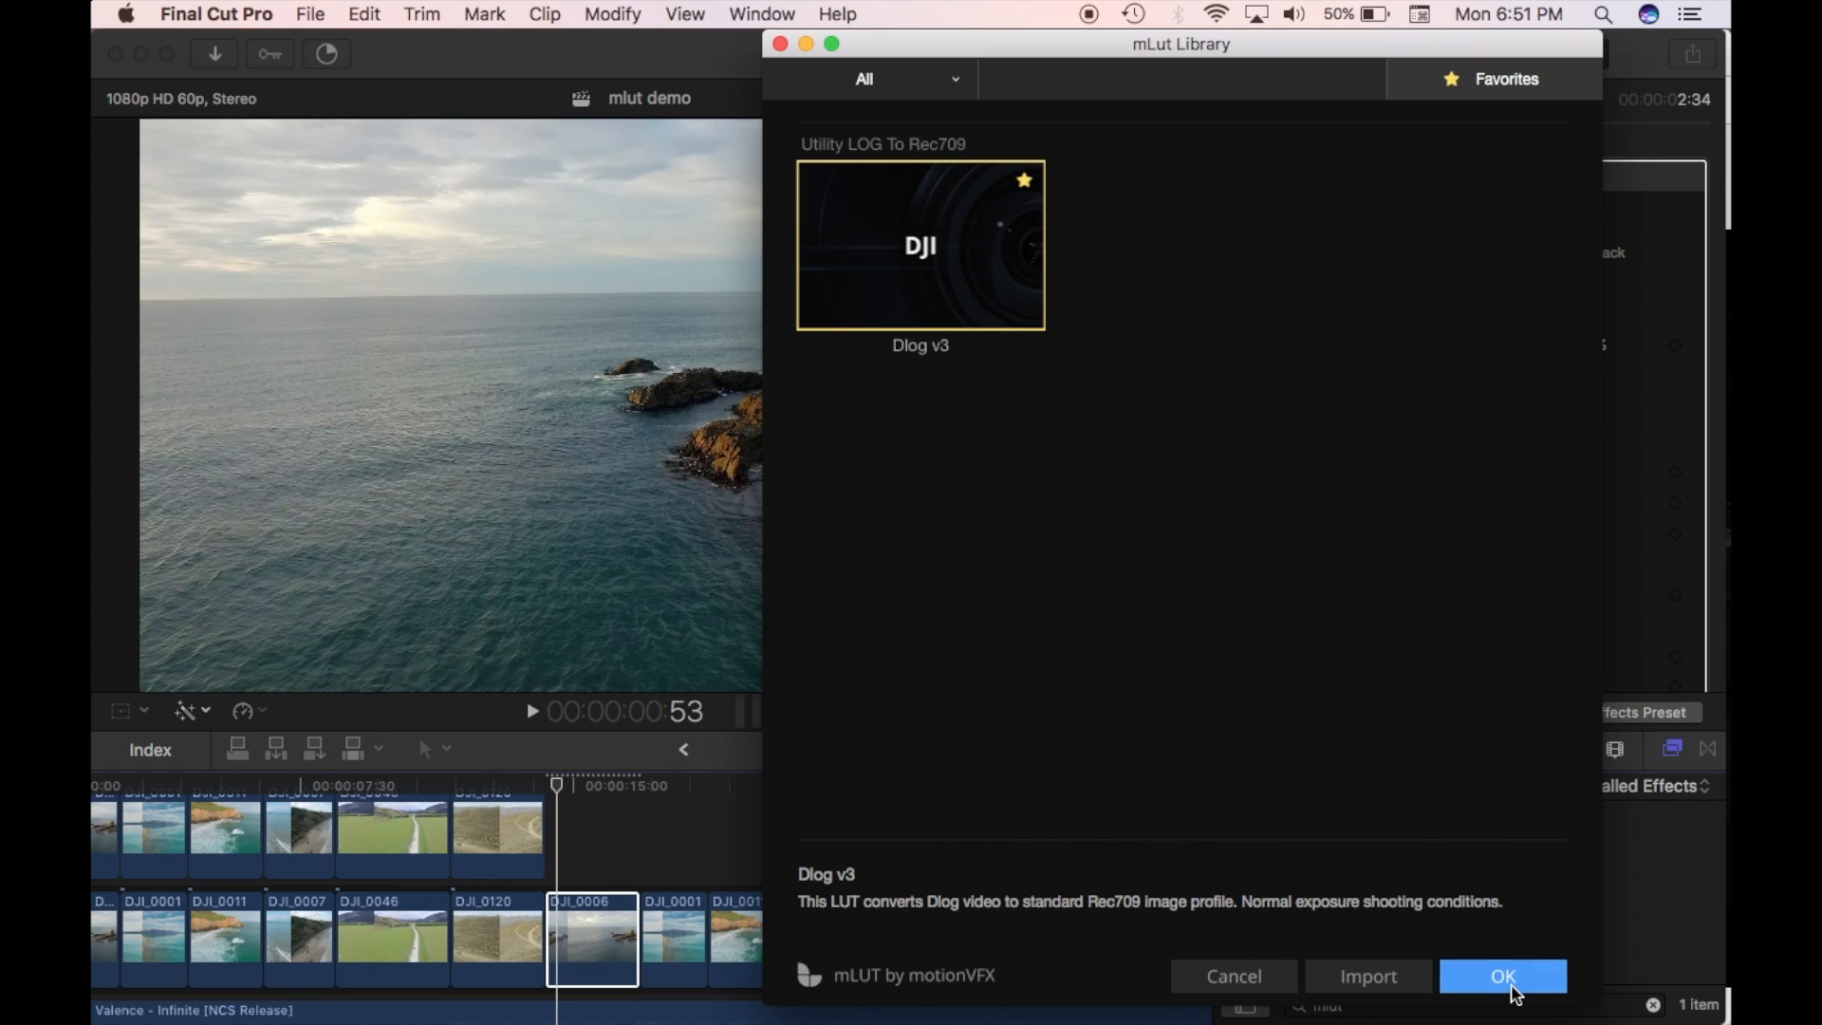
pyautogui.click(1502, 977)
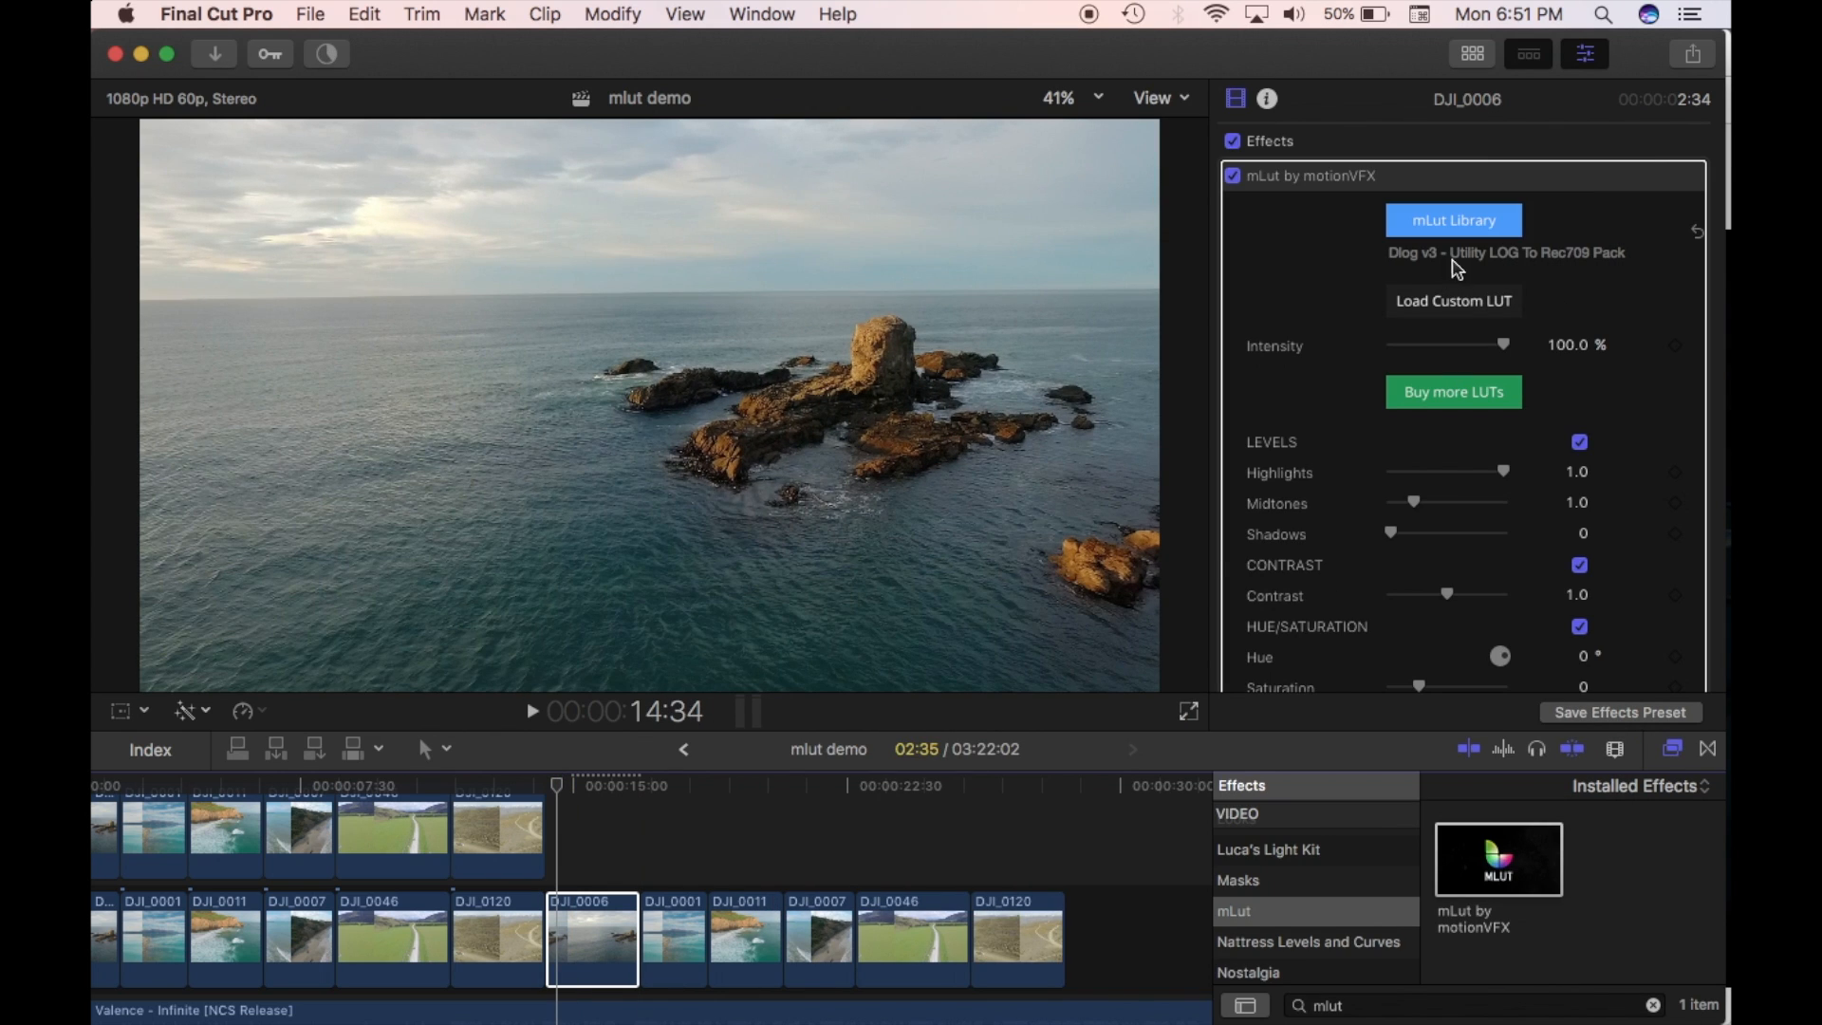
pyautogui.moveTo(1505, 253)
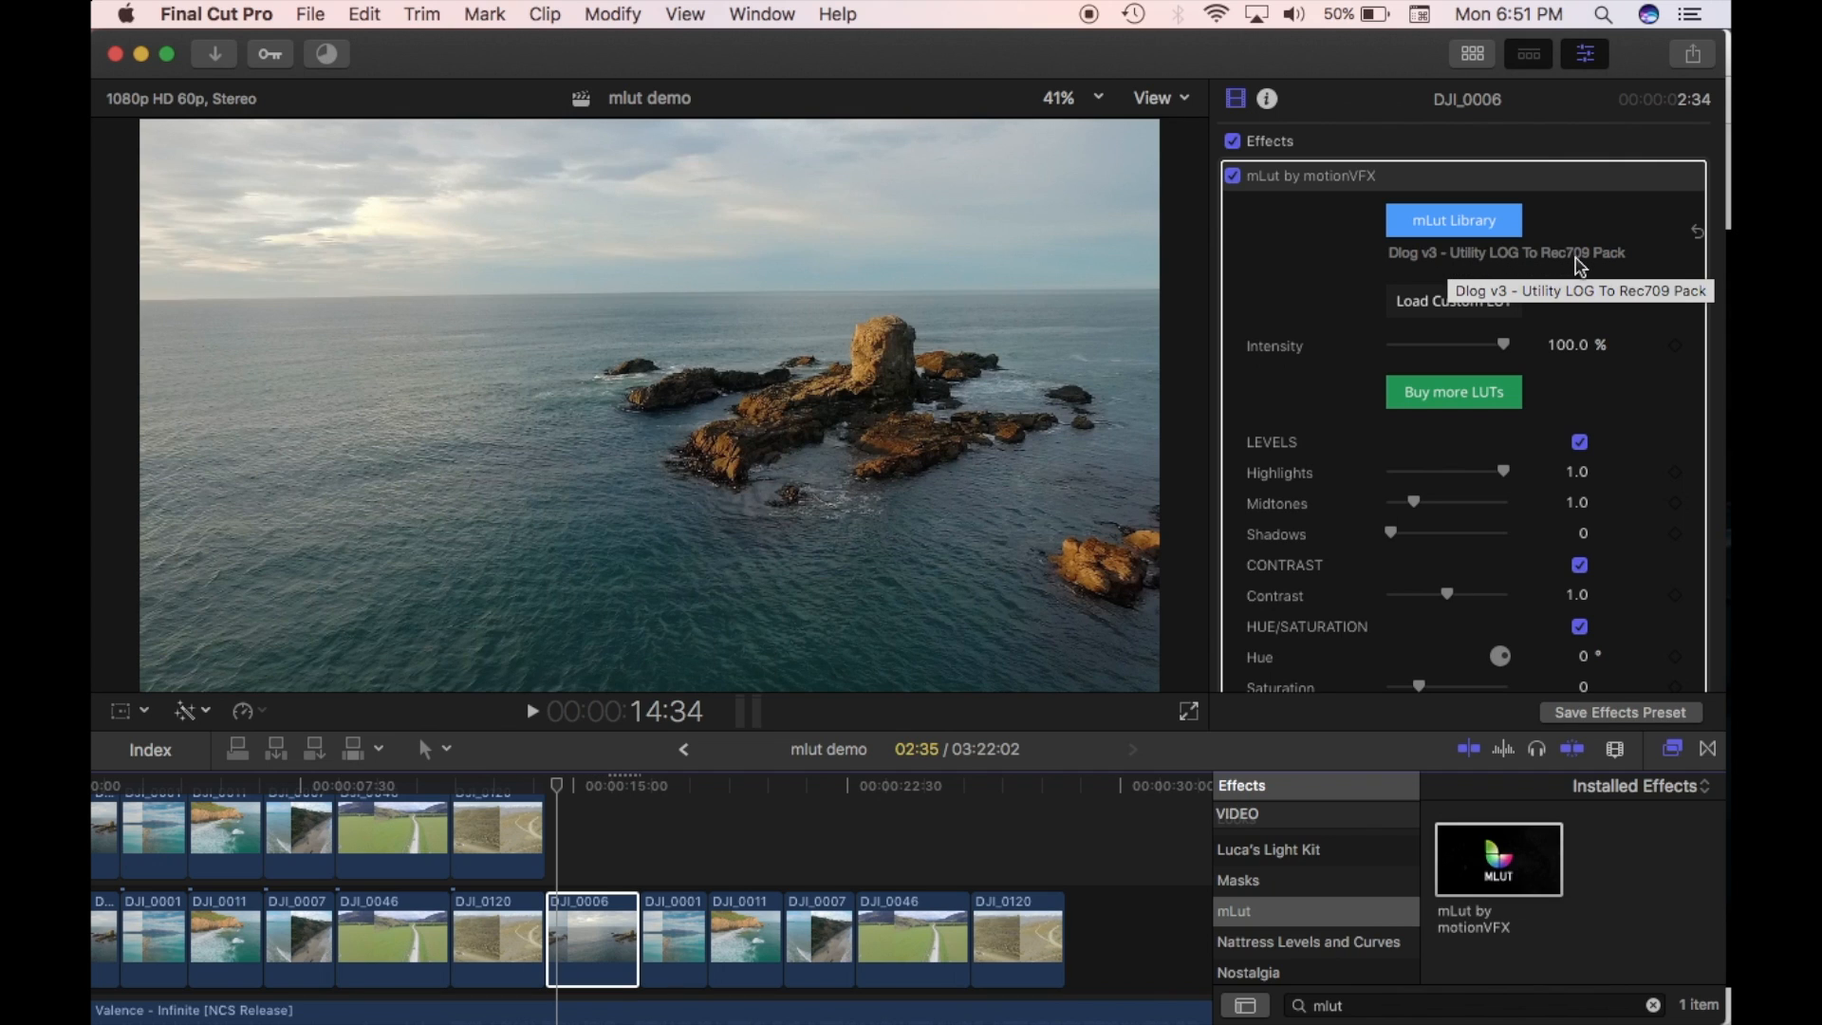
pyautogui.moveTo(569, 936)
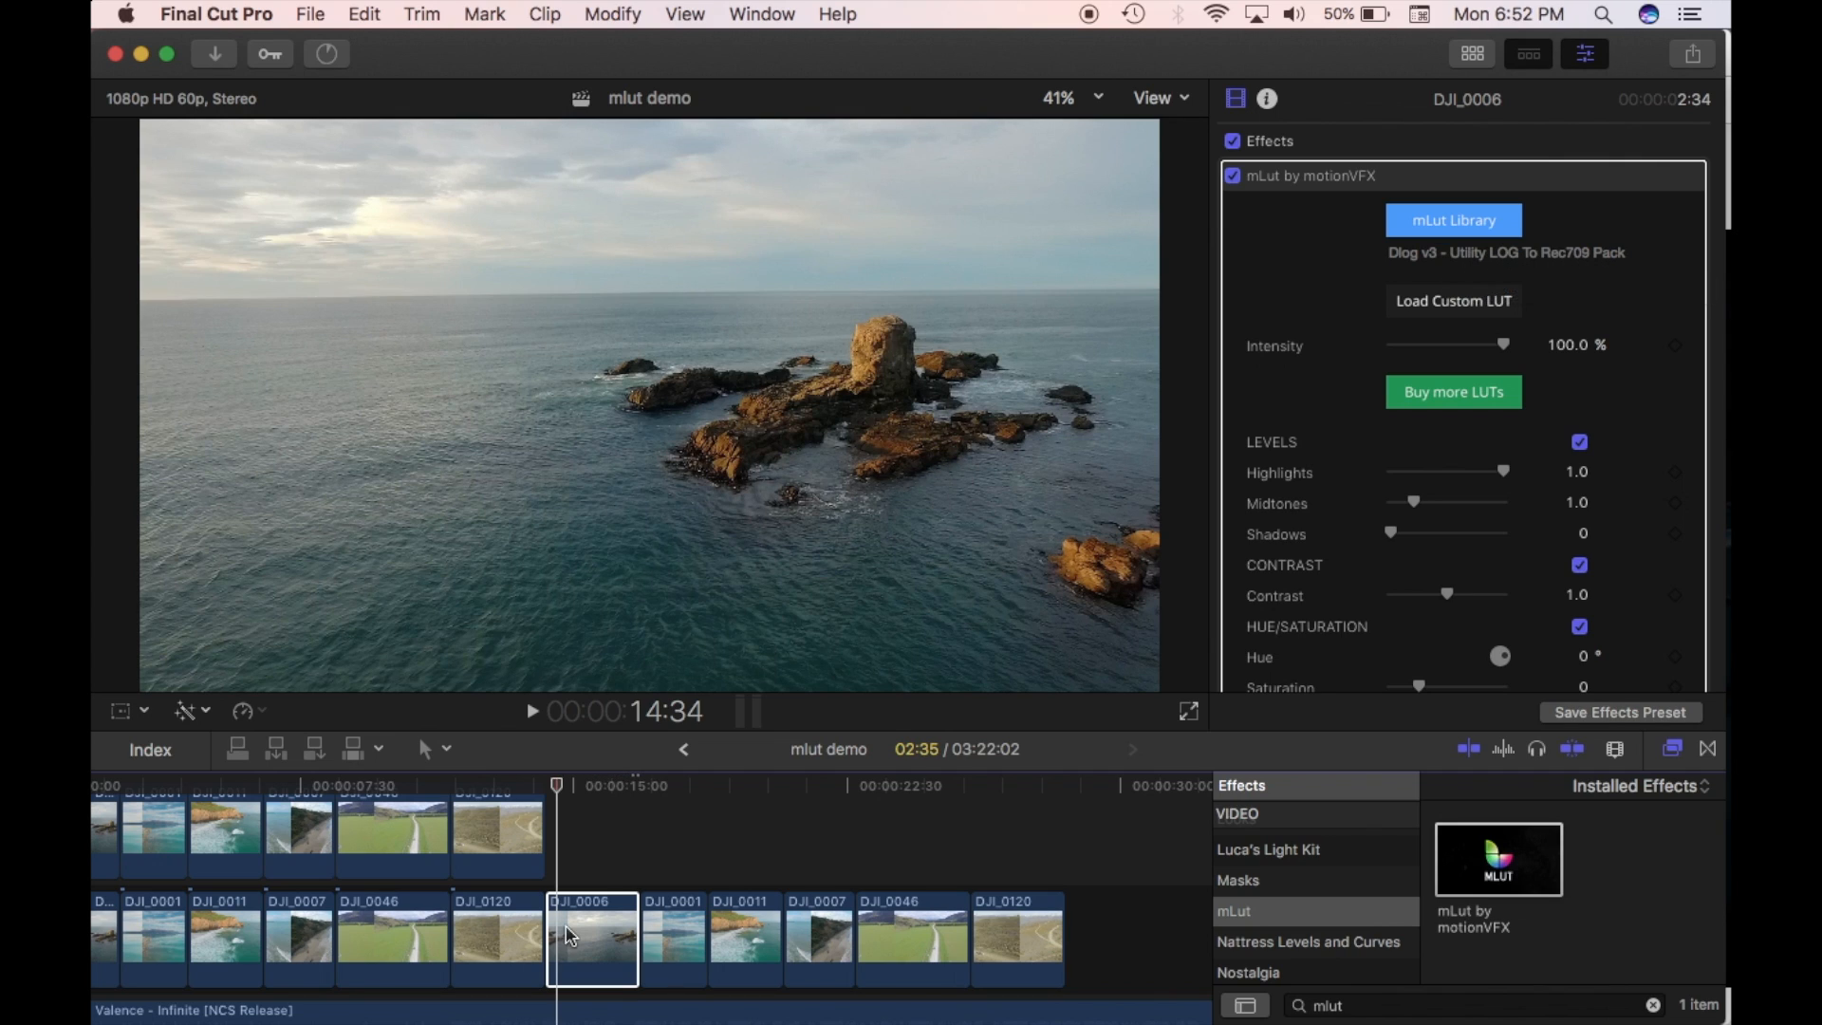
pyautogui.click(532, 711)
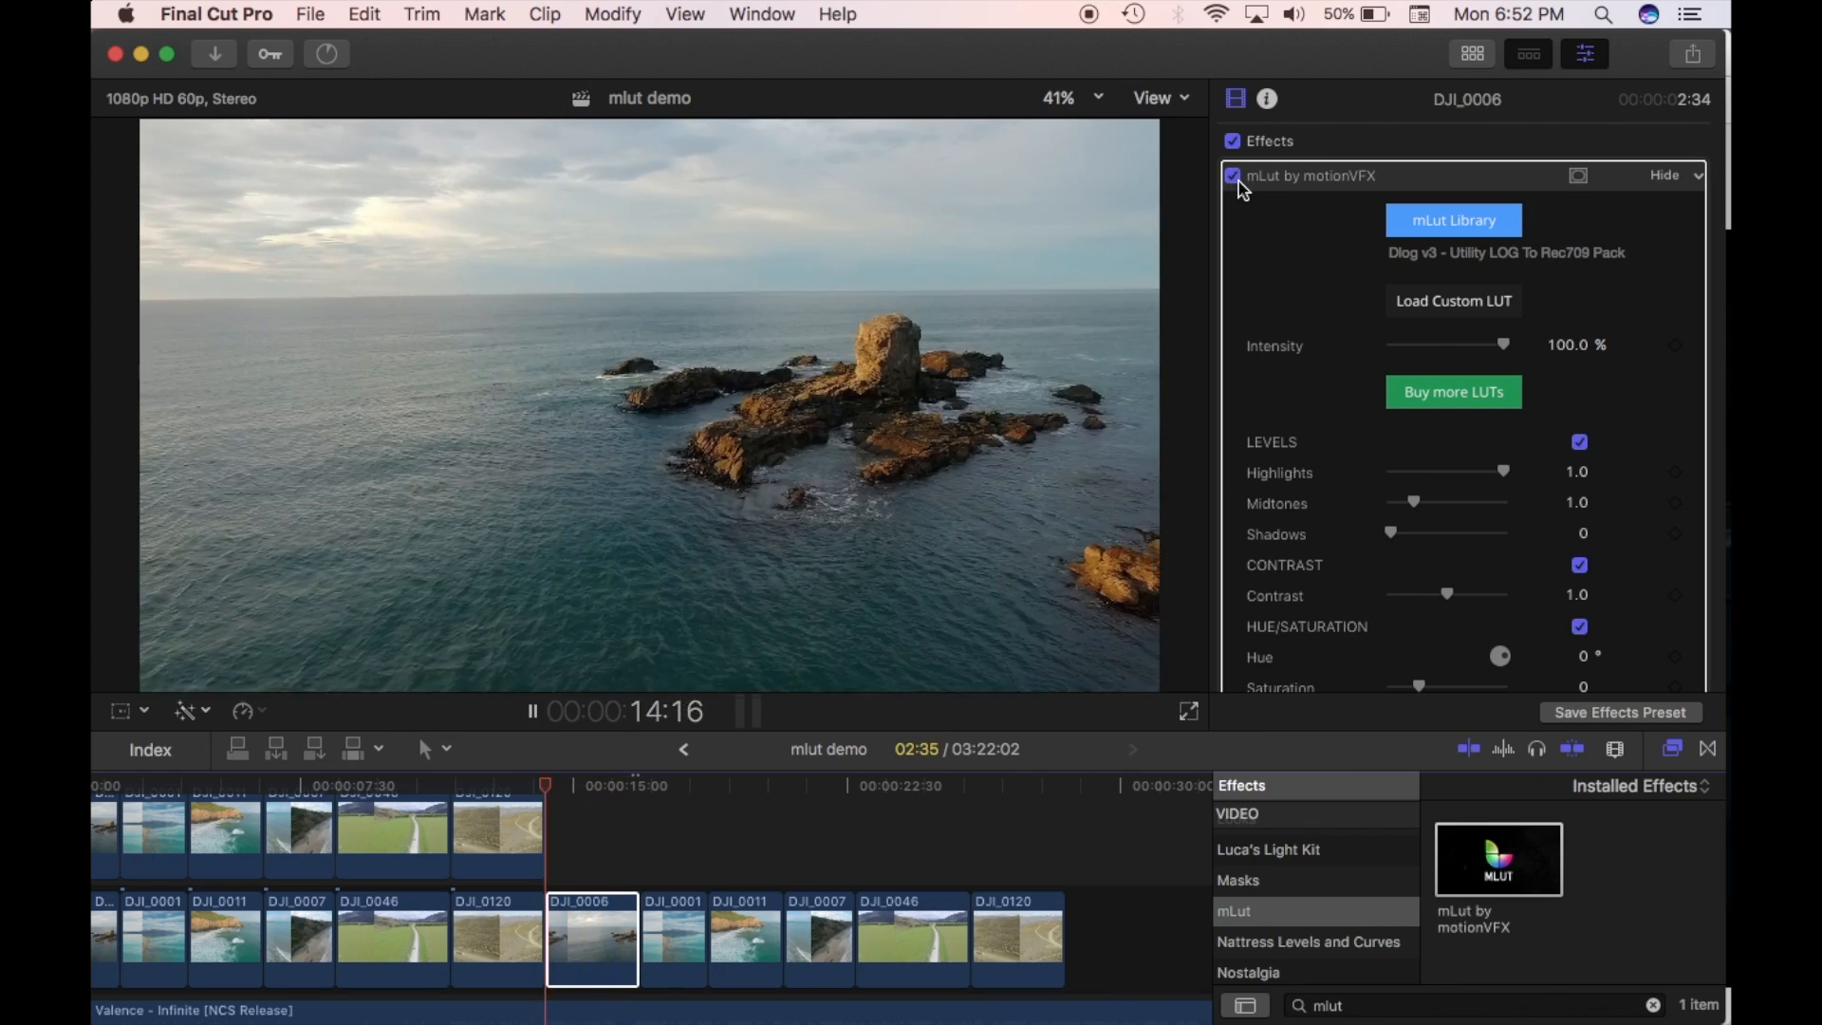
pyautogui.click(1232, 176)
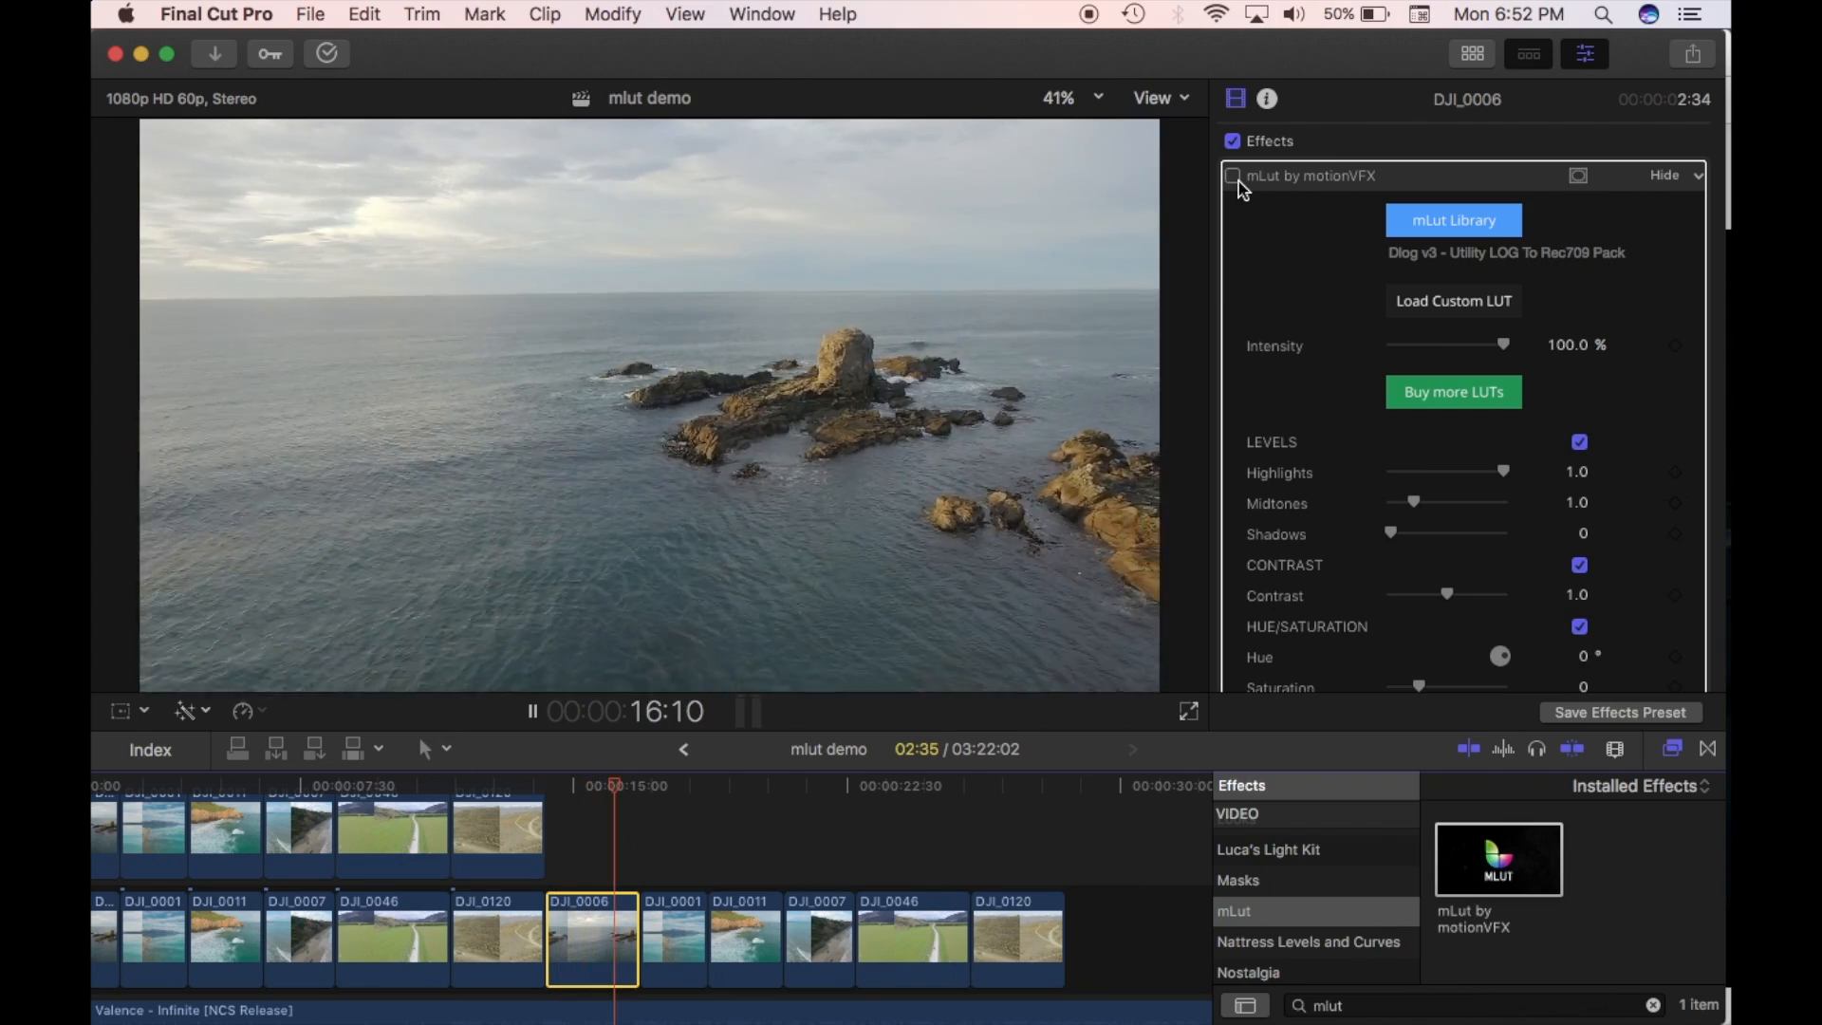
pyautogui.click(1232, 175)
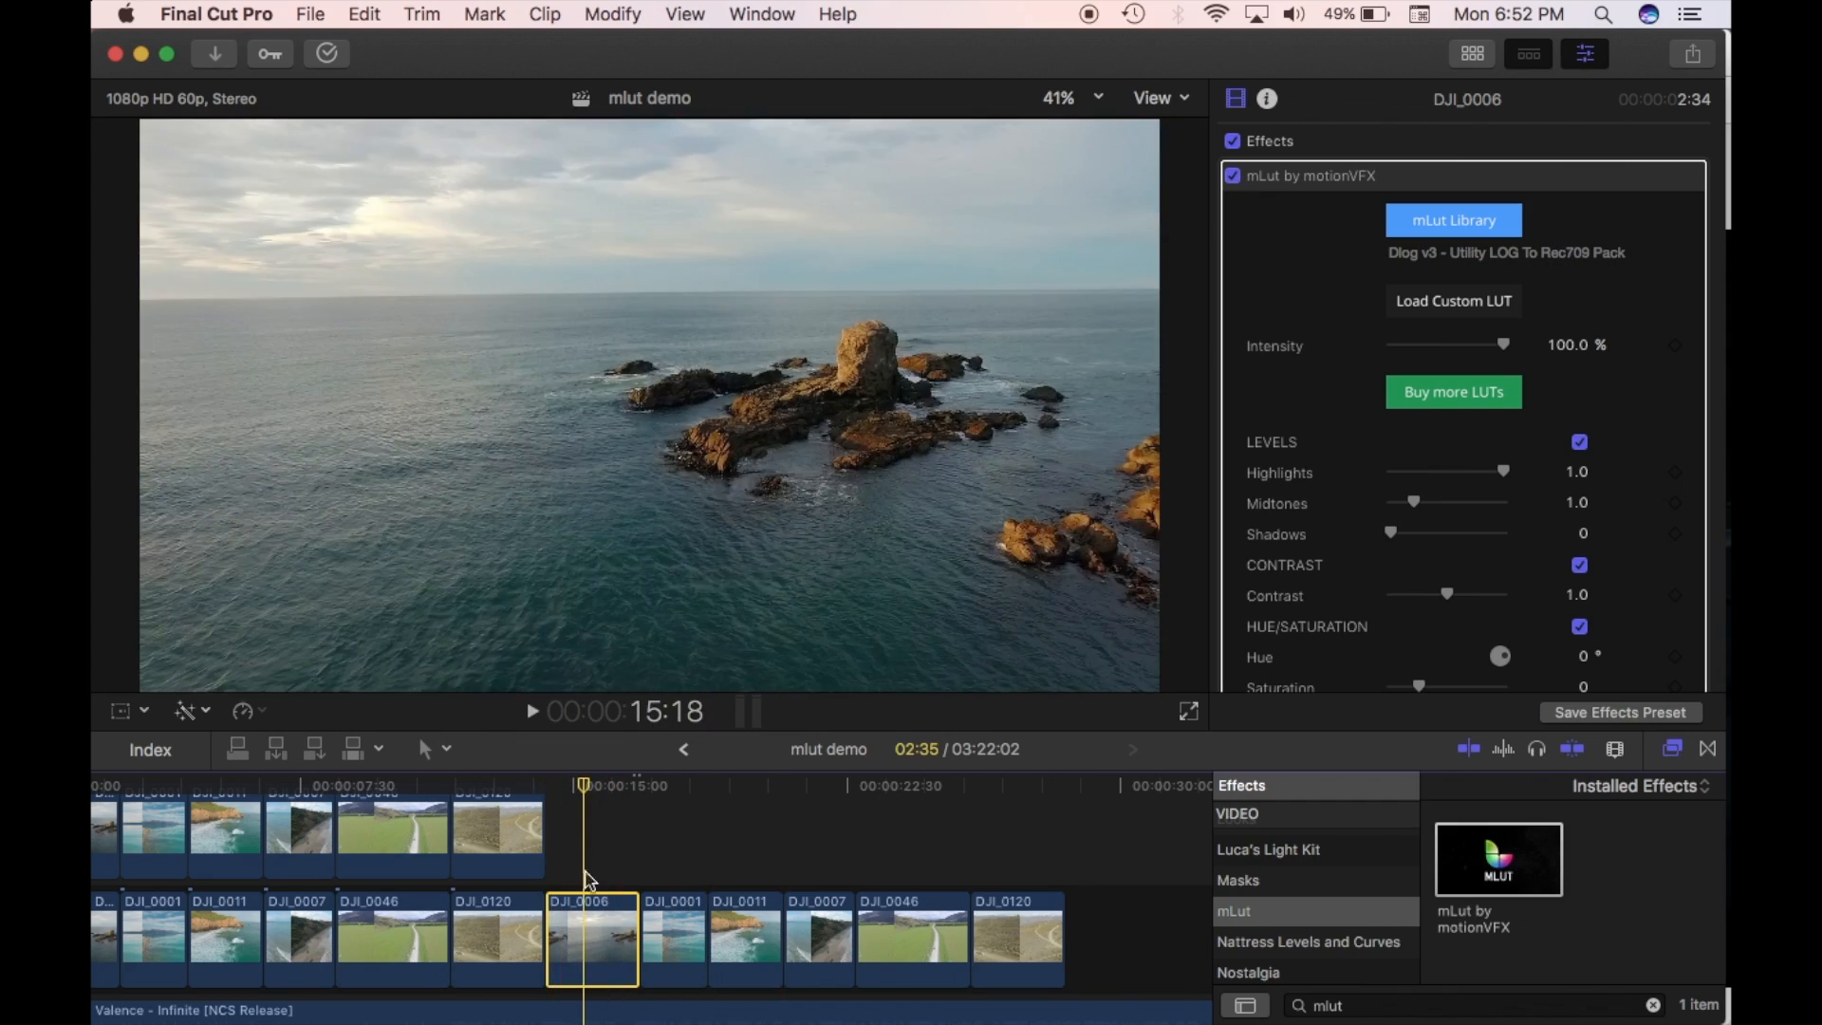
pyautogui.click(556, 813)
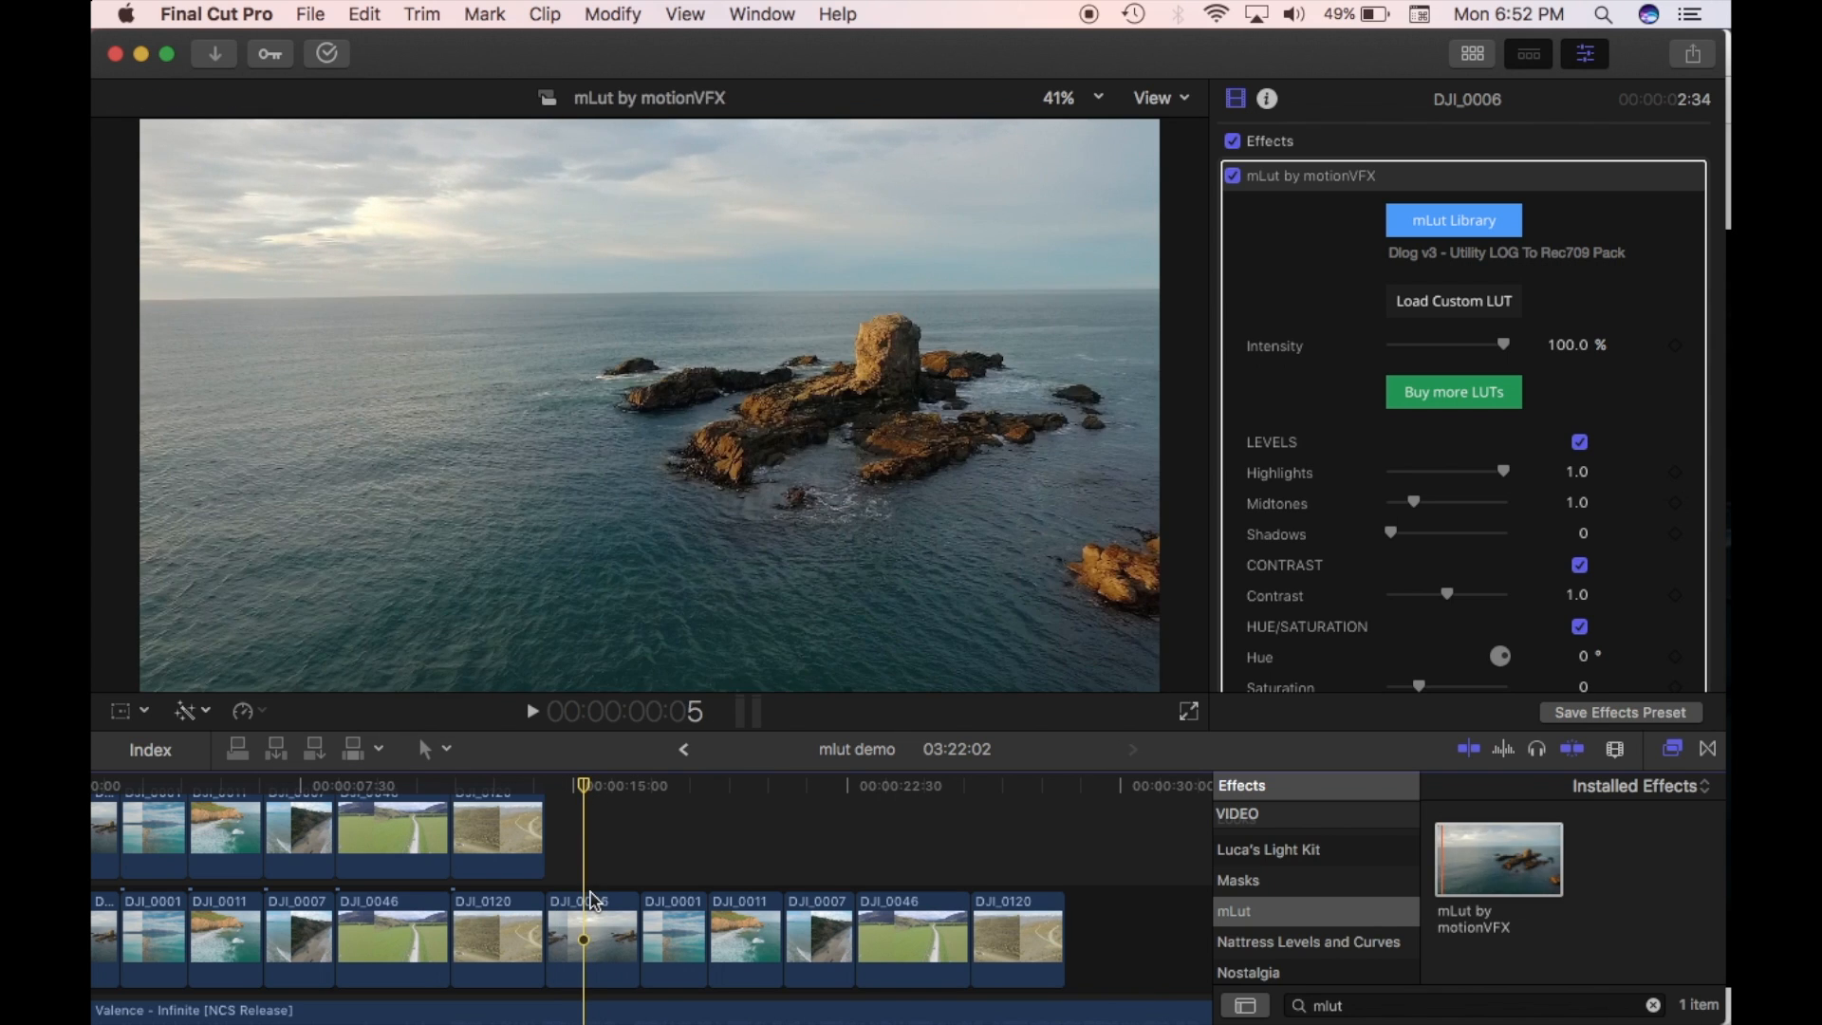
pyautogui.click(591, 938)
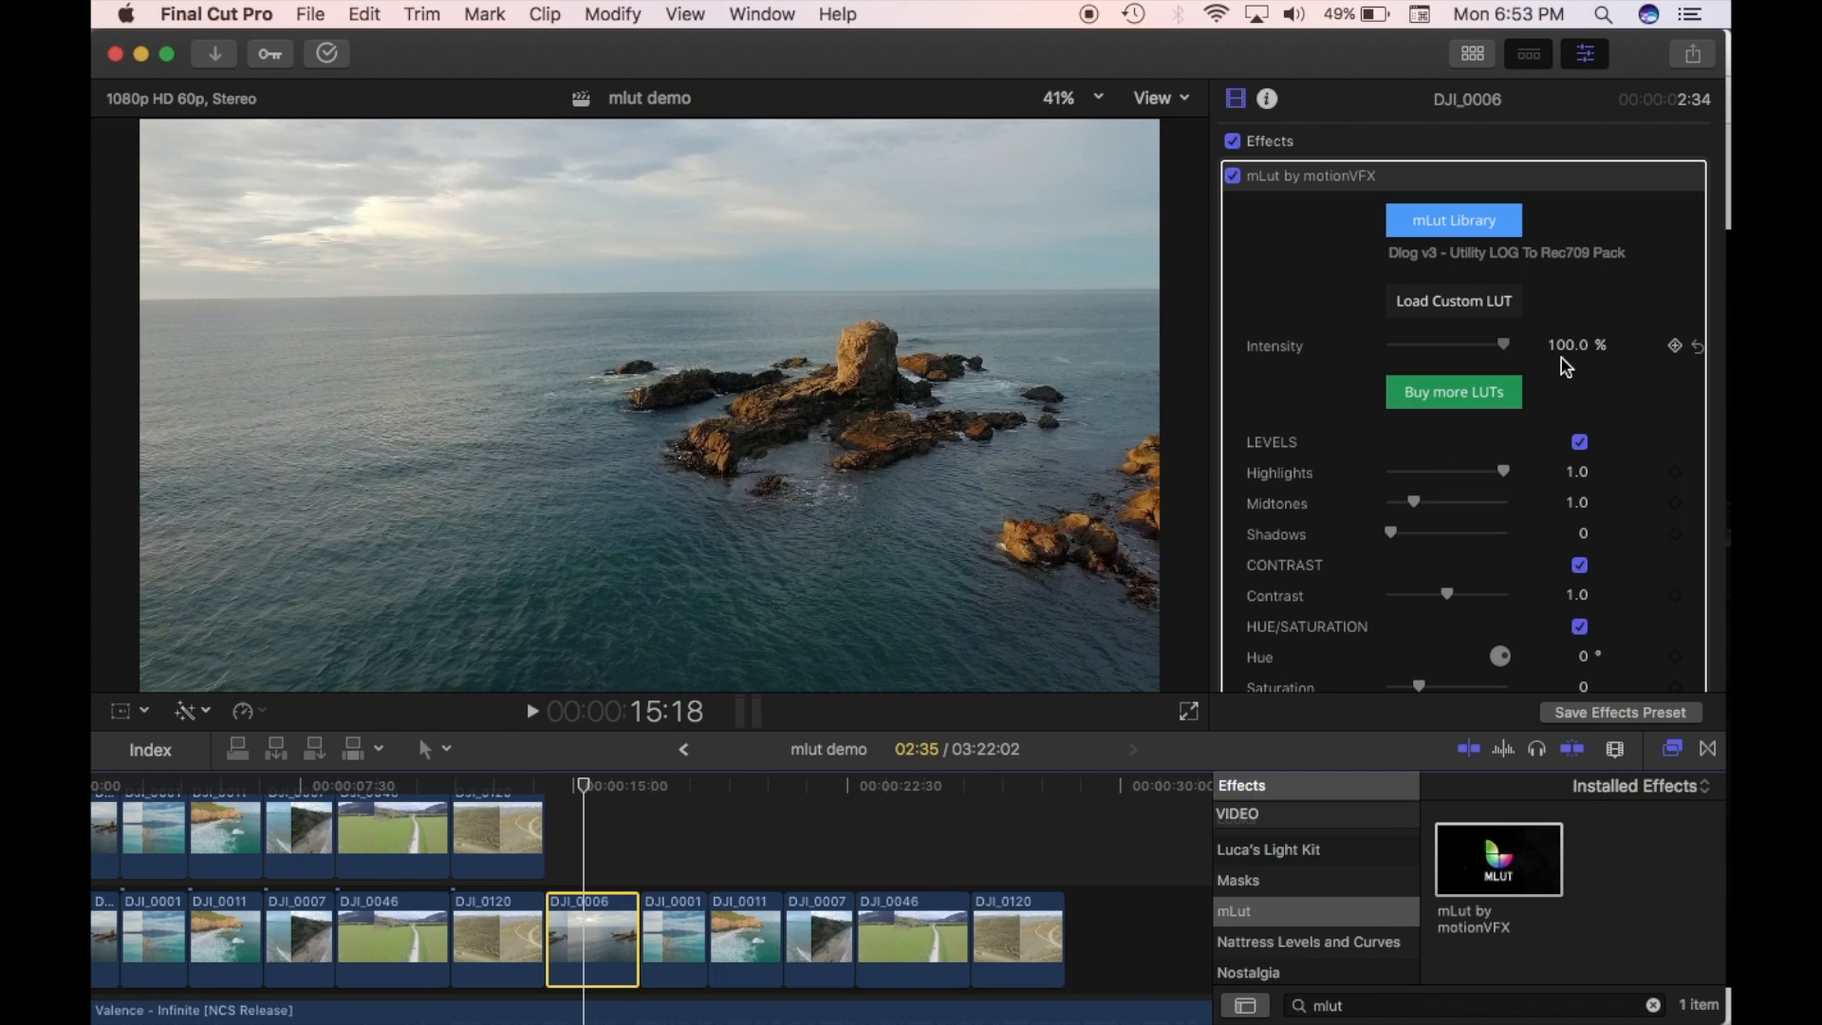
pyautogui.scroll(-3)
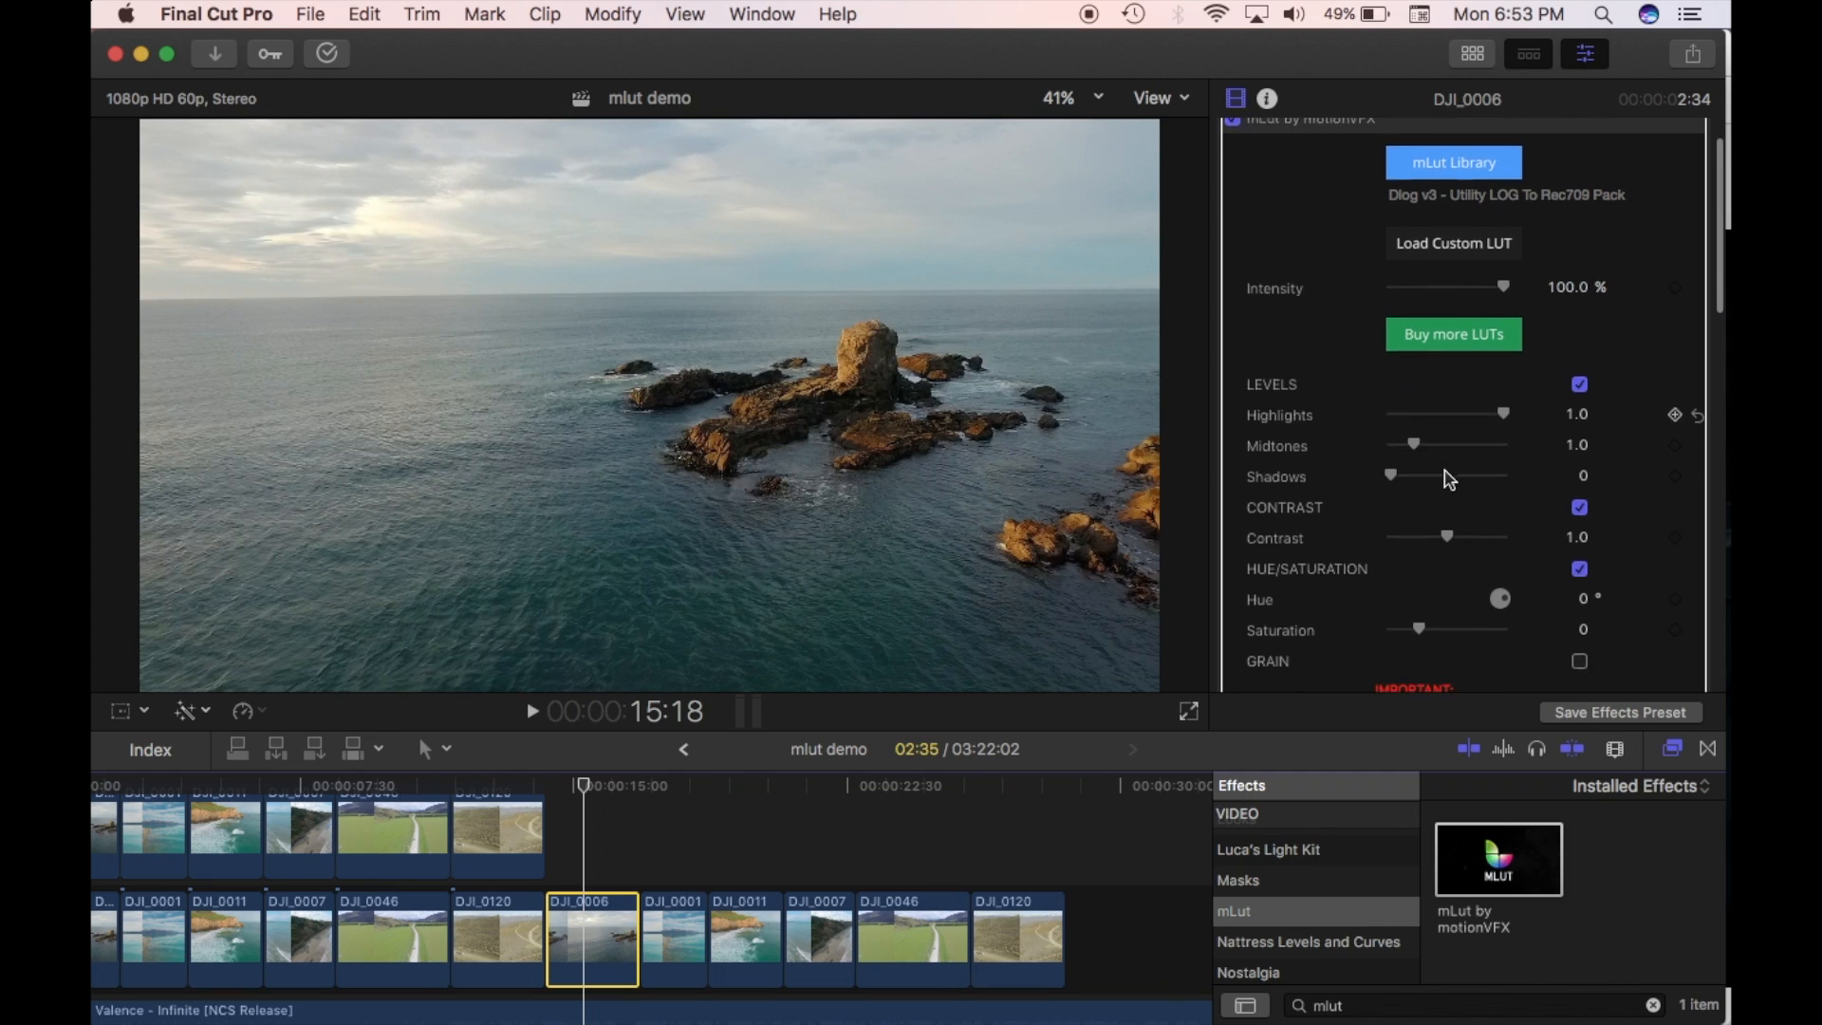
pyautogui.scroll(-3)
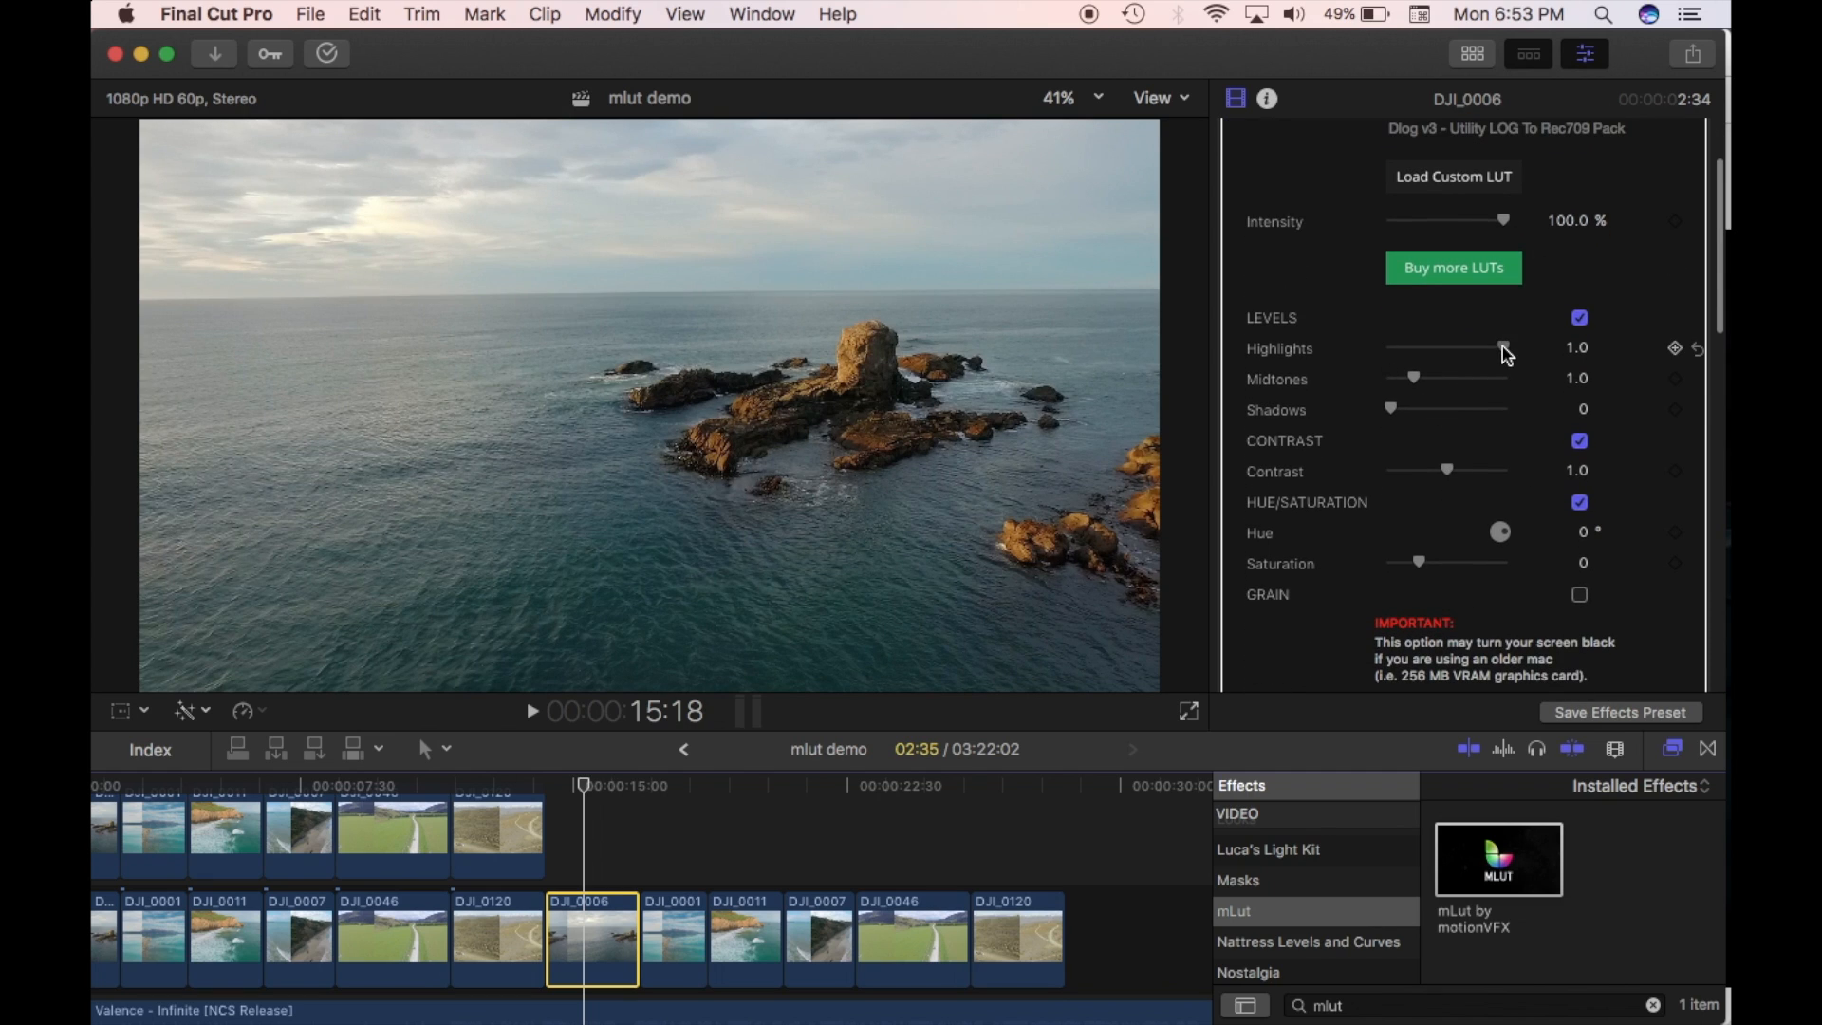
pyautogui.moveTo(1403, 439)
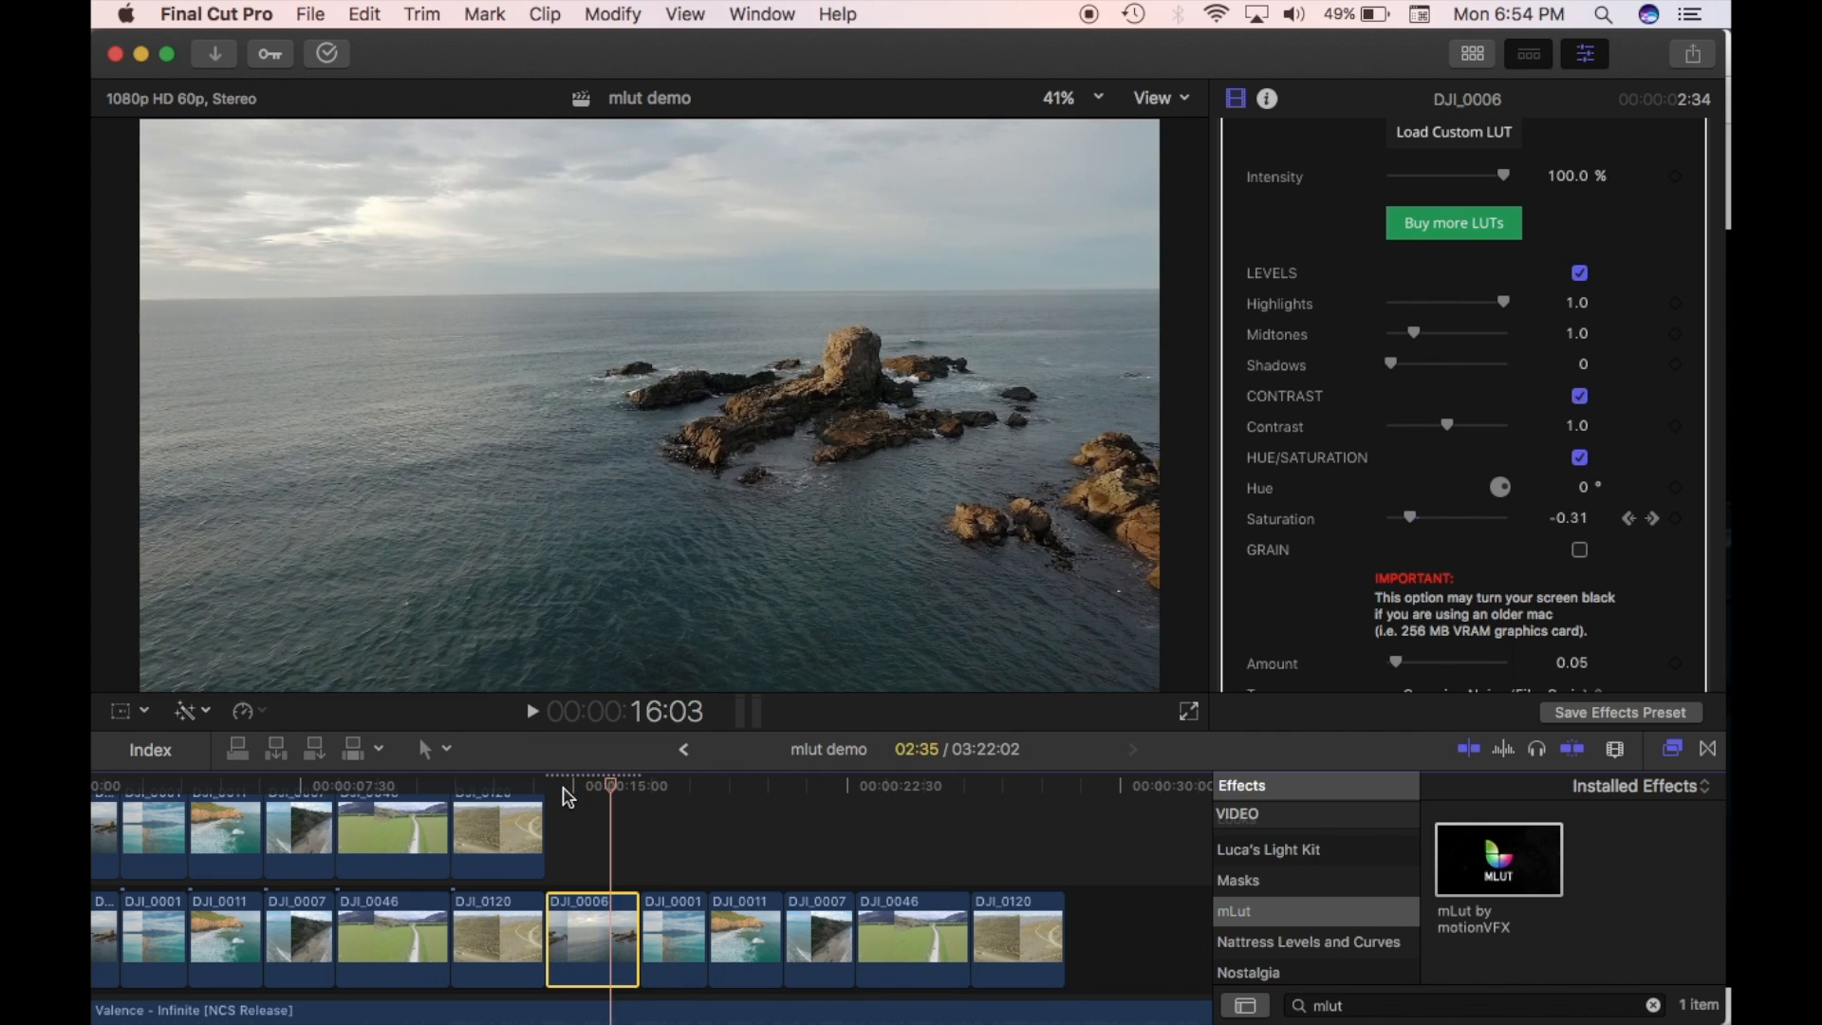
pyautogui.moveTo(1476, 469)
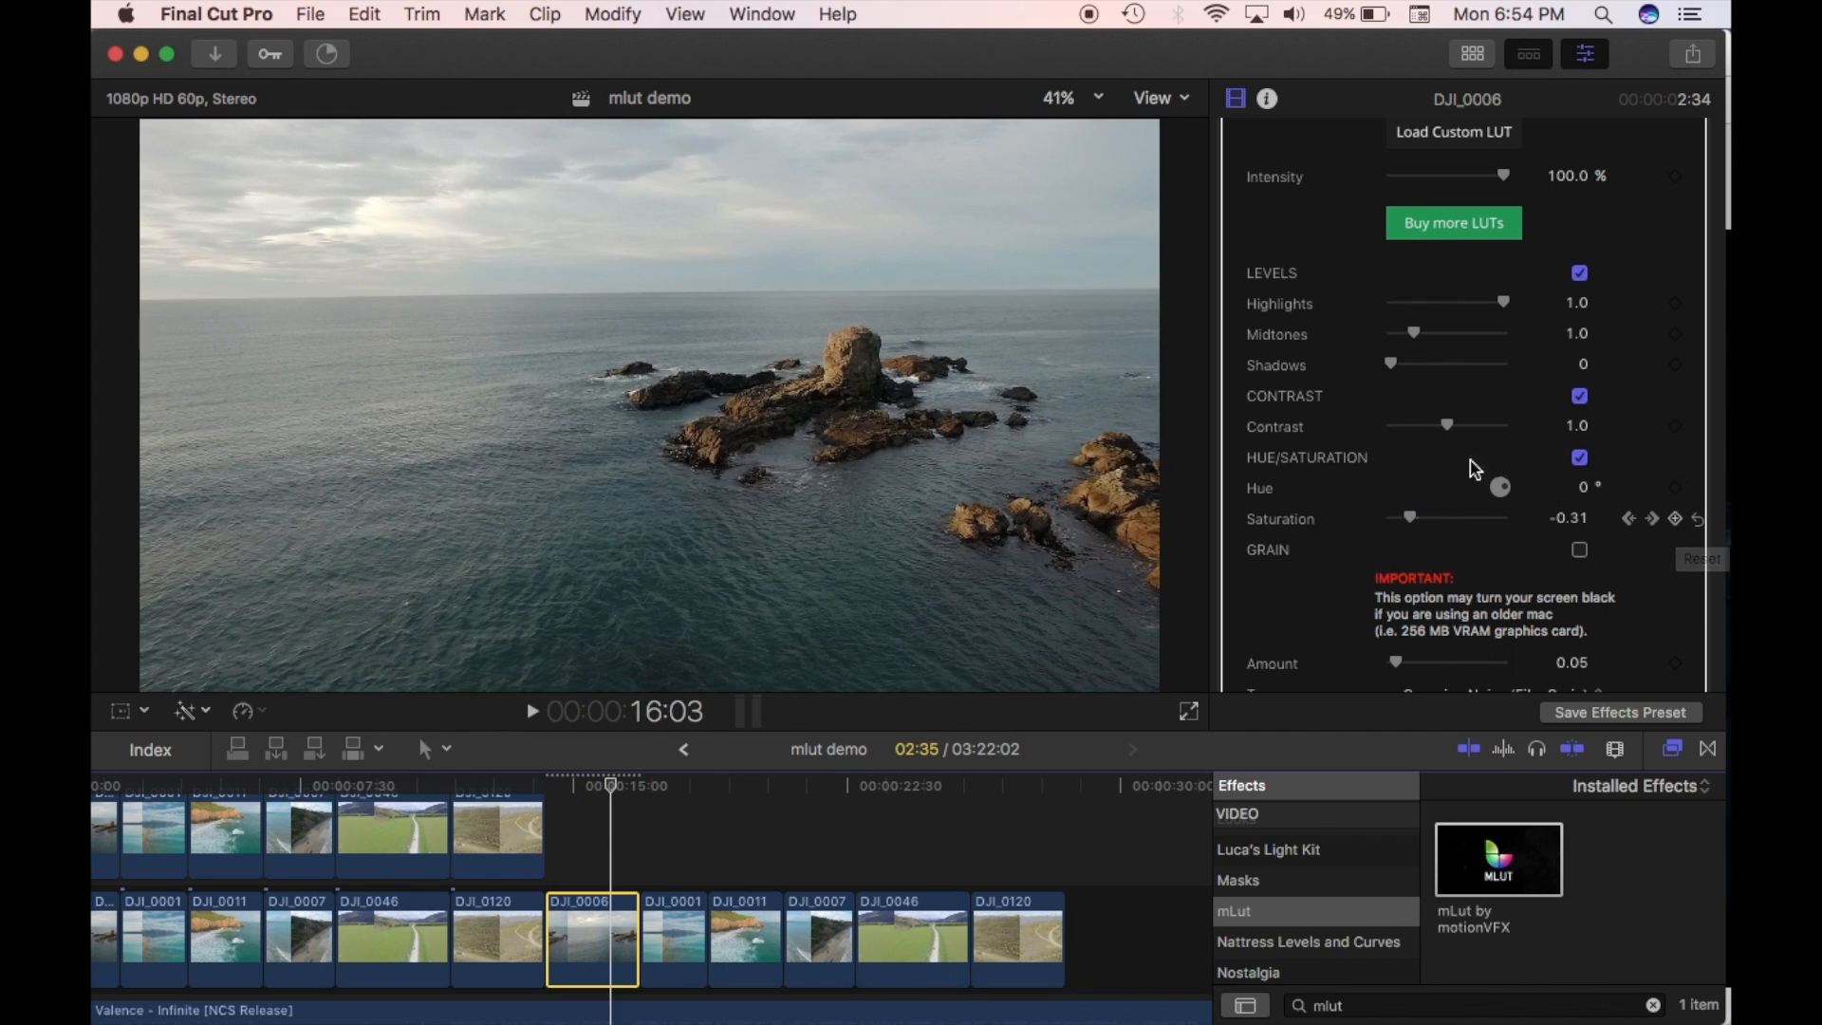
pyautogui.click(1674, 518)
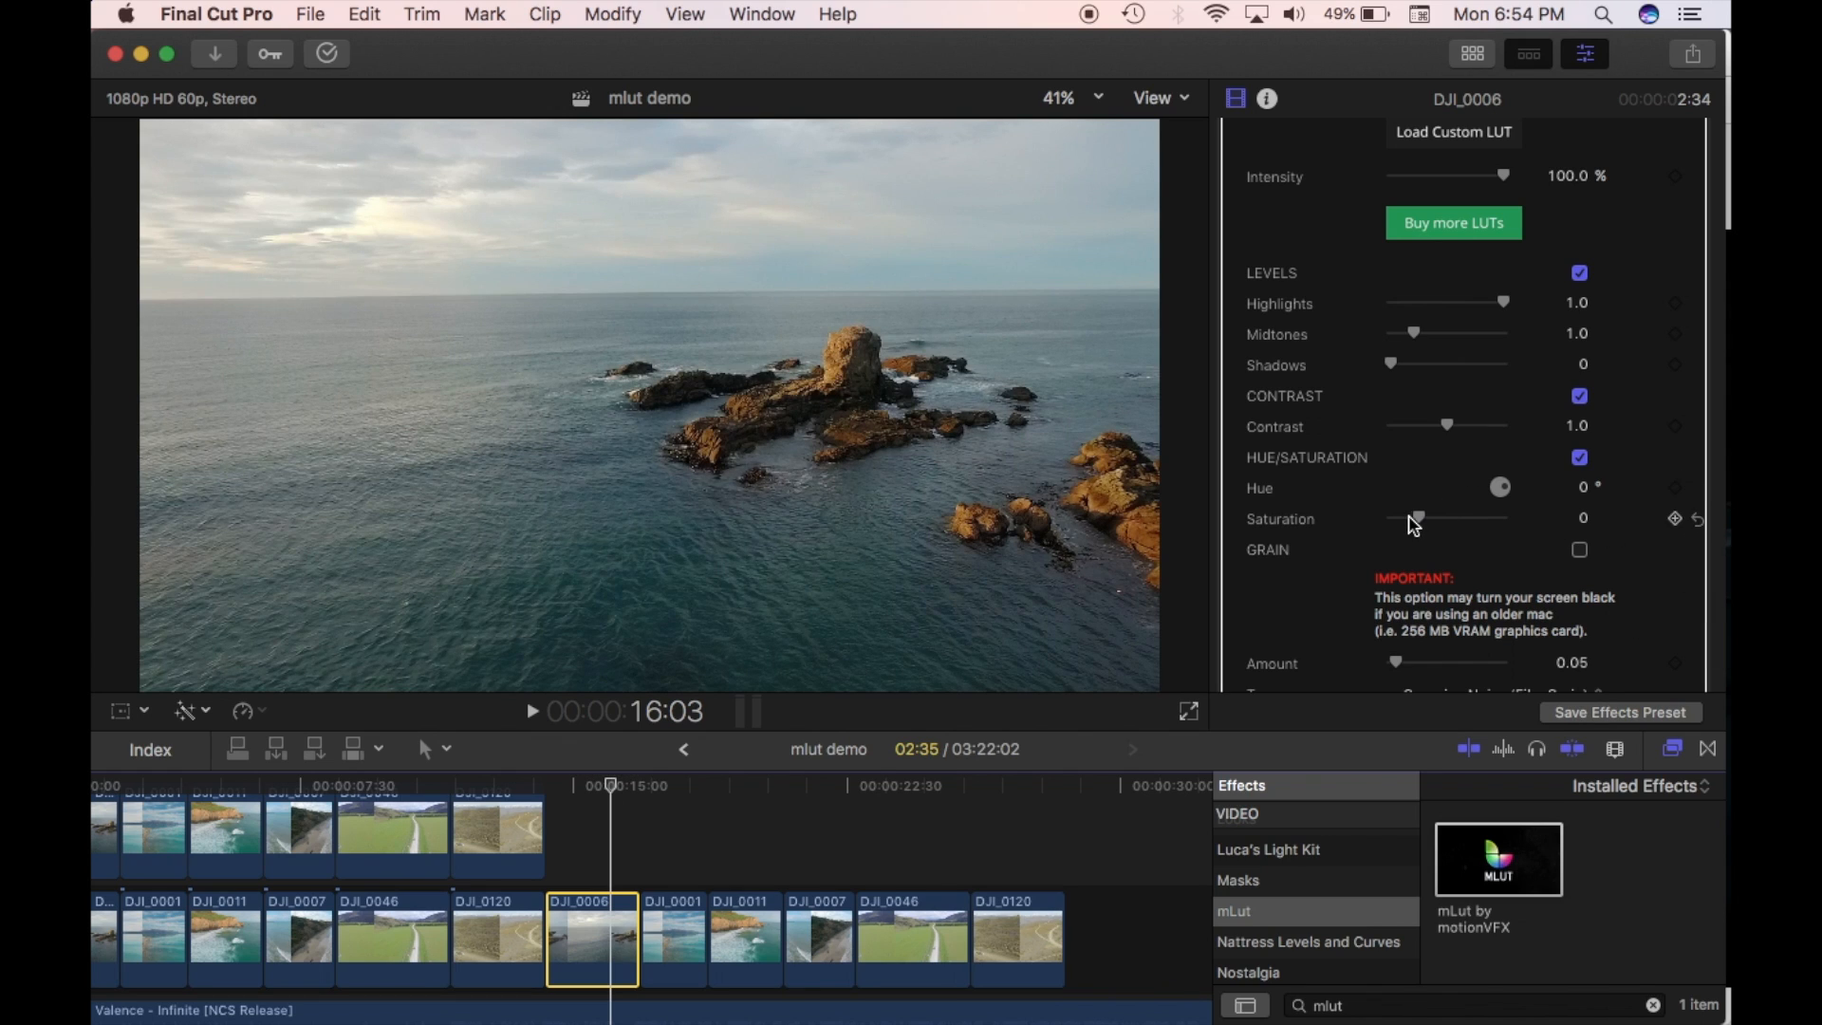
pyautogui.scroll(-3)
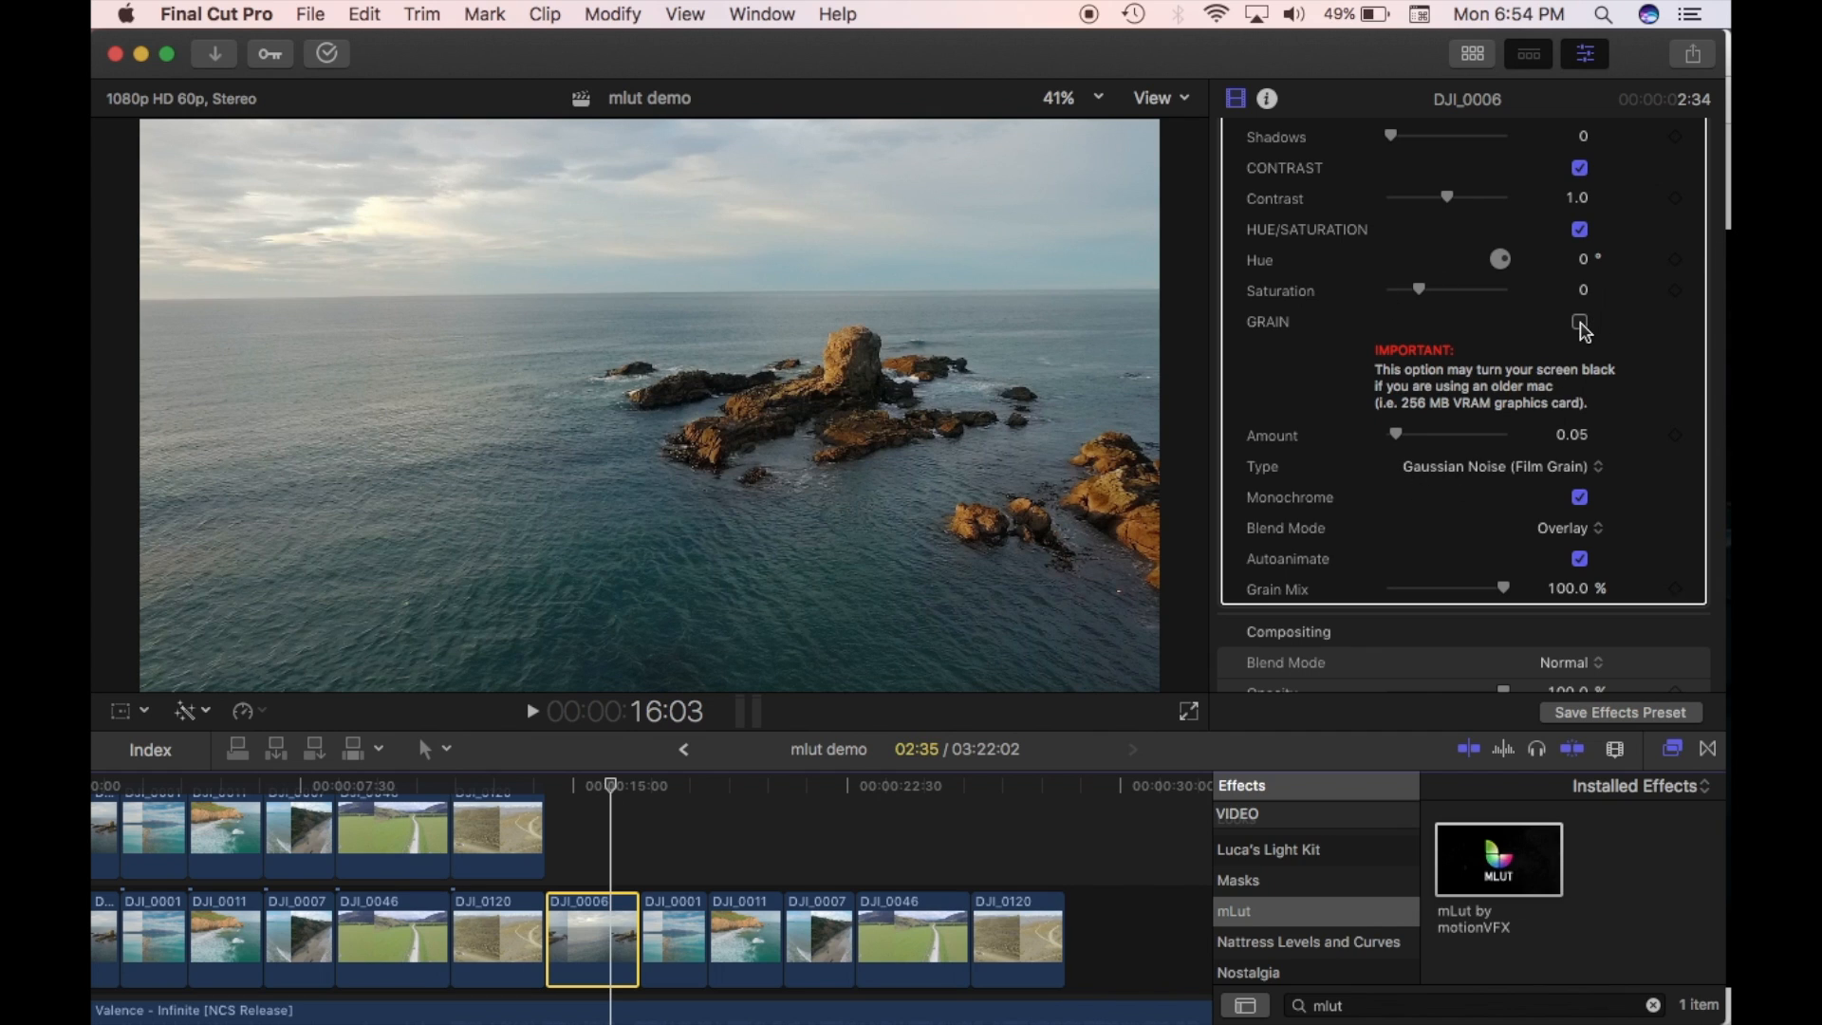
pyautogui.click(1578, 321)
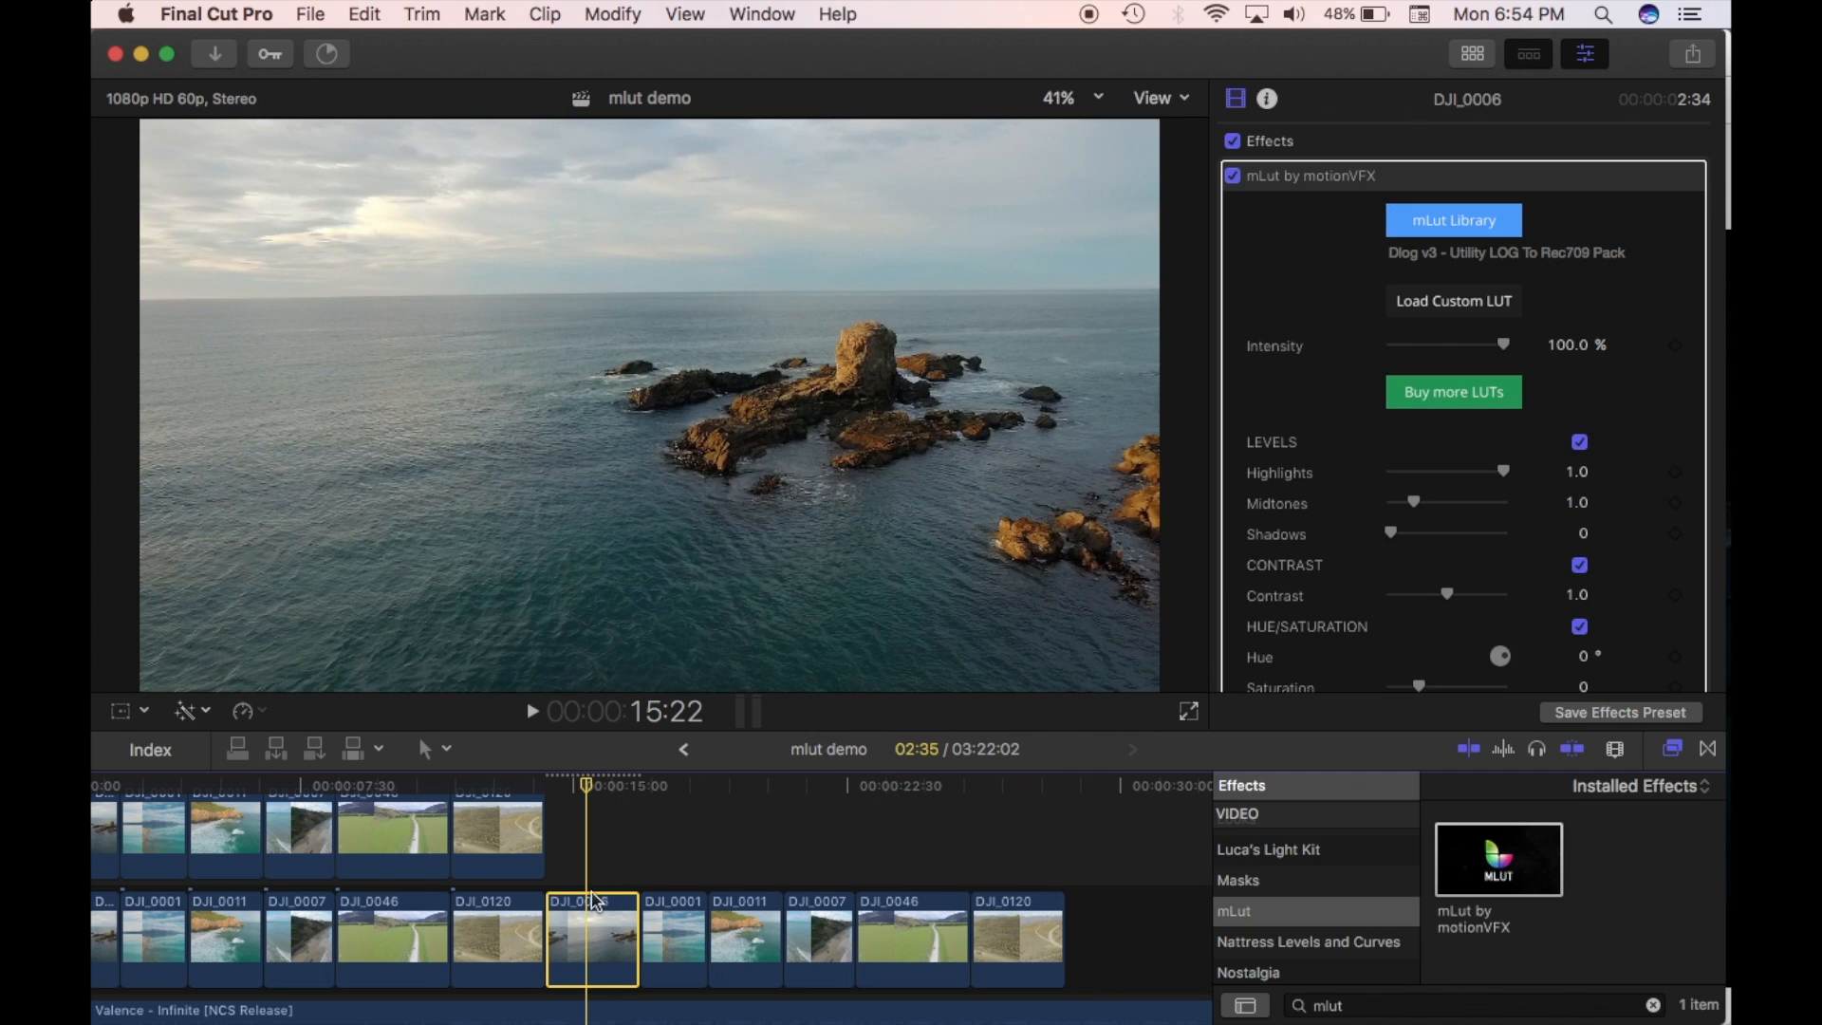
# Step: Copy the graded DJI_0006 clip via Edit > Copy
pyautogui.click(706, 918)
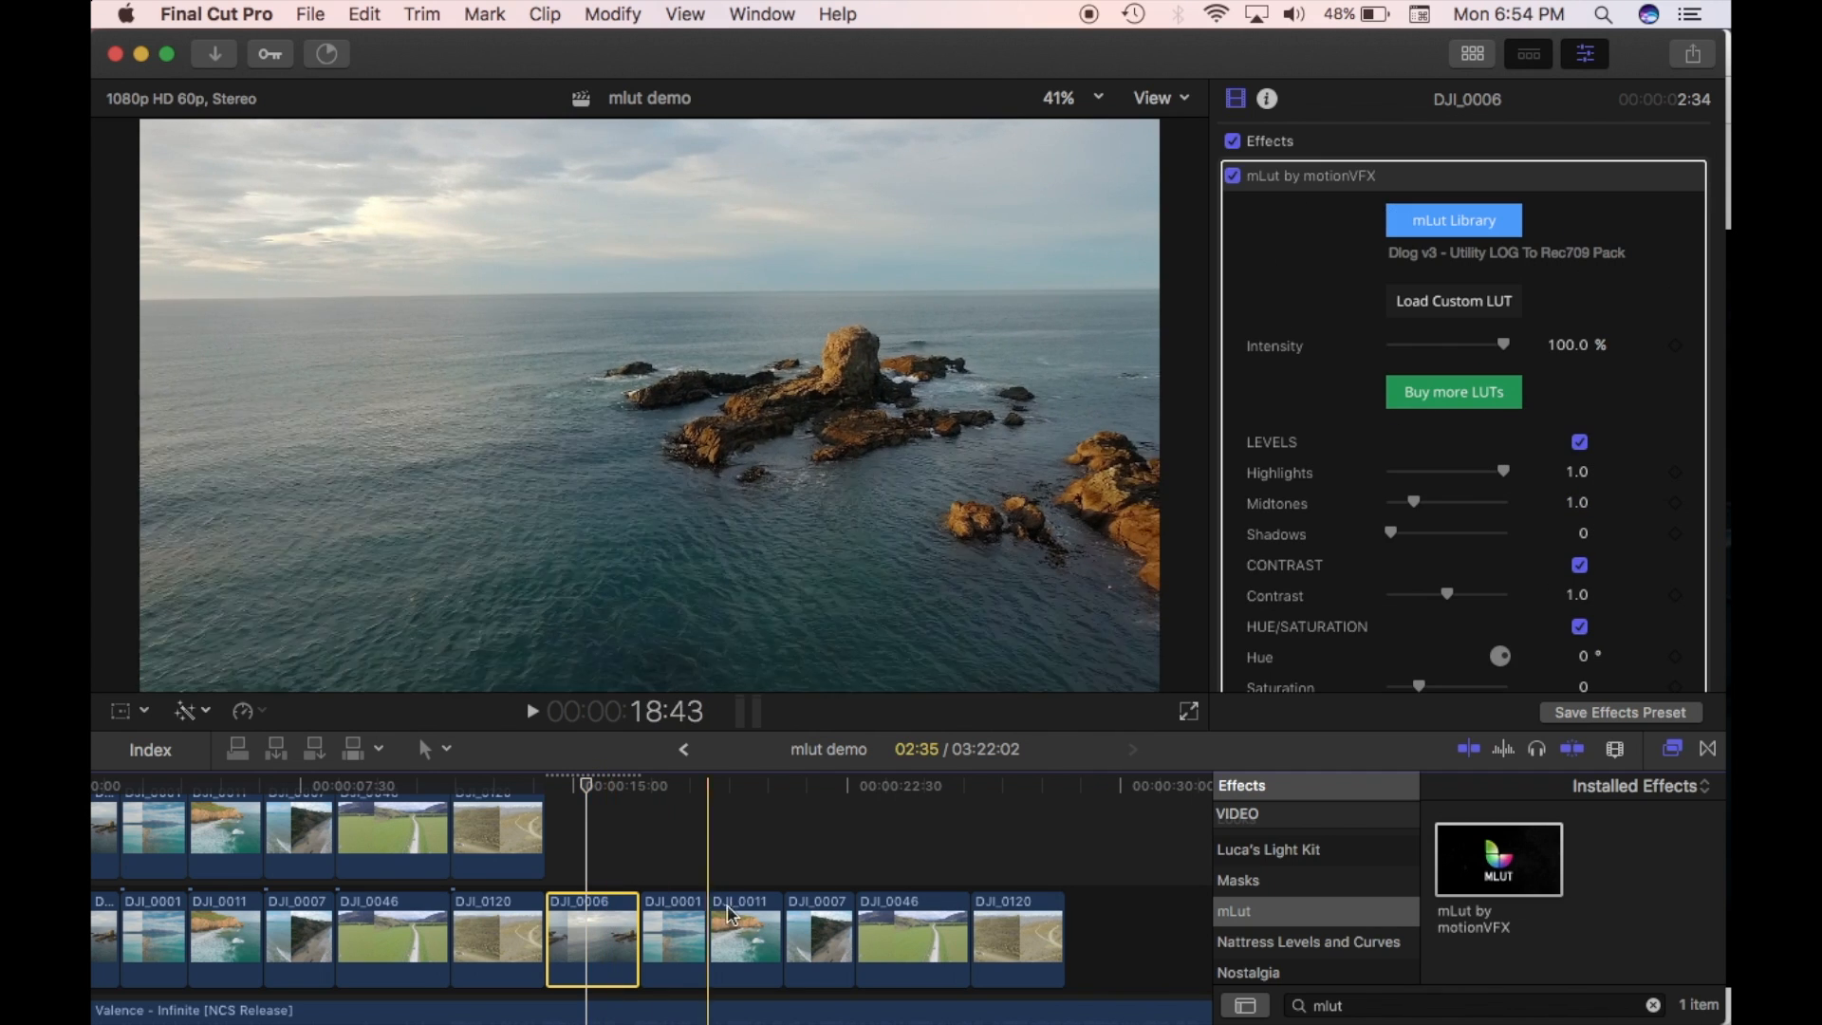
pyautogui.click(580, 938)
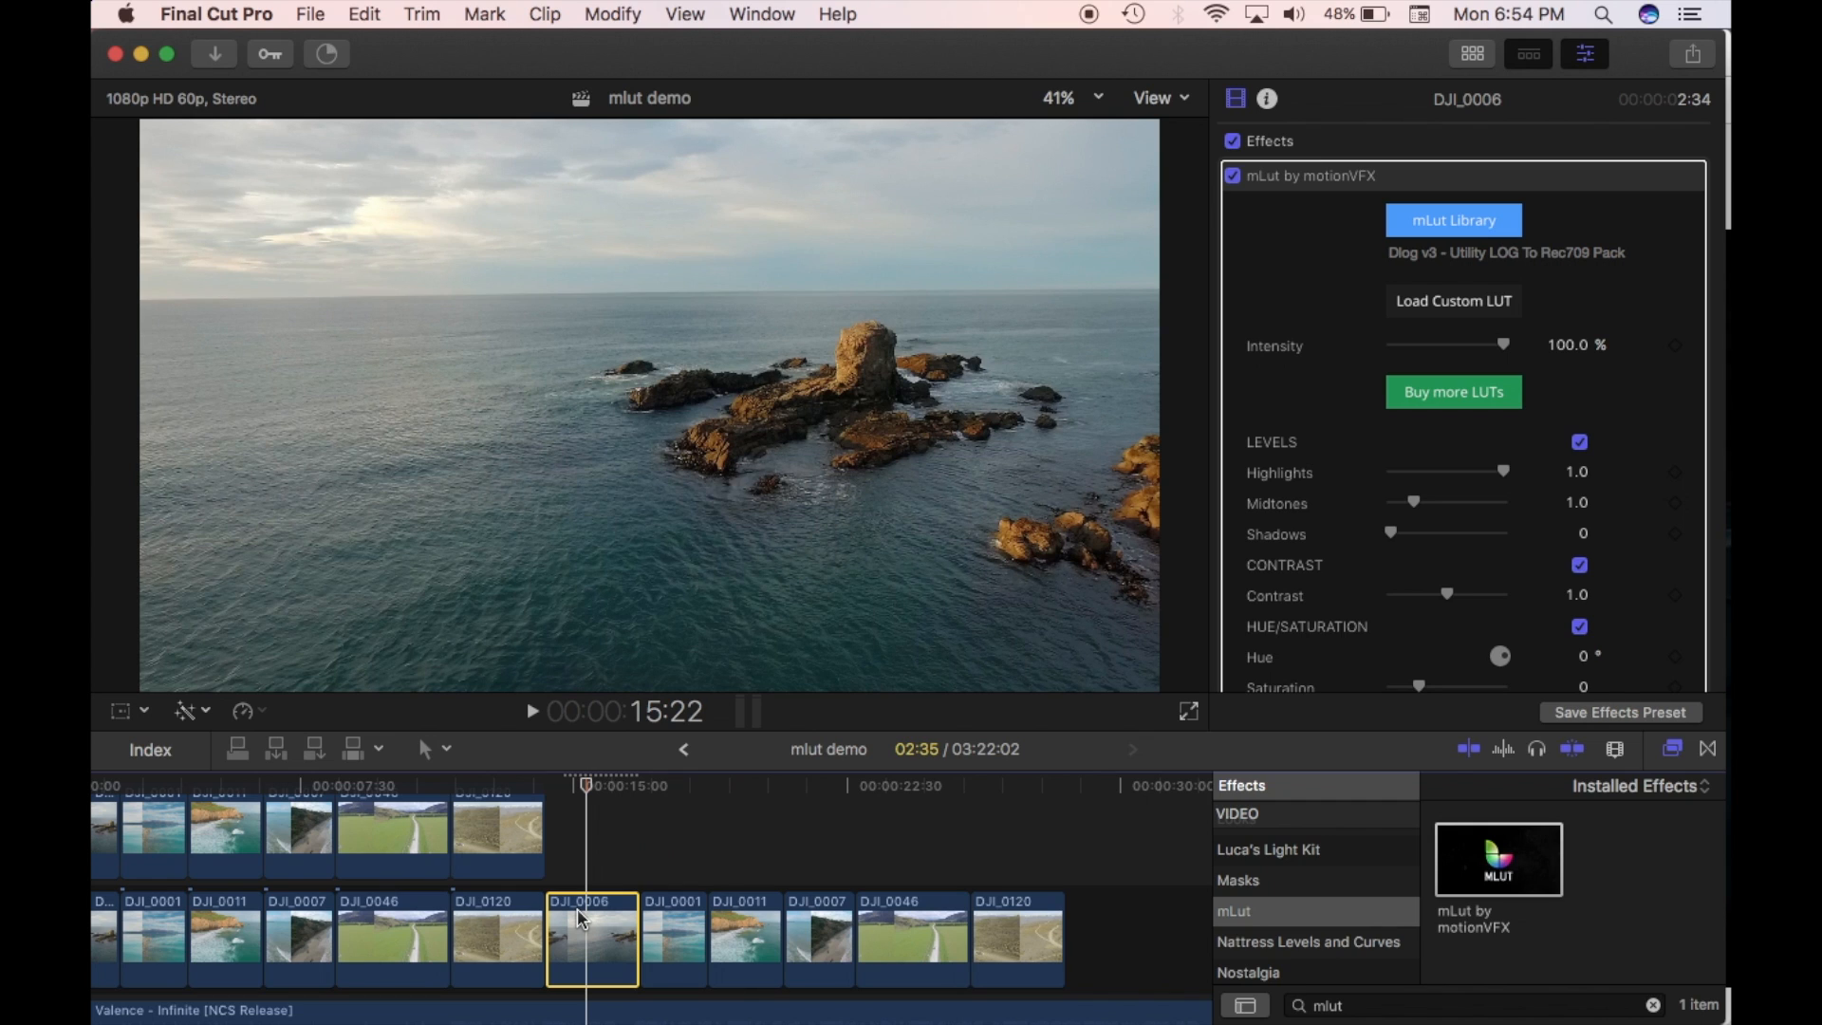
pyautogui.click(364, 14)
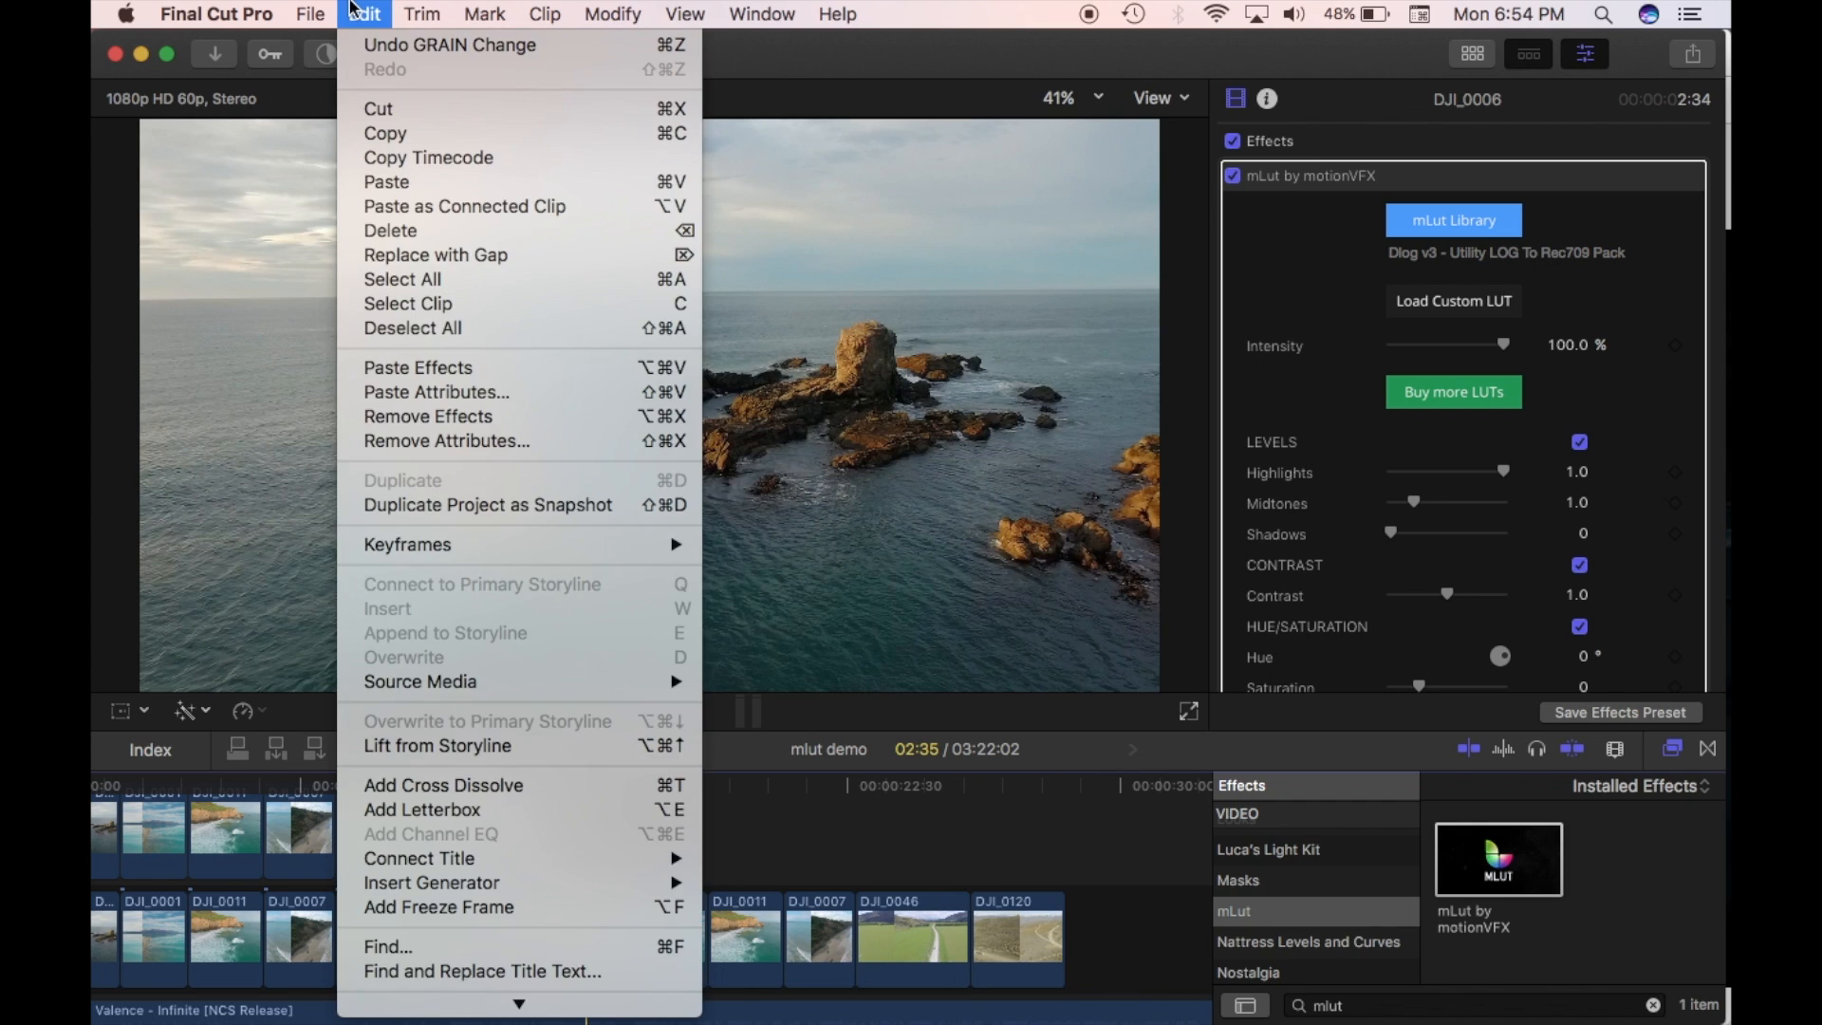
pyautogui.moveTo(399, 133)
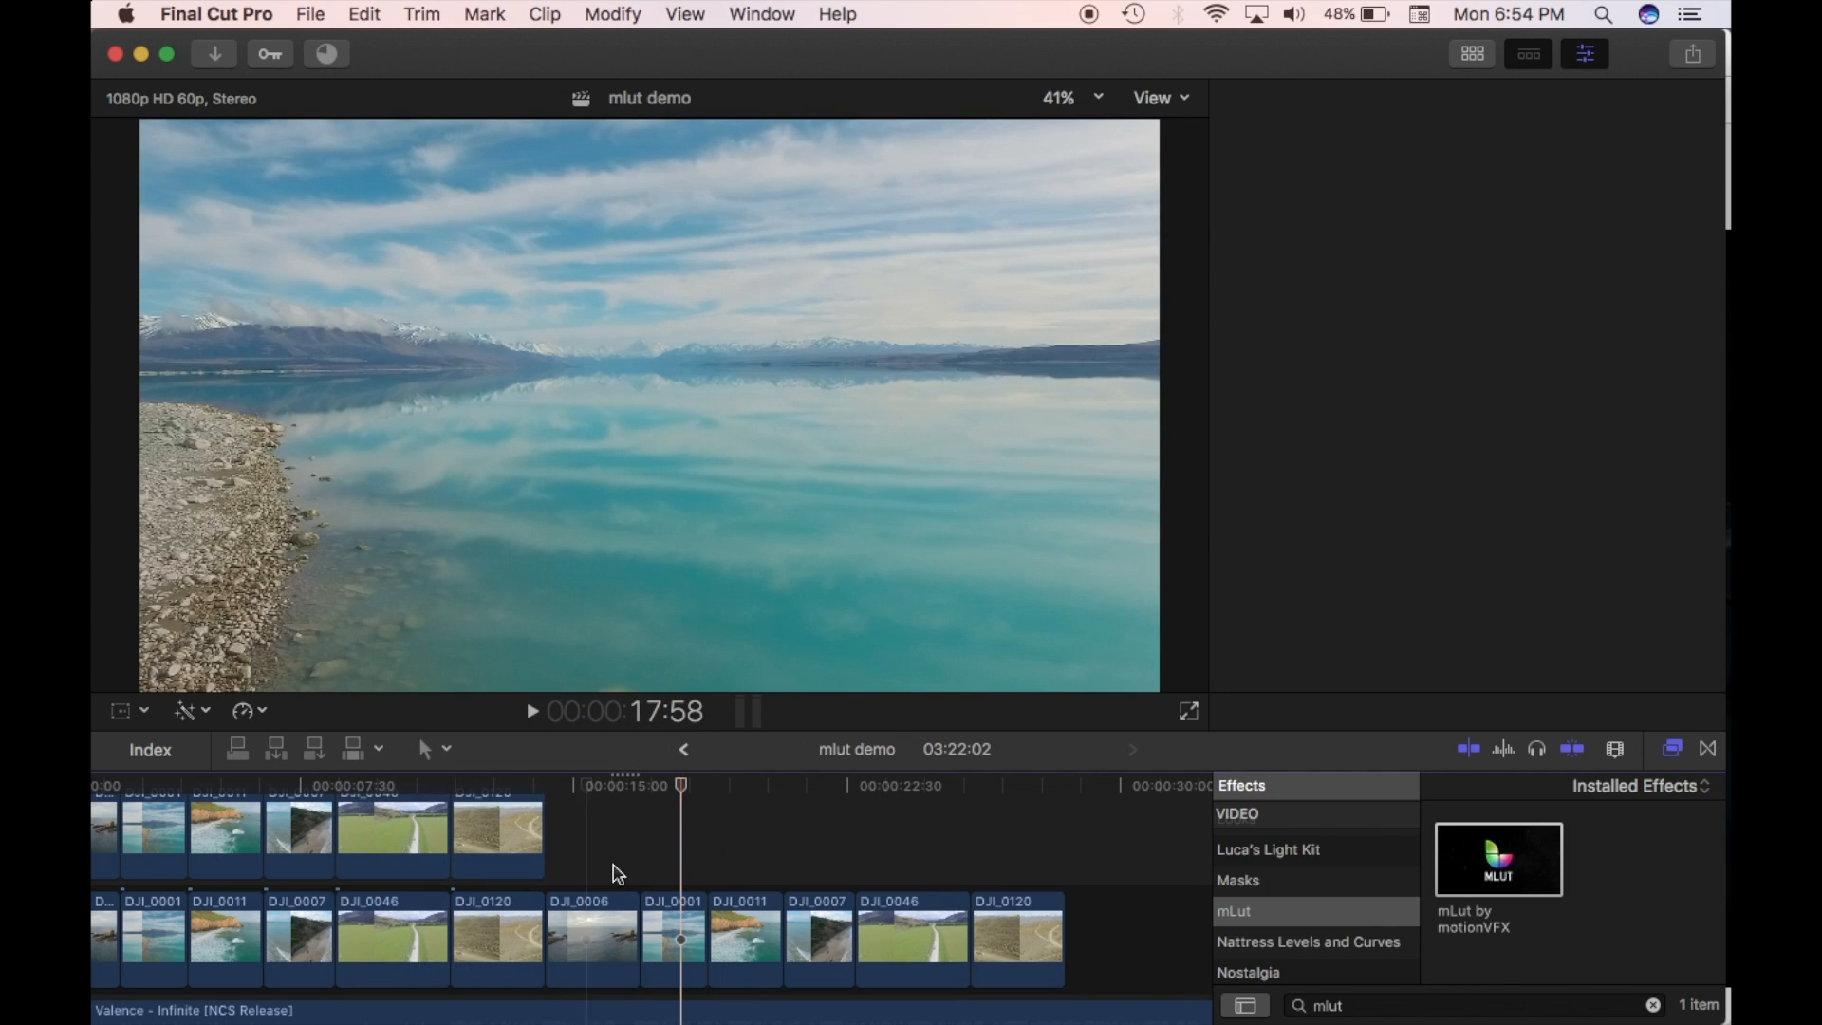
# Step: Select the five clips through DJI_0120 and paste only the mLut attribute onto them
pyautogui.click(591, 938)
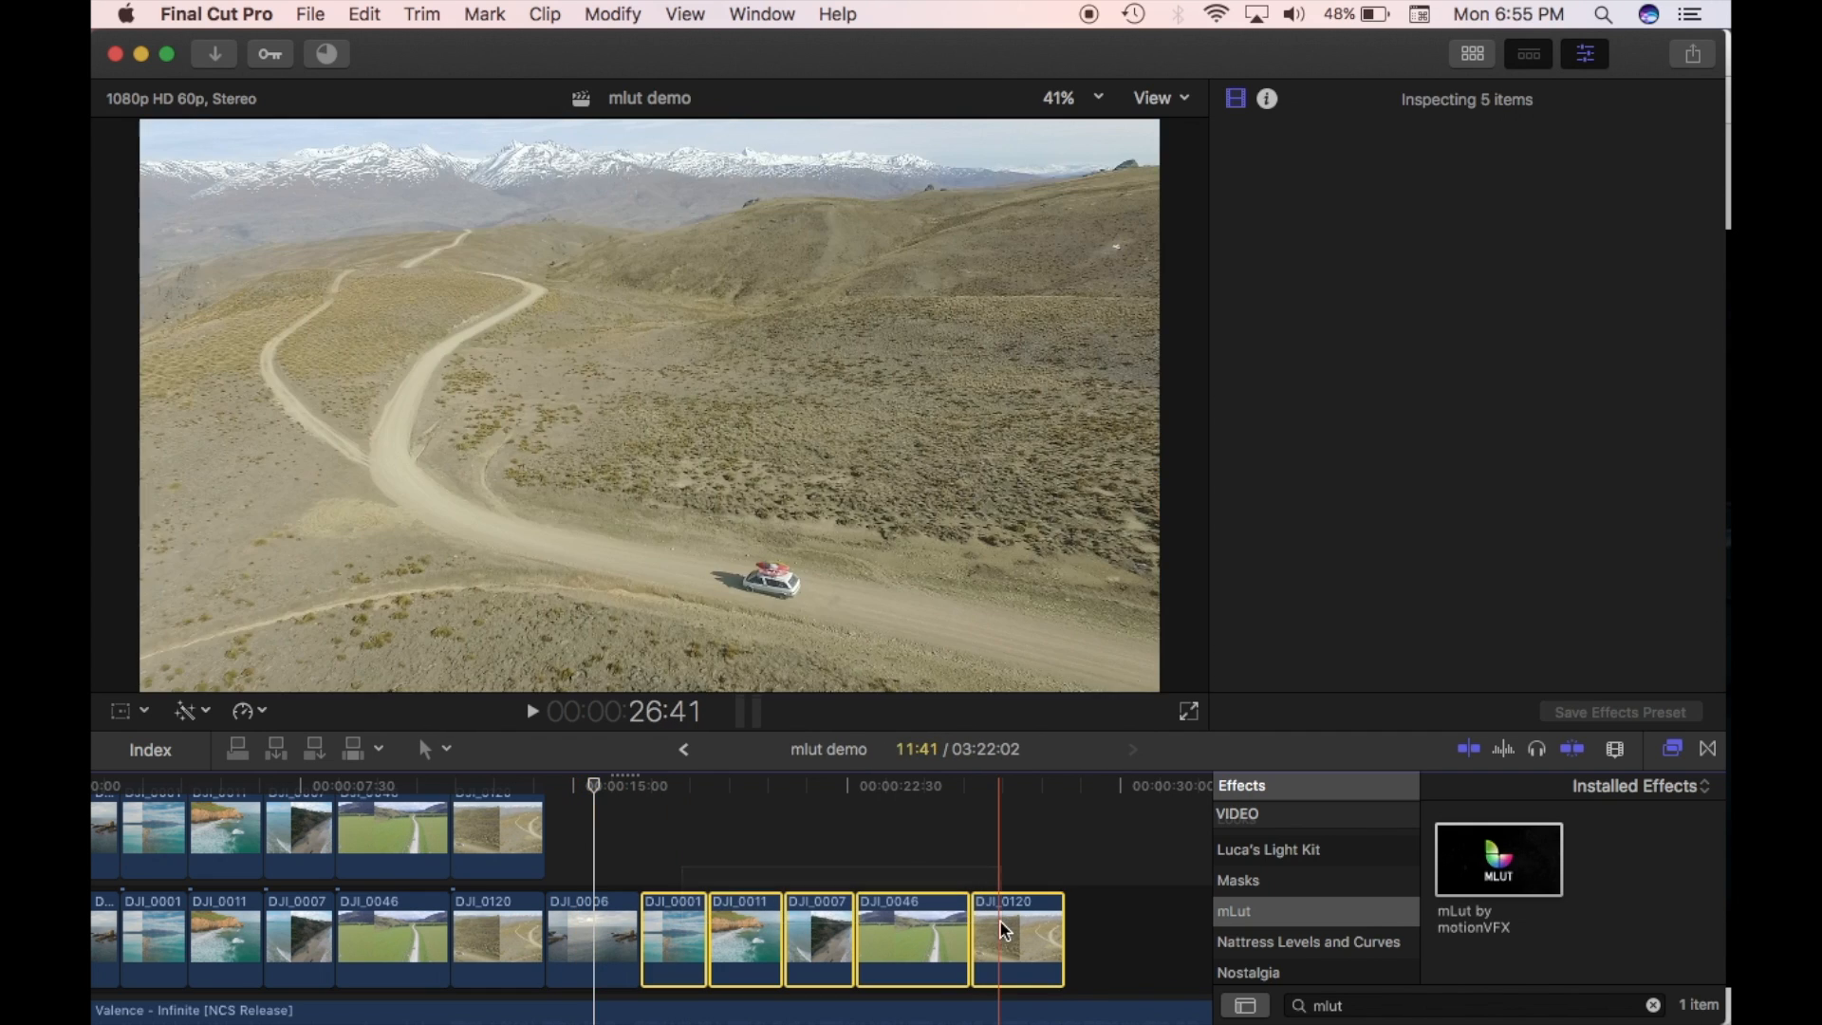
pyautogui.click(363, 14)
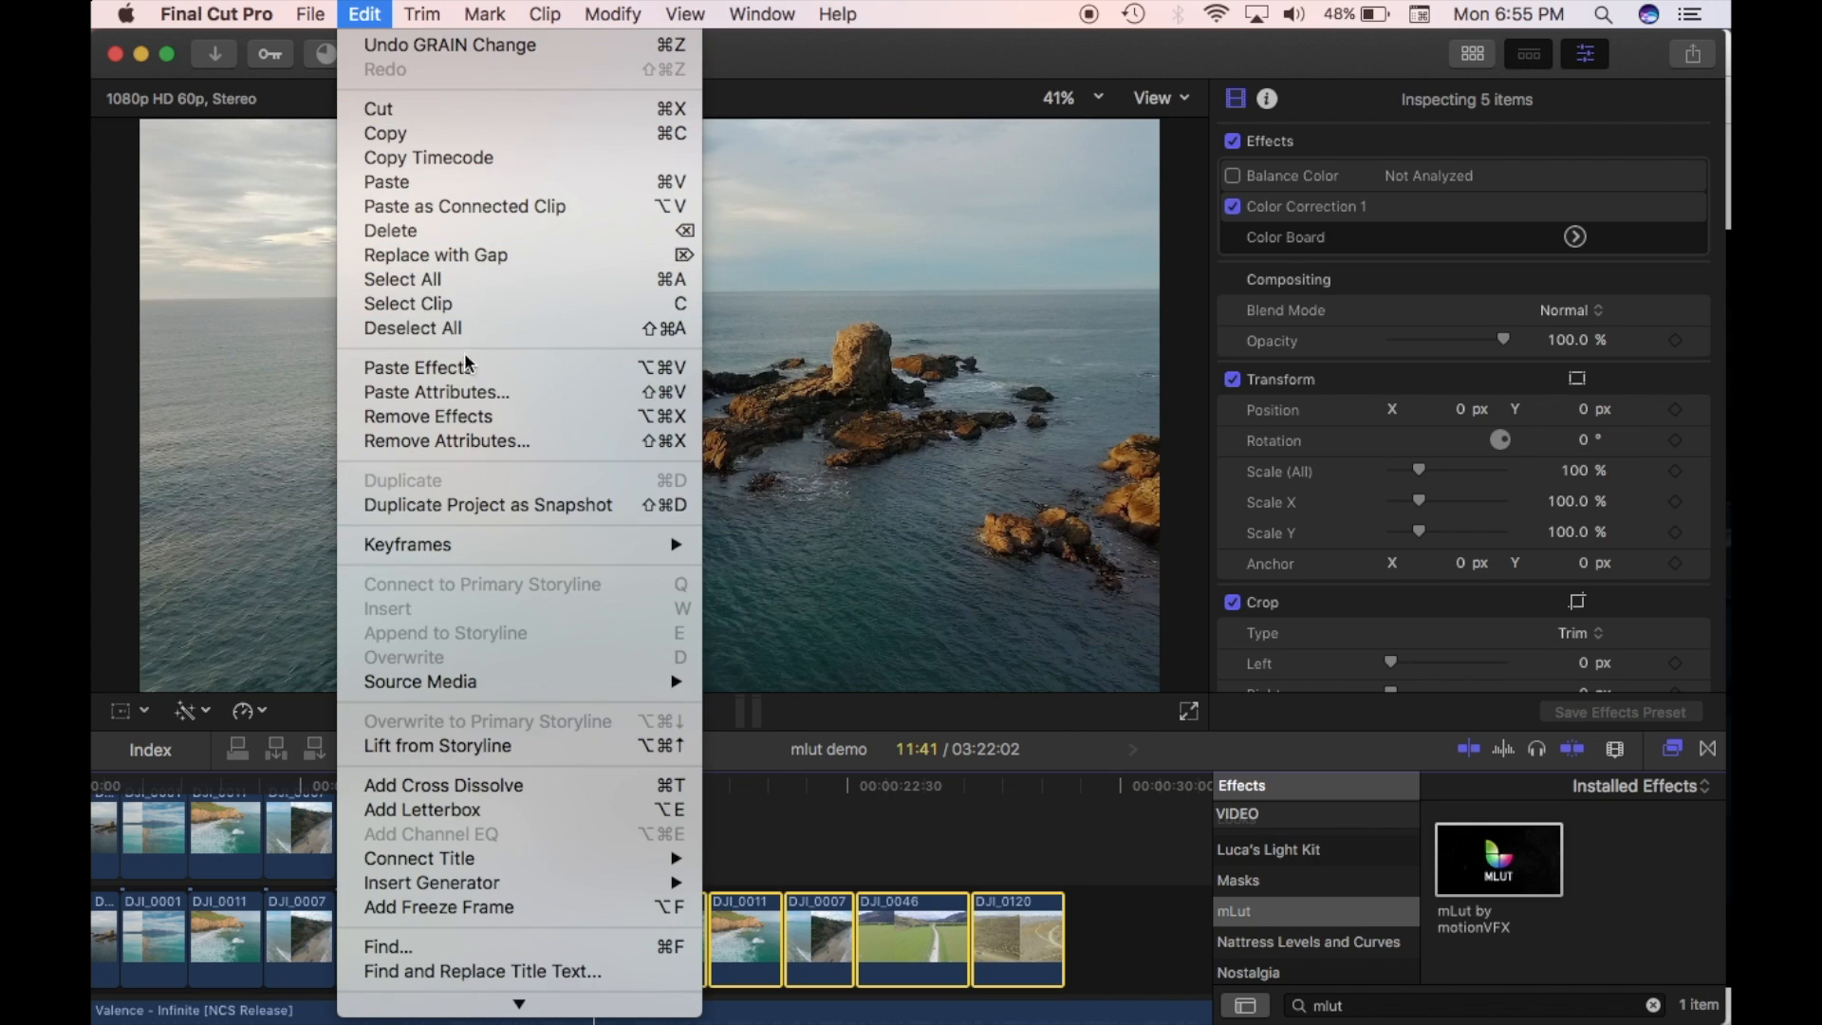
pyautogui.click(435, 392)
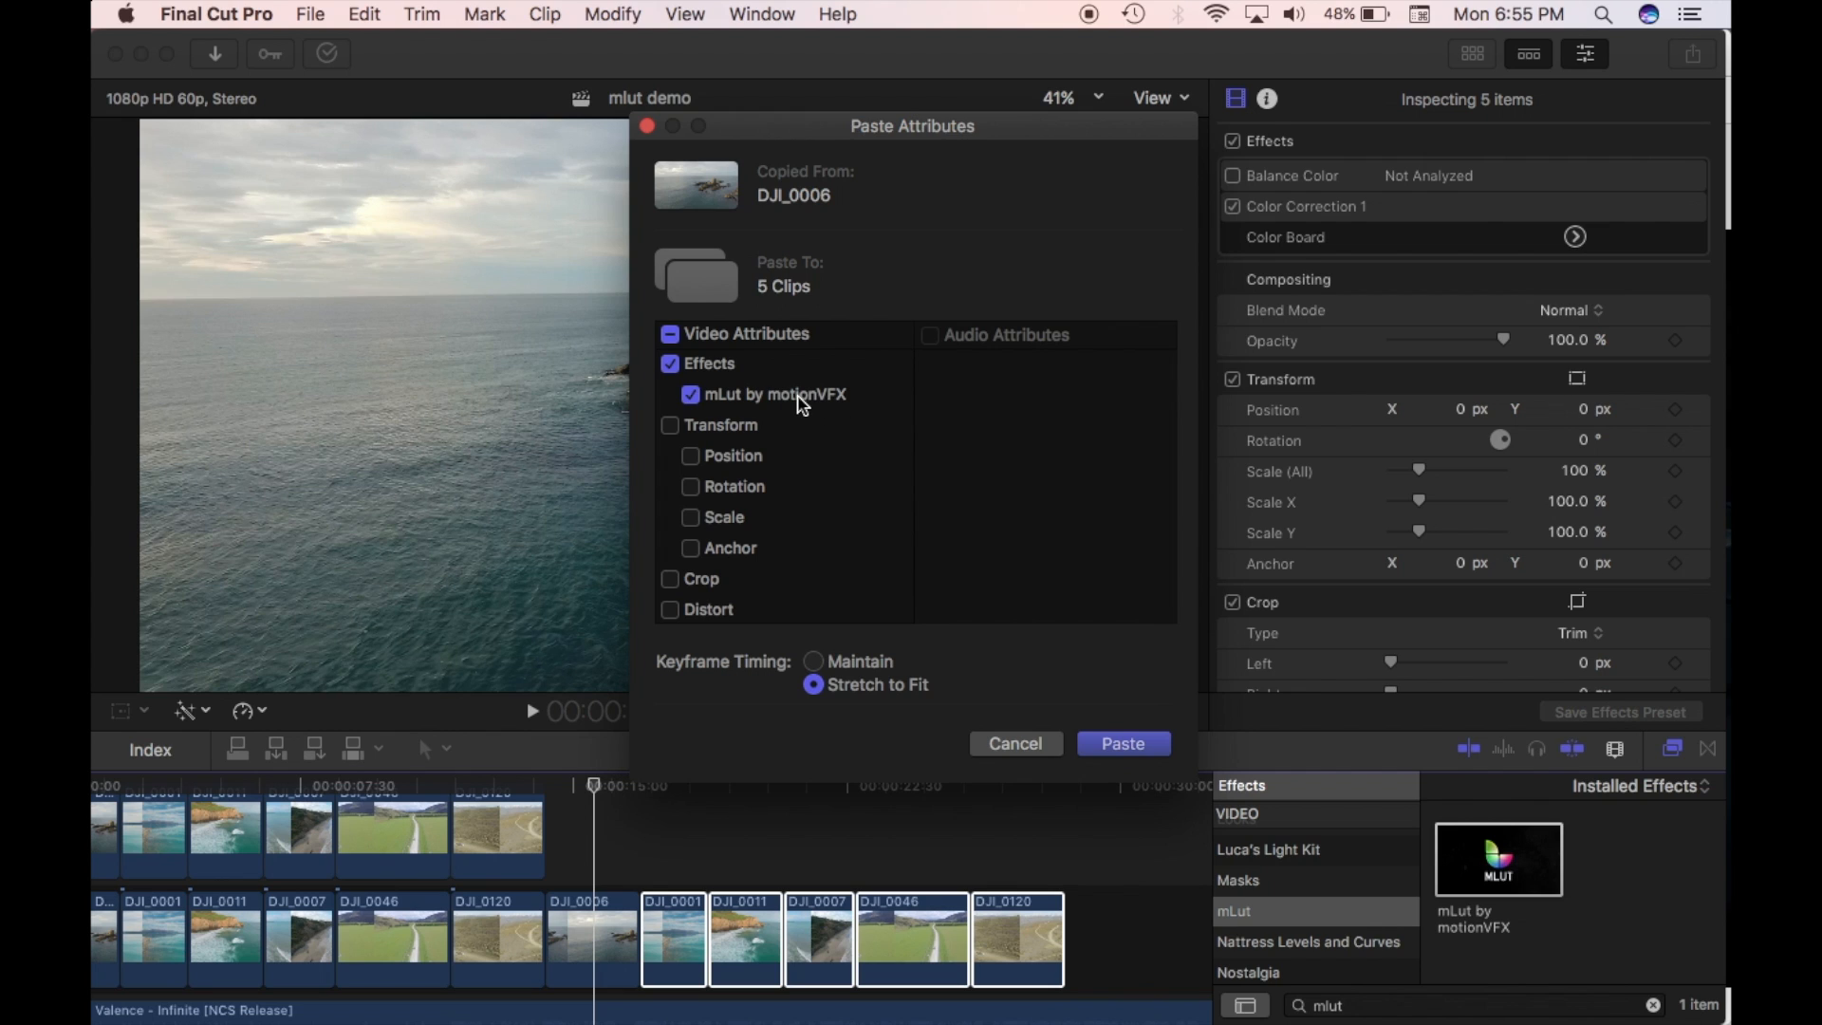
pyautogui.click(1122, 742)
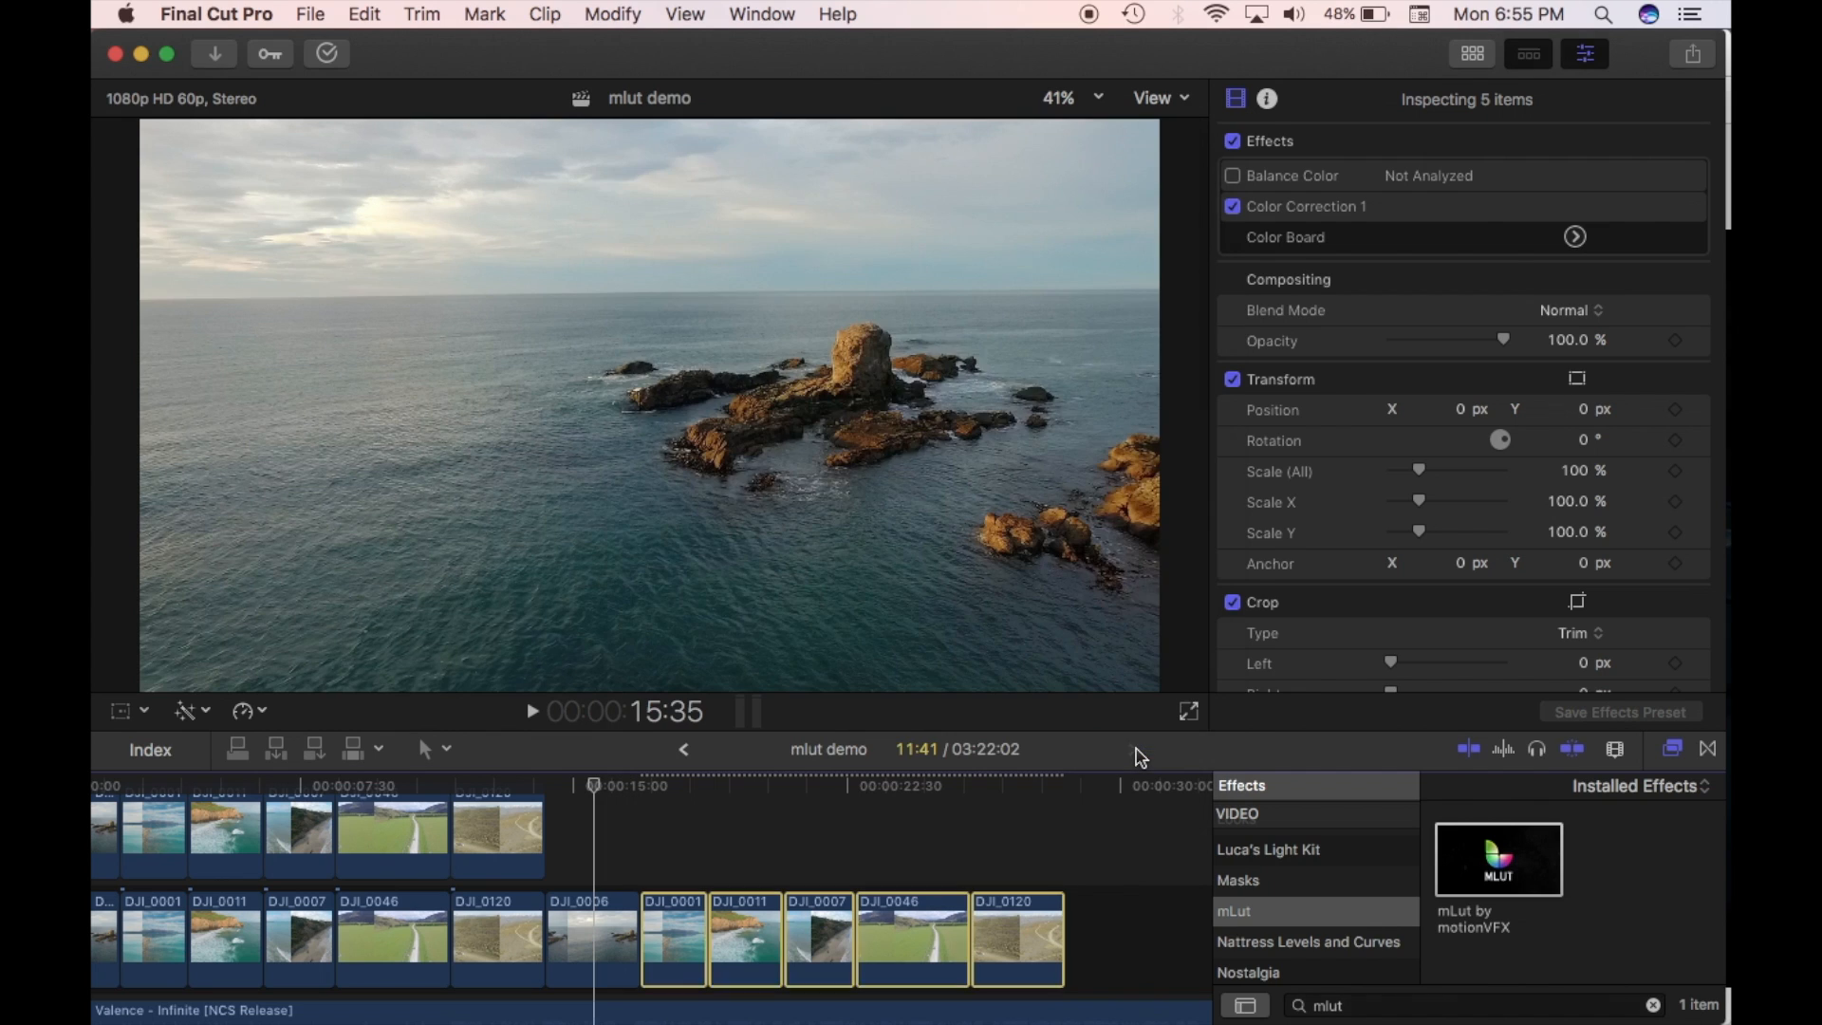
pyautogui.click(673, 938)
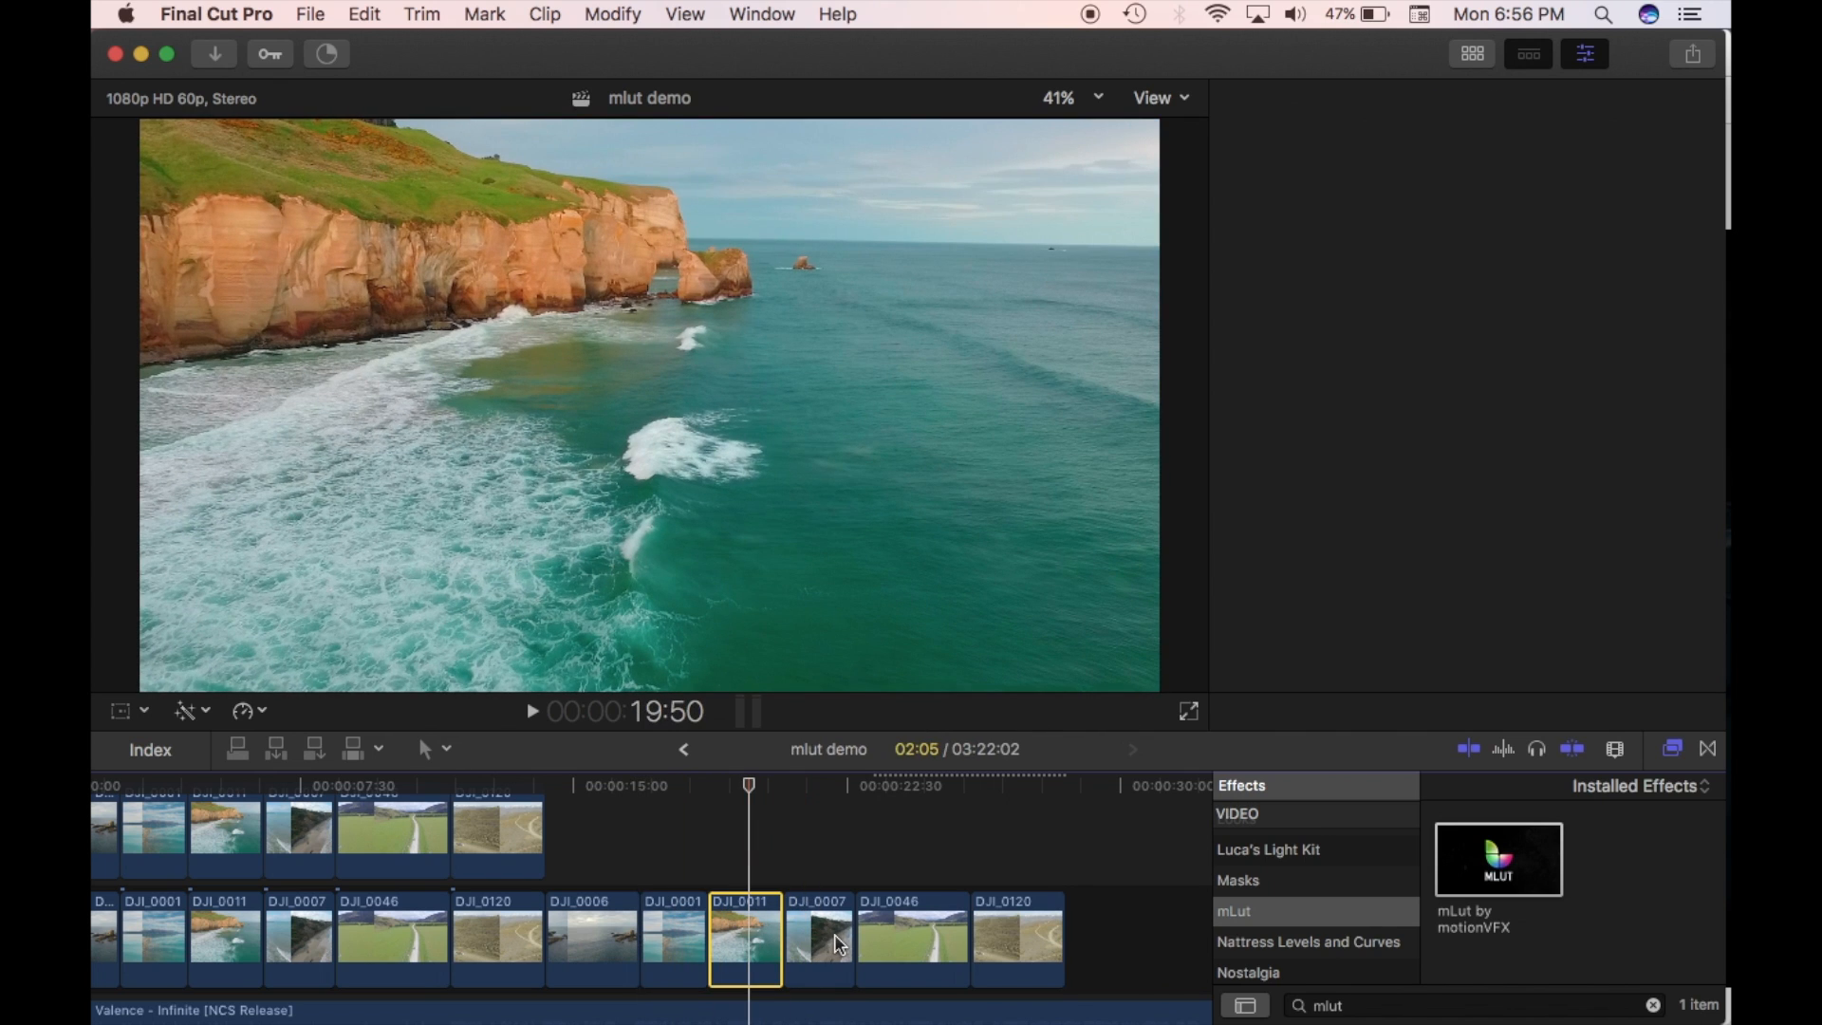
pyautogui.click(819, 939)
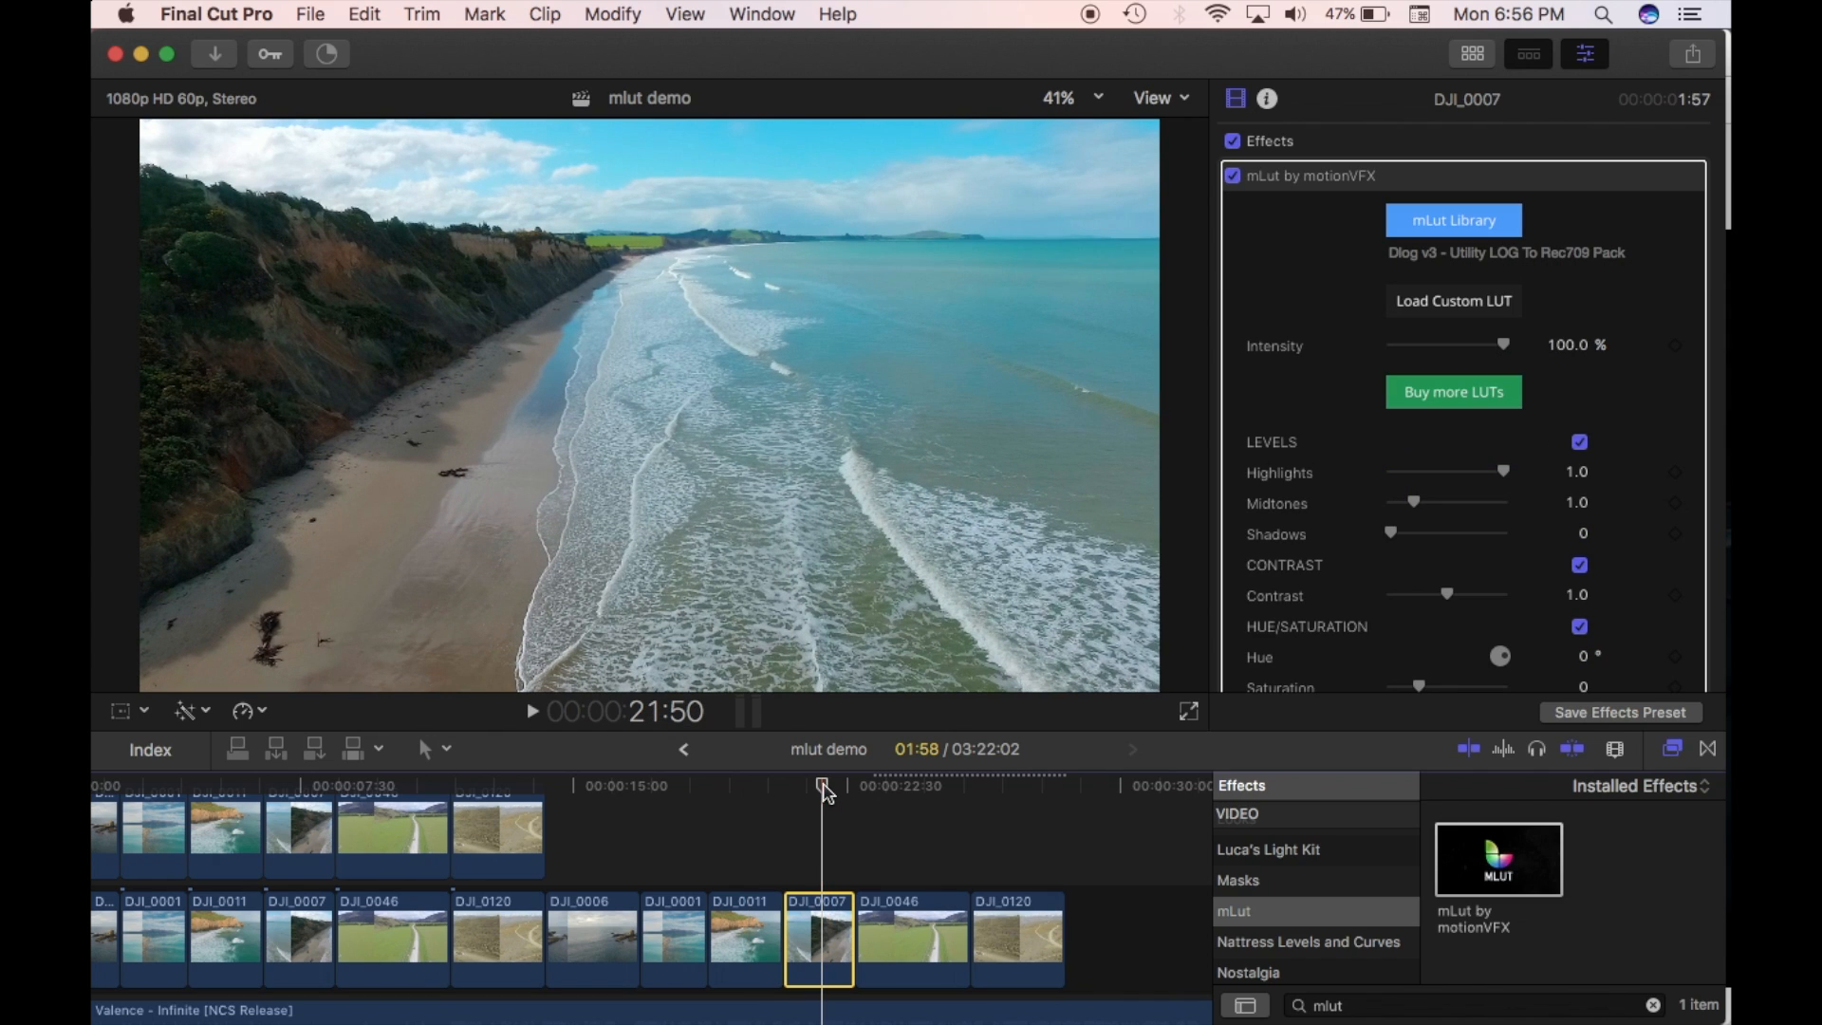
pyautogui.moveTo(1434, 268)
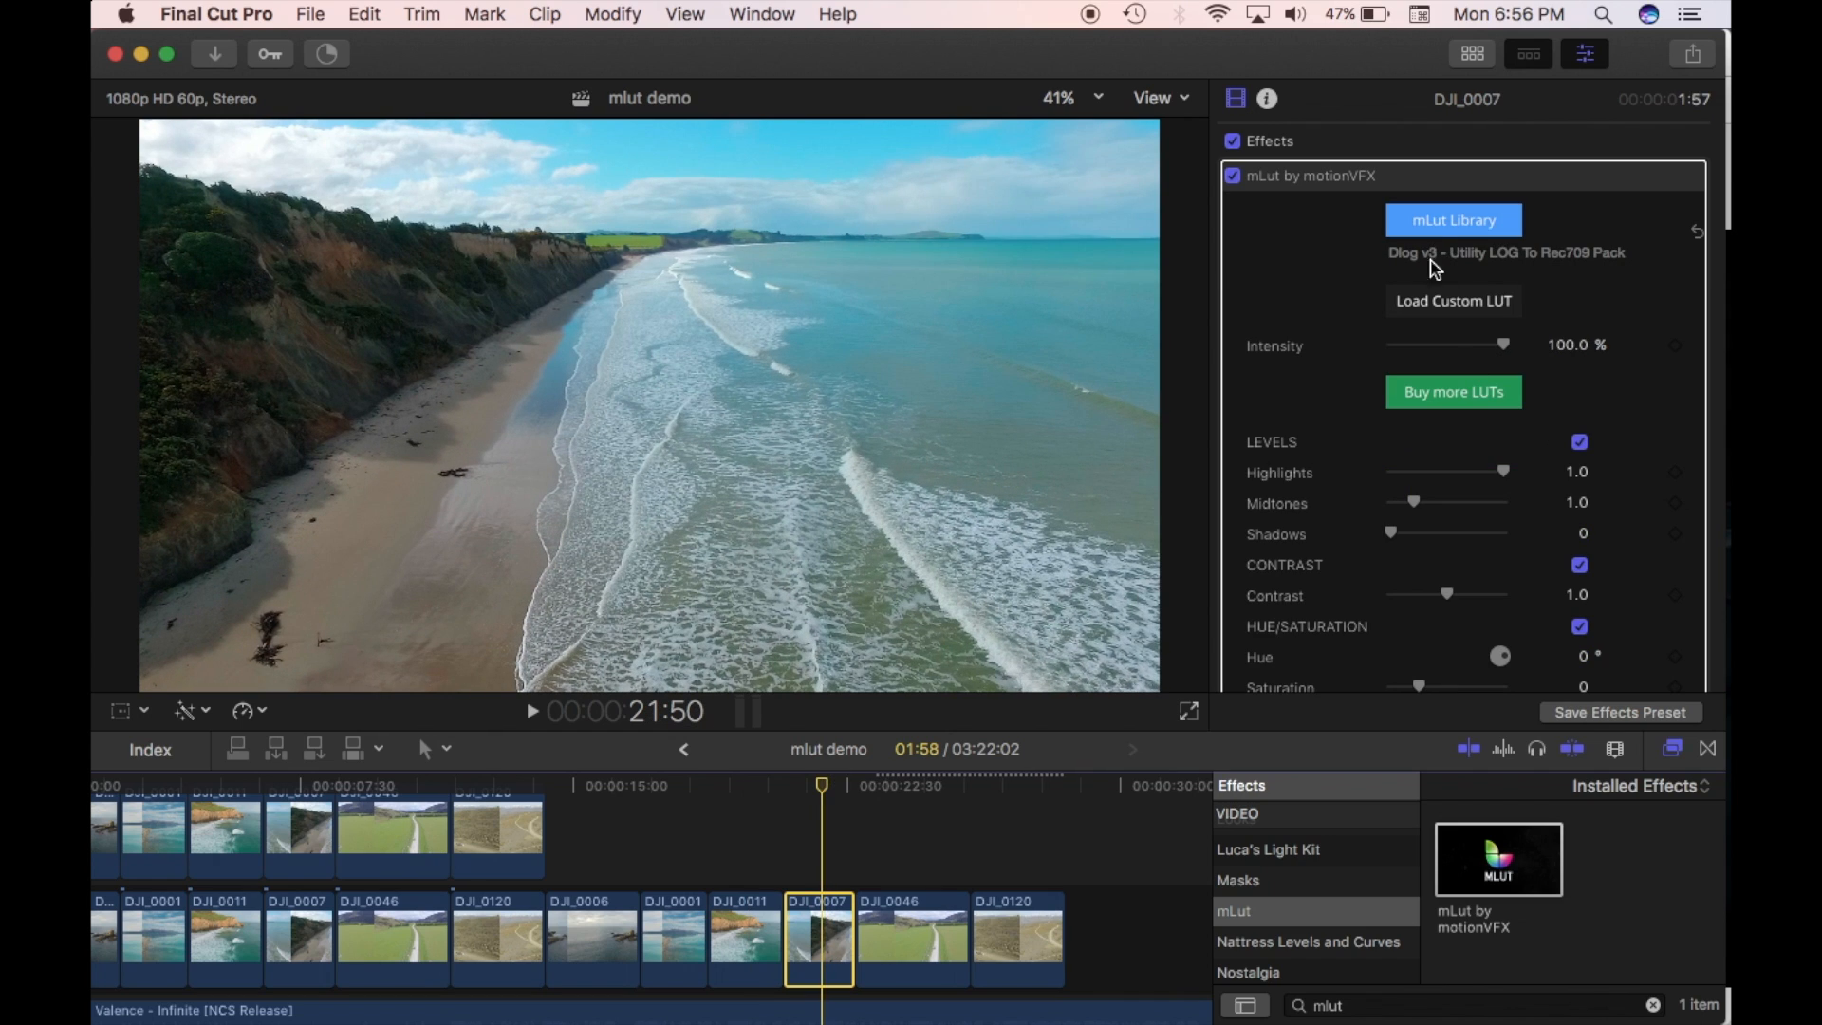
pyautogui.moveTo(1542, 269)
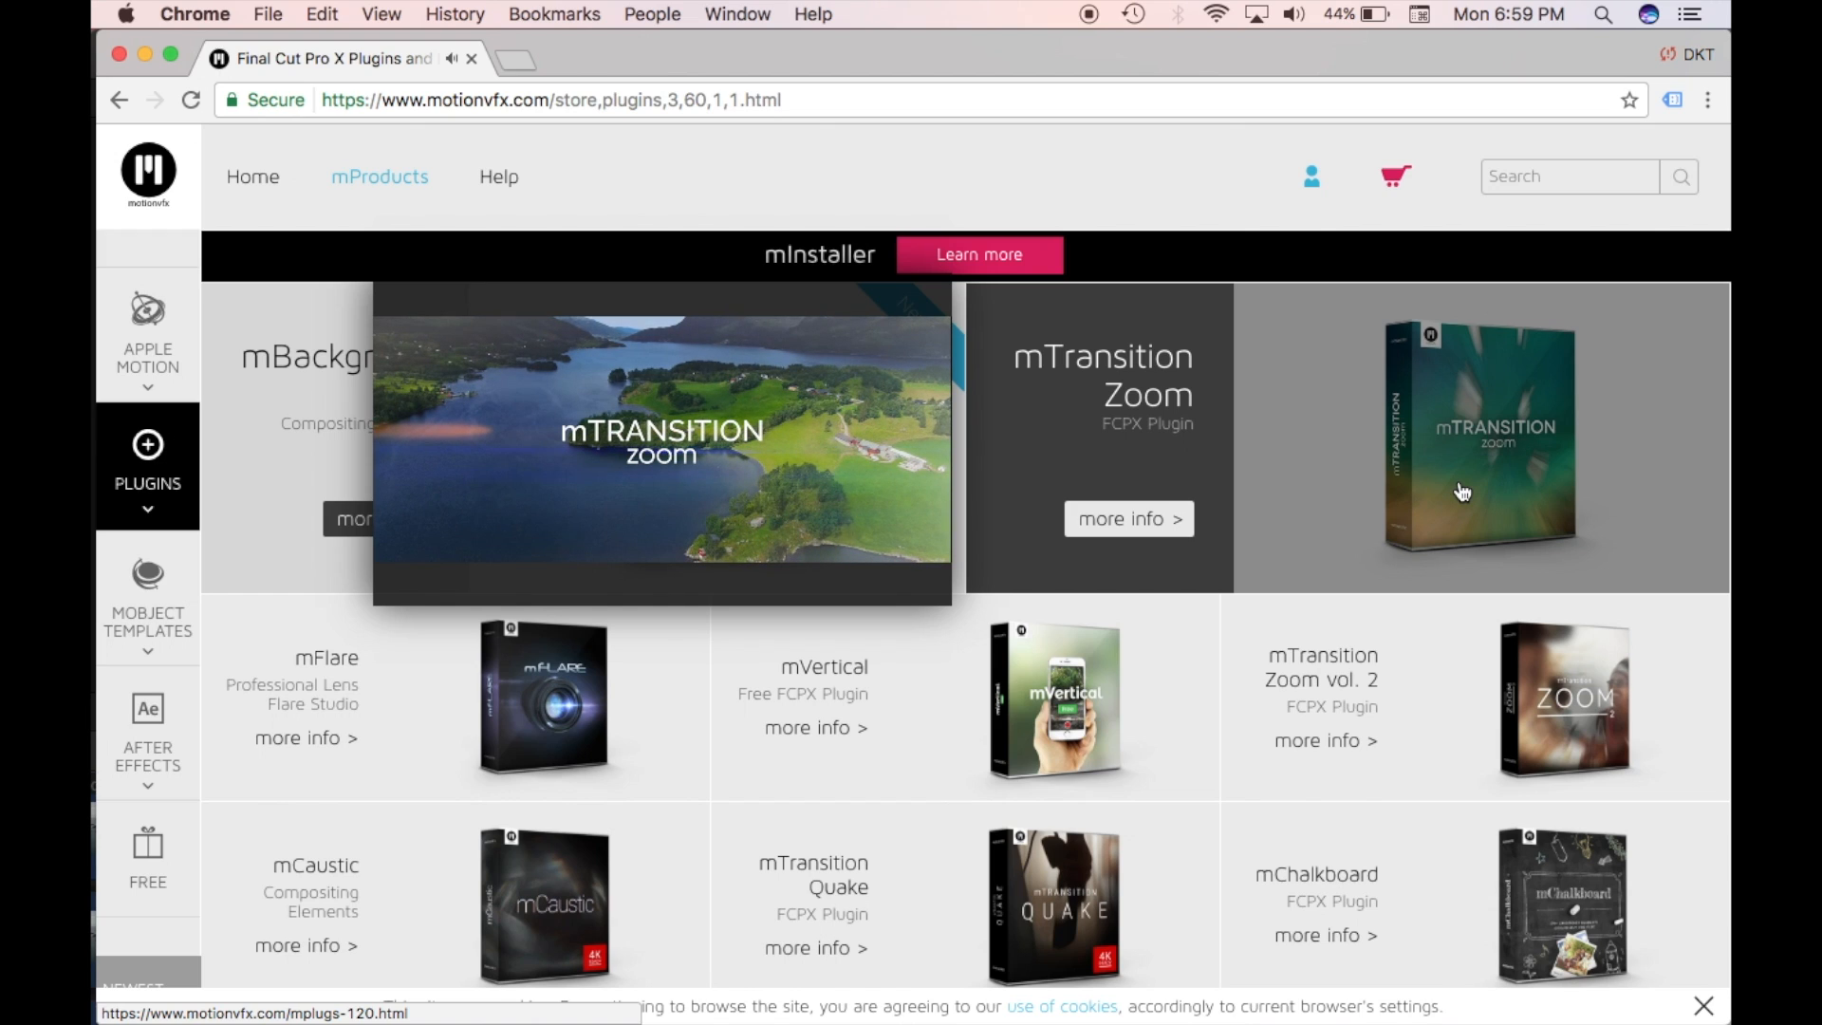
pyautogui.moveTo(1443, 504)
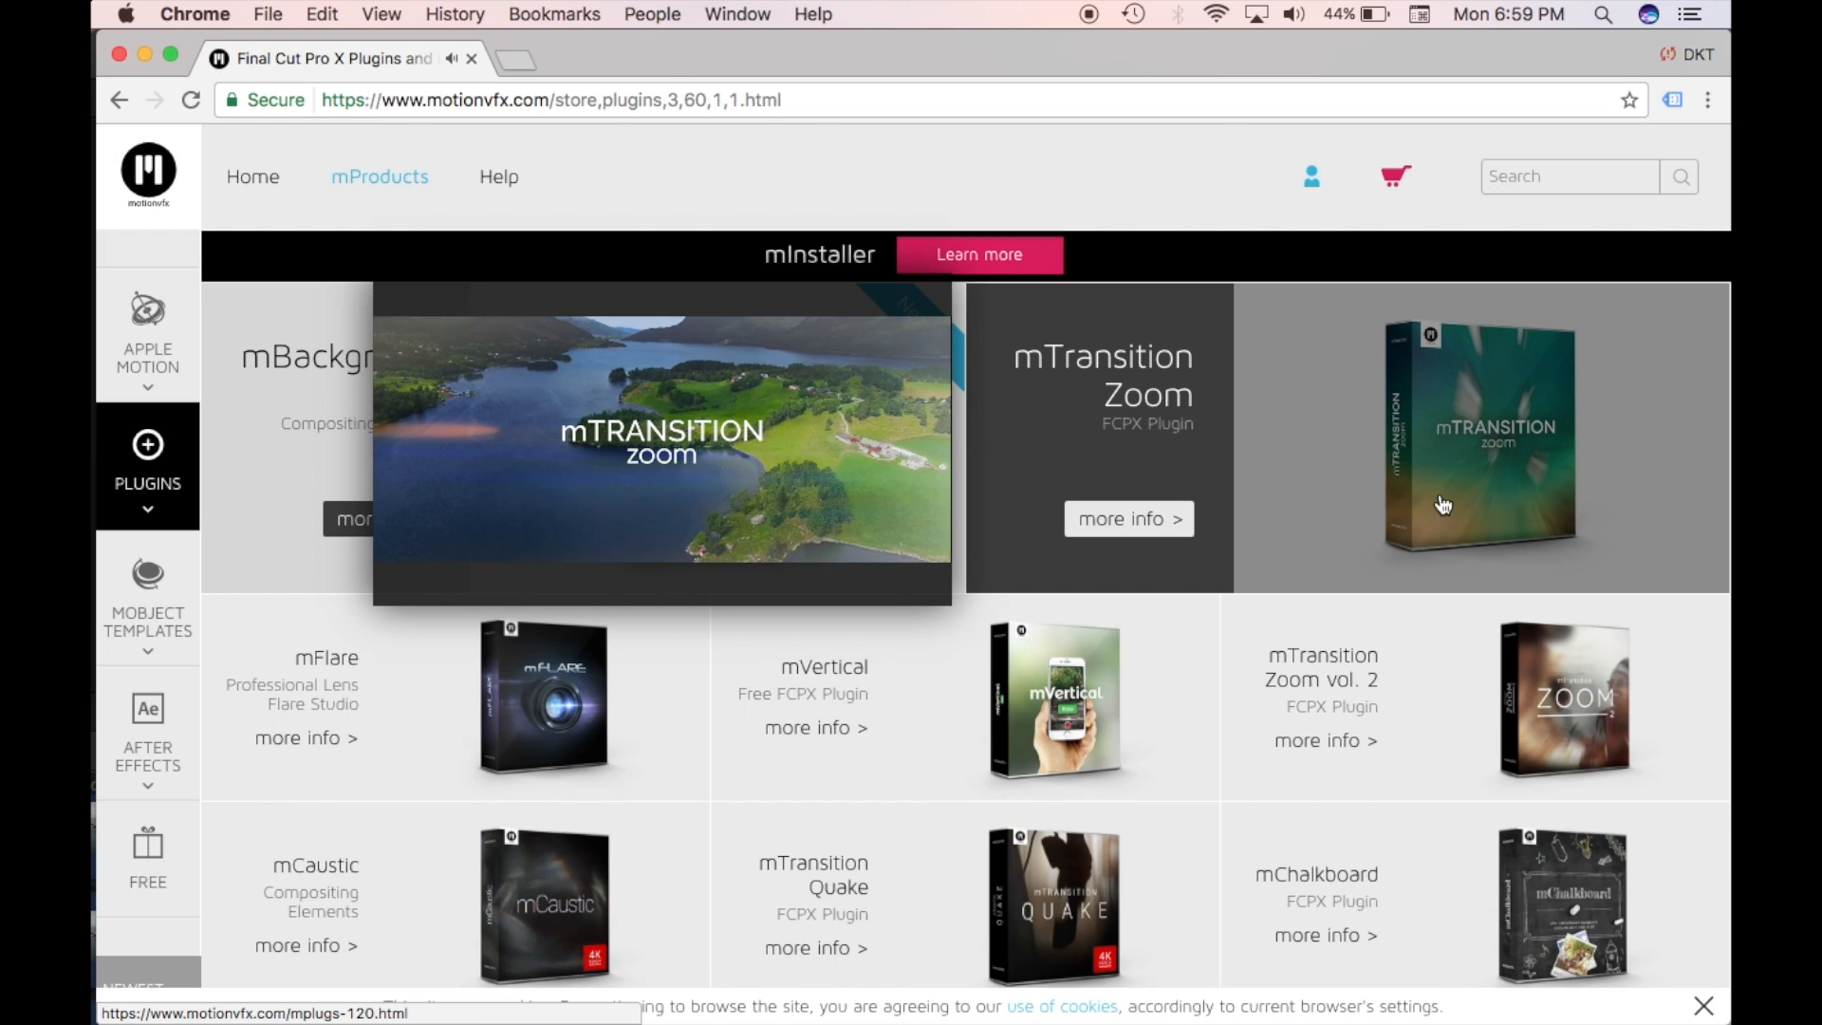